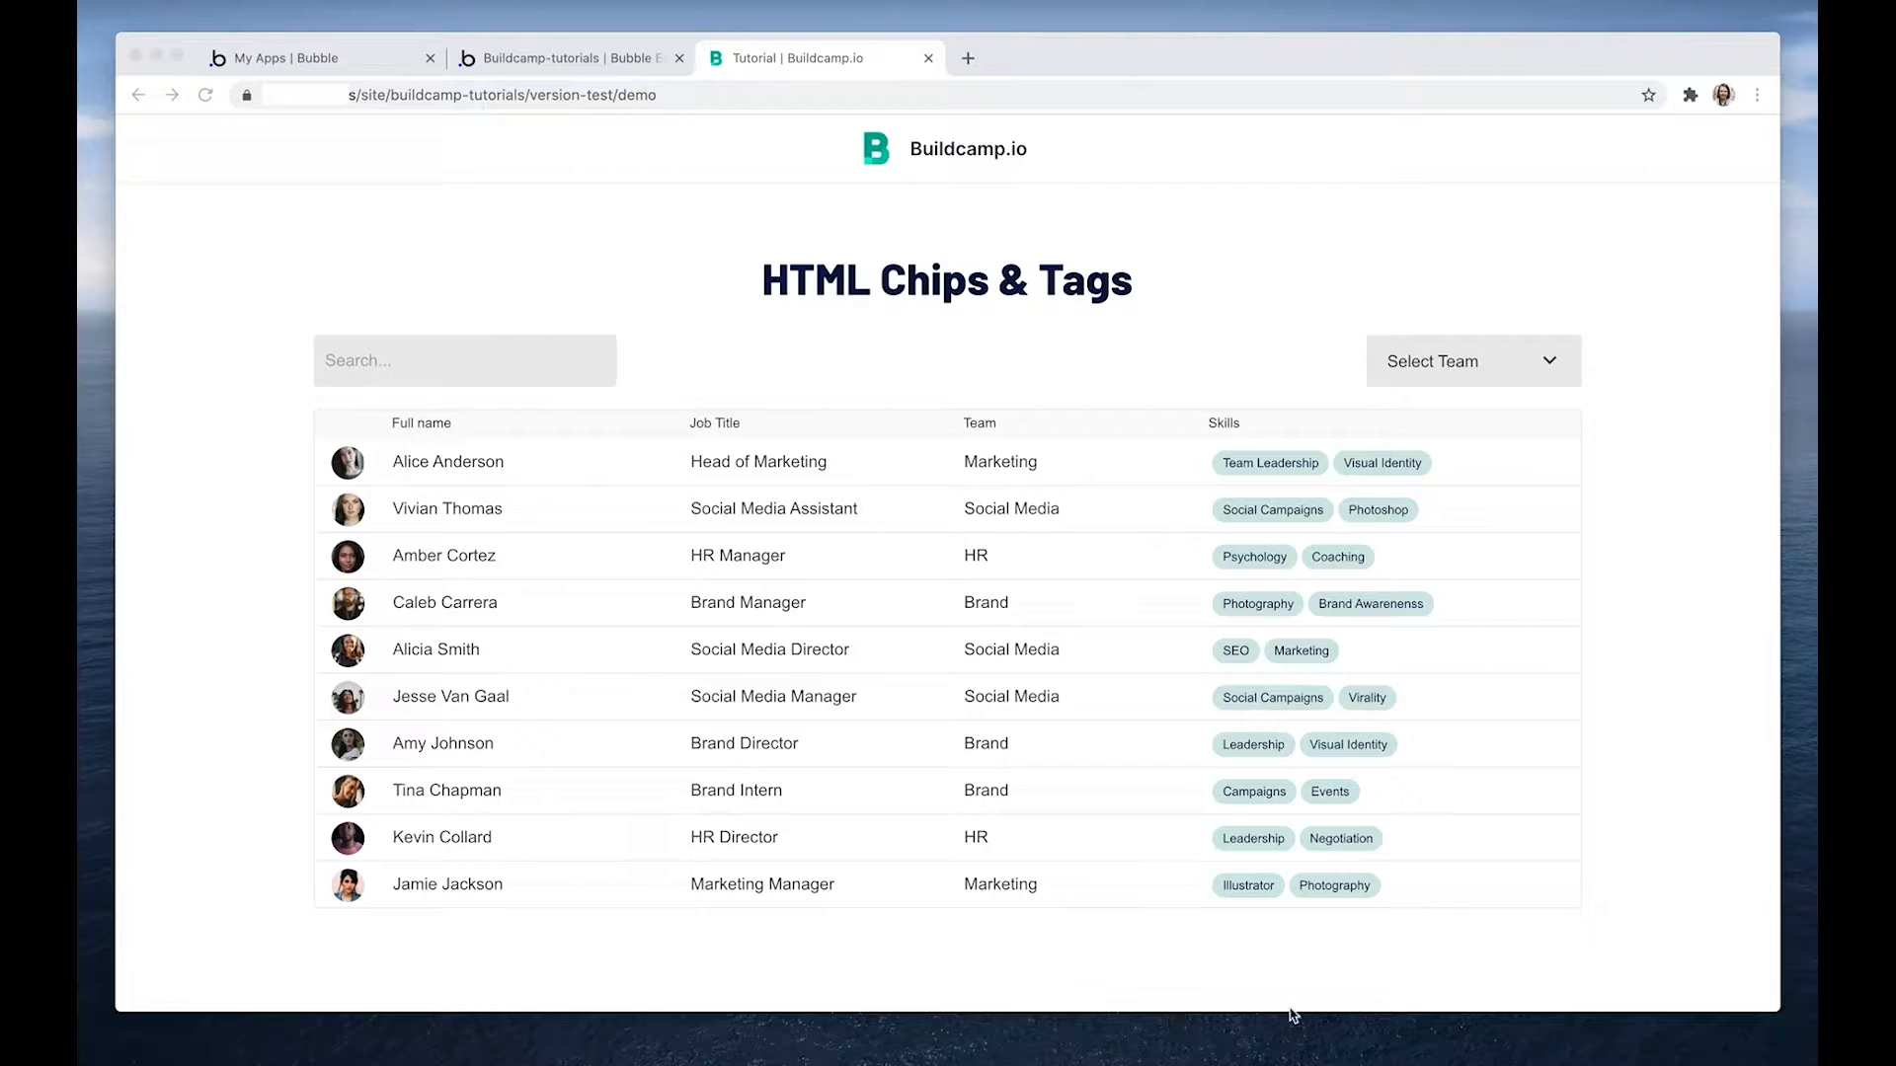
mouse_move(1222, 448)
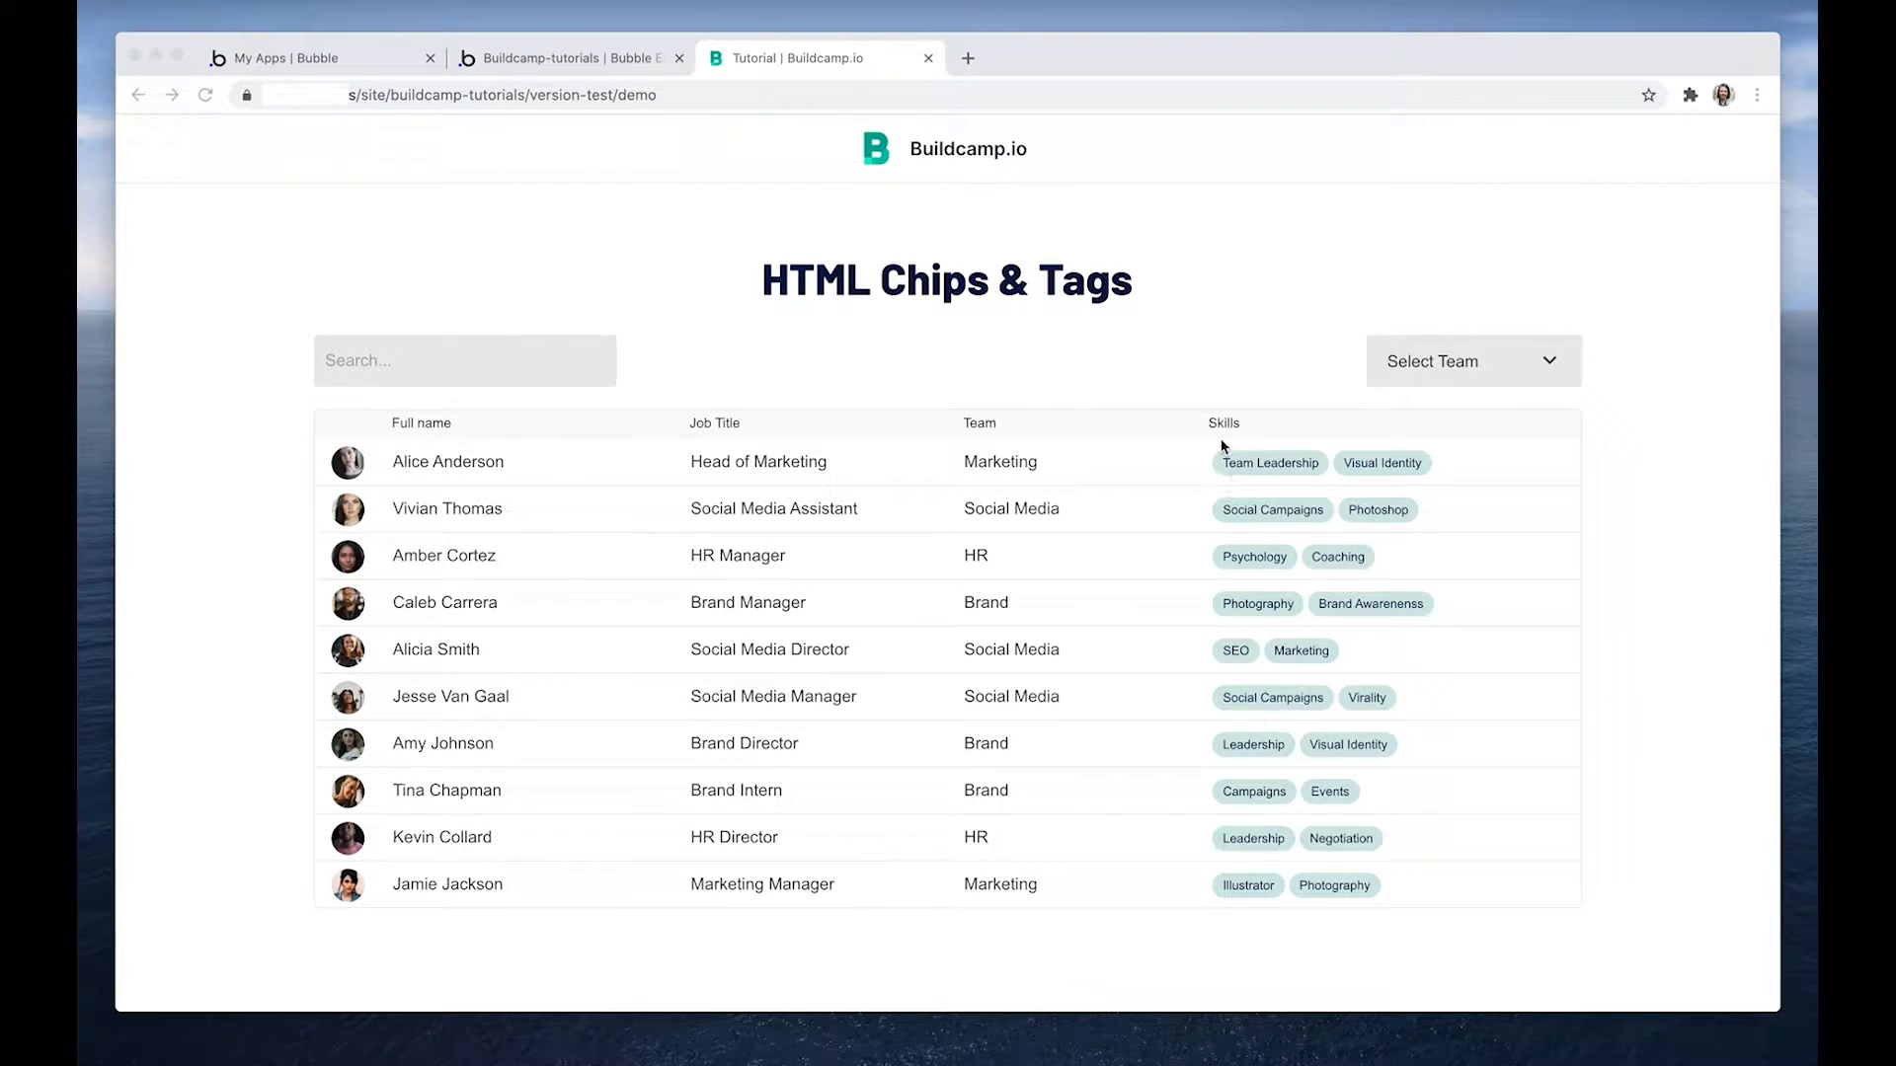
mouse_move(1248, 486)
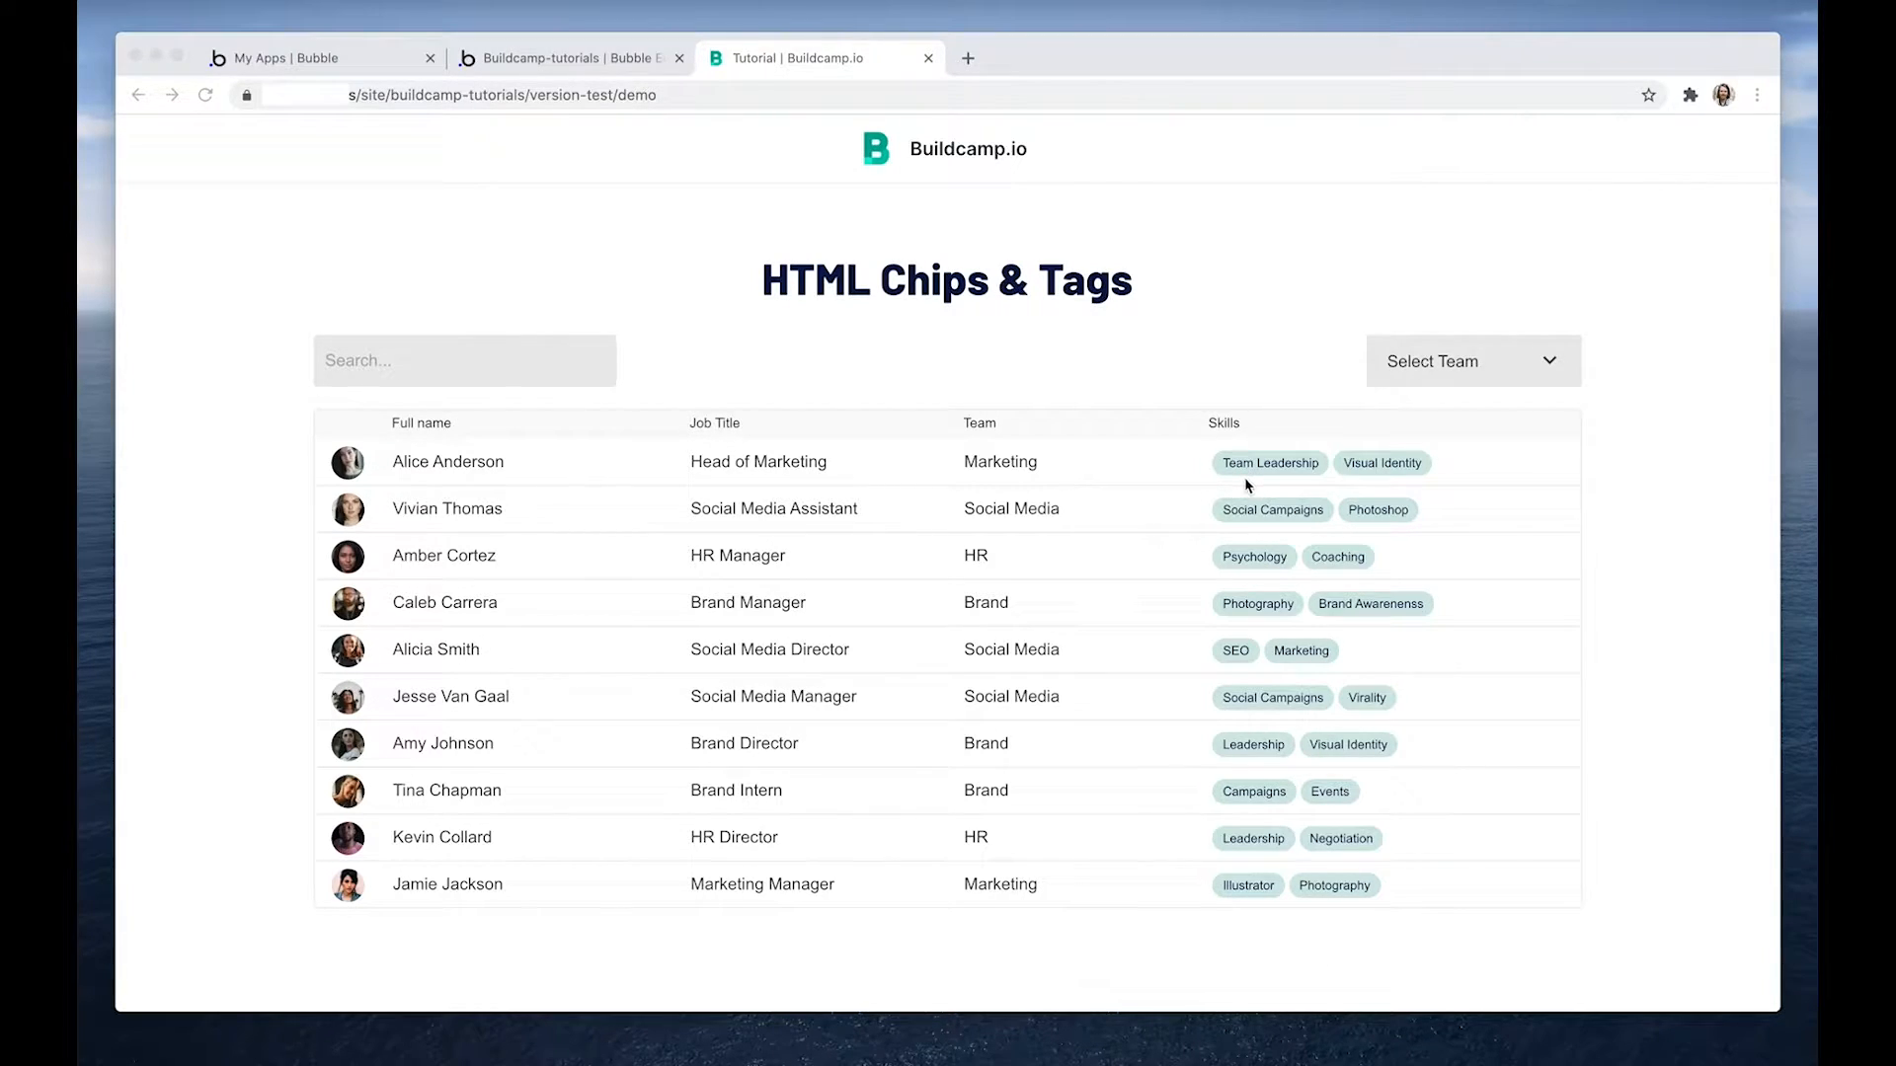
mouse_move(1319, 480)
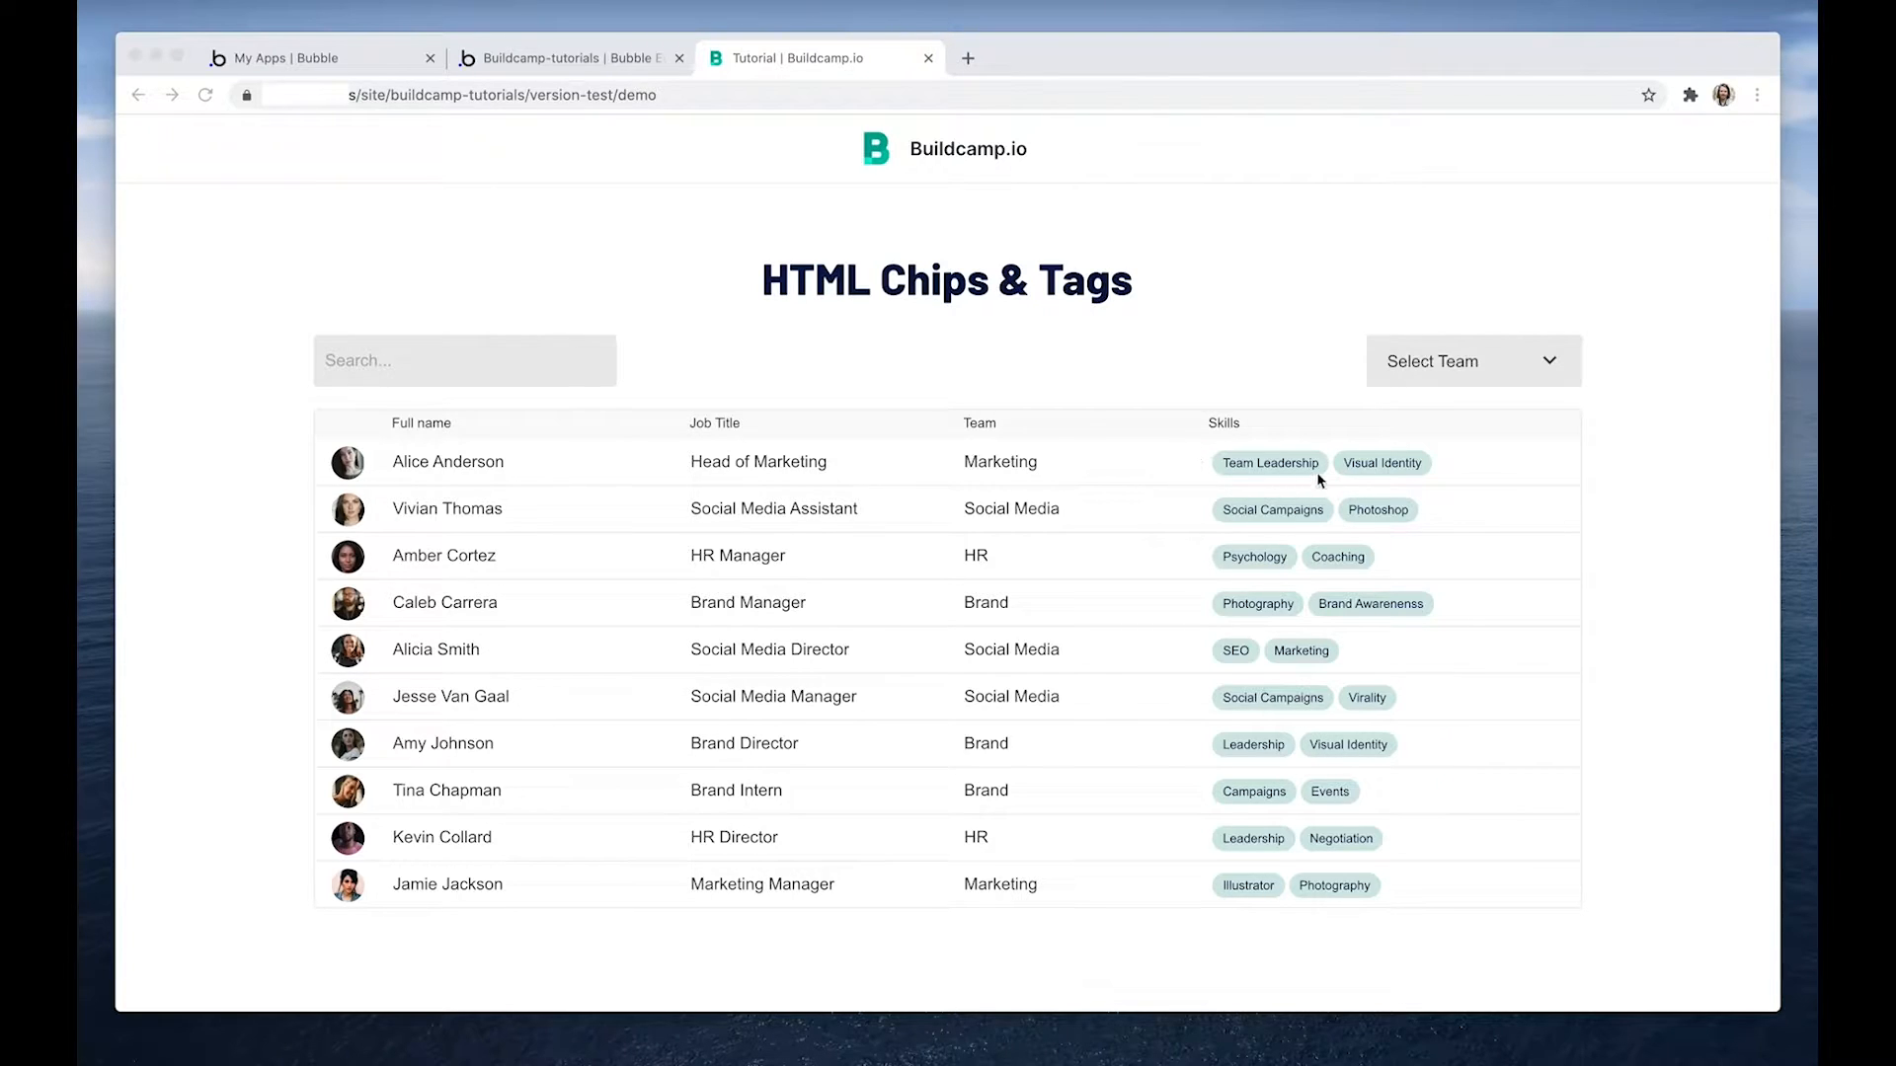
mouse_move(1366, 458)
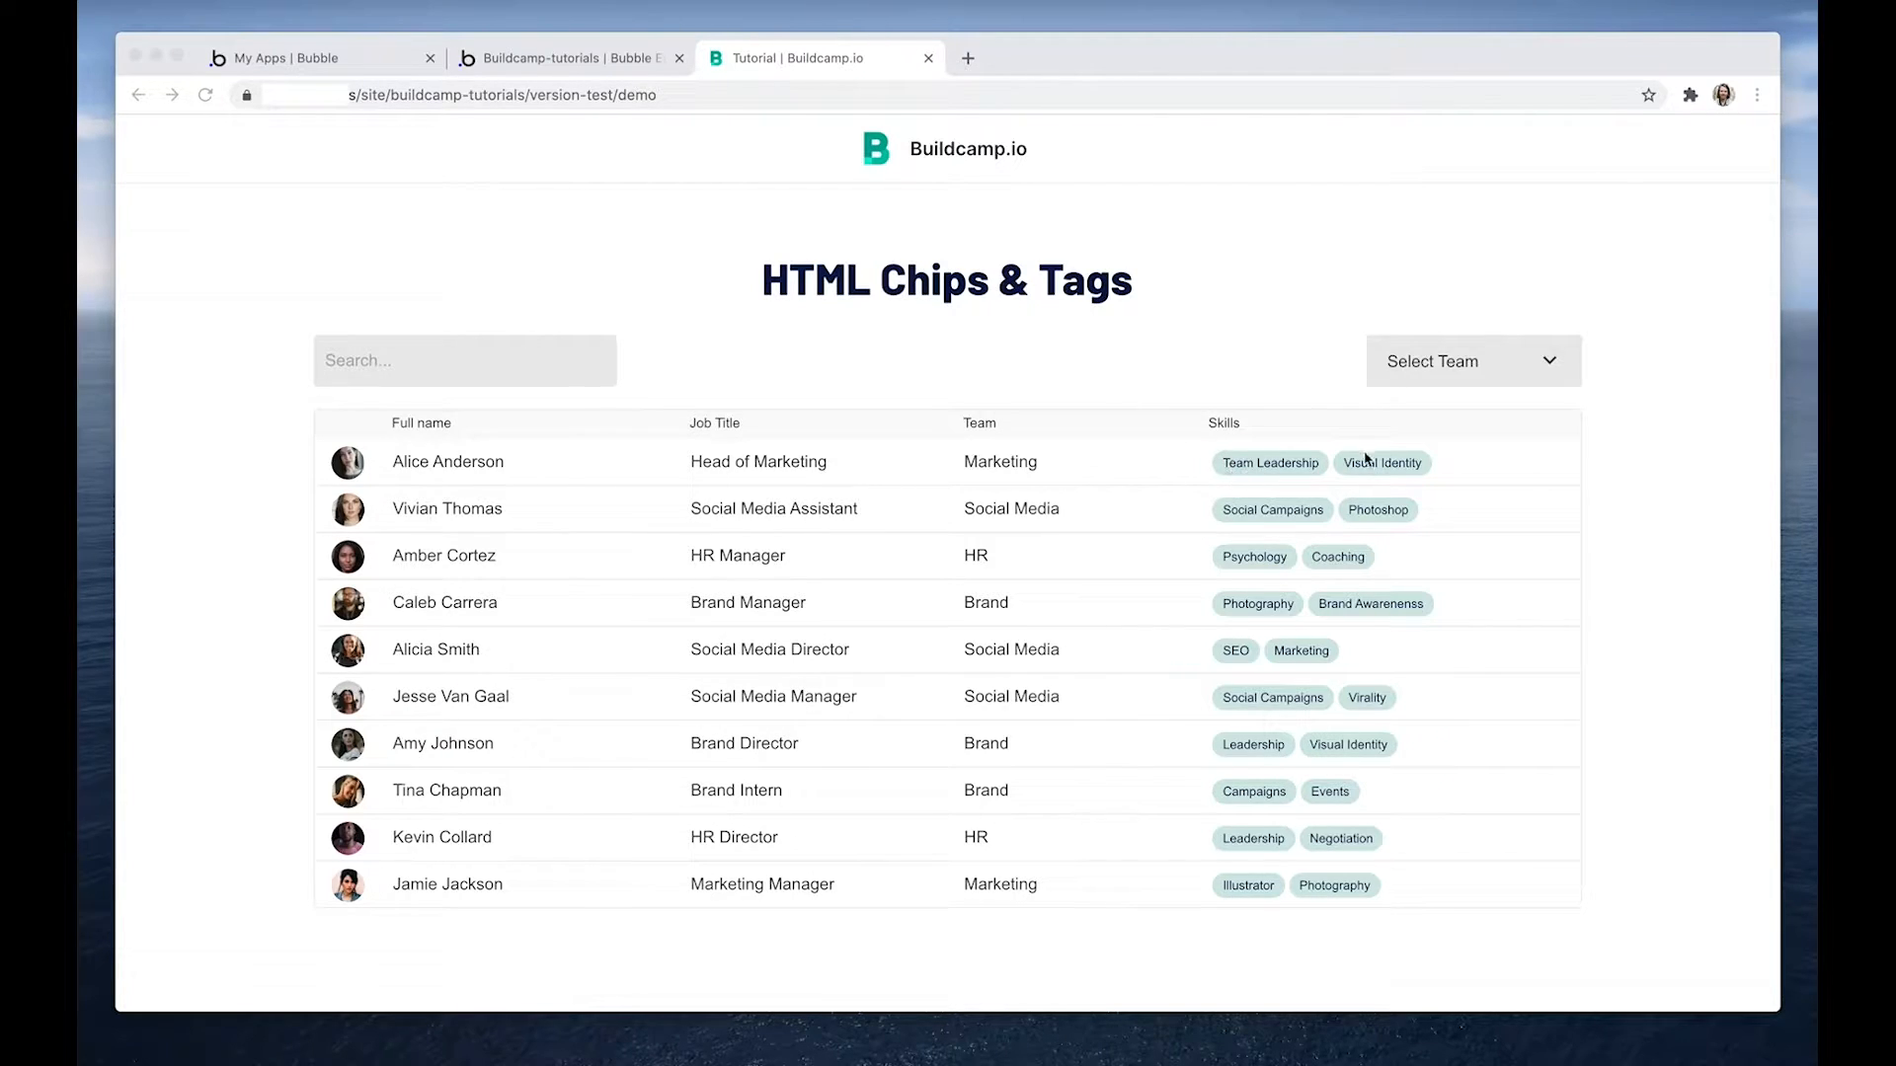
mouse_move(1339, 596)
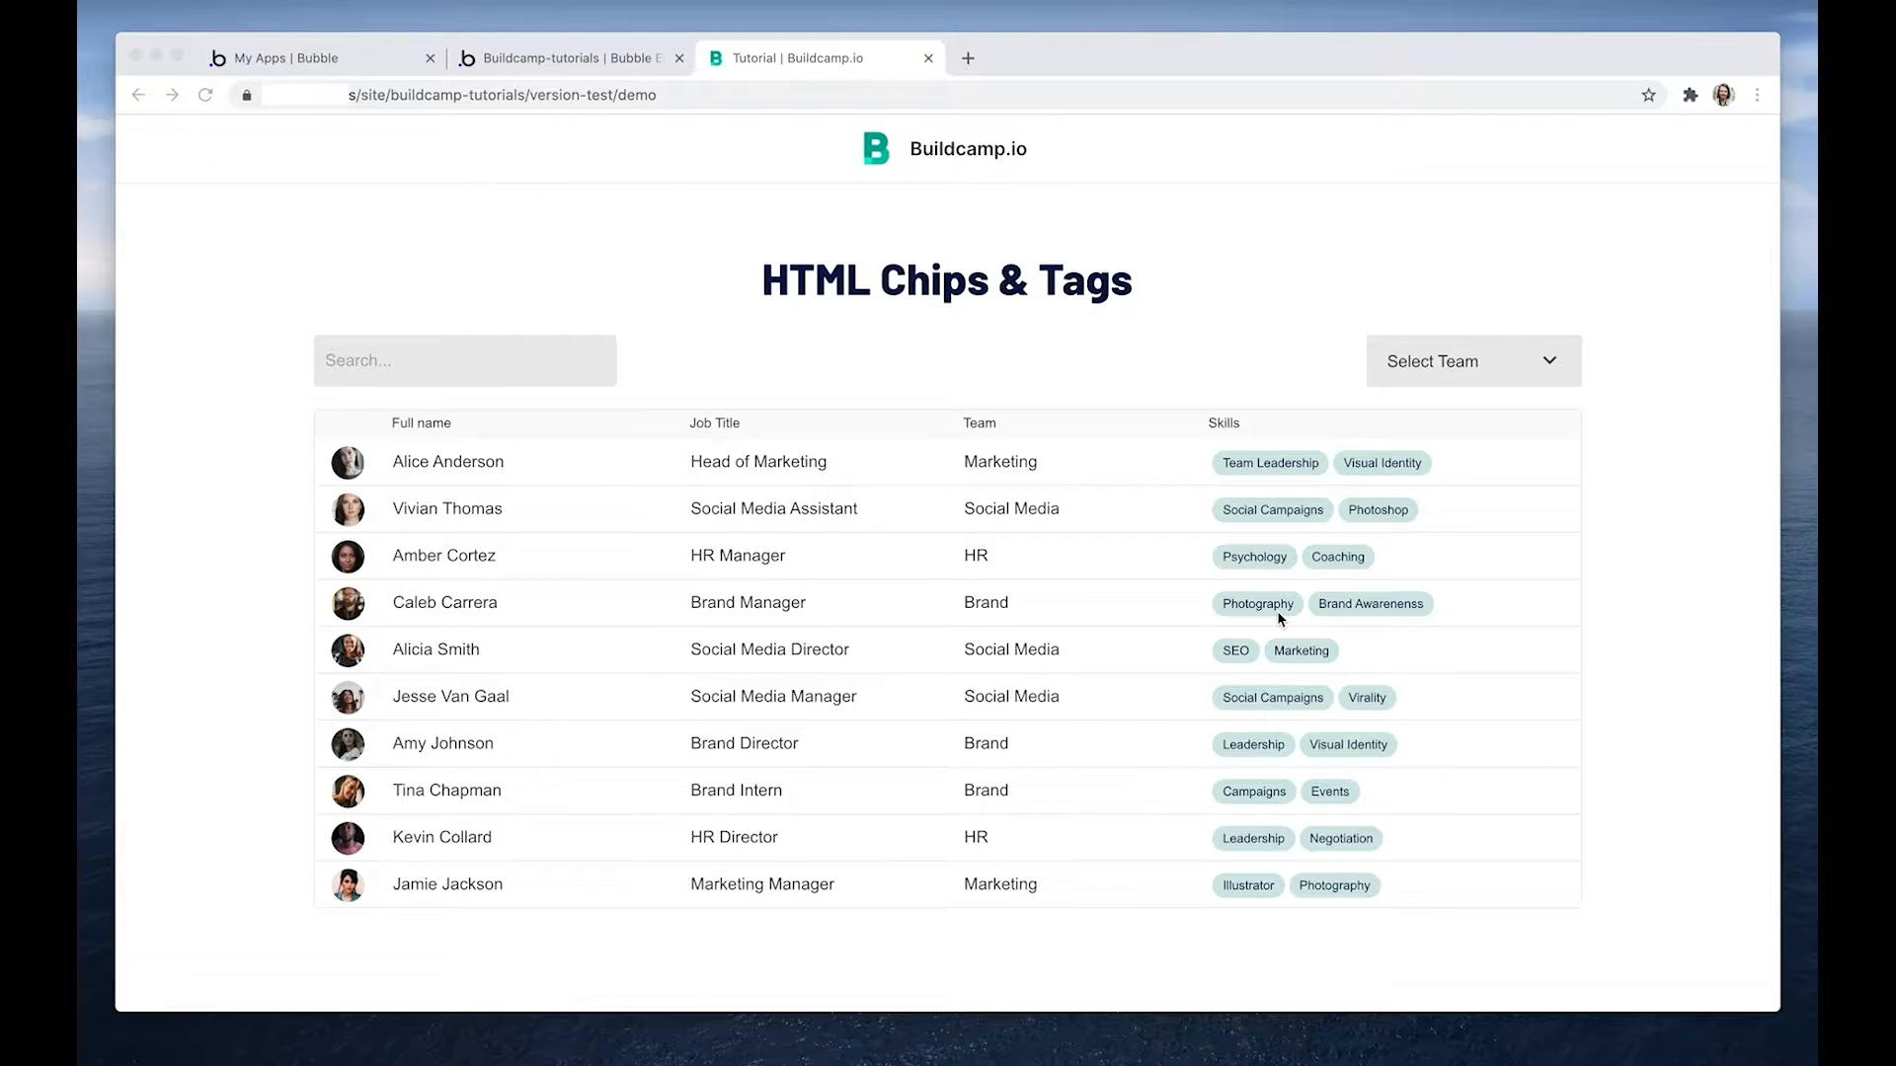
mouse_move(608, 116)
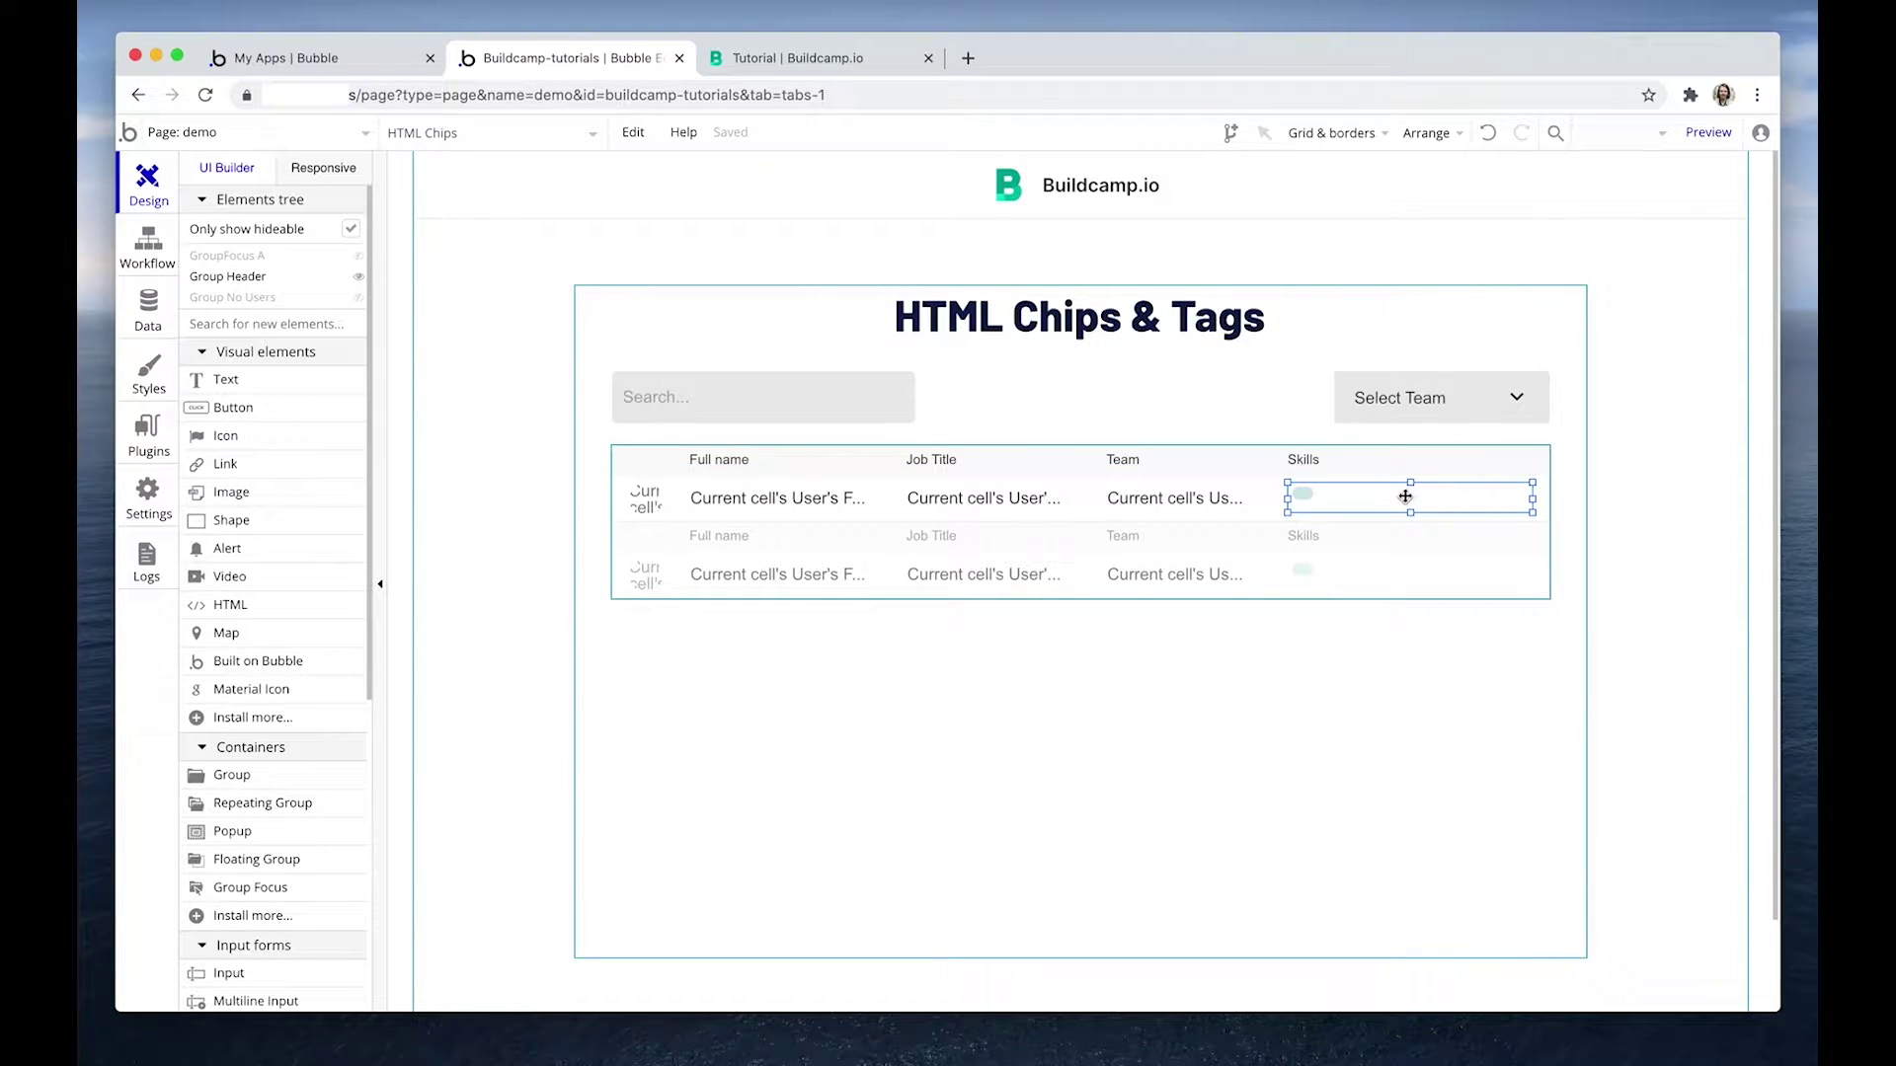
Add a Text element in the Skills cell and untick fixed width so it stretches.
drag(1406, 495, 1394, 524)
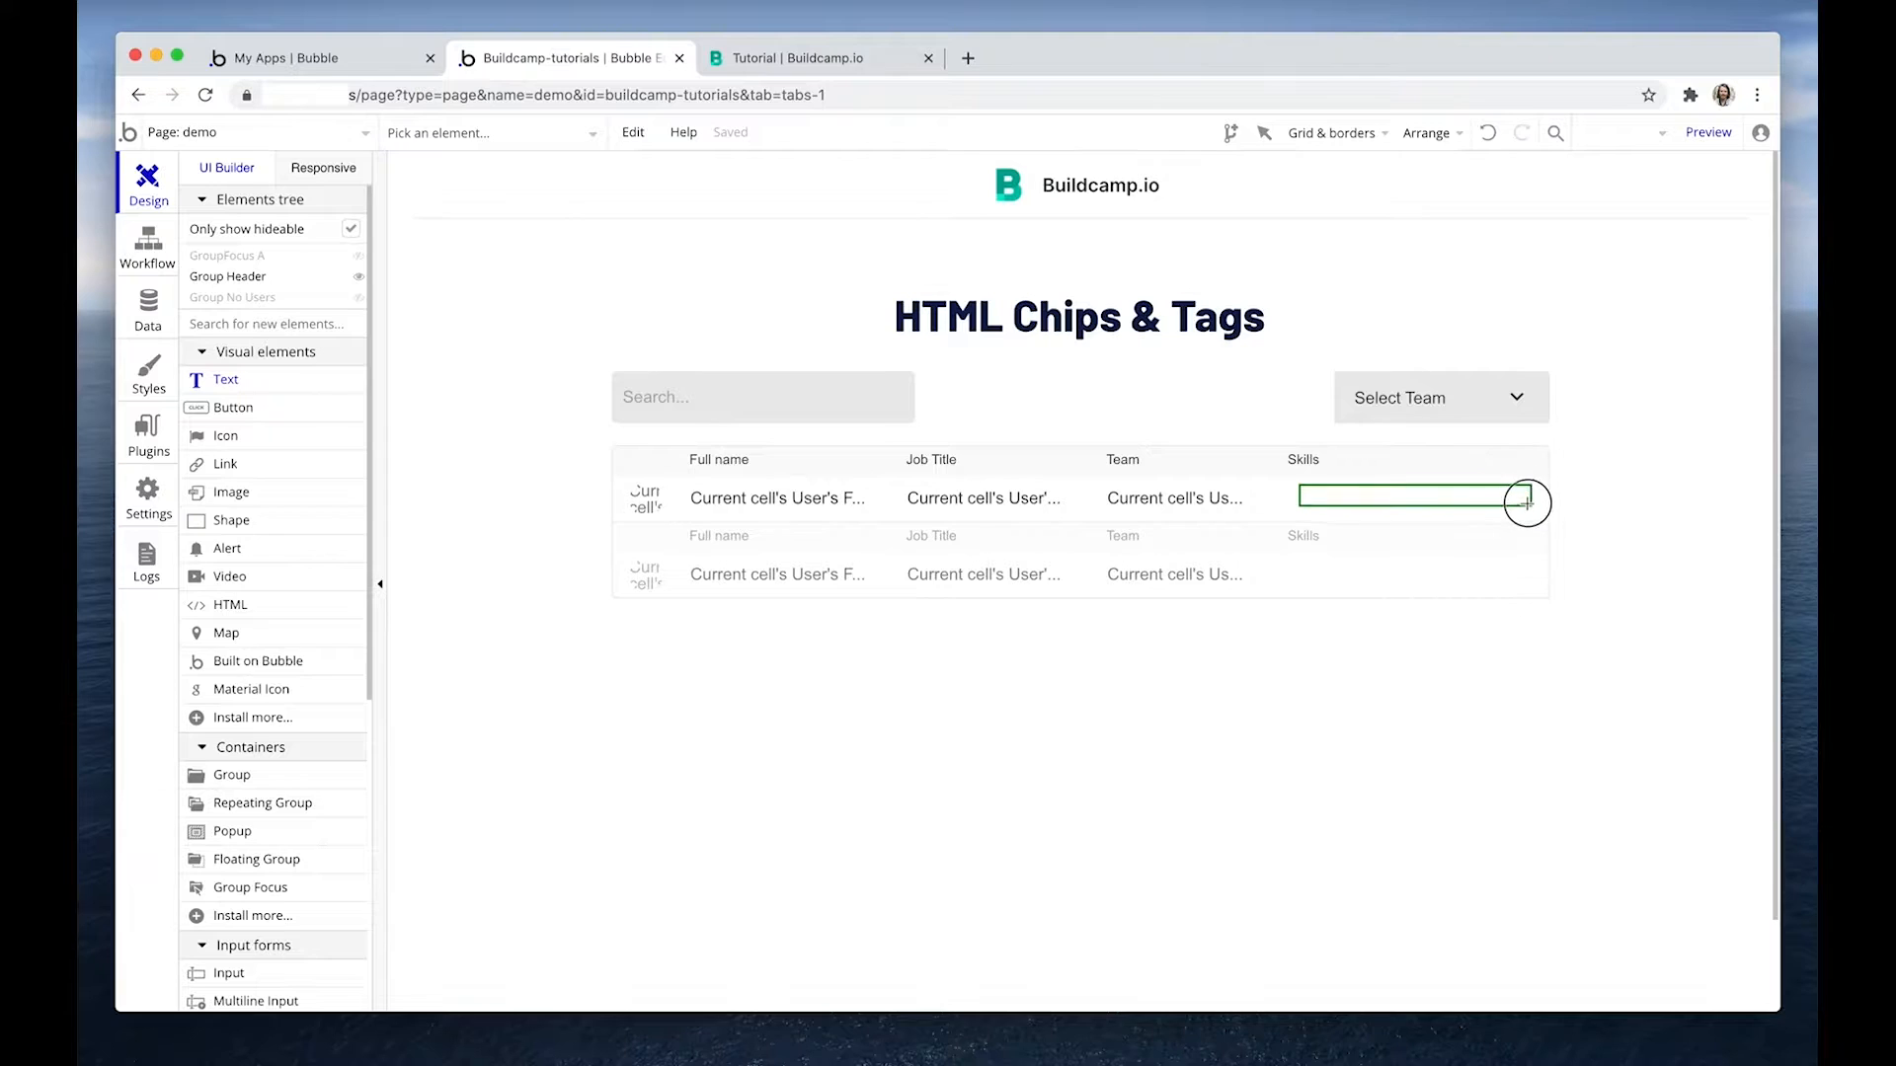
click(1411, 497)
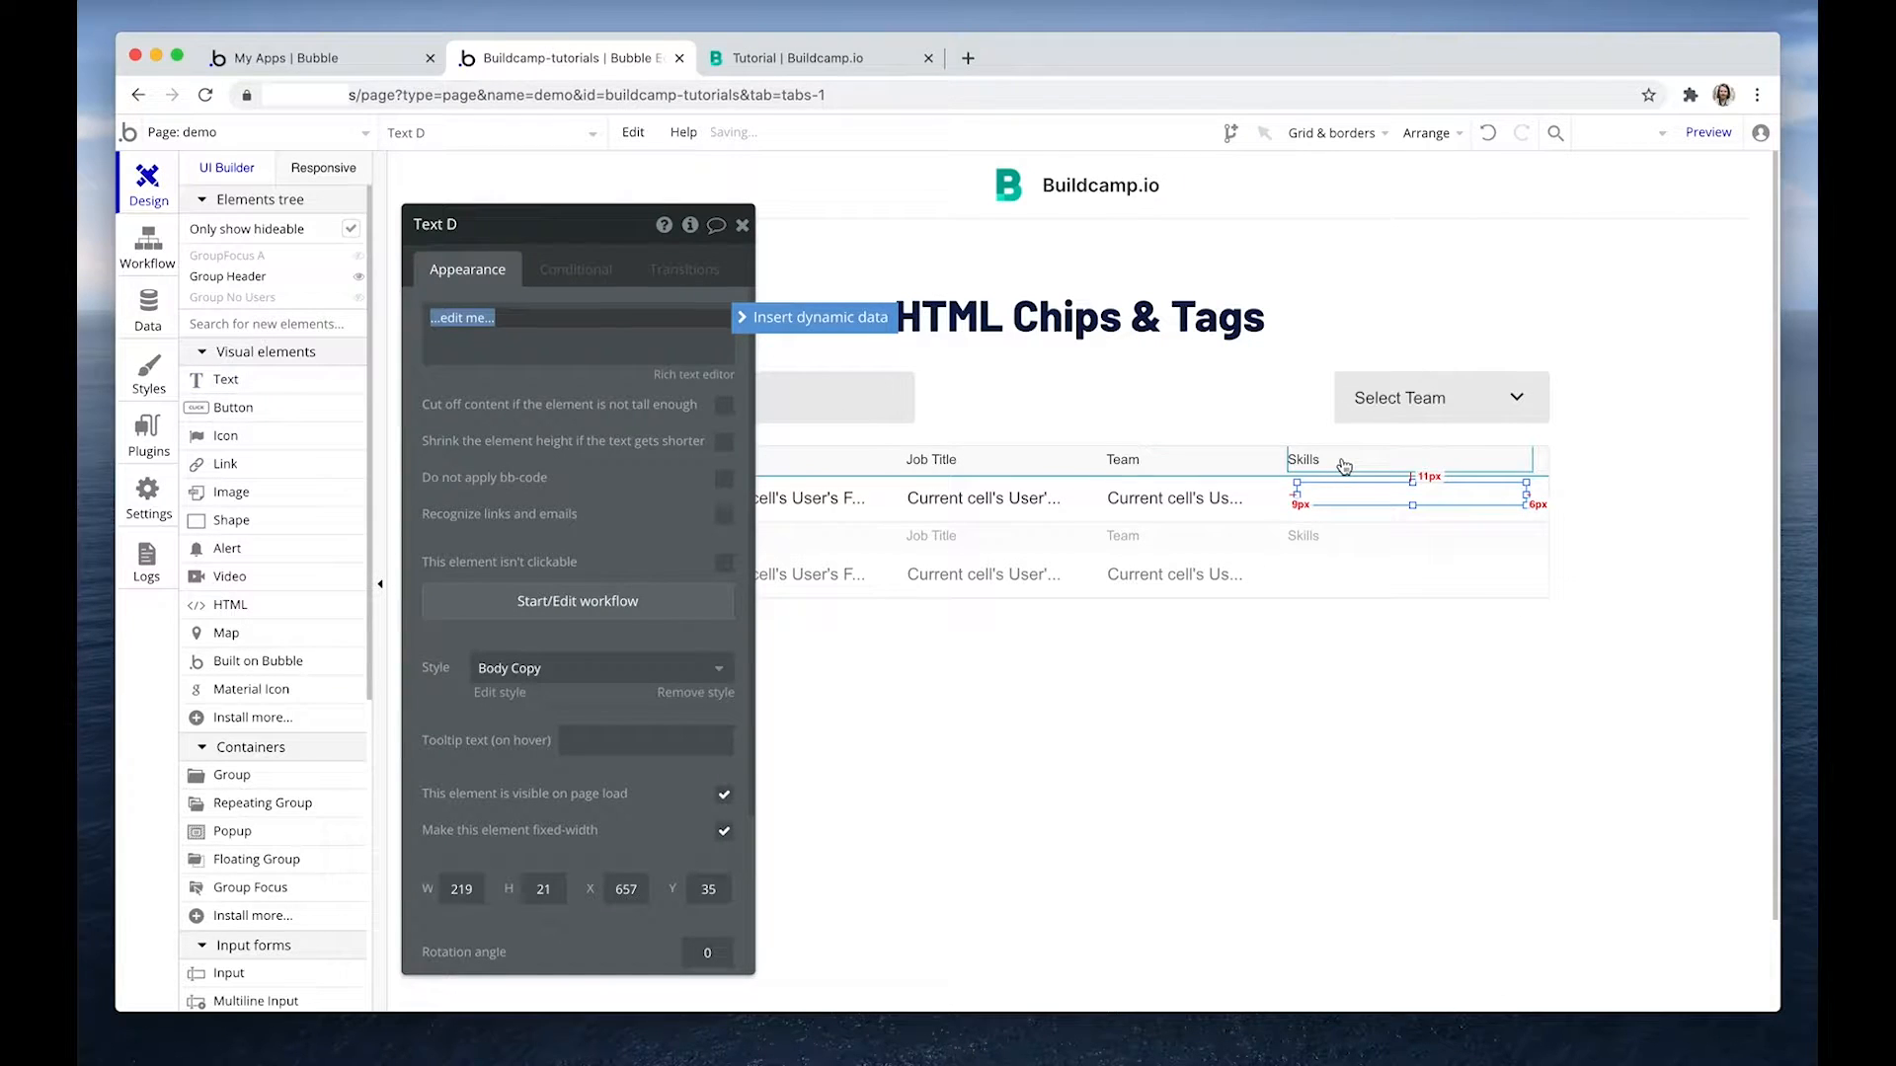
click(1304, 460)
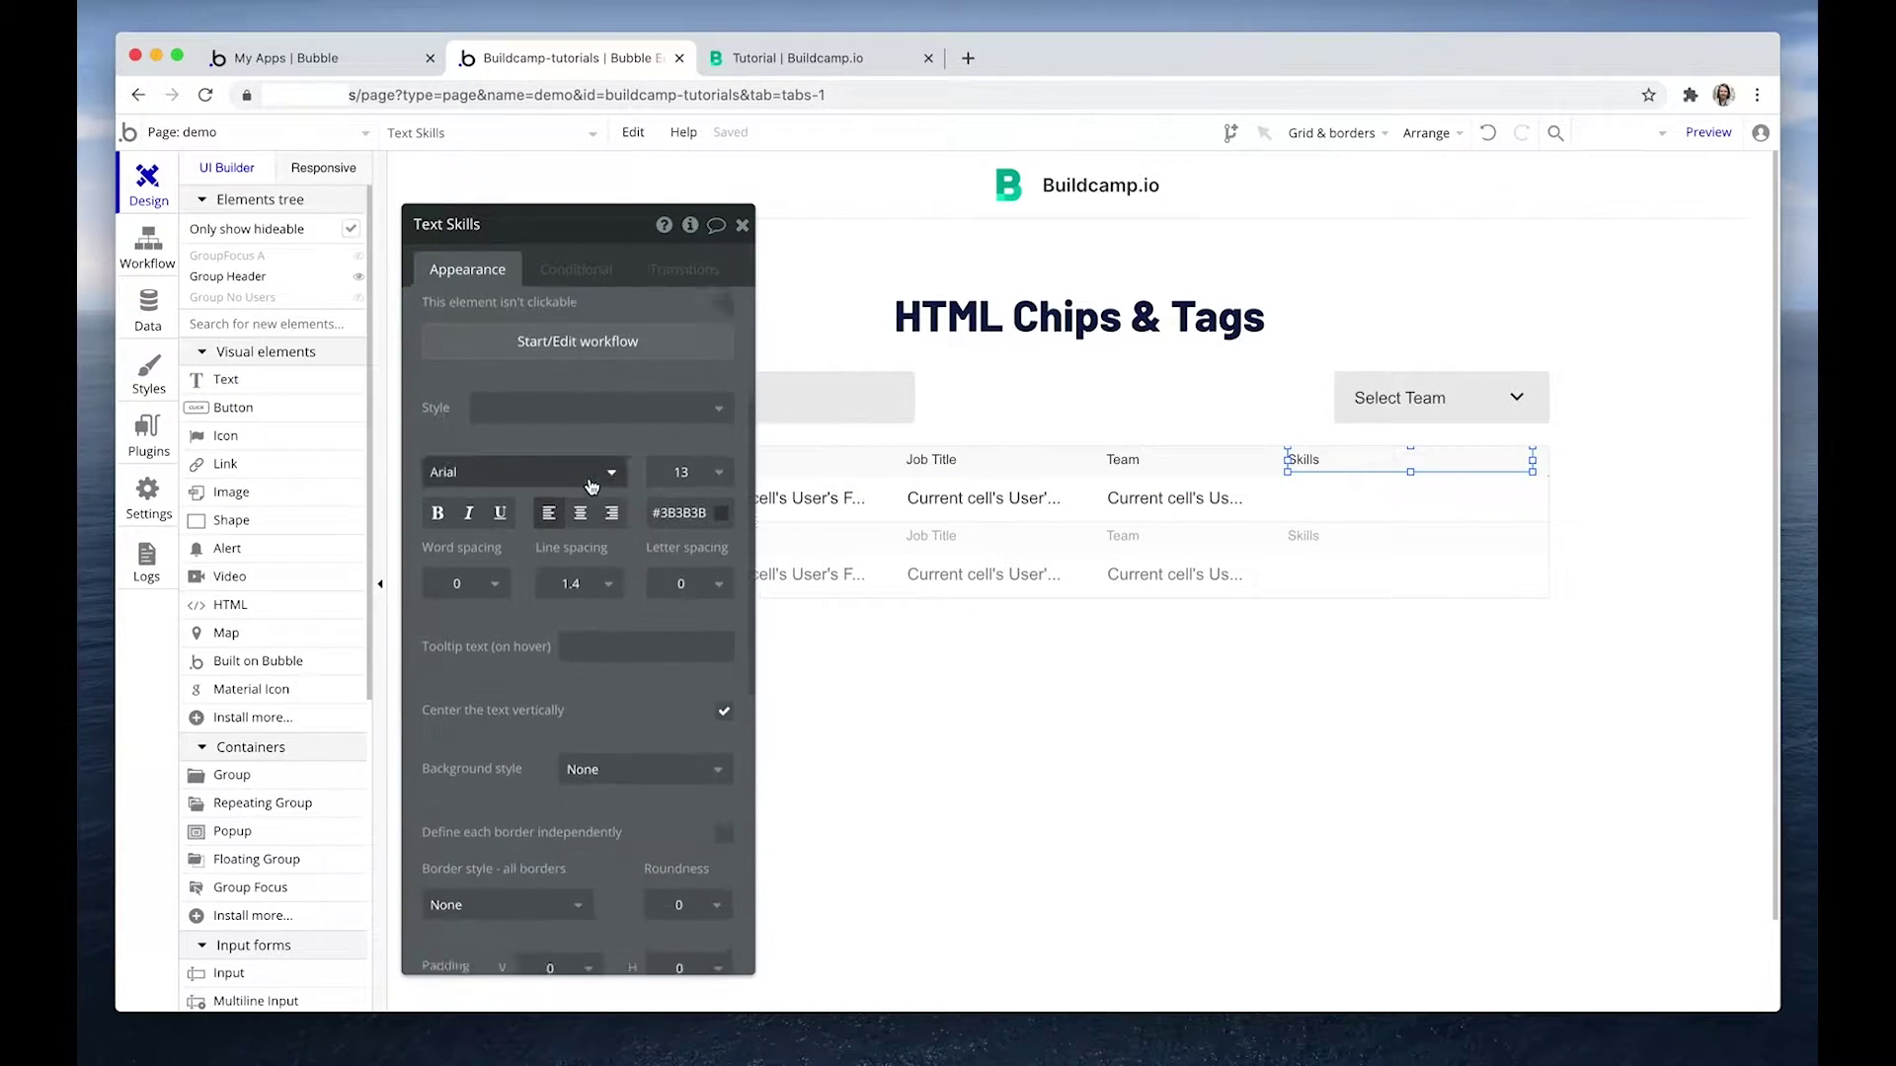
scroll(down, 3)
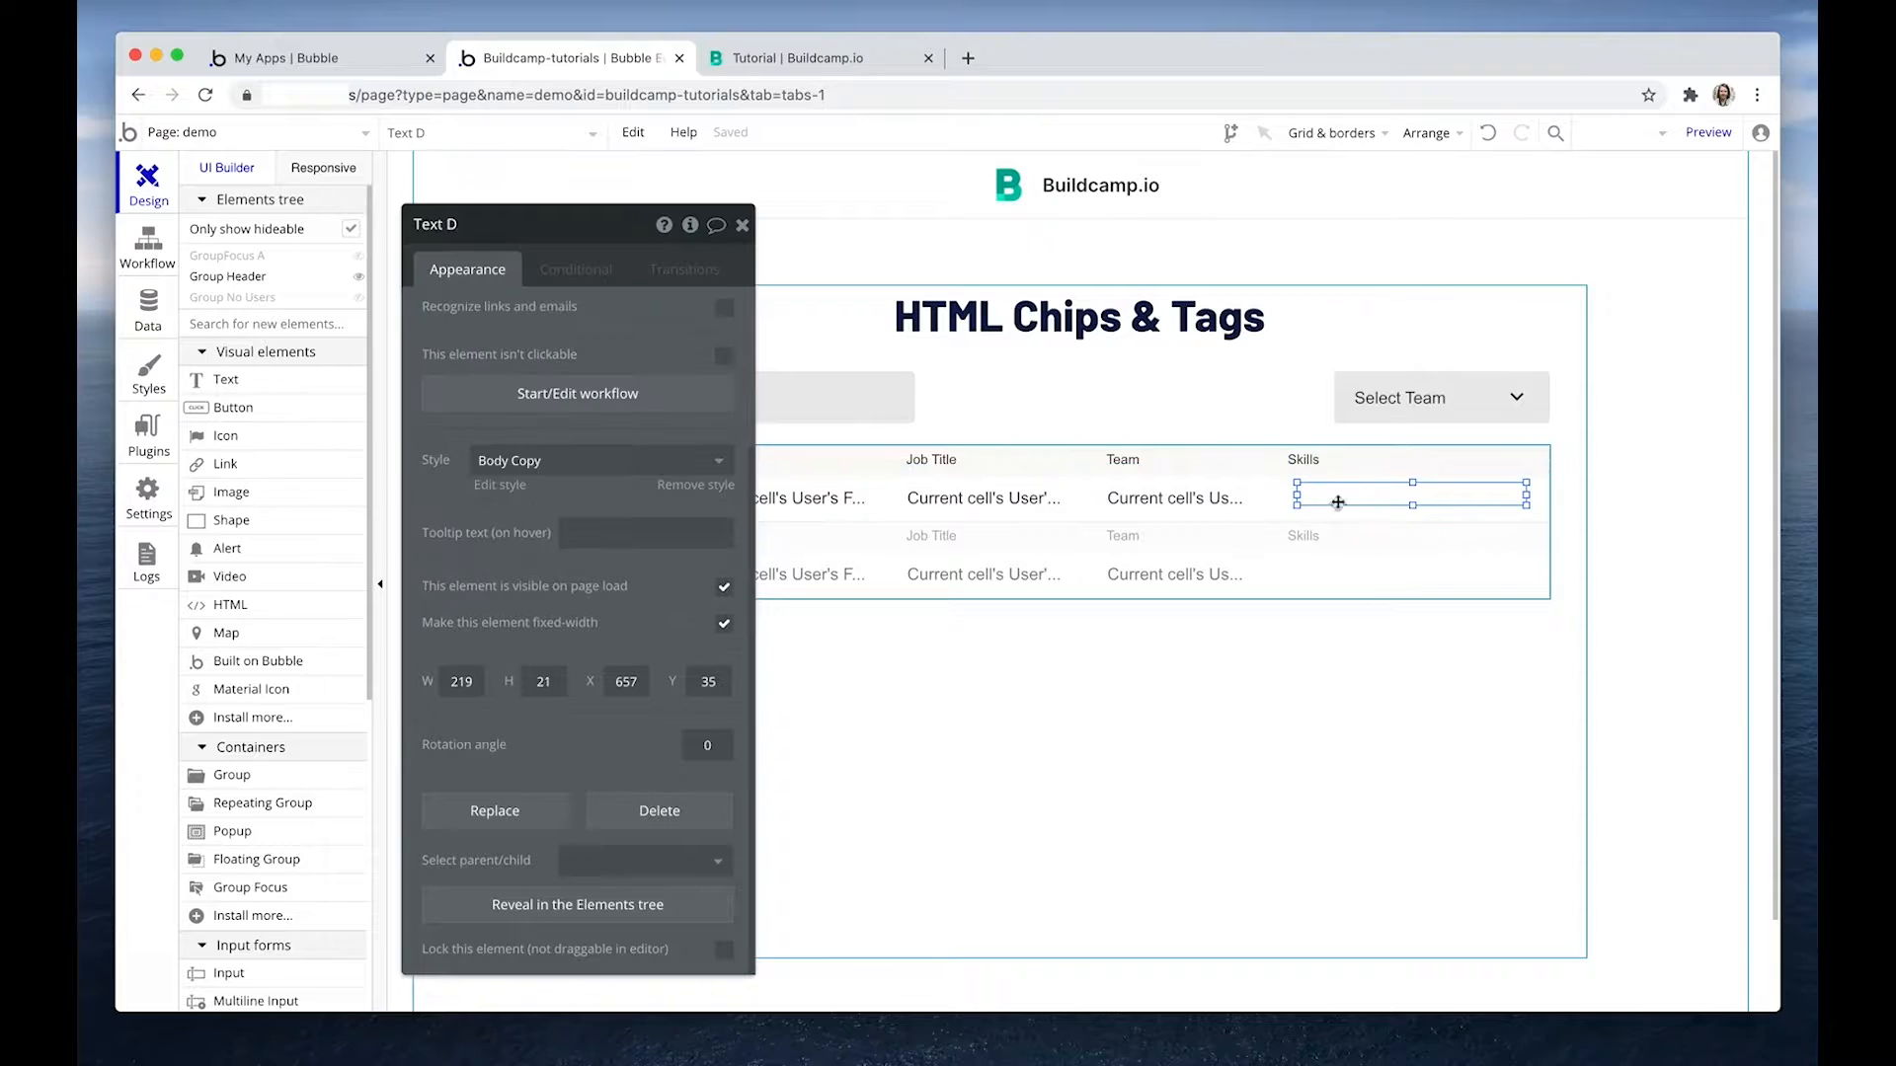
click(462, 682)
text(234)
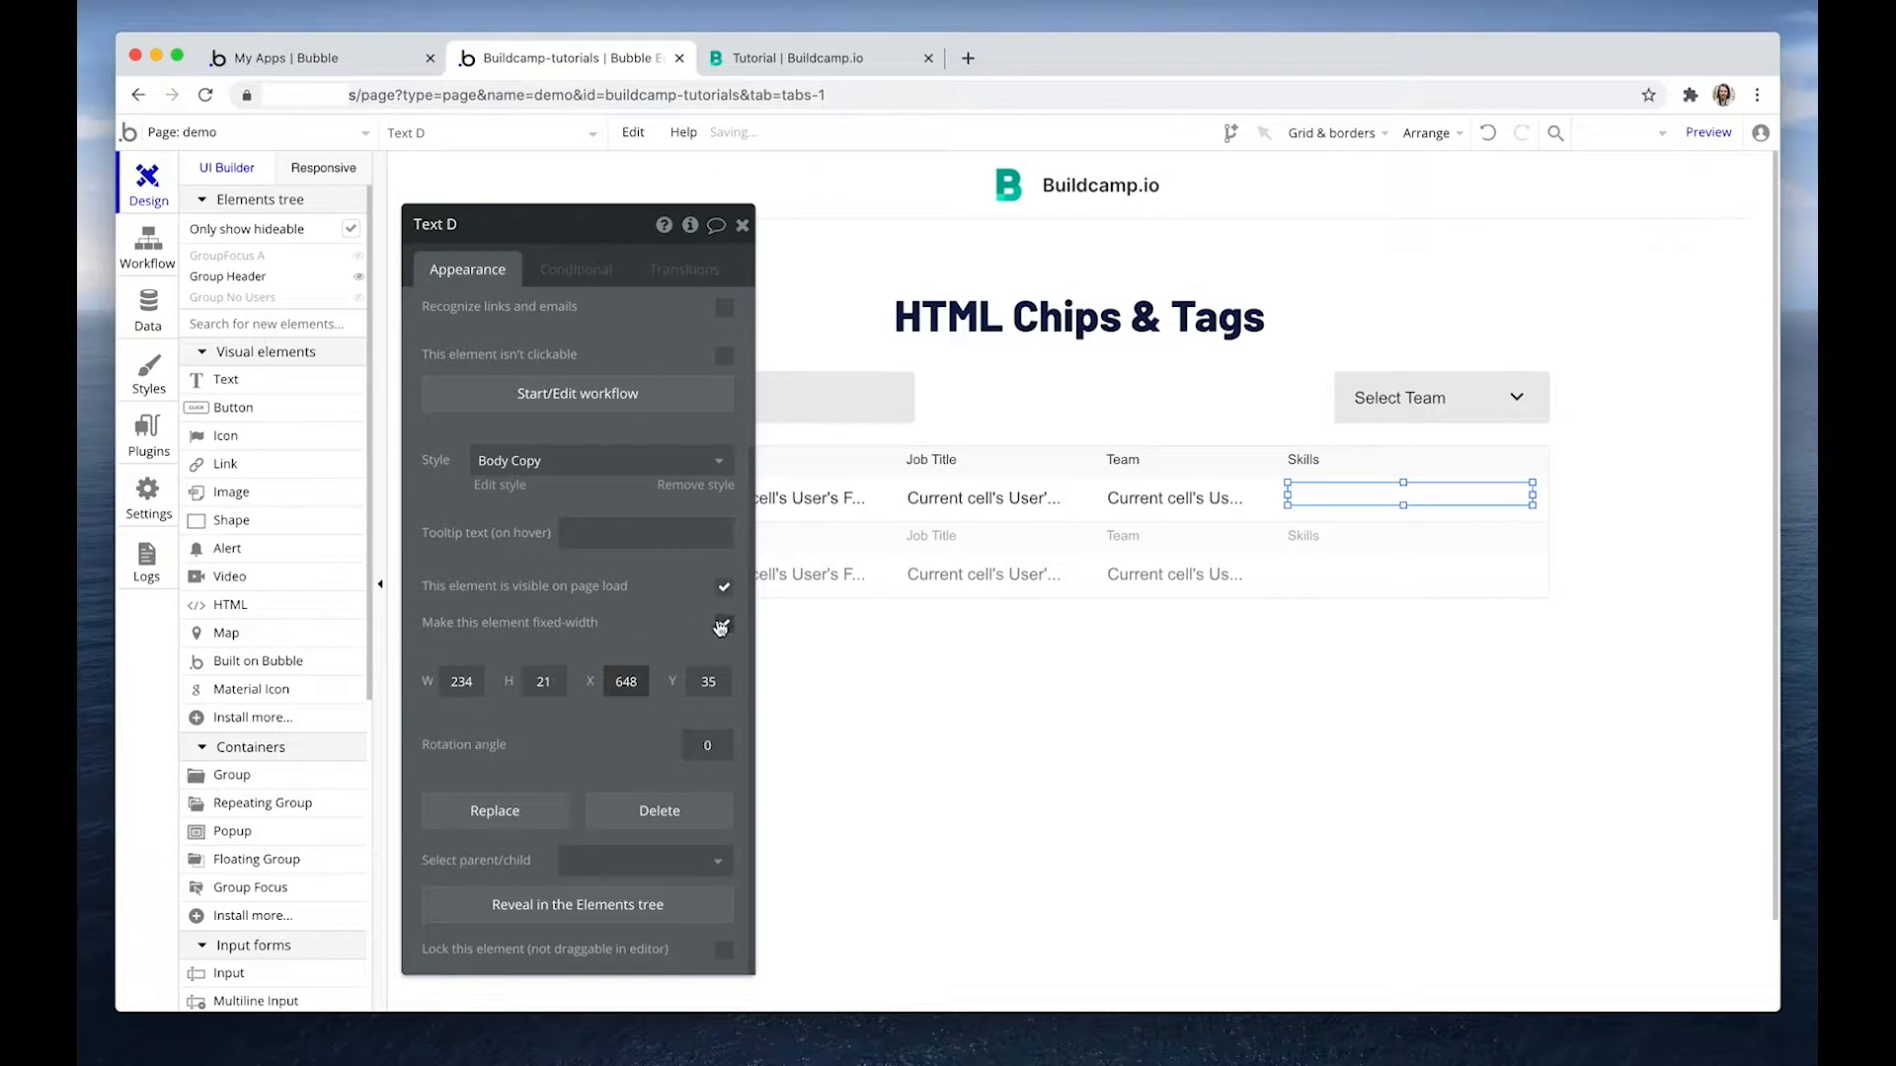
click(723, 624)
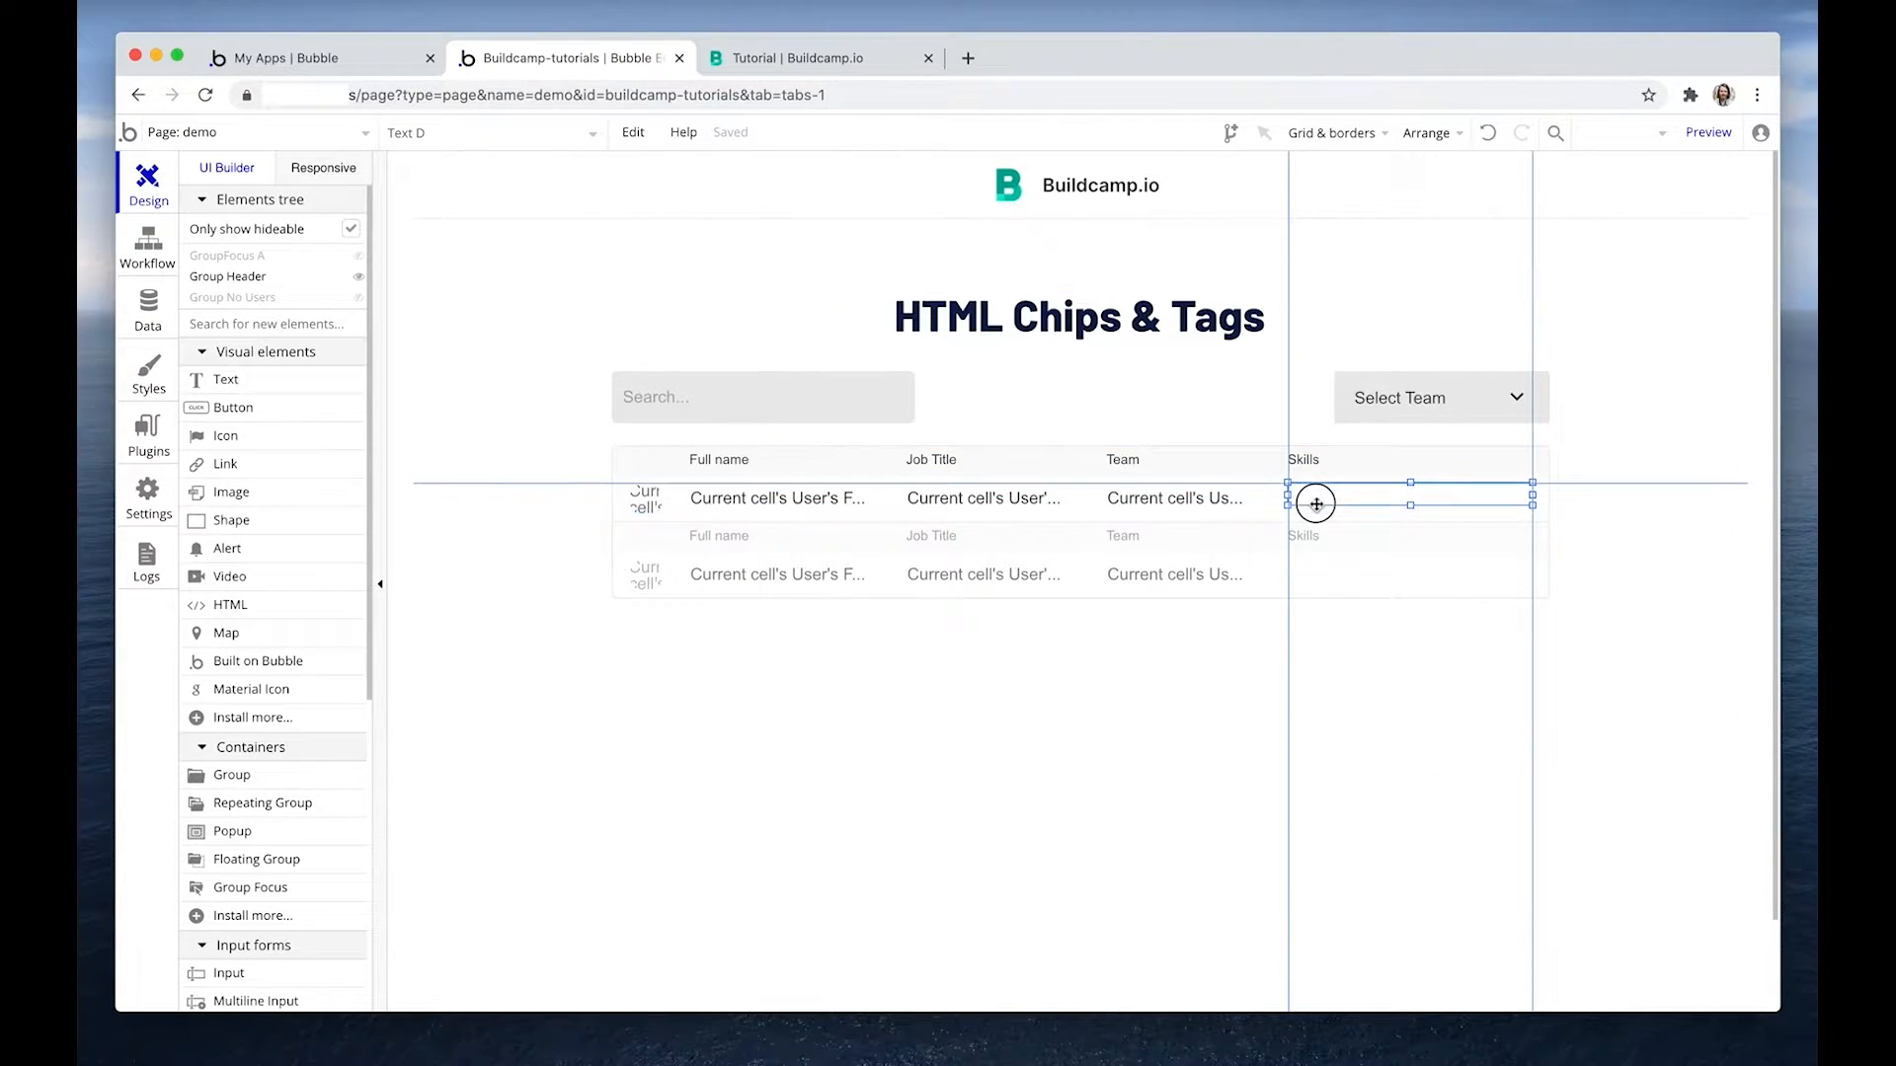
click(1175, 497)
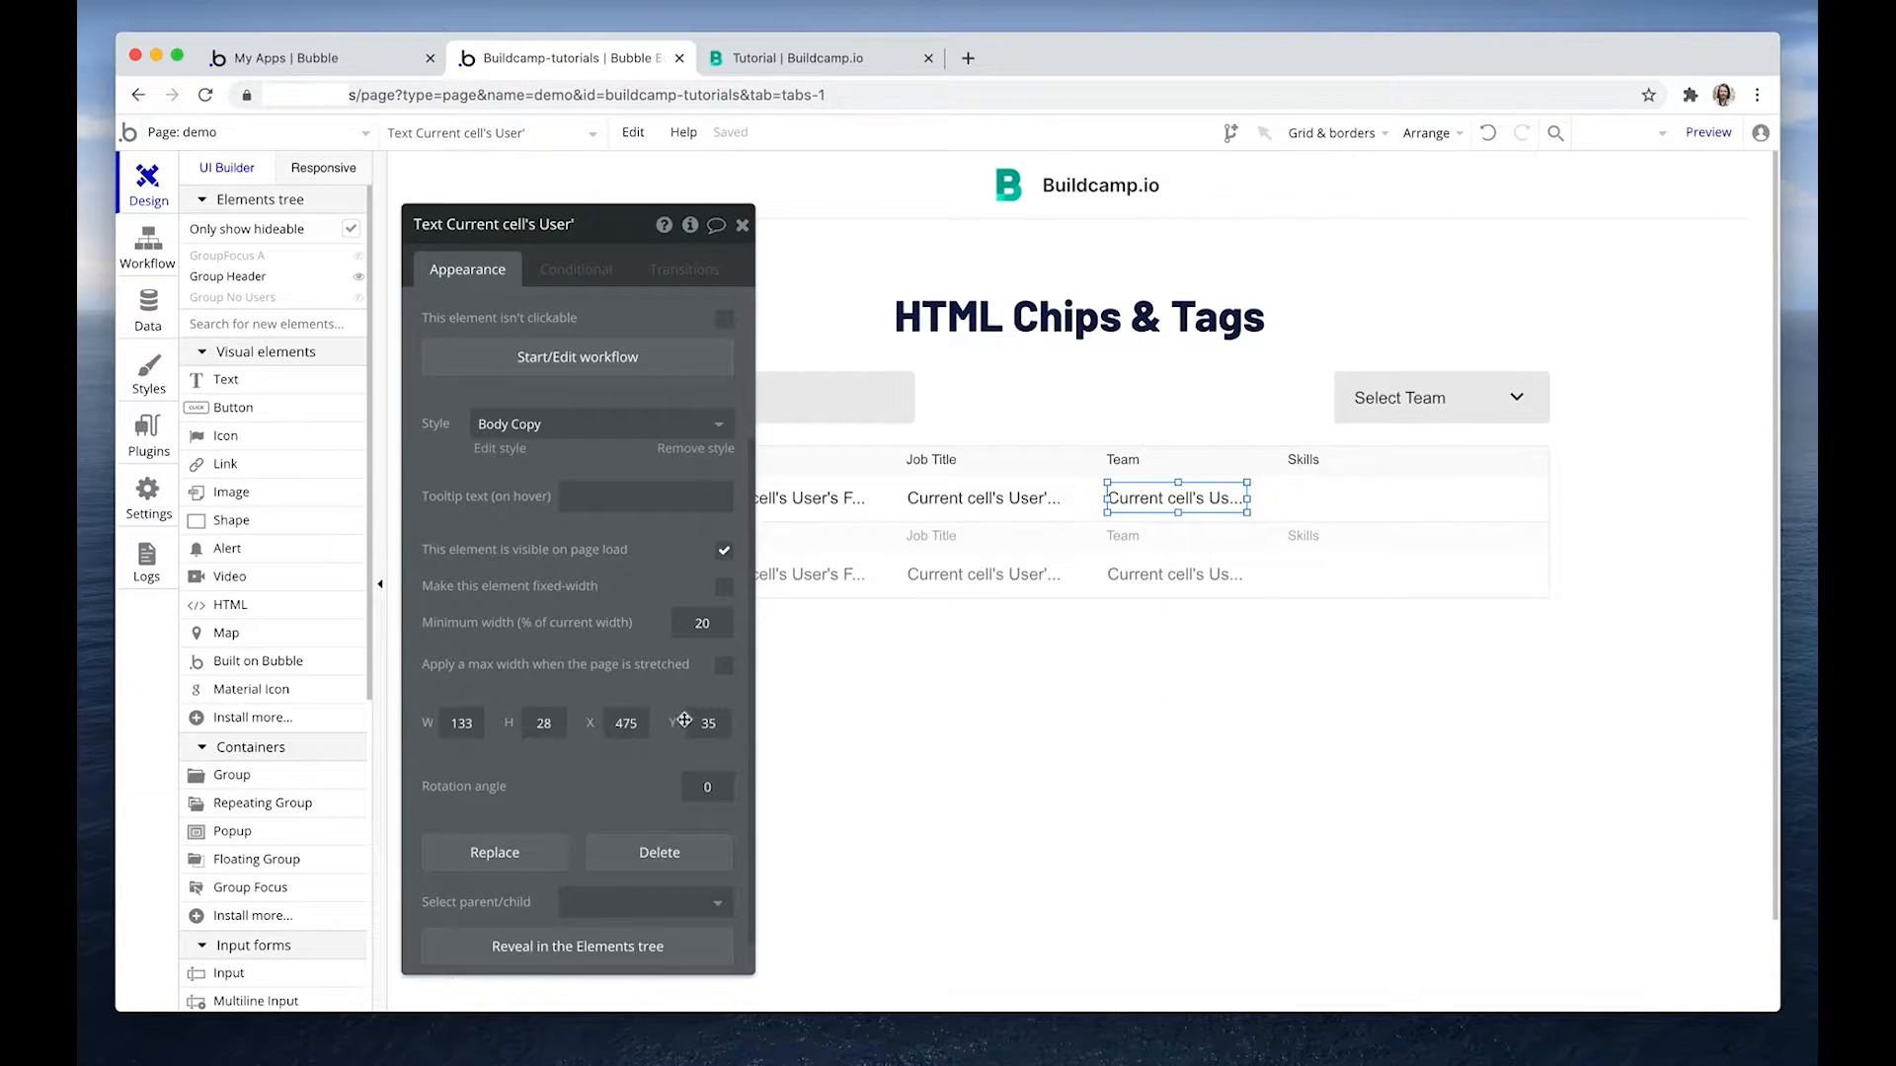
click(1303, 498)
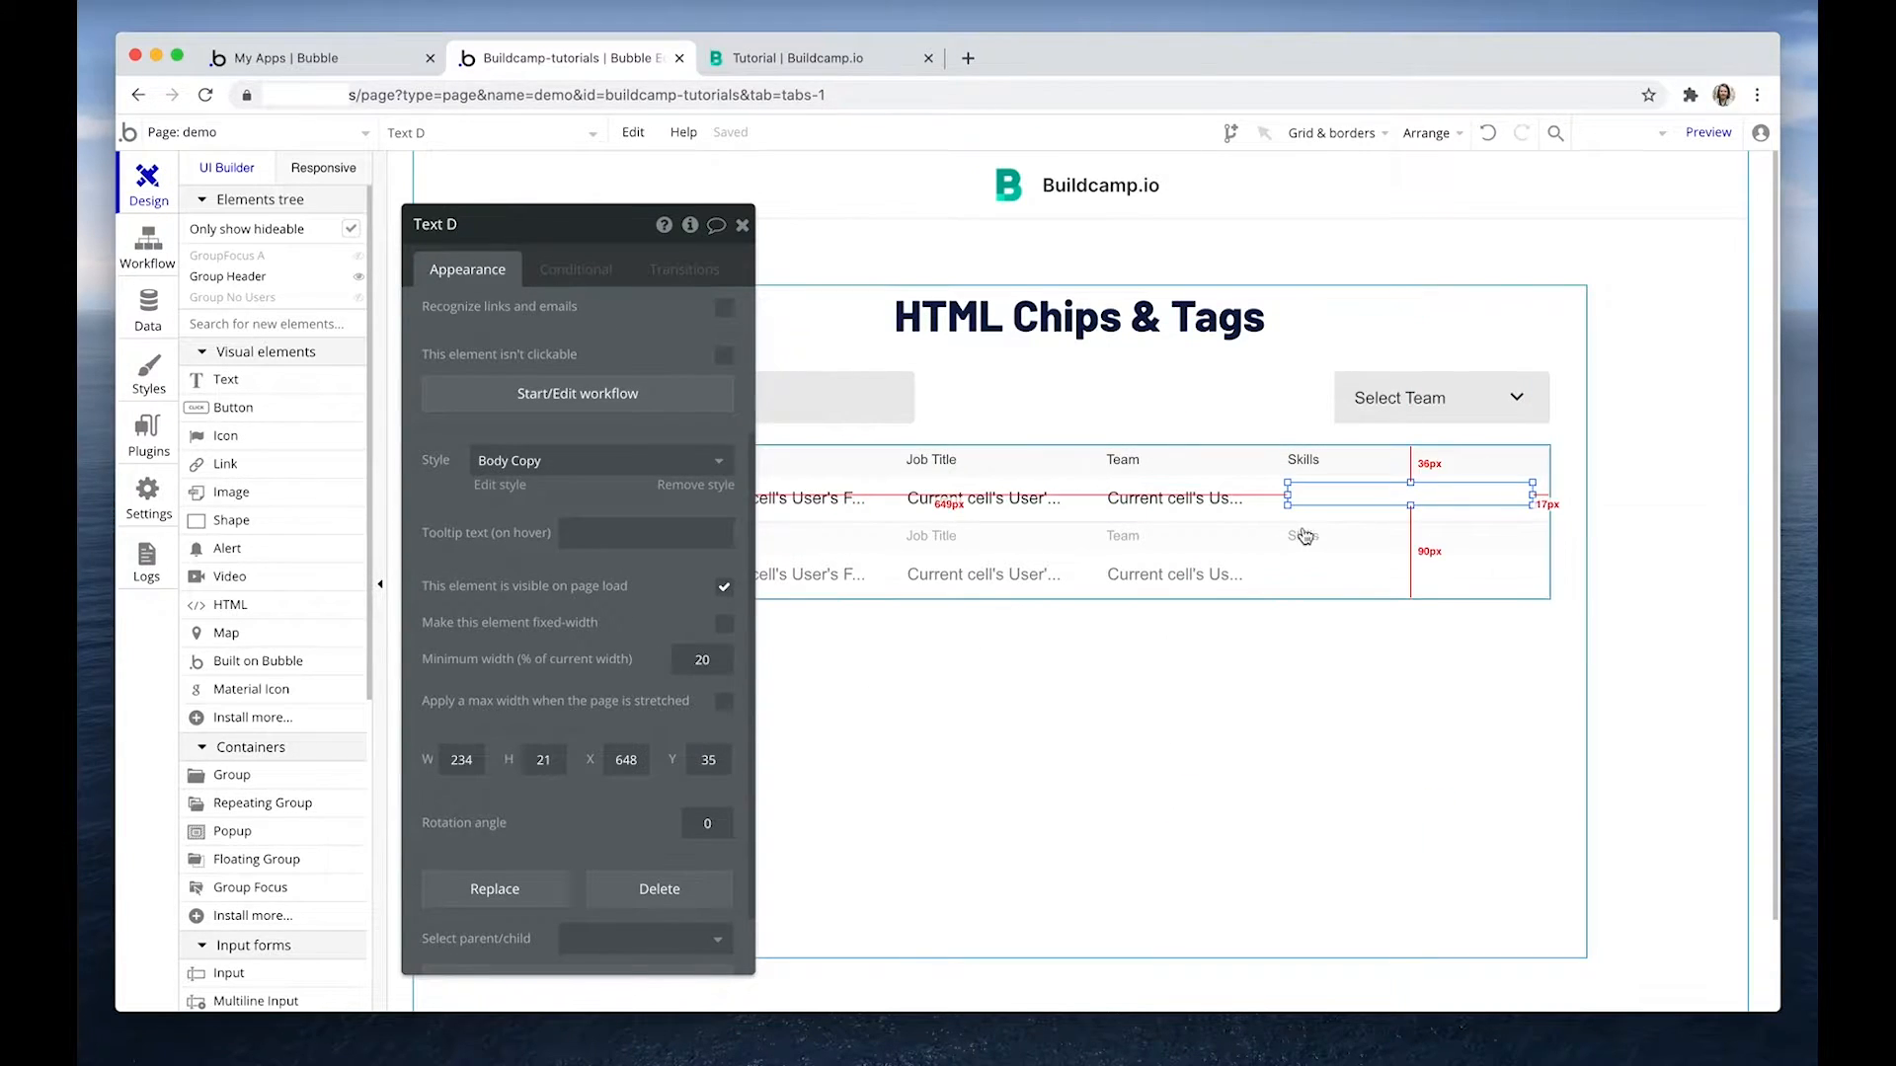
mouse_move(1339, 517)
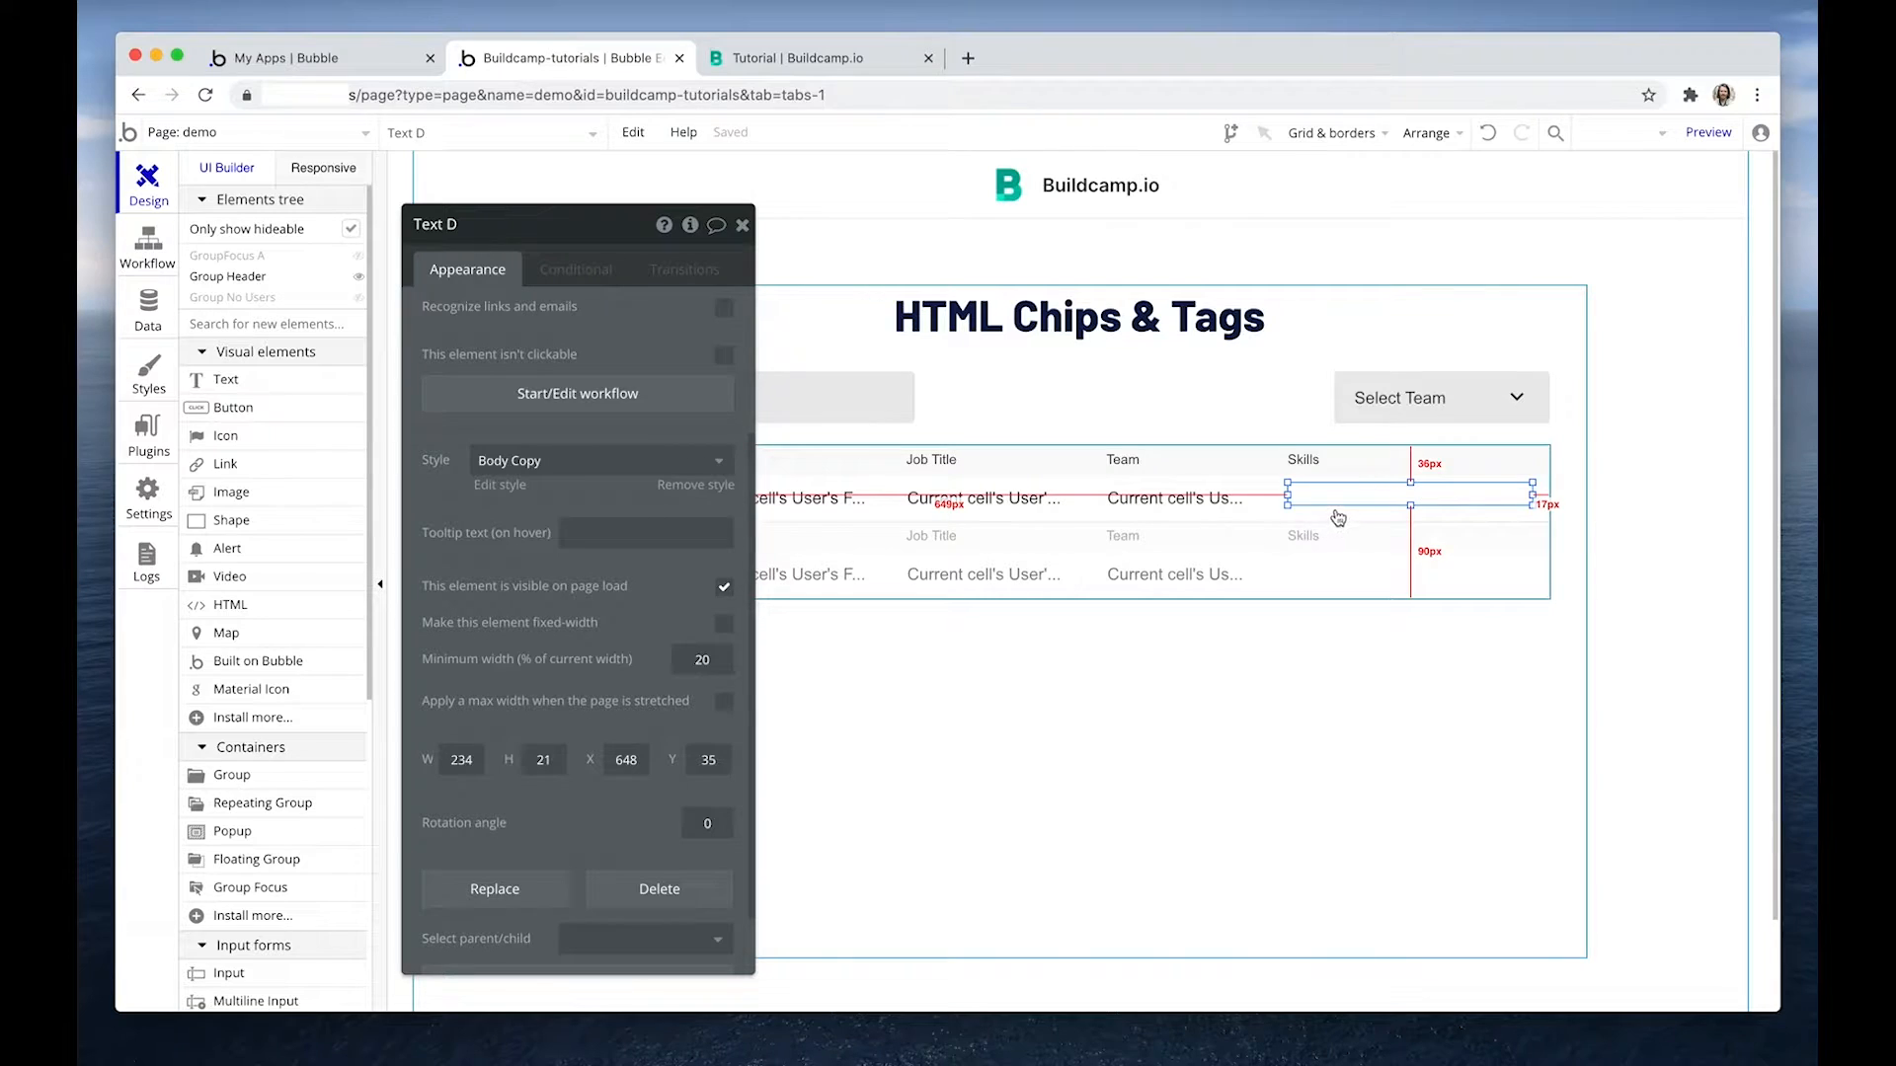
Set the text's content to dynamic data Current cell's User 's Skills.
click(543, 759)
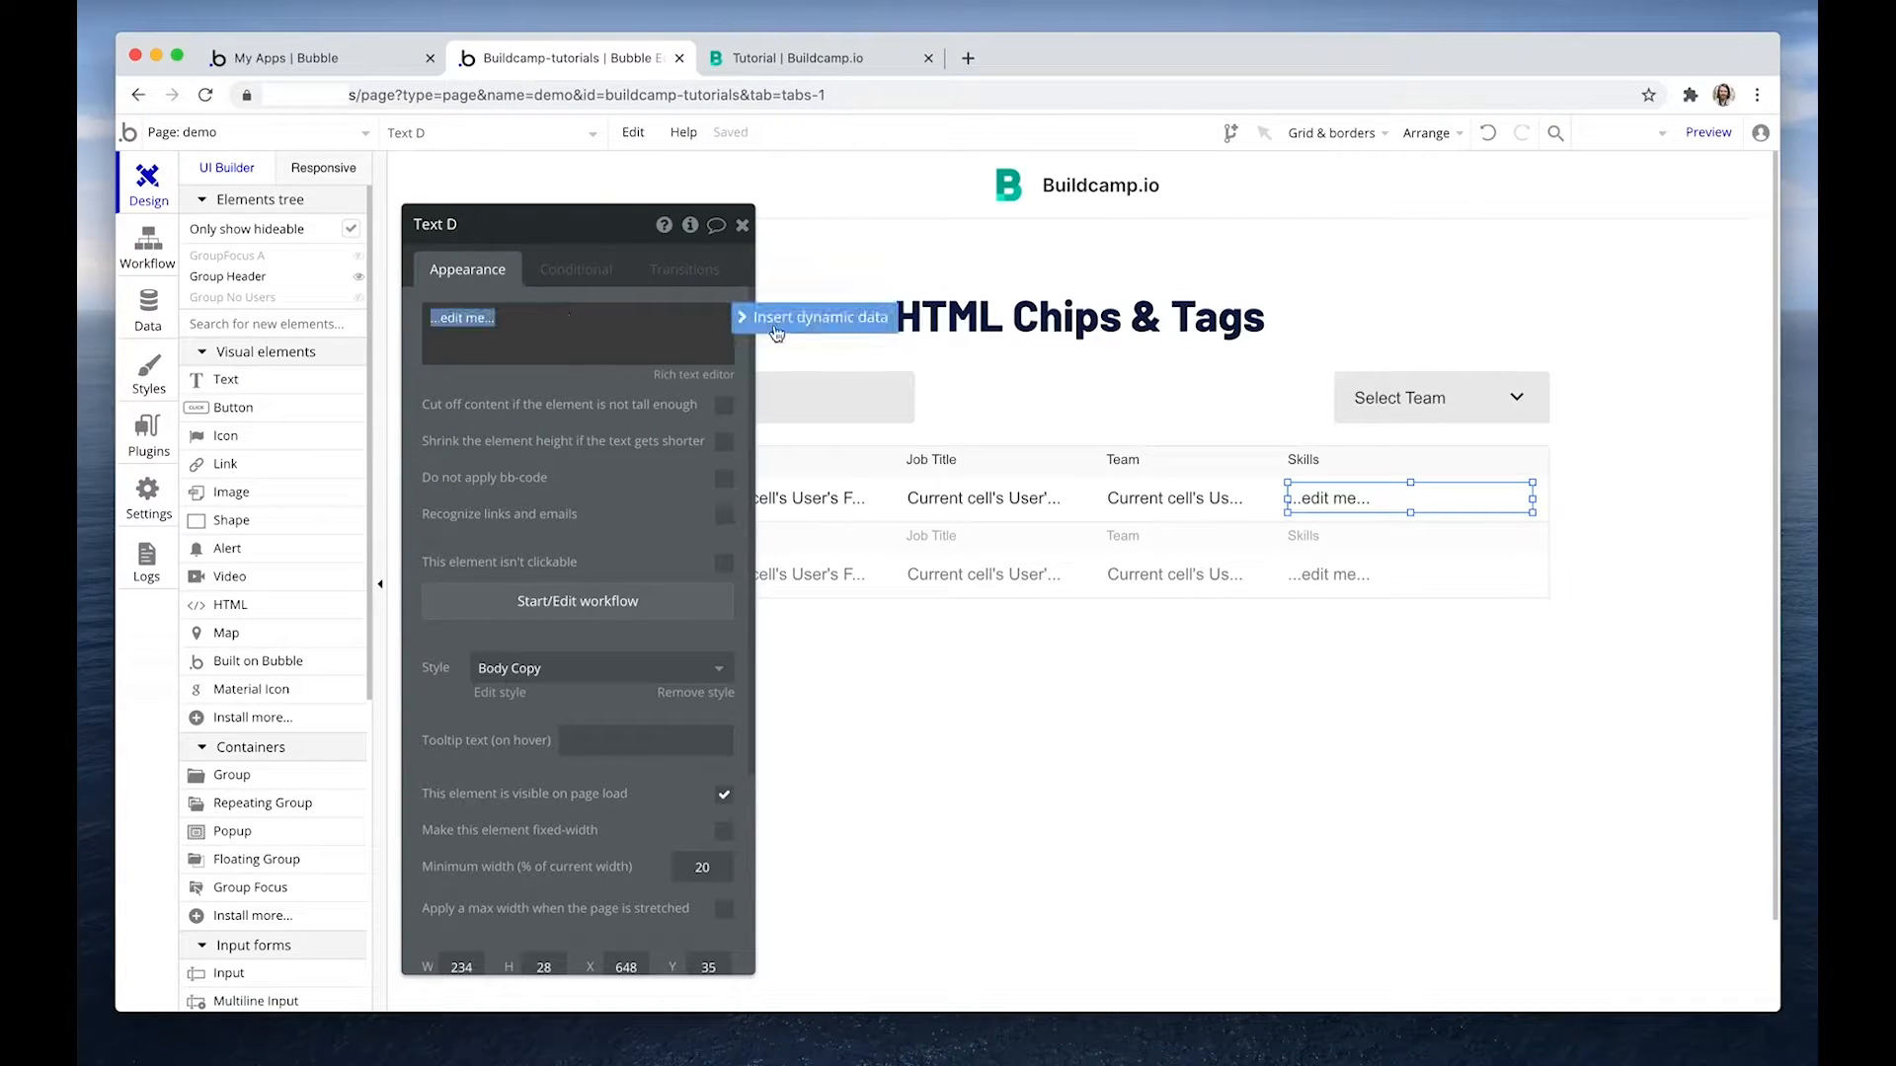
click(817, 316)
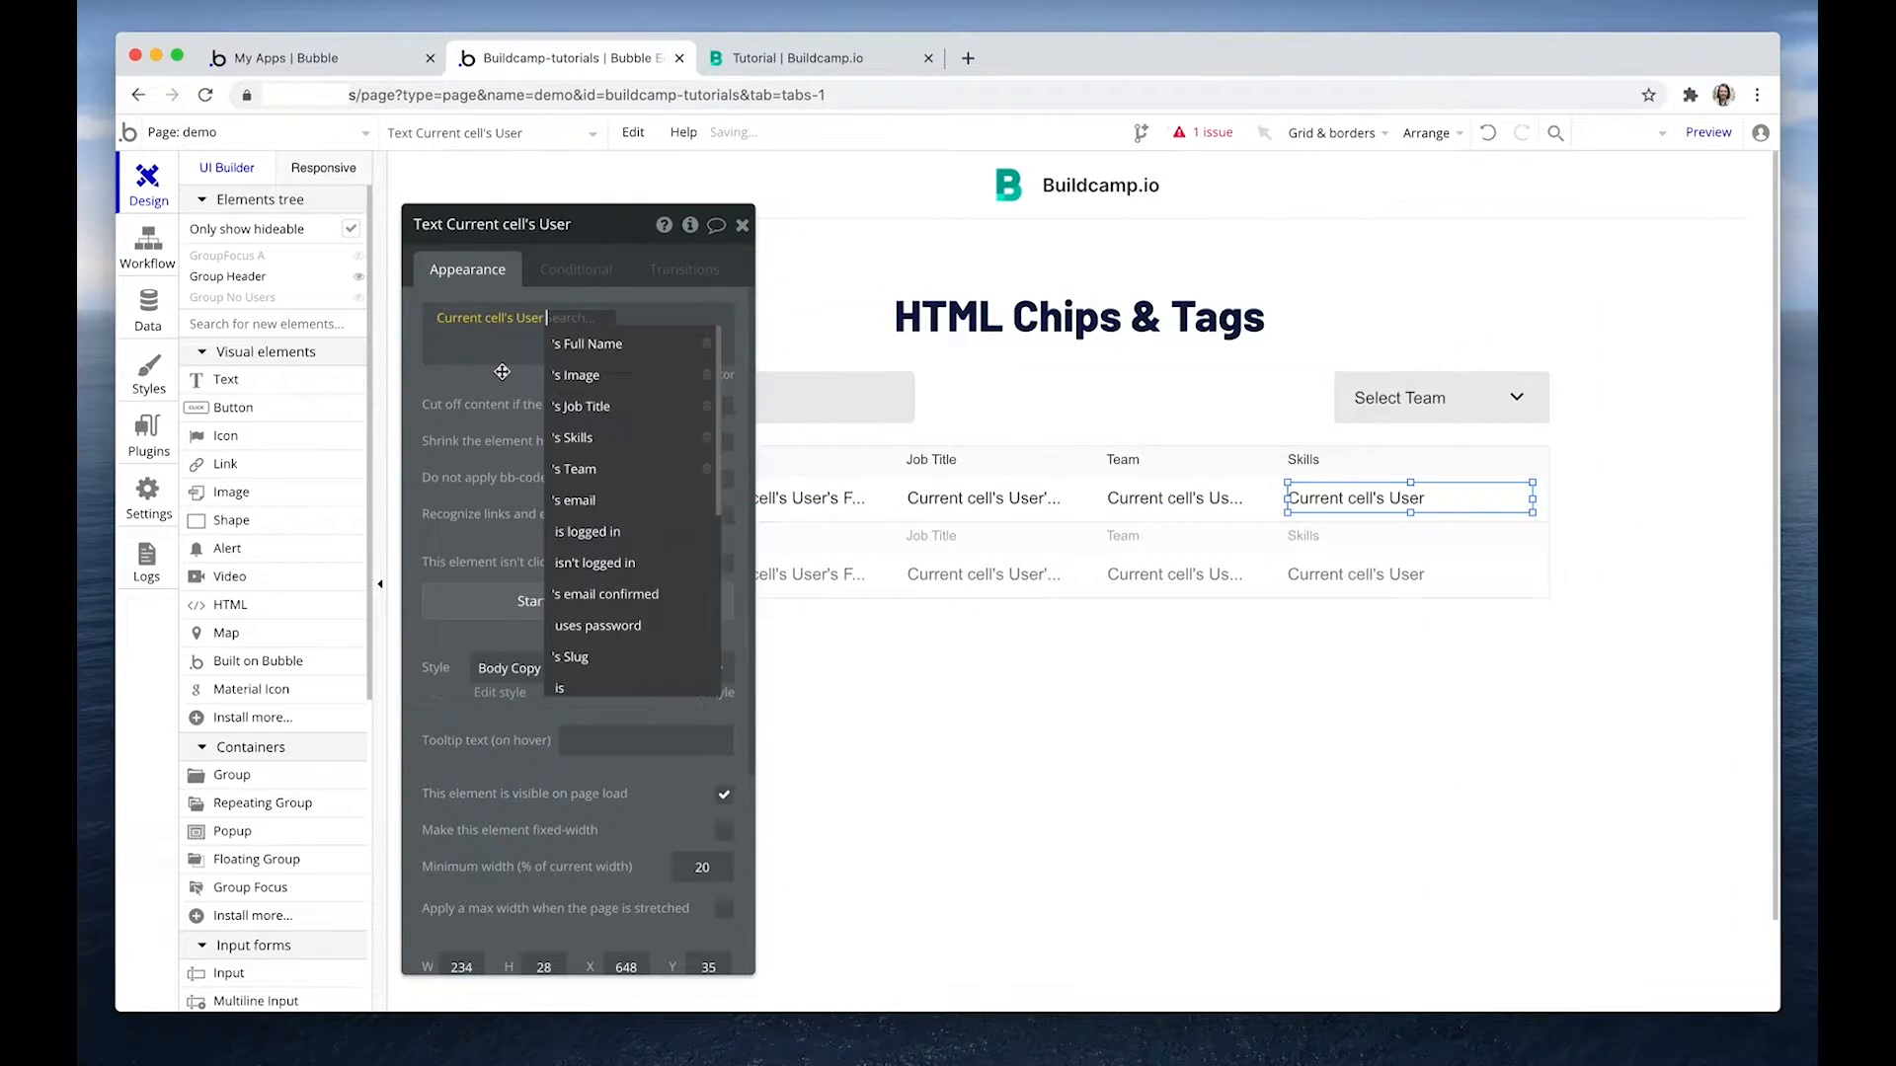
click(570, 437)
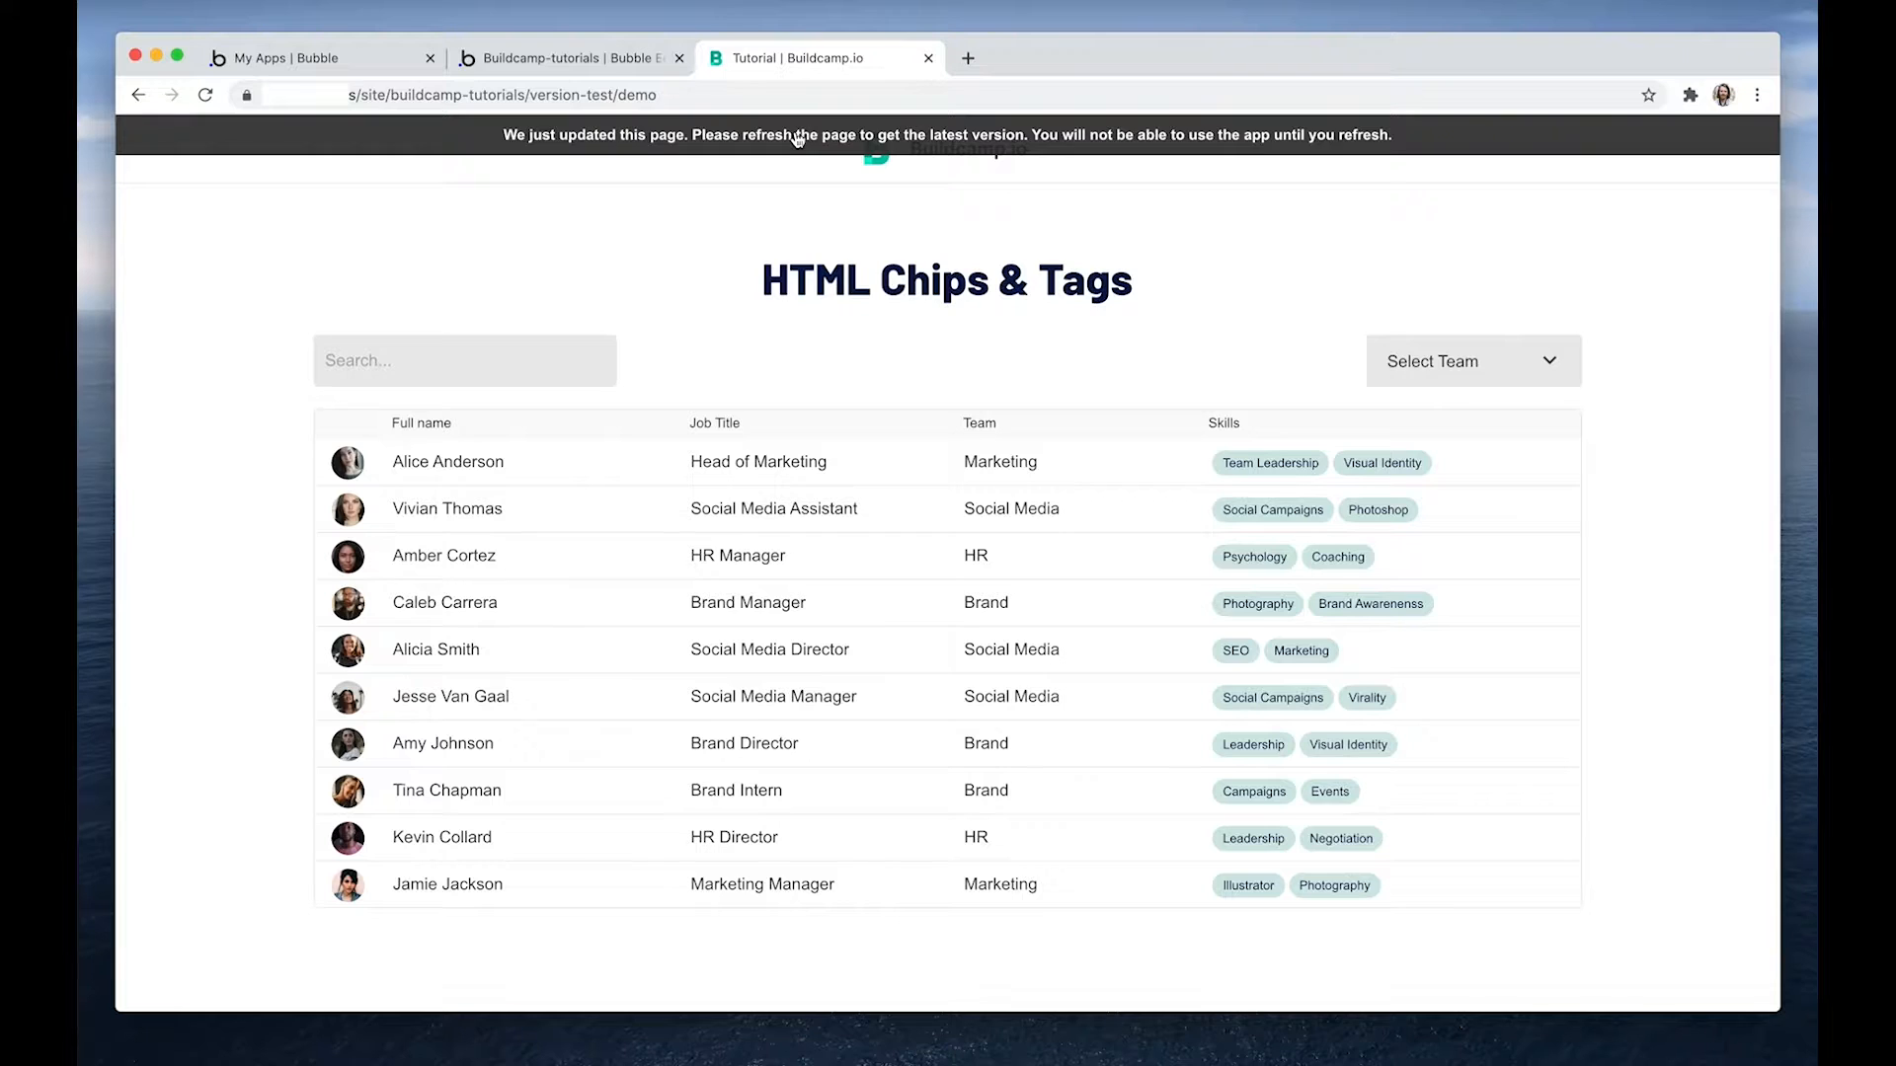
Reload the preview so the Skills column lists skills as comma-separated text.
click(203, 95)
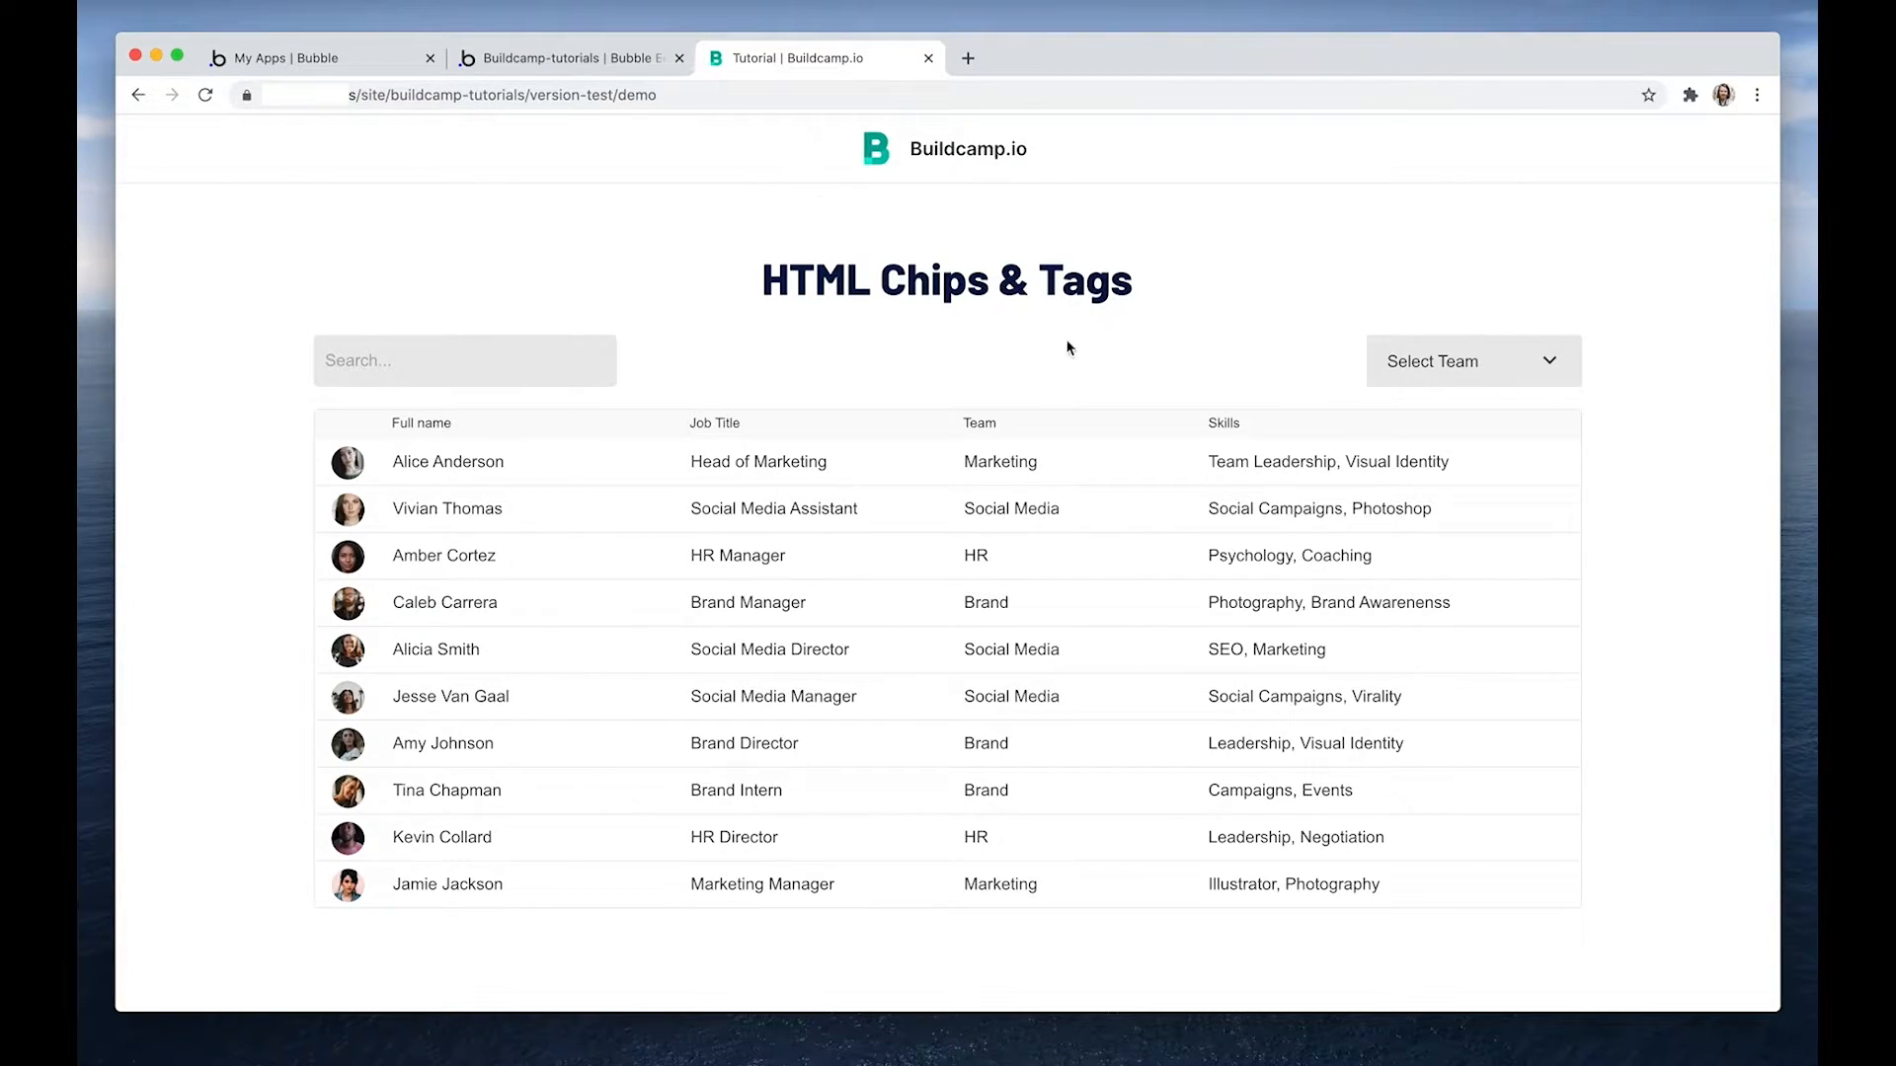
mouse_move(1228, 494)
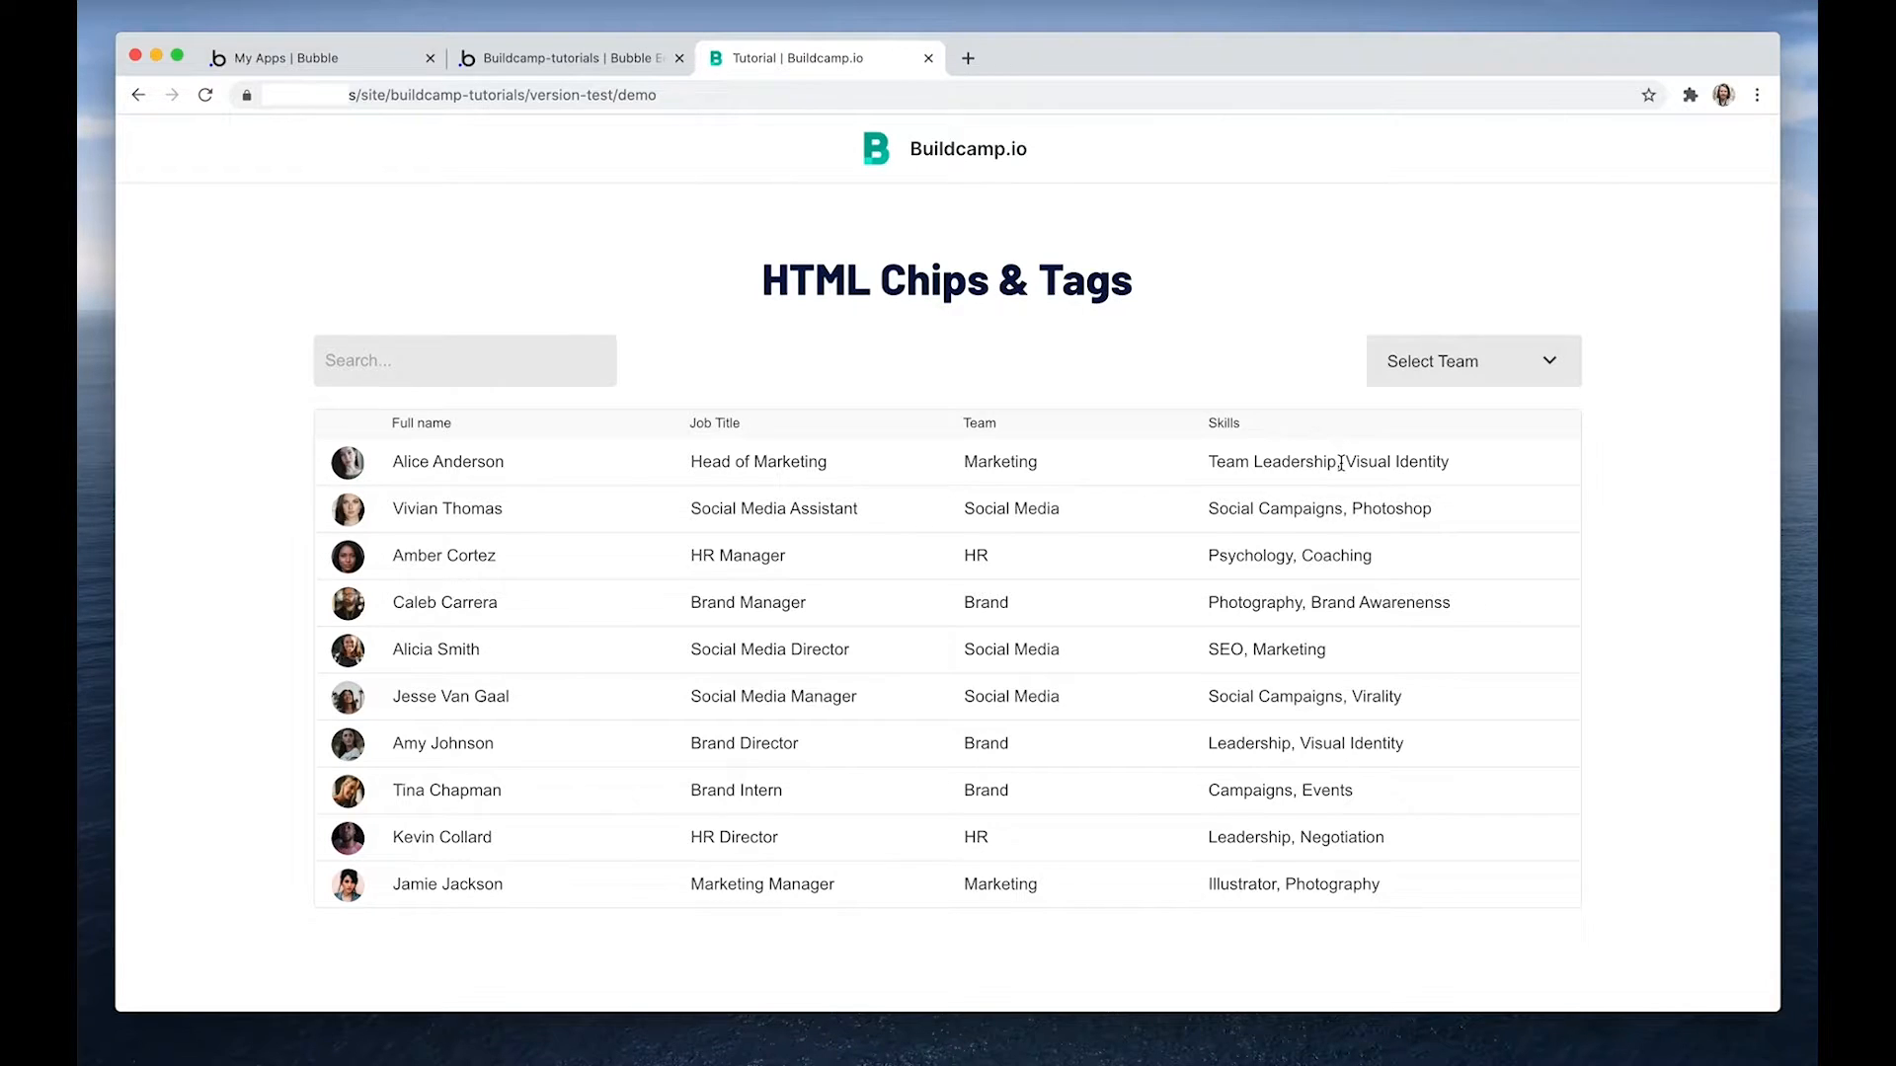
mouse_move(1327, 450)
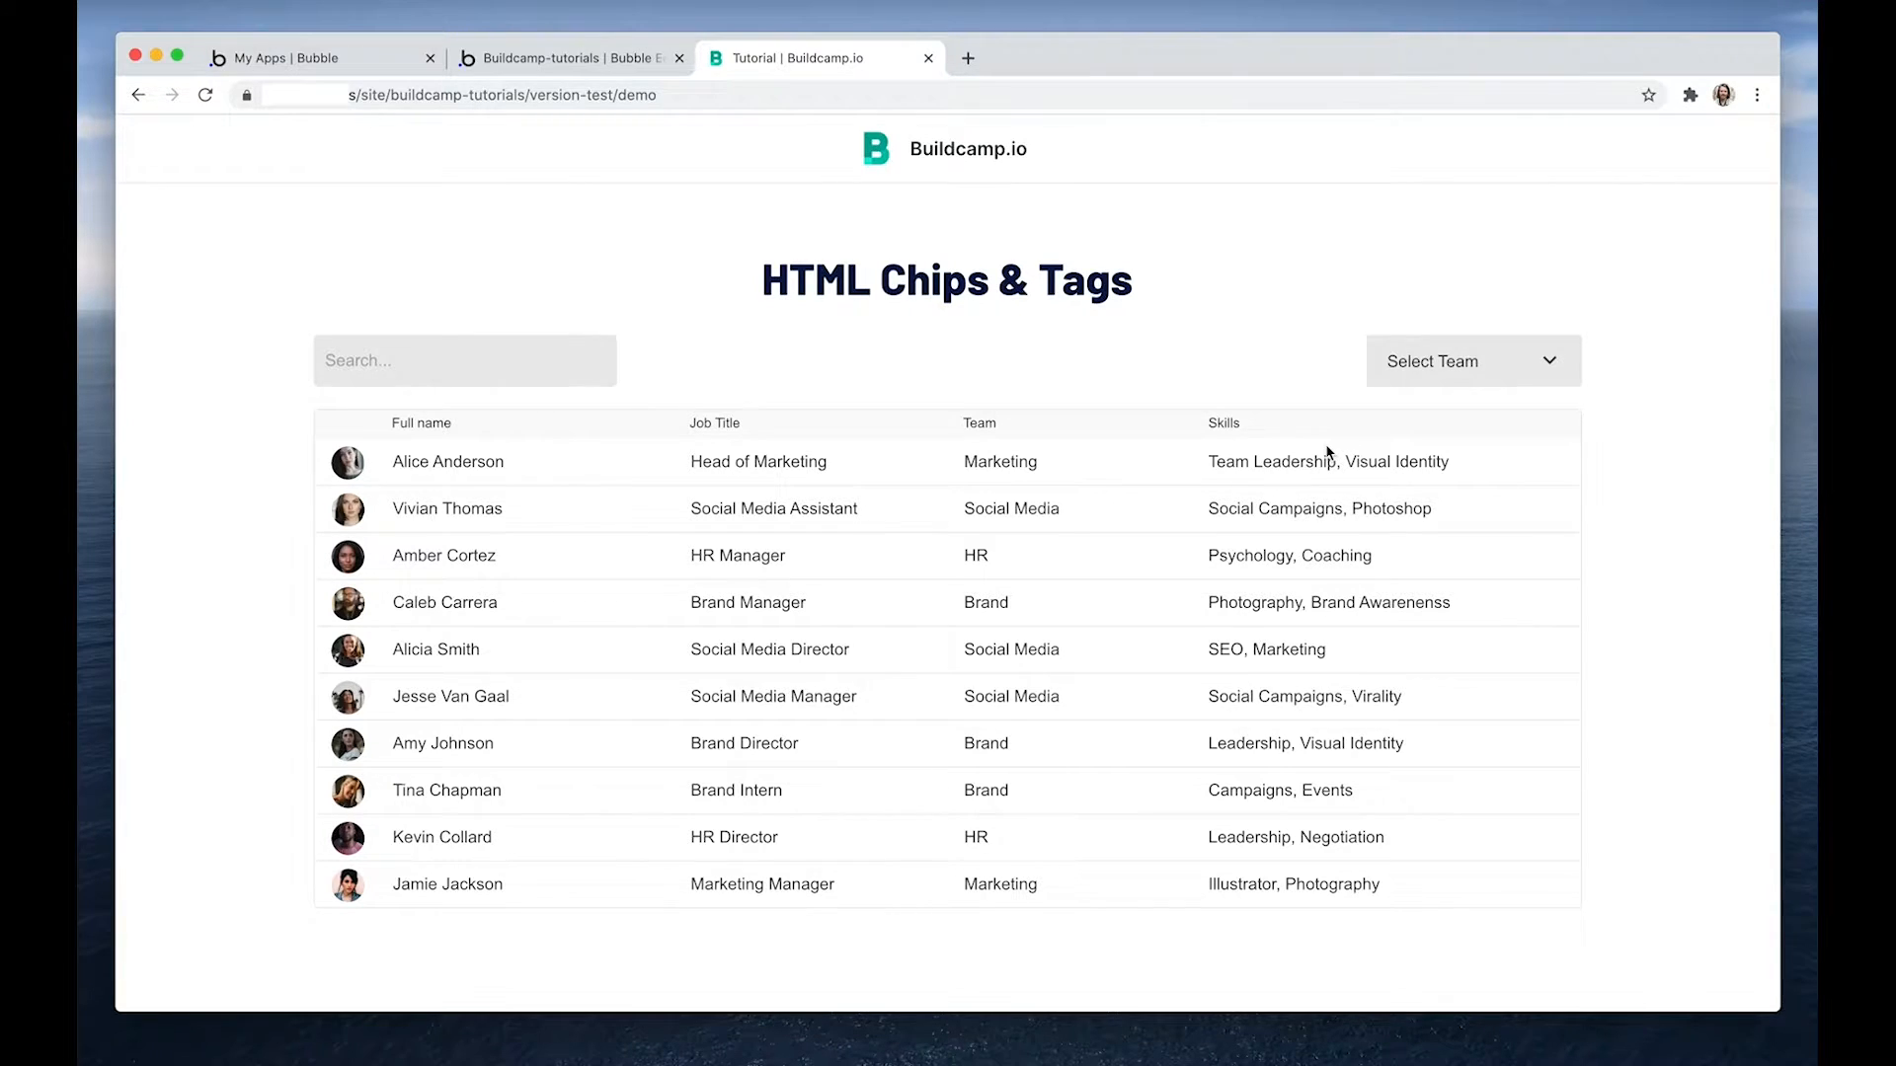
mouse_move(1196, 367)
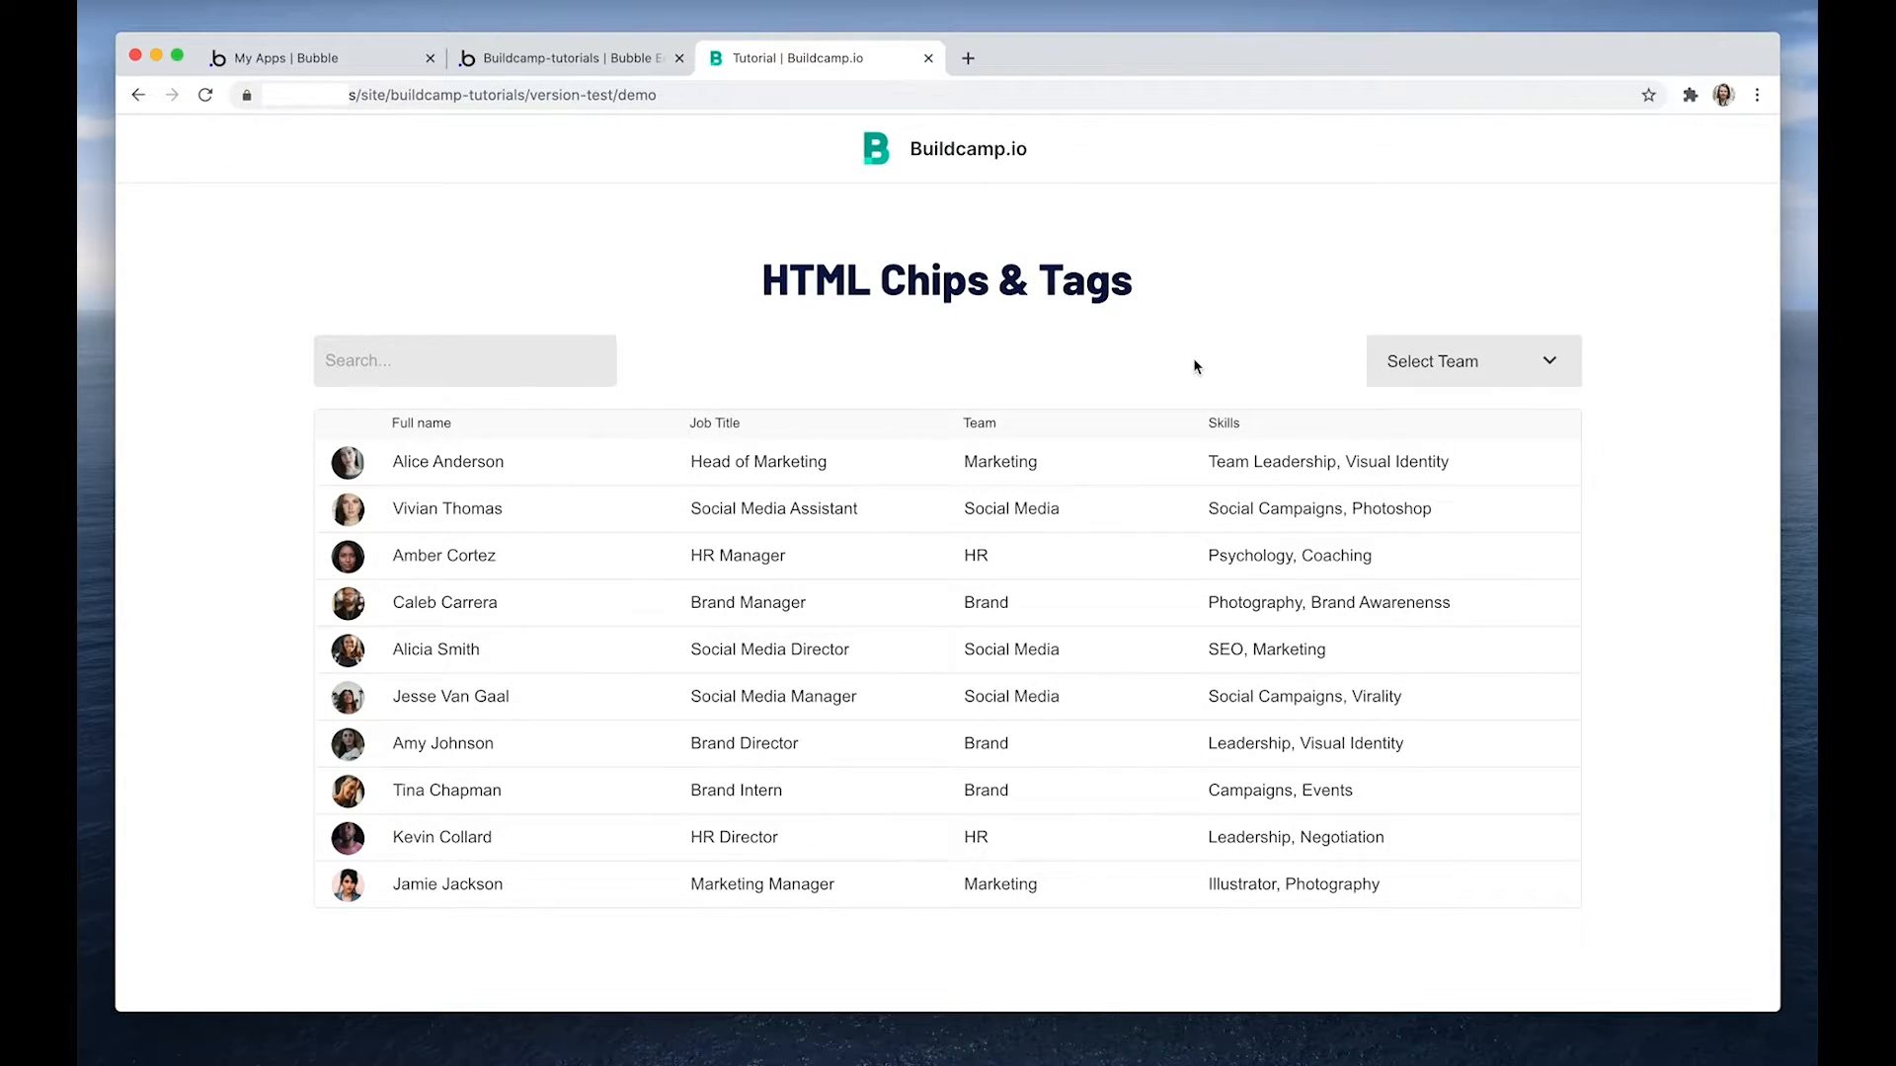
mouse_move(1384, 462)
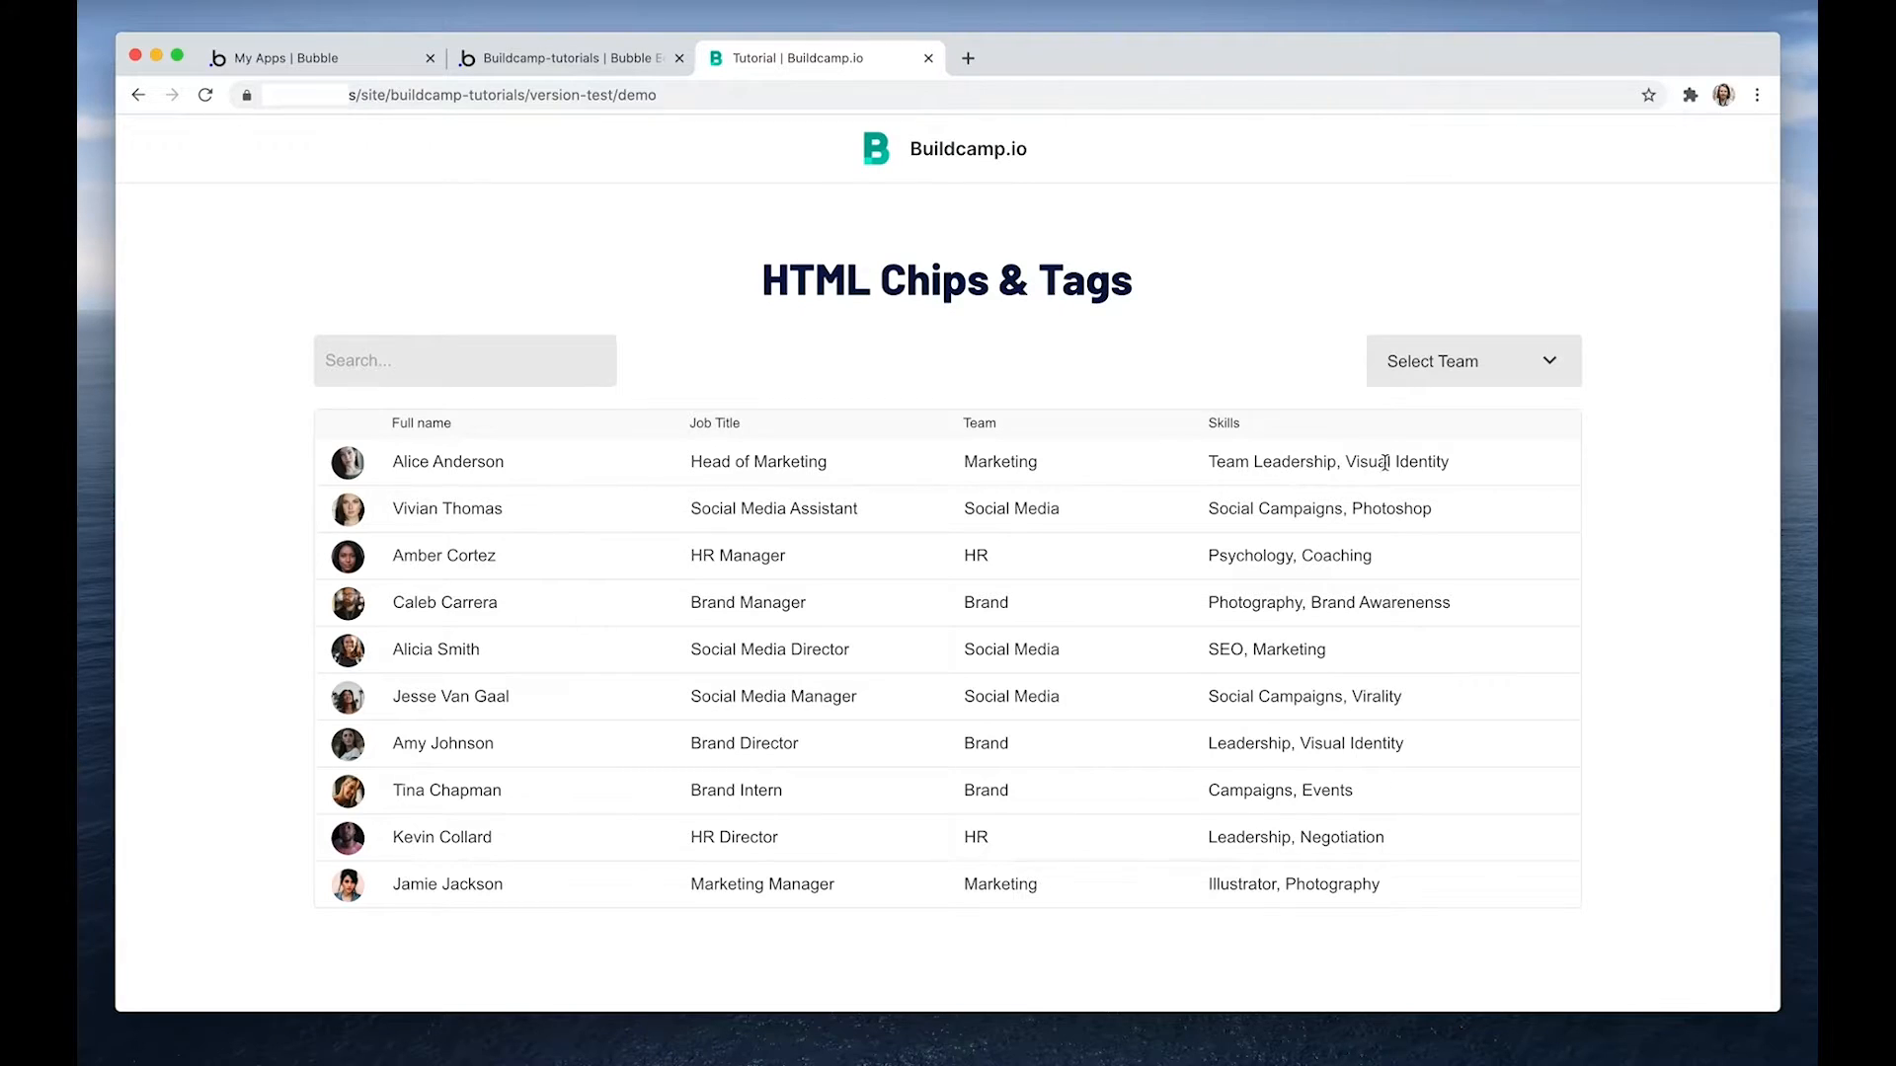
mouse_move(1290, 486)
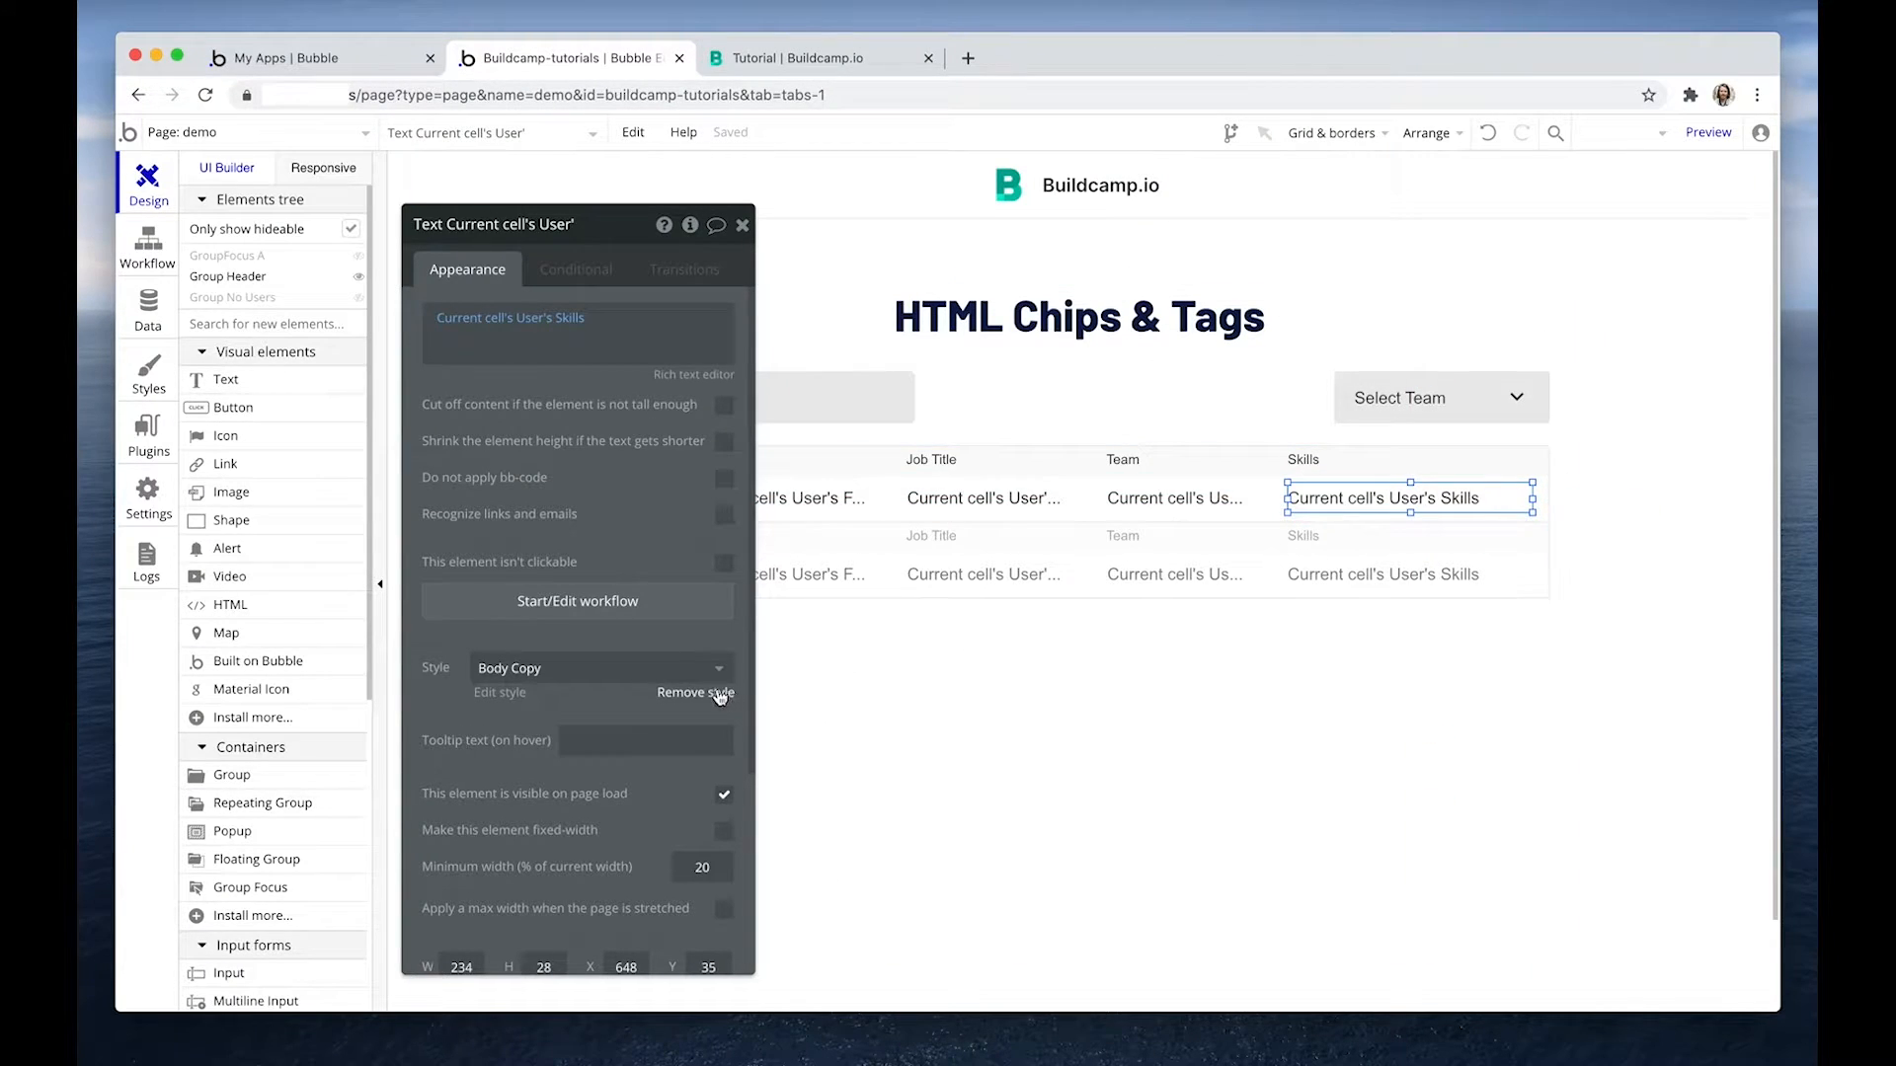
Detach the Skills text's style, give it flat #D0E8E4 background and roundness 20.
click(695, 693)
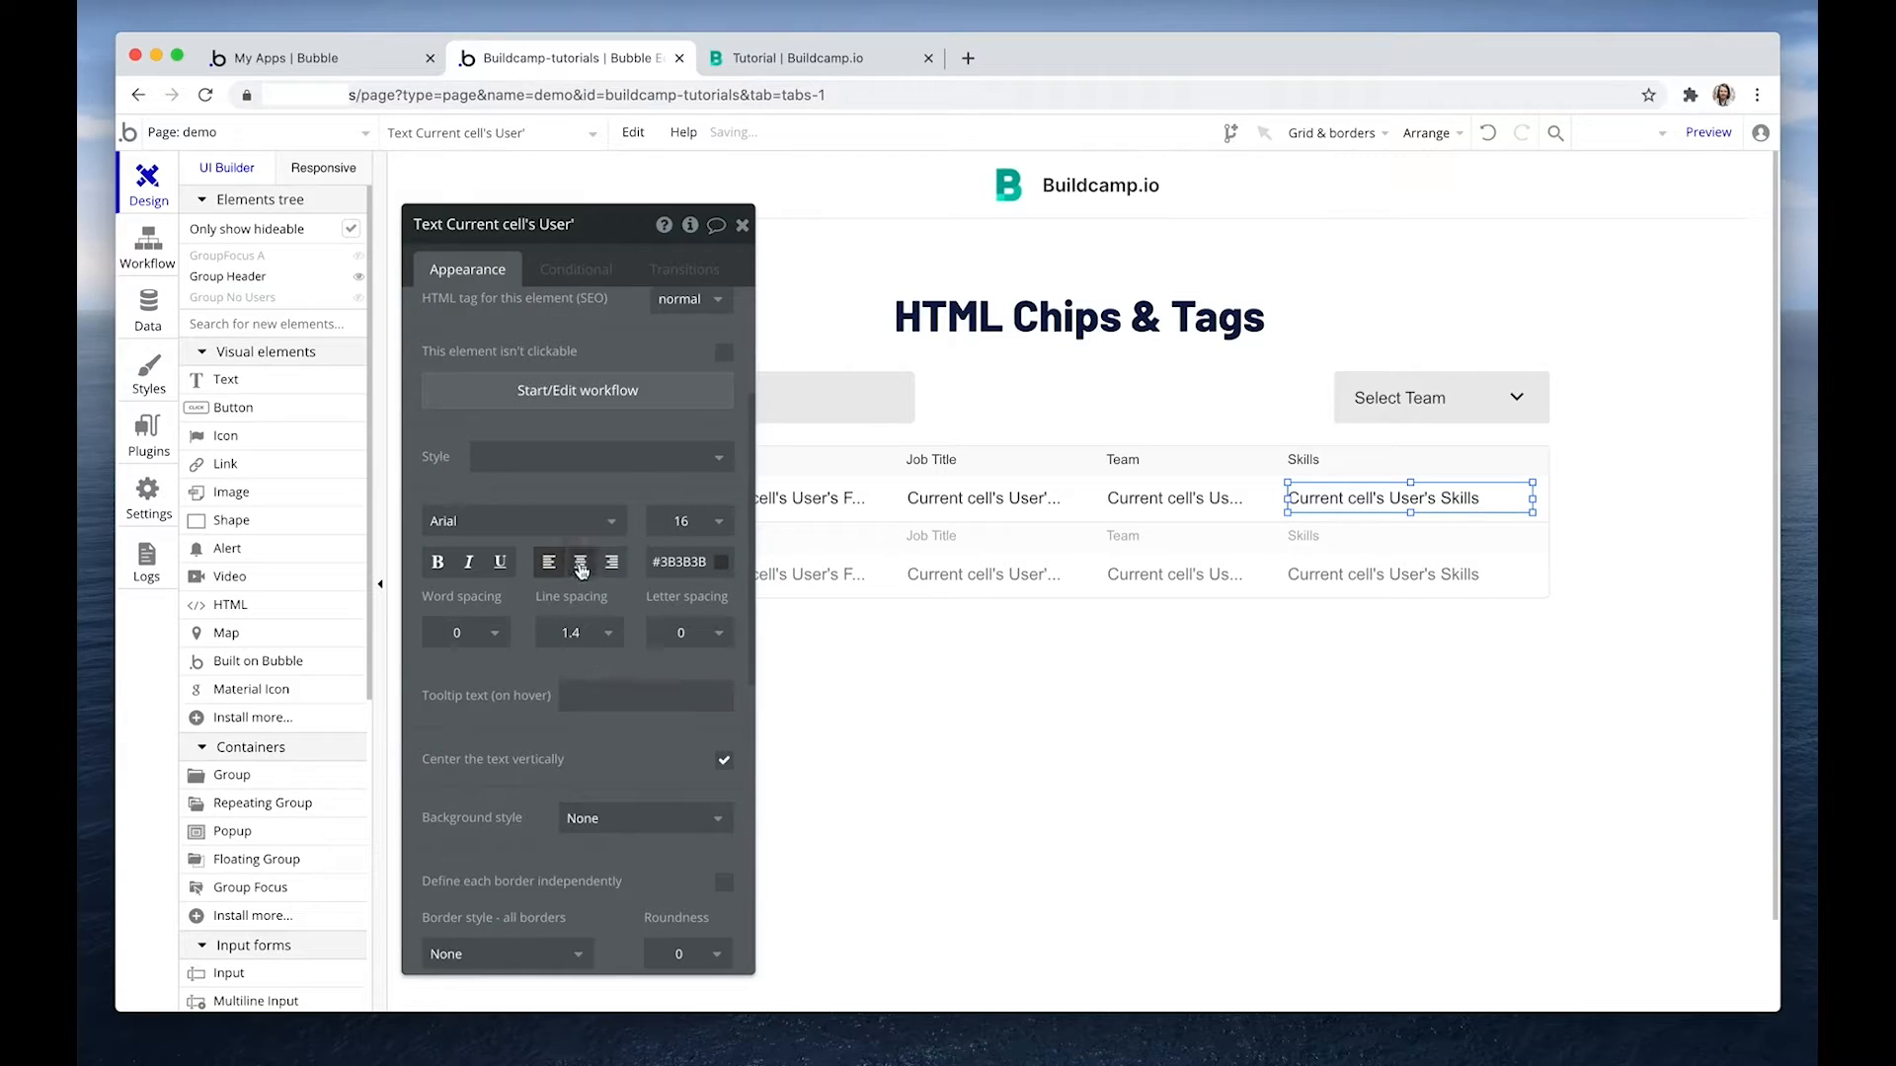
scroll(down, 3)
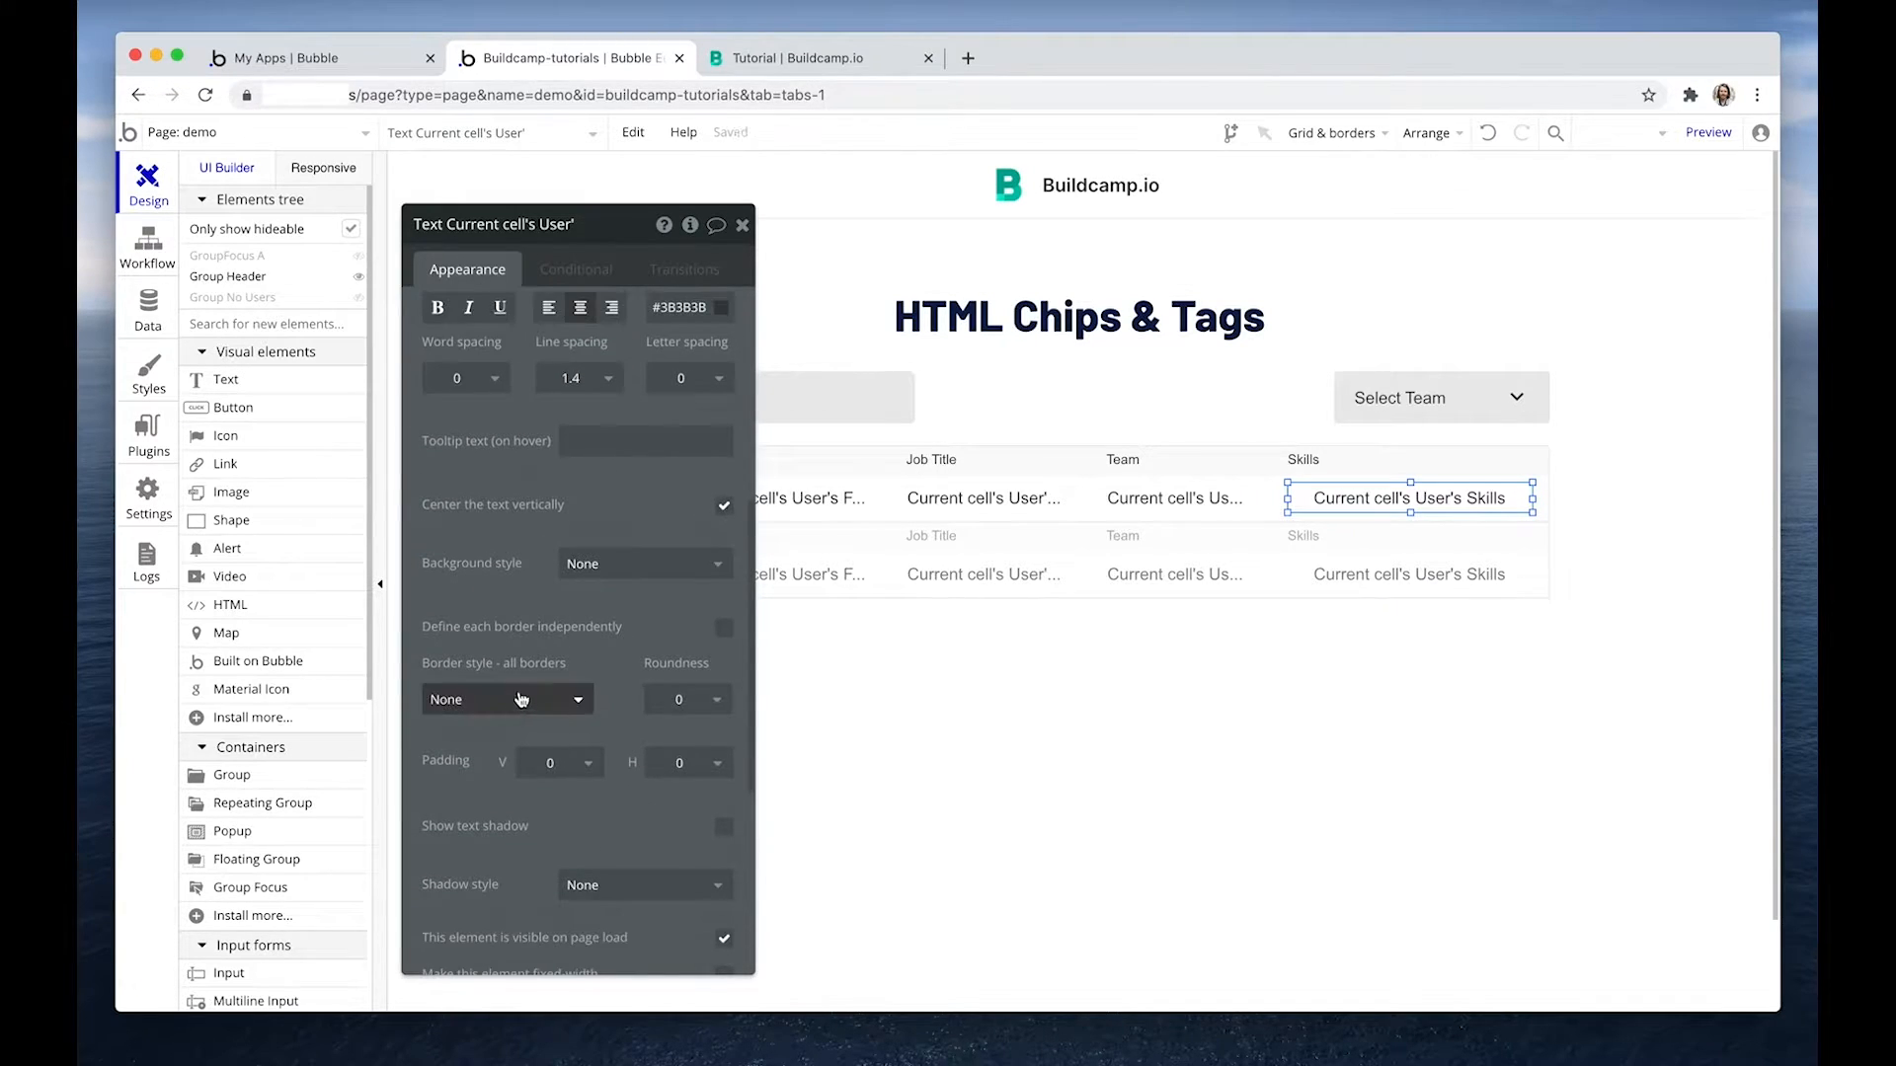
click(643, 565)
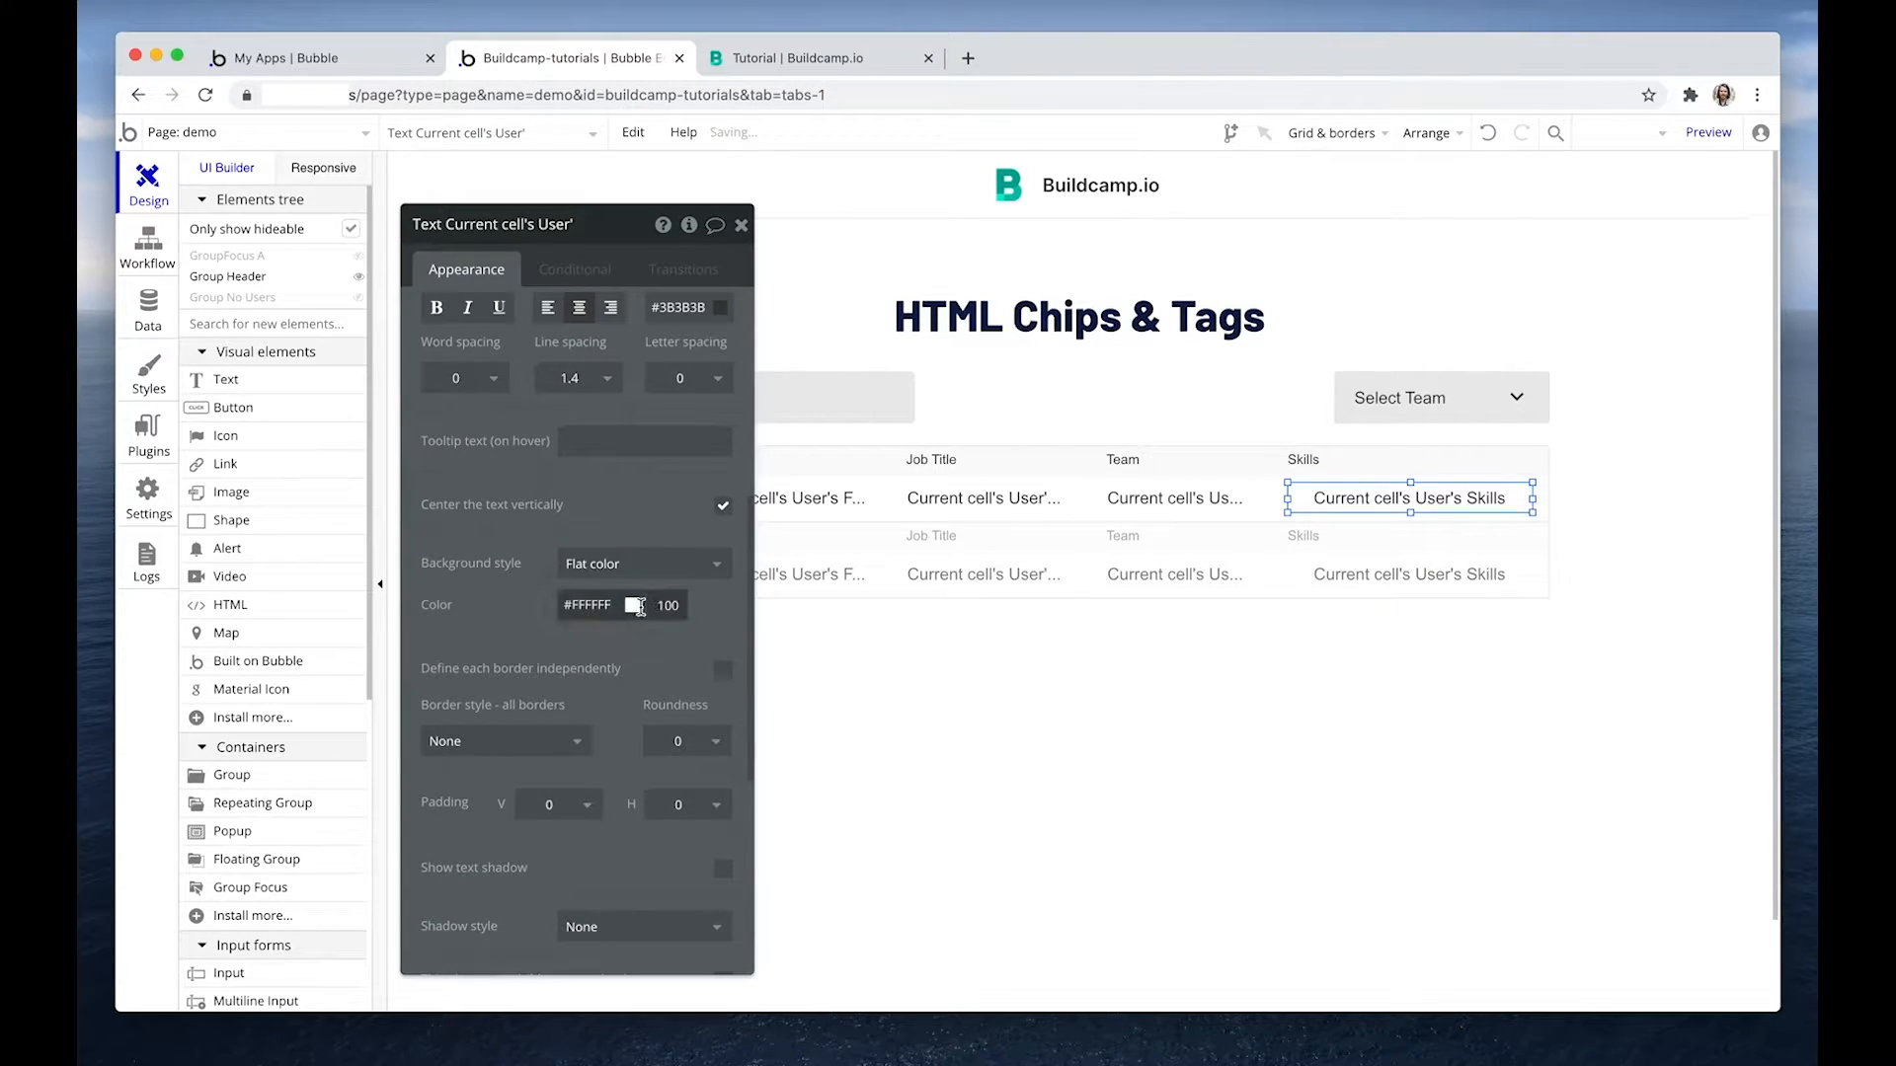
click(634, 606)
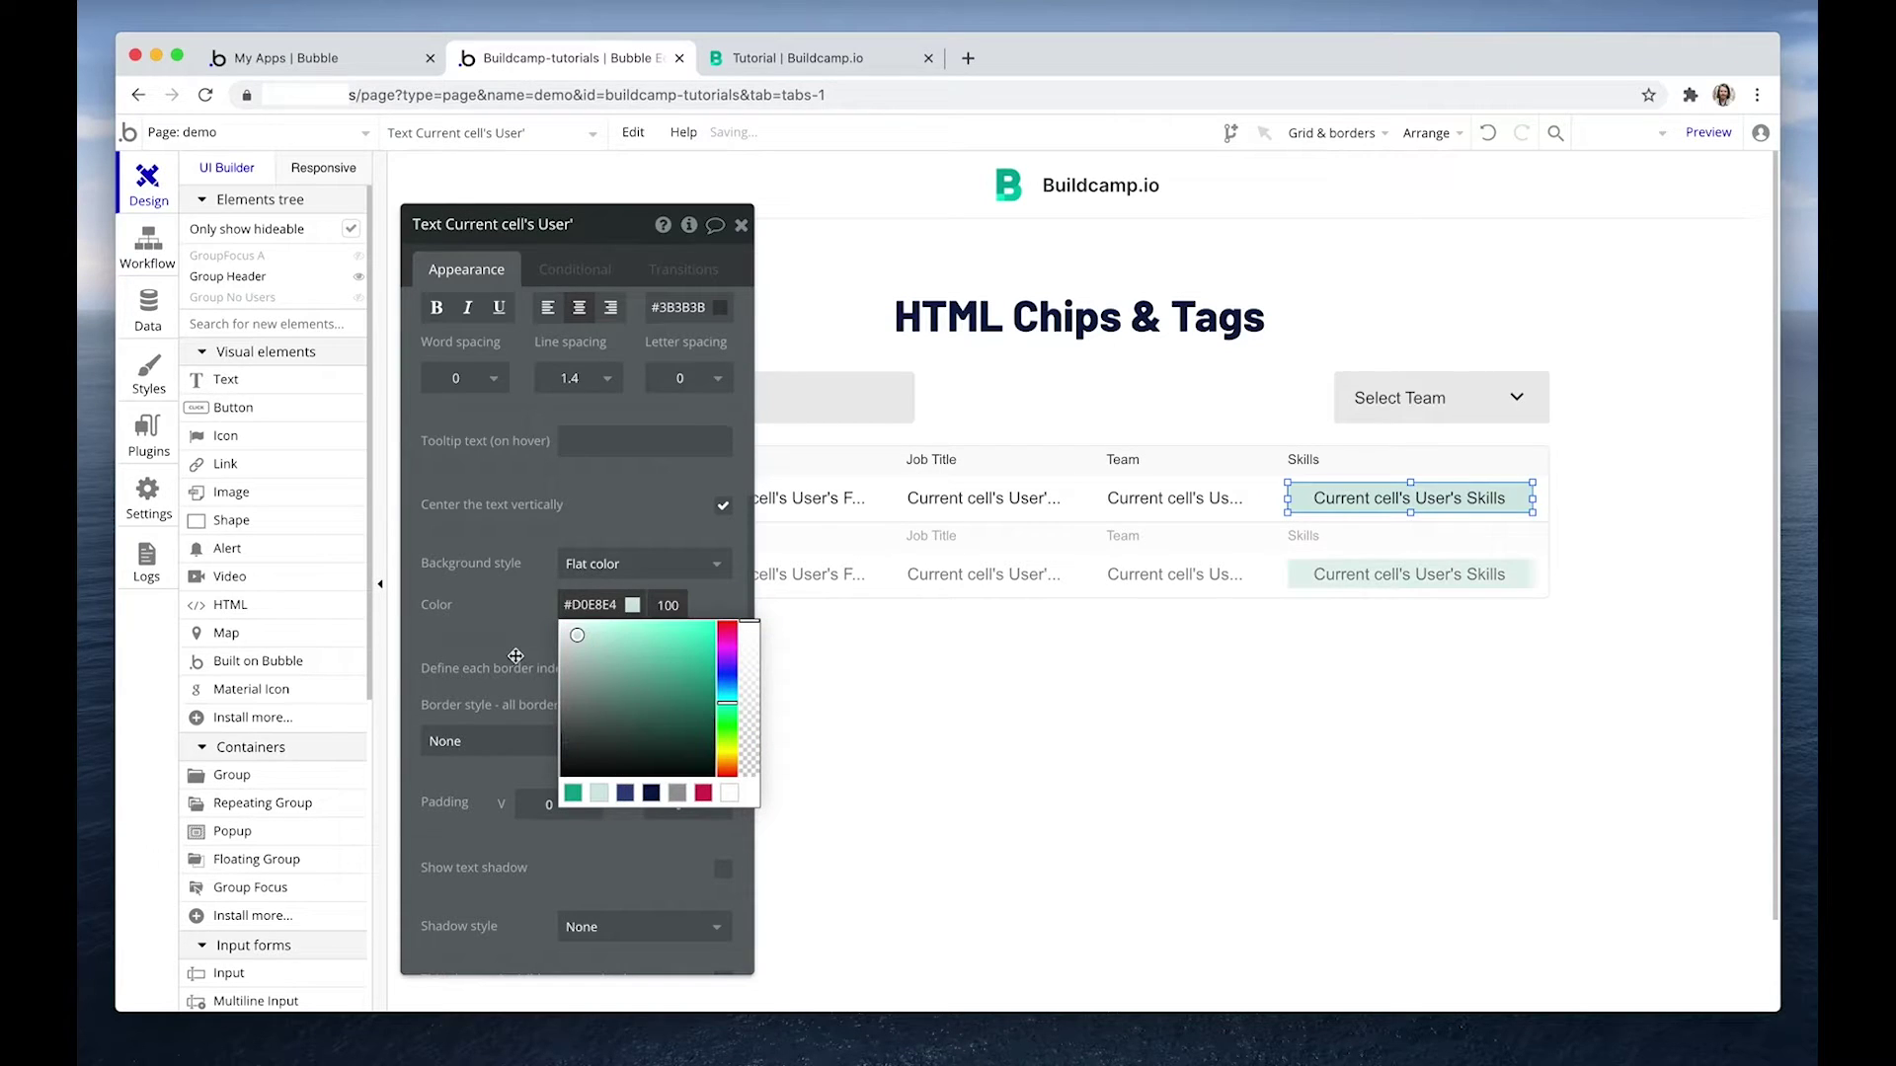
click(687, 739)
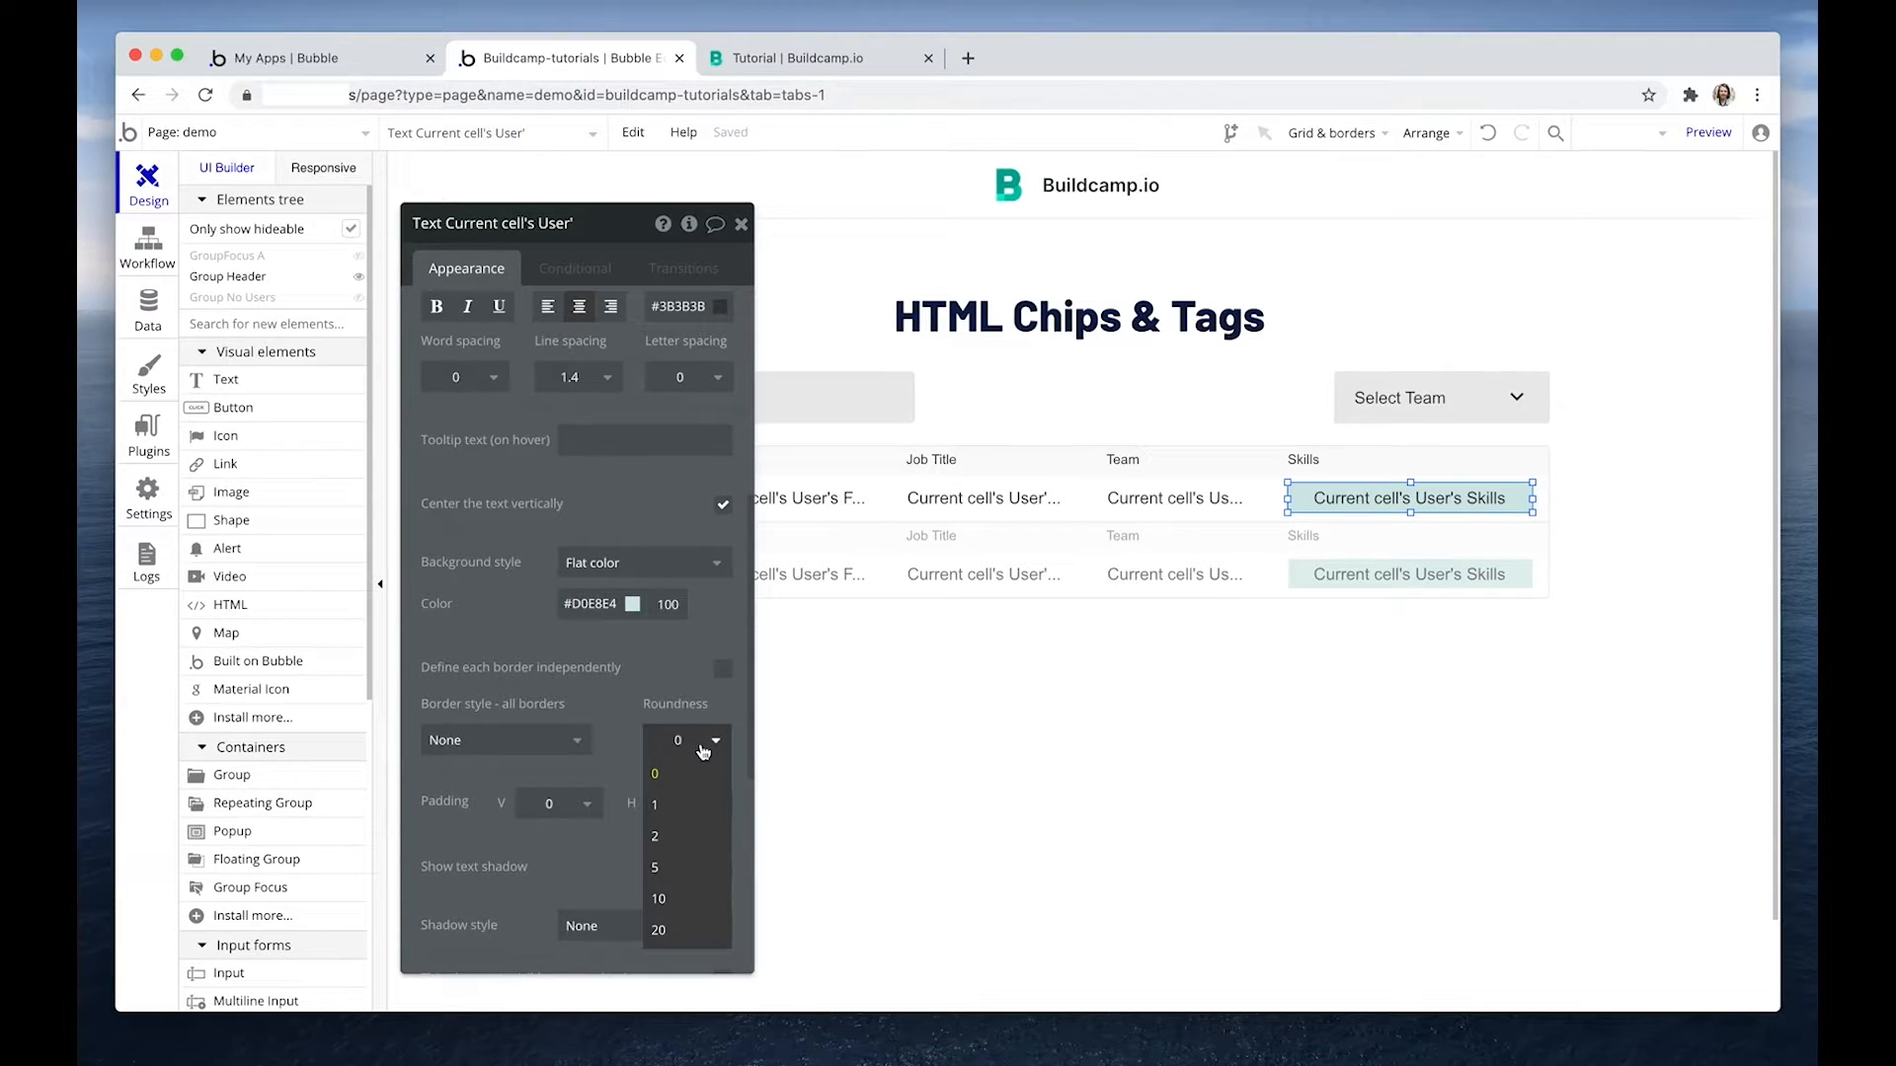
click(657, 928)
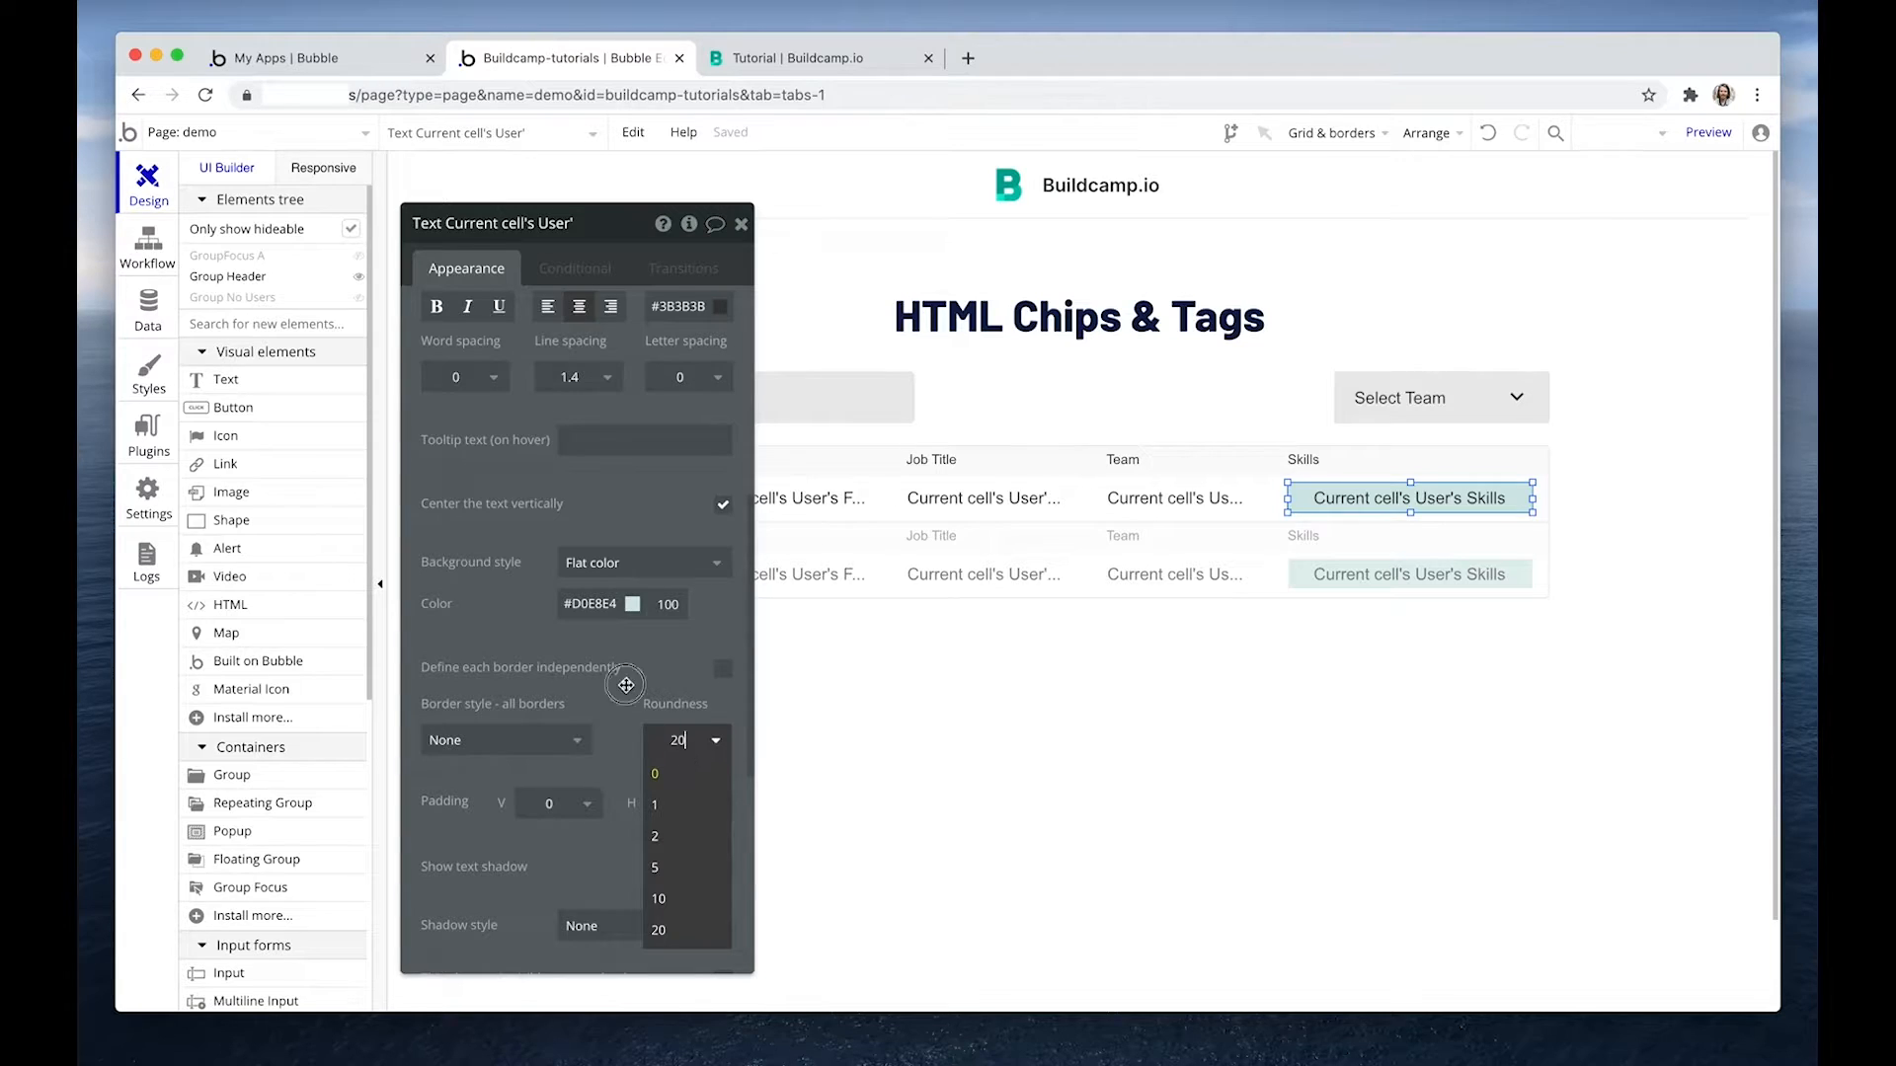
click(688, 930)
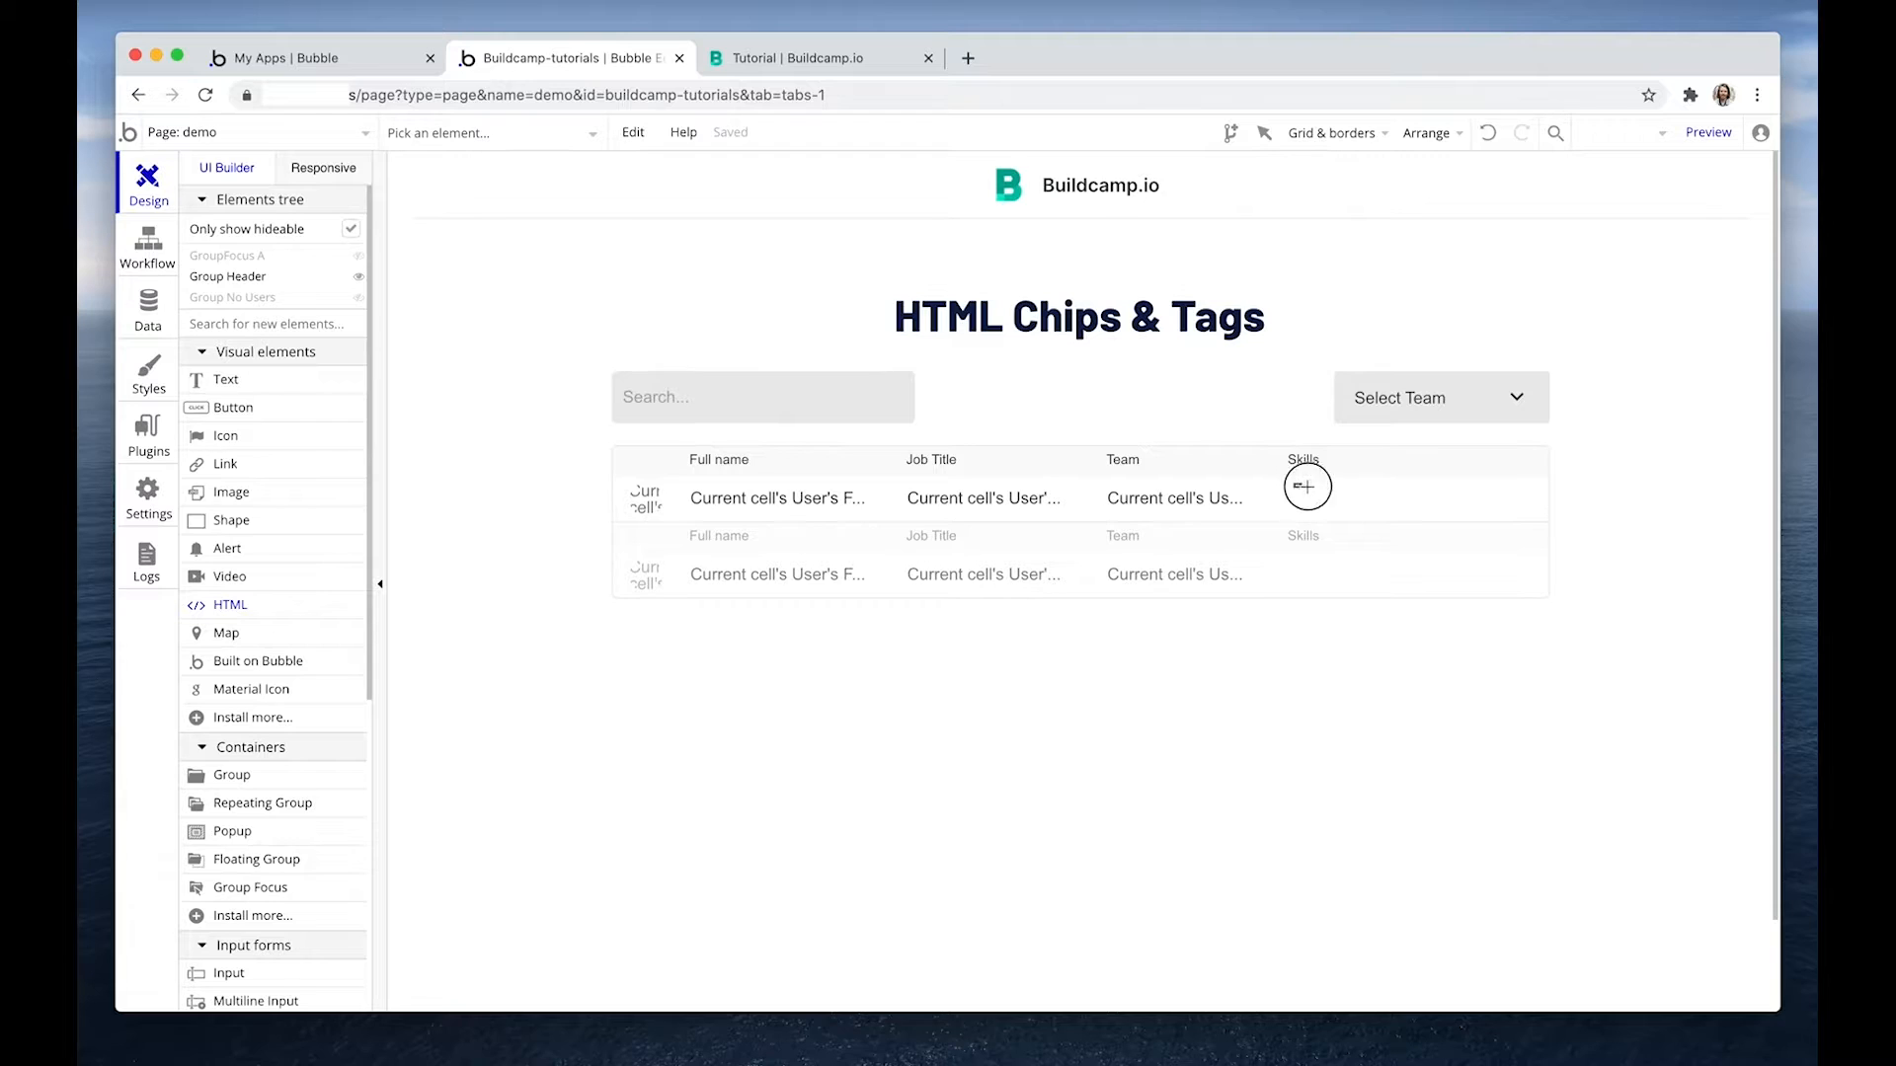
Place an HTML element in the Skills cell sized W 234, H 28 at X 648 under the header.
click(1307, 486)
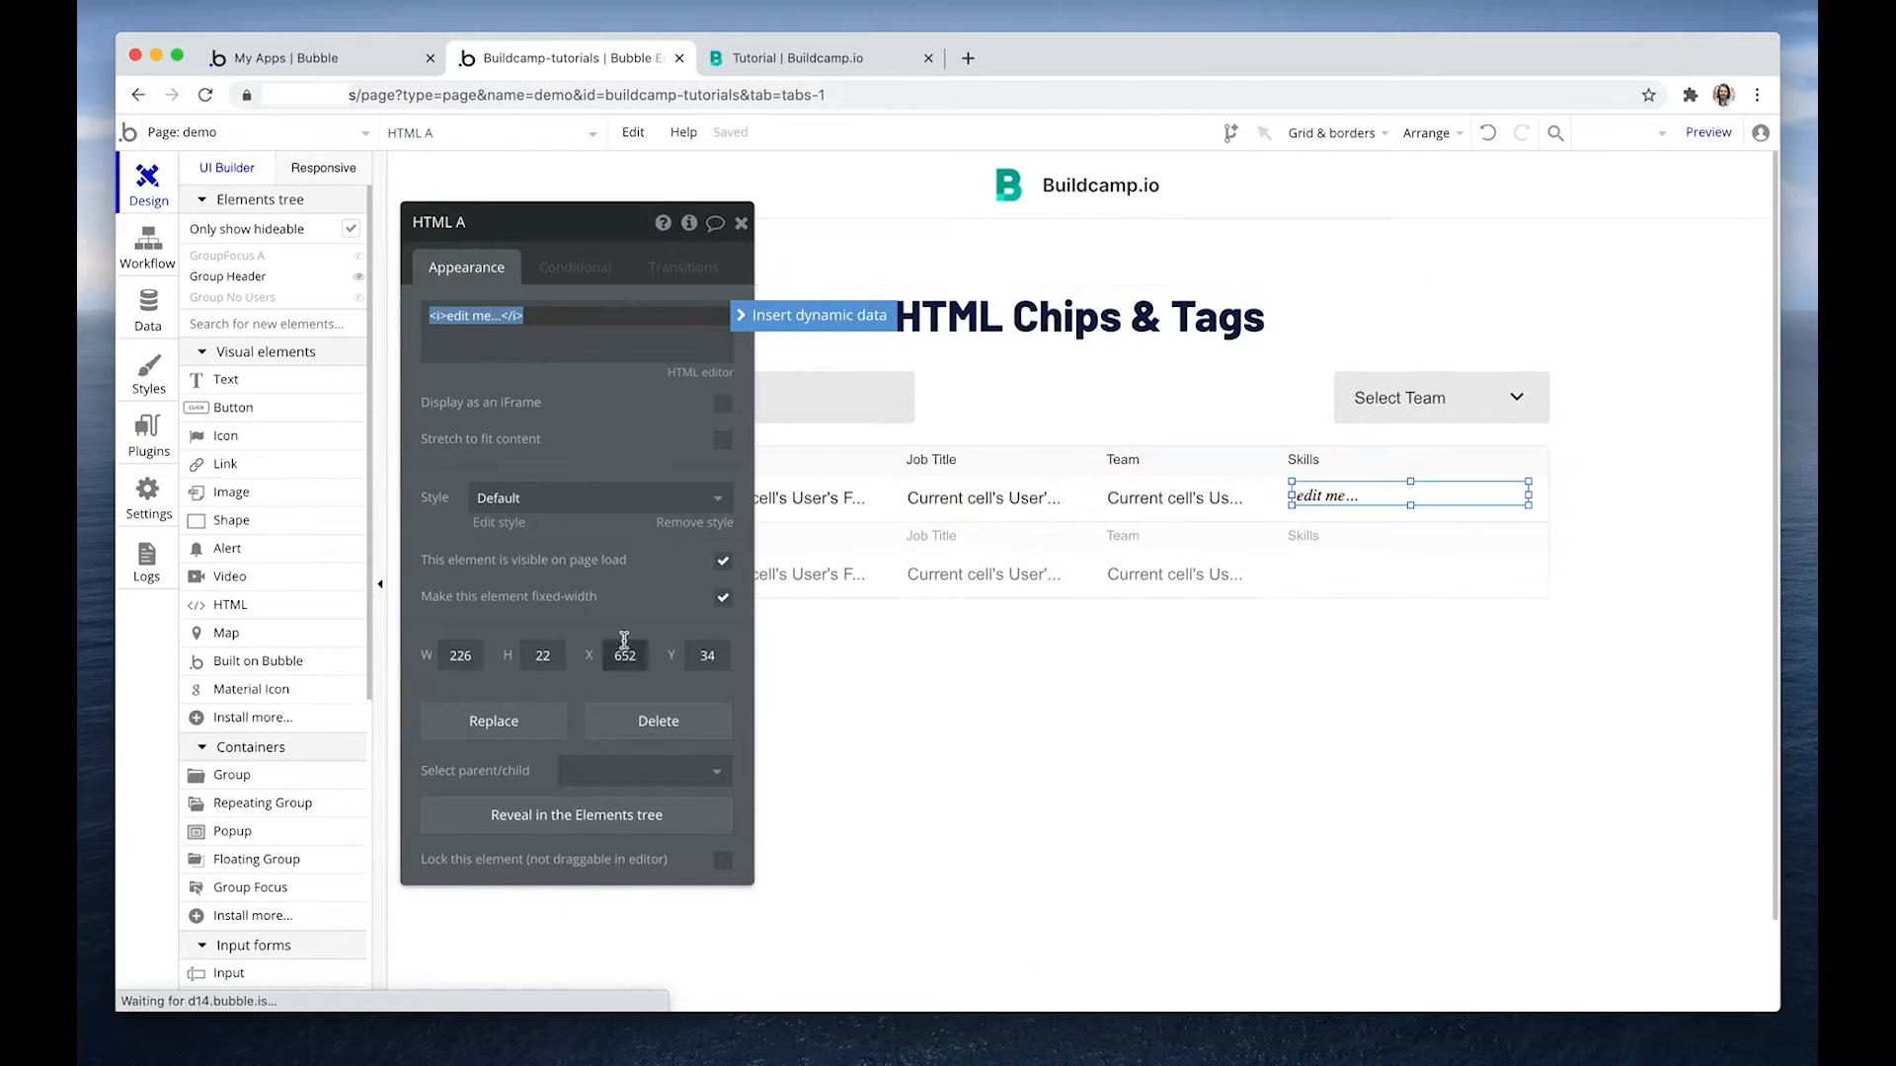
click(723, 596)
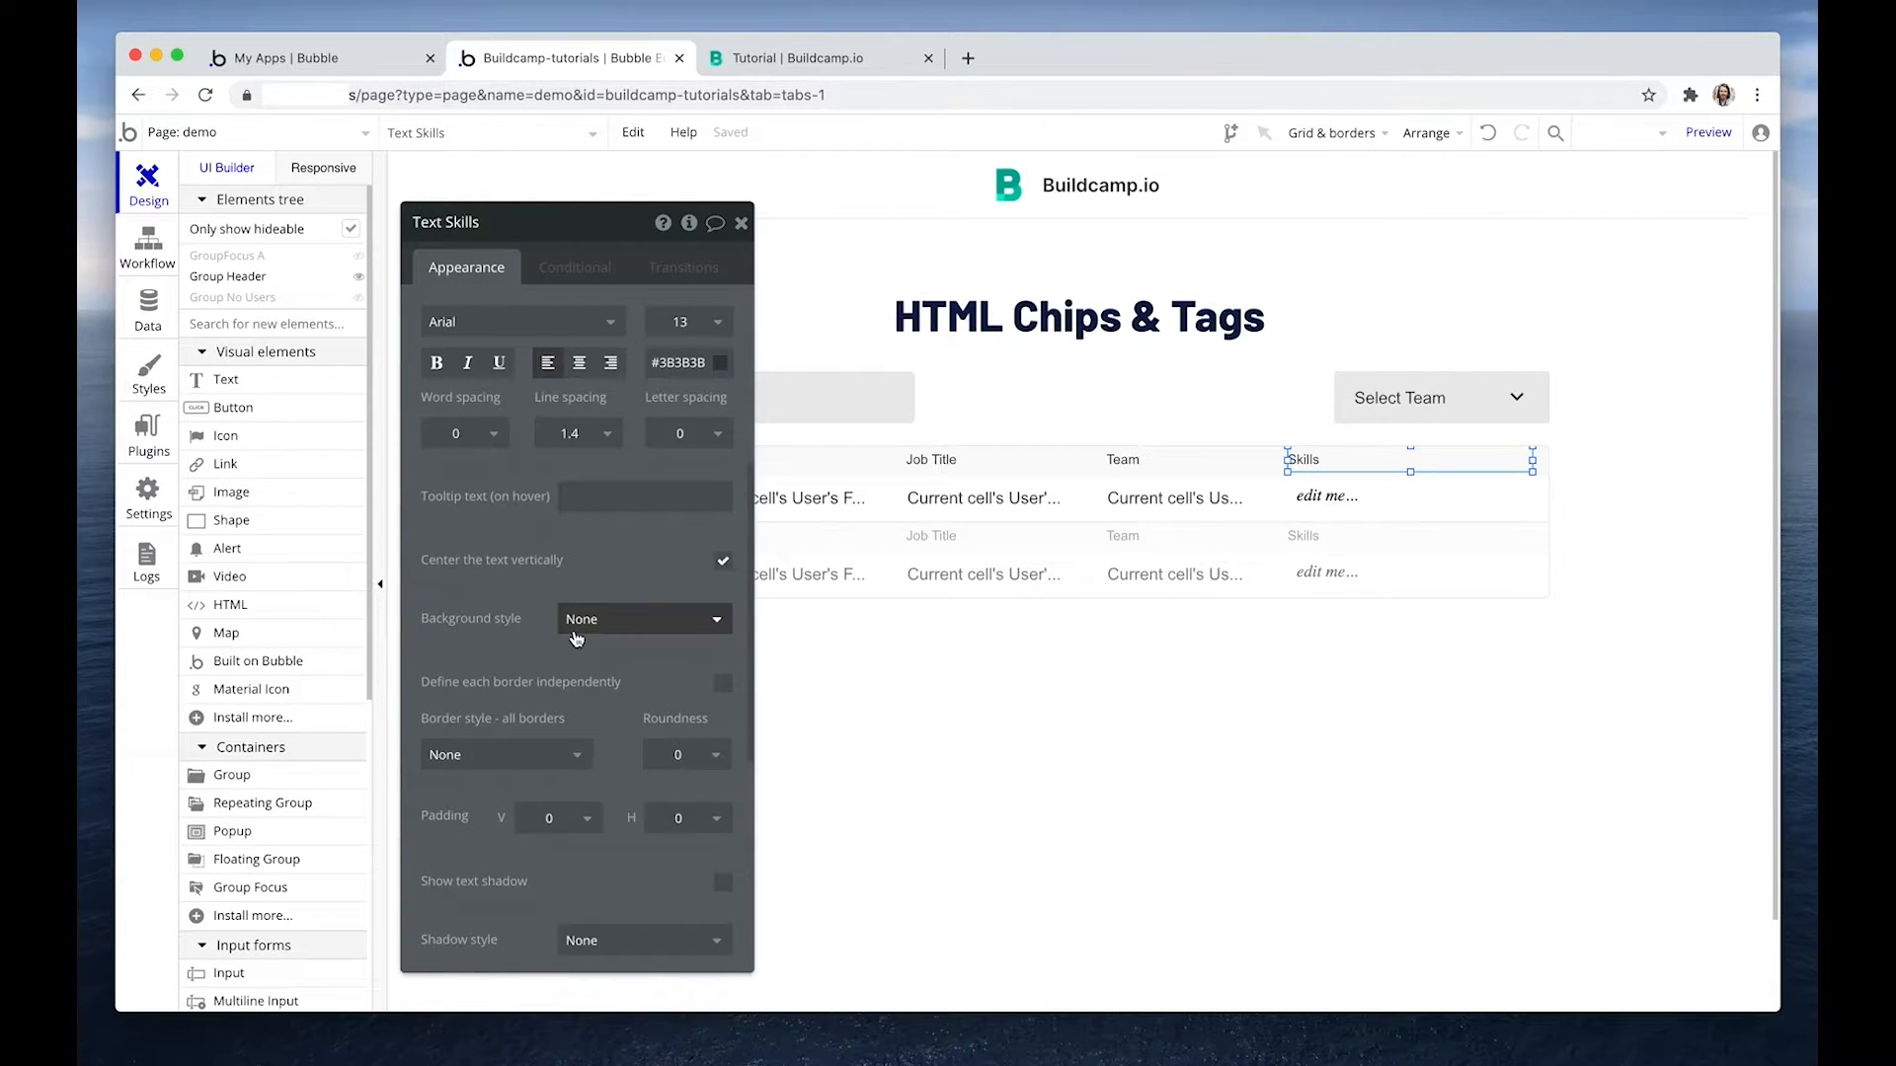
scroll(down, 3)
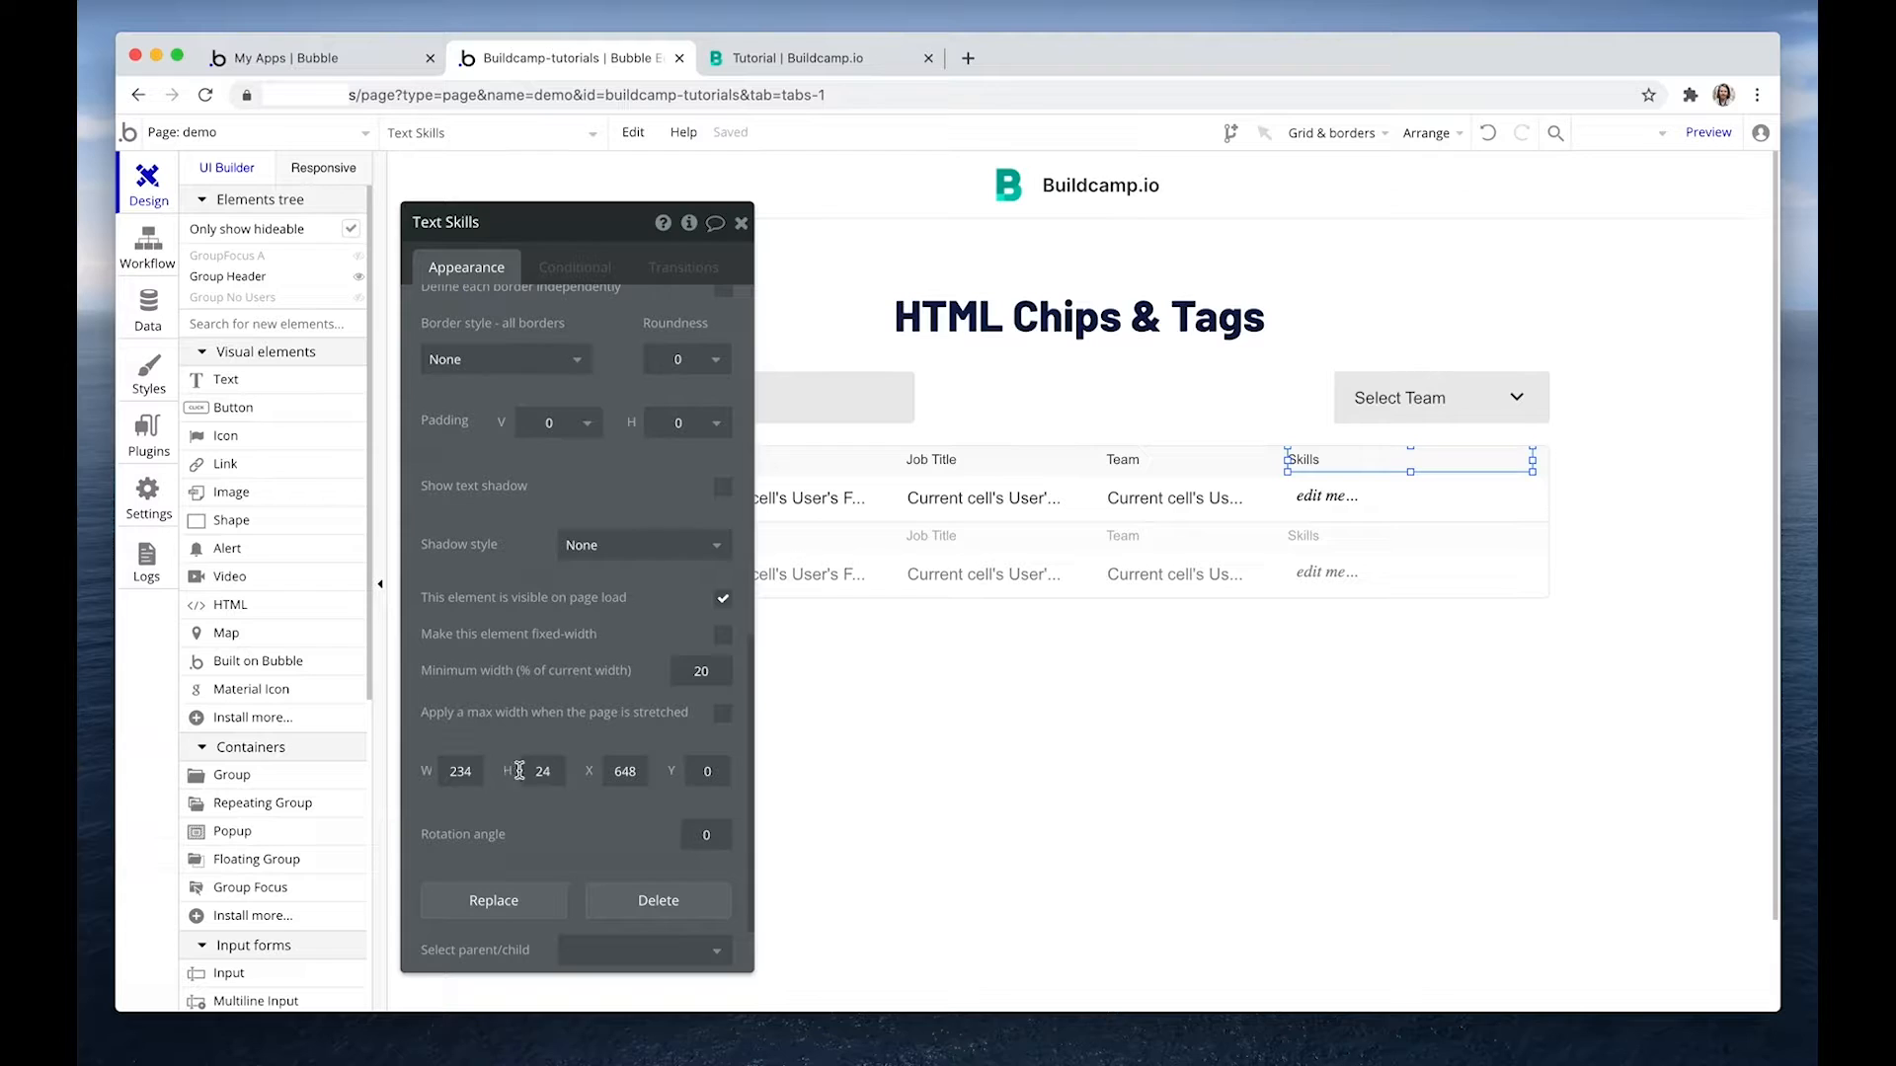
click(1326, 498)
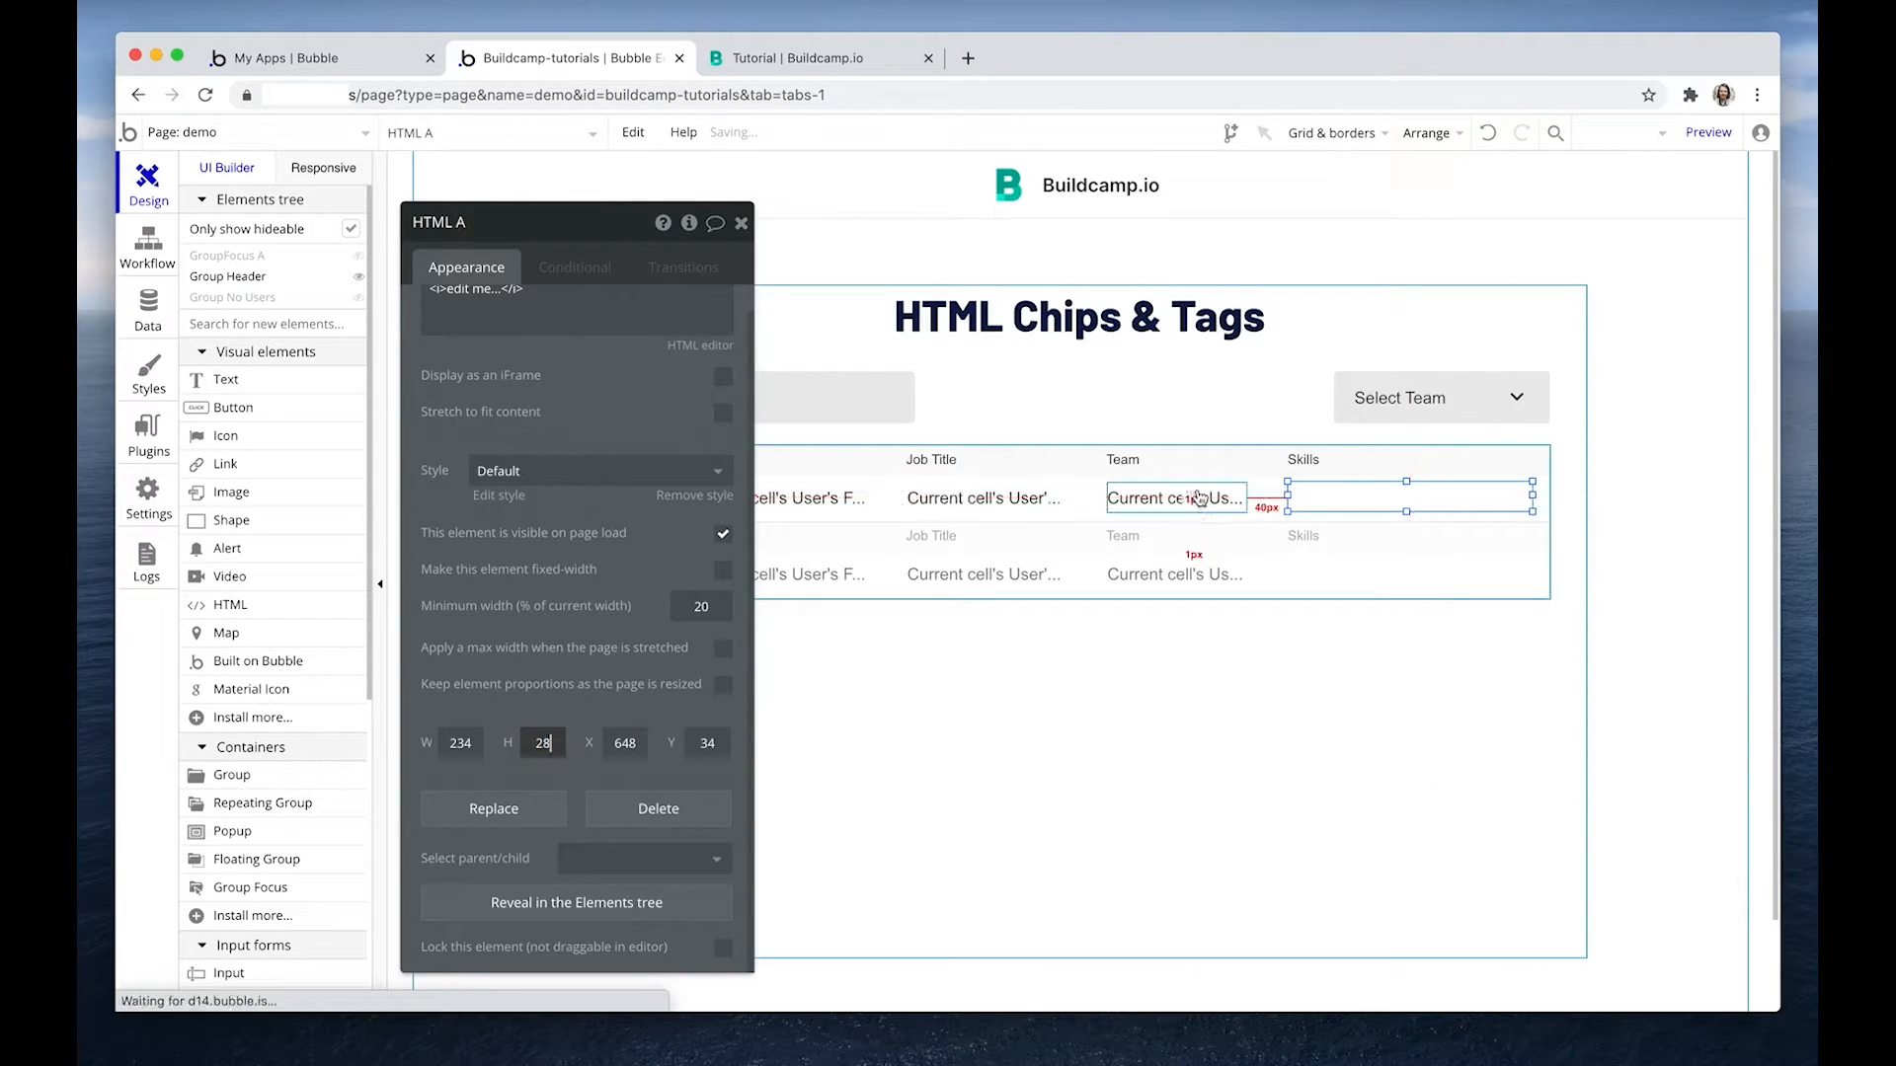
click(1335, 494)
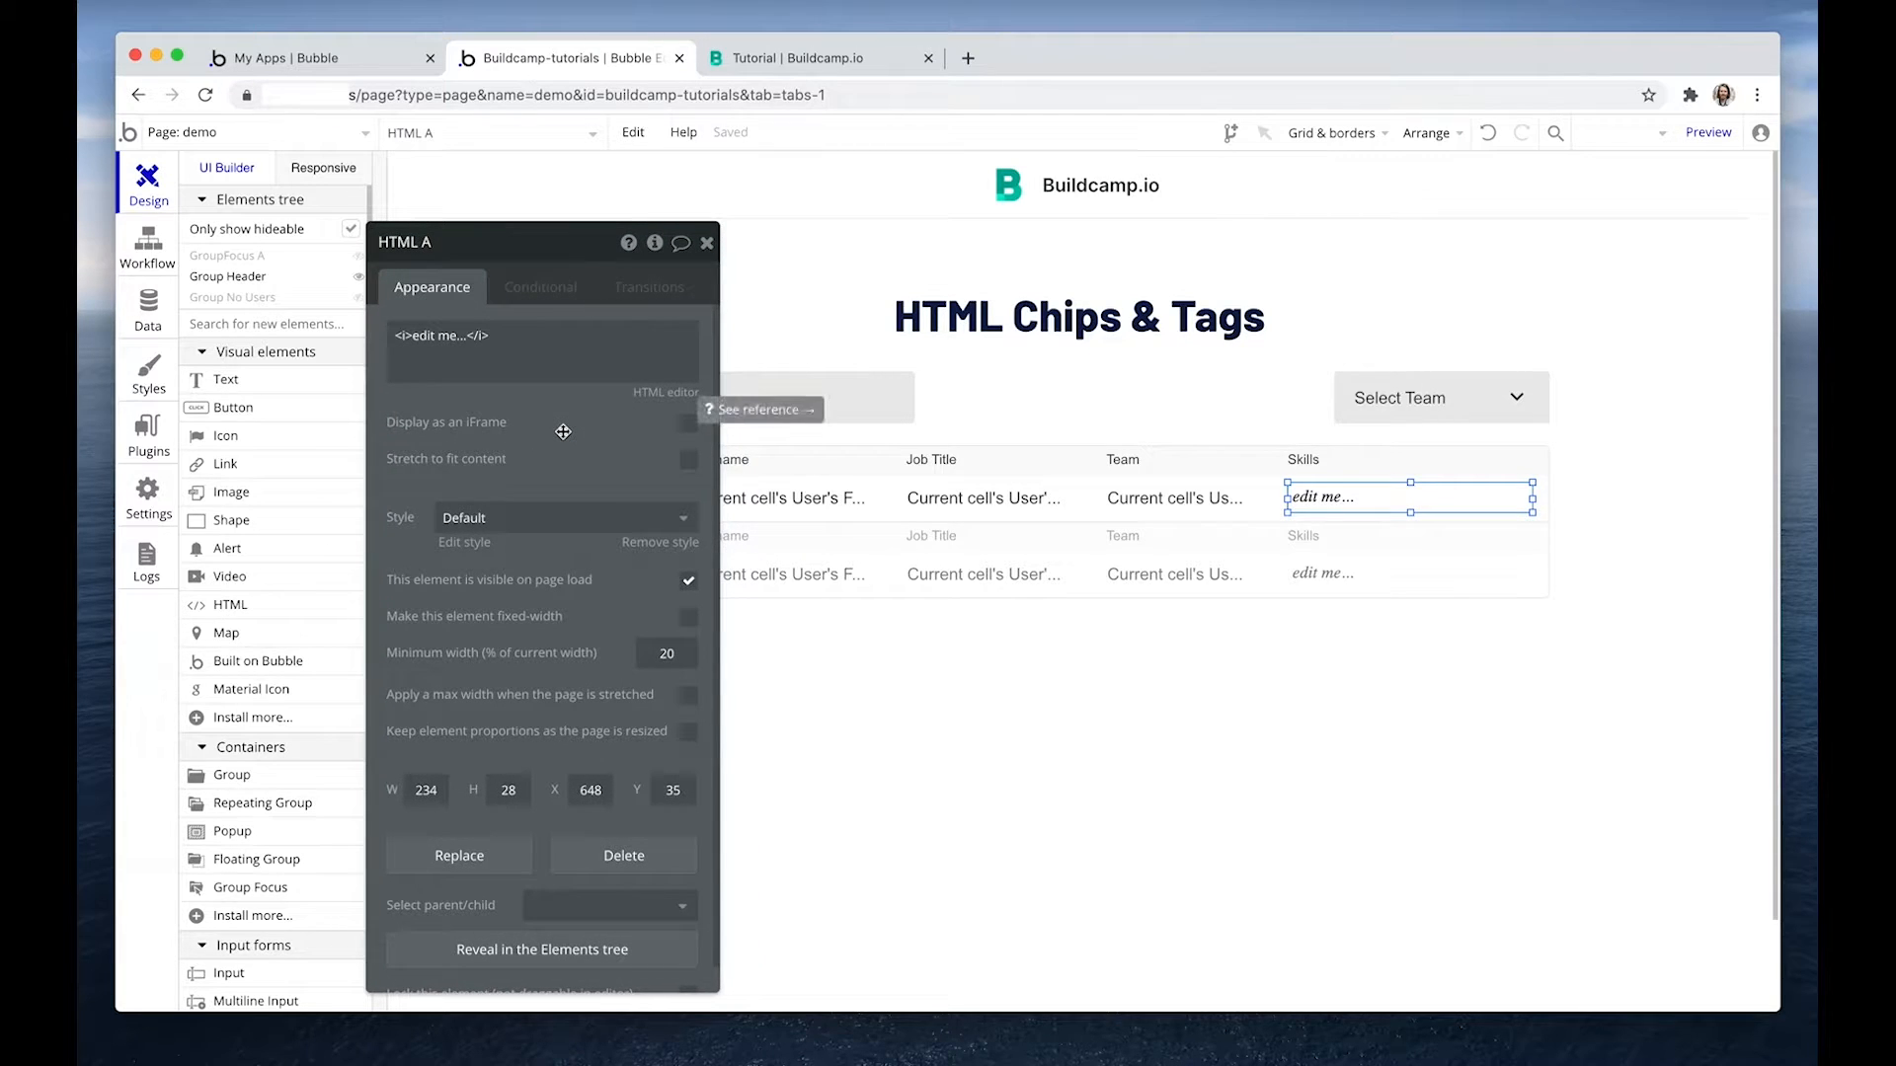
mouse_move(560, 430)
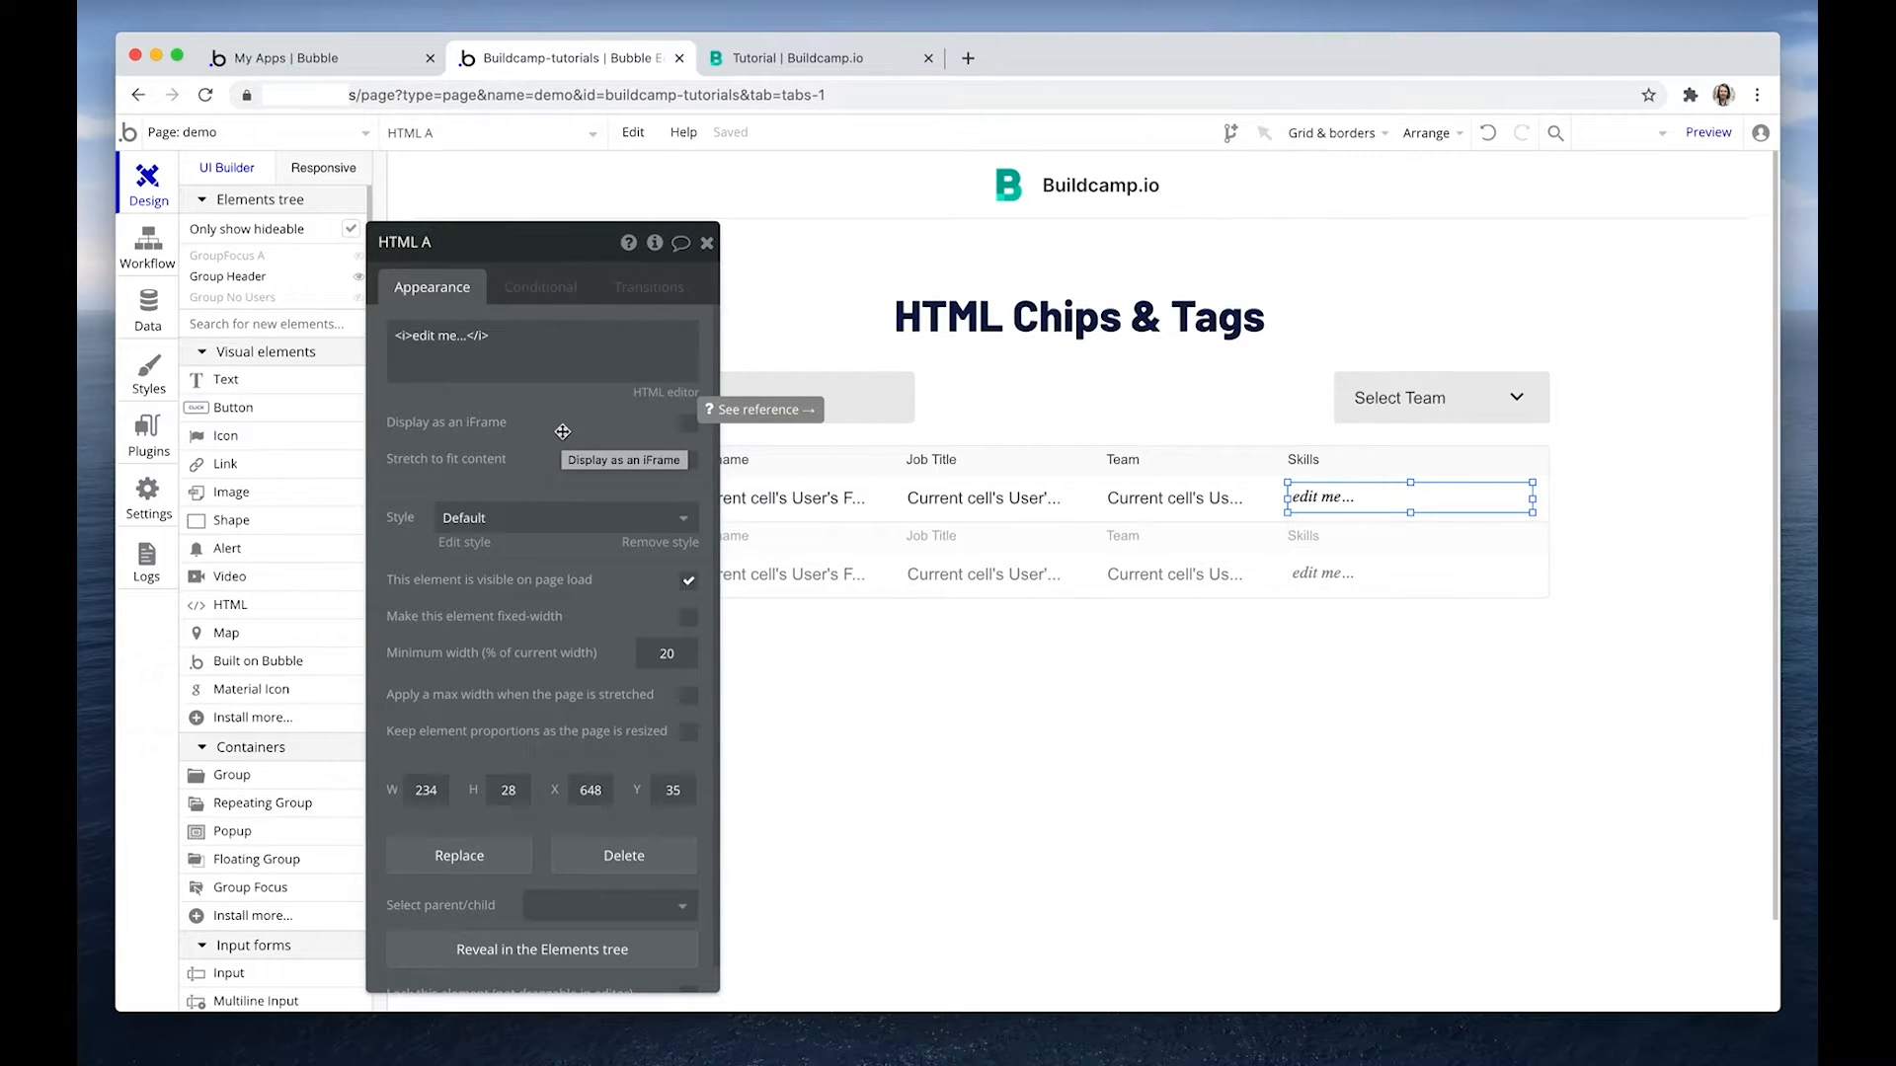
mouse_move(292, 130)
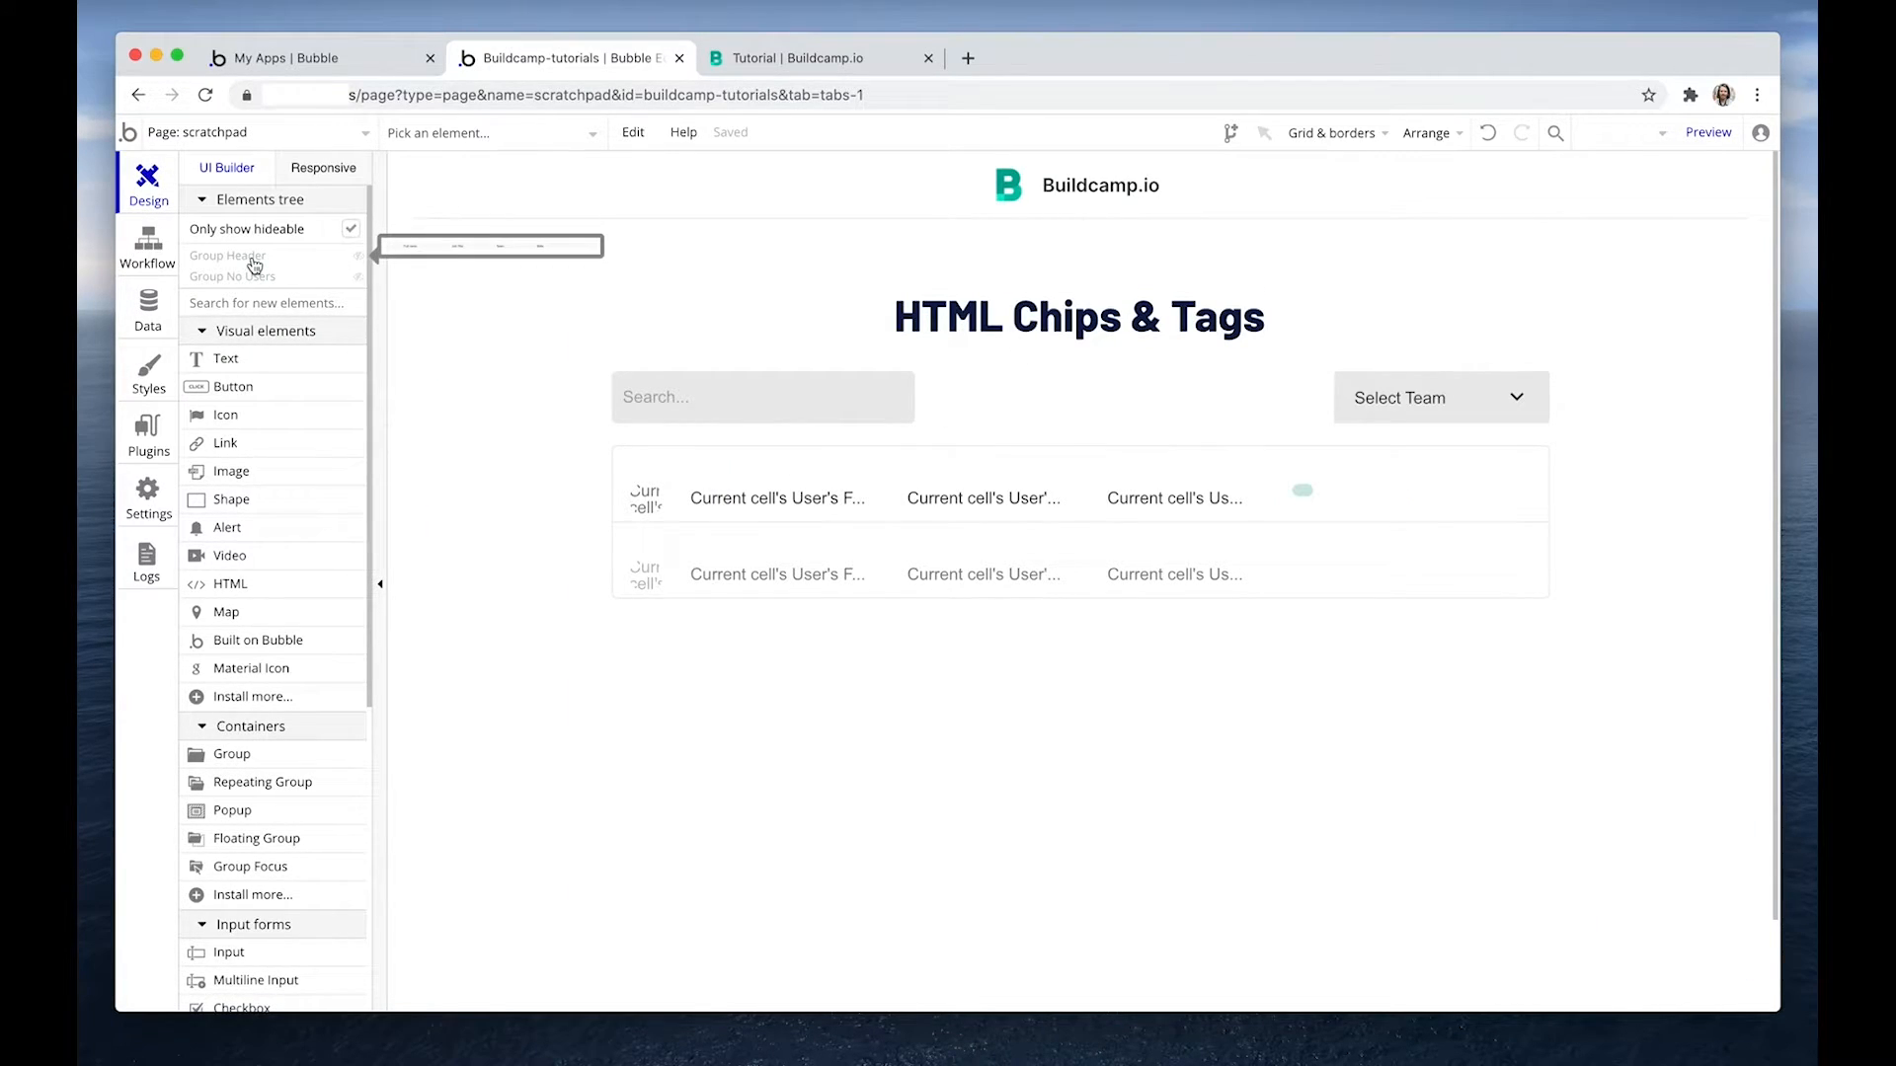
Fill the HTML Chip with the .tag span style block and a div of class tag.
click(1303, 492)
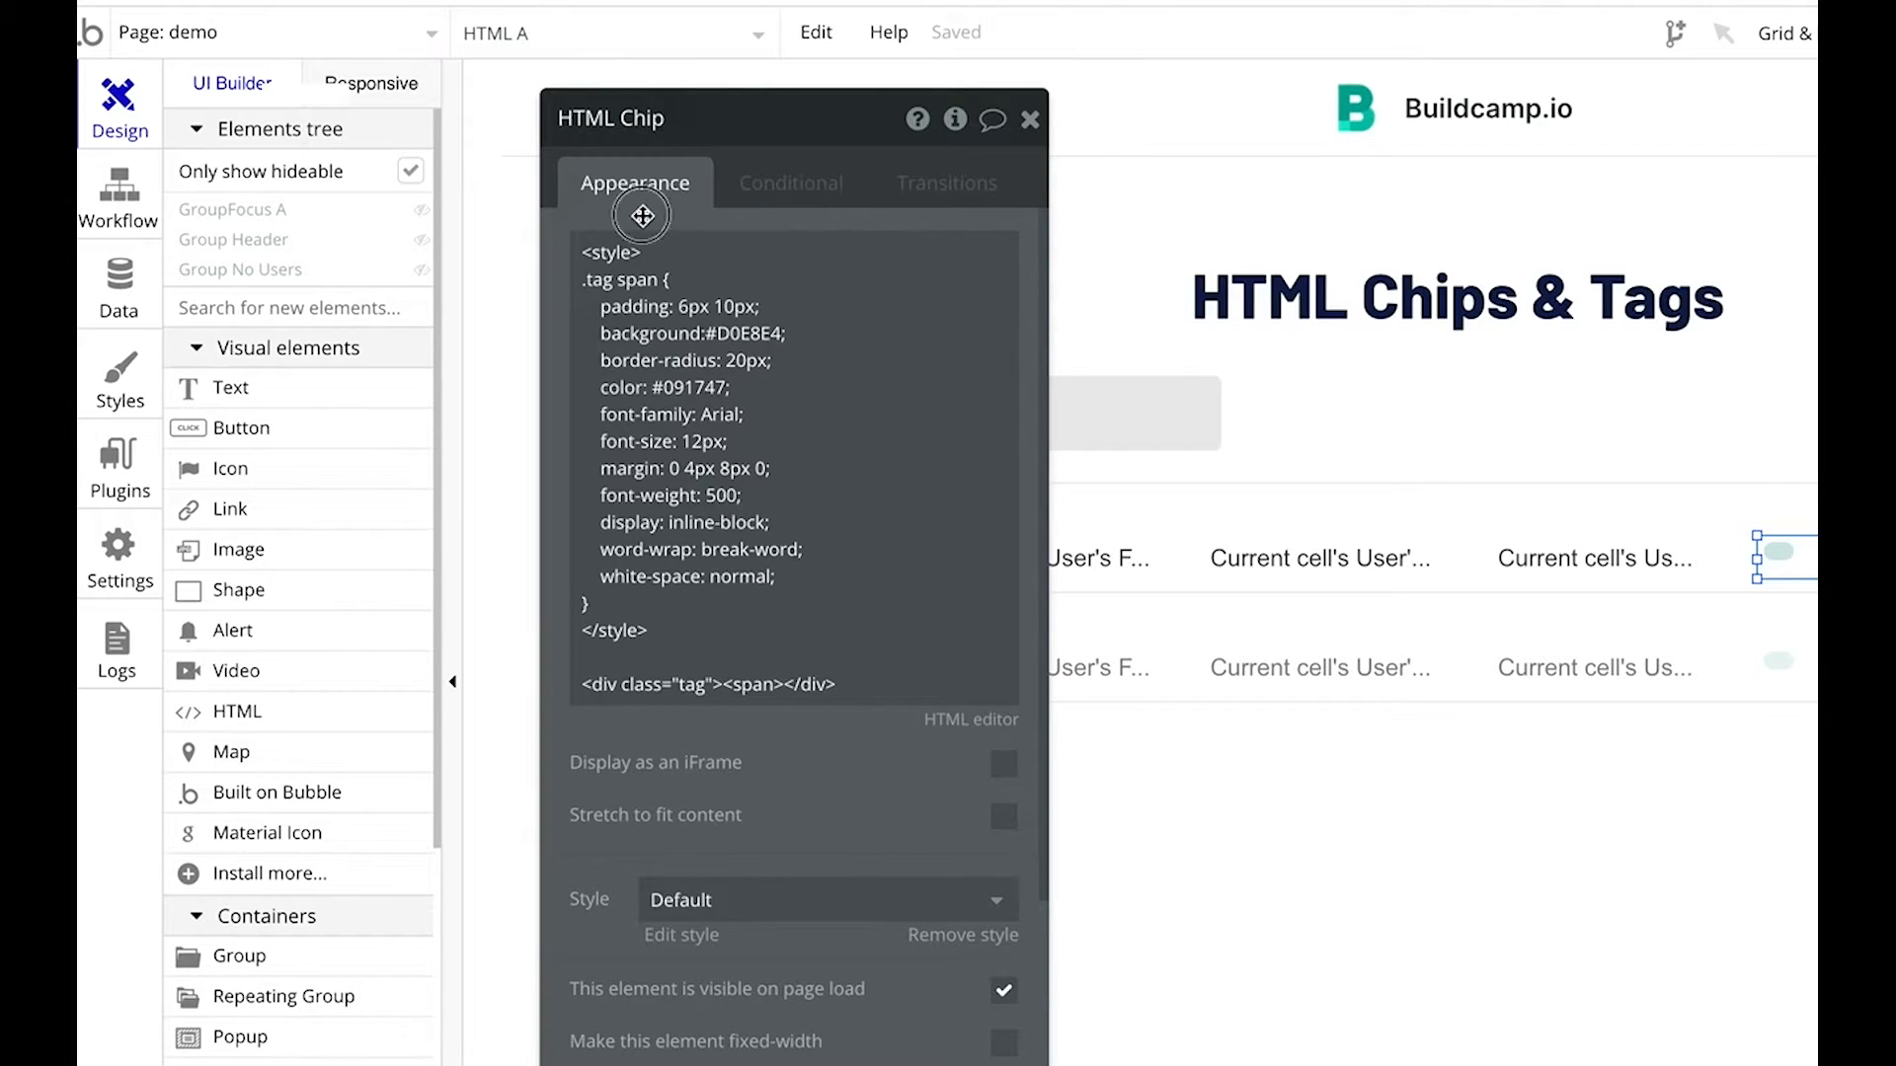
click(620, 253)
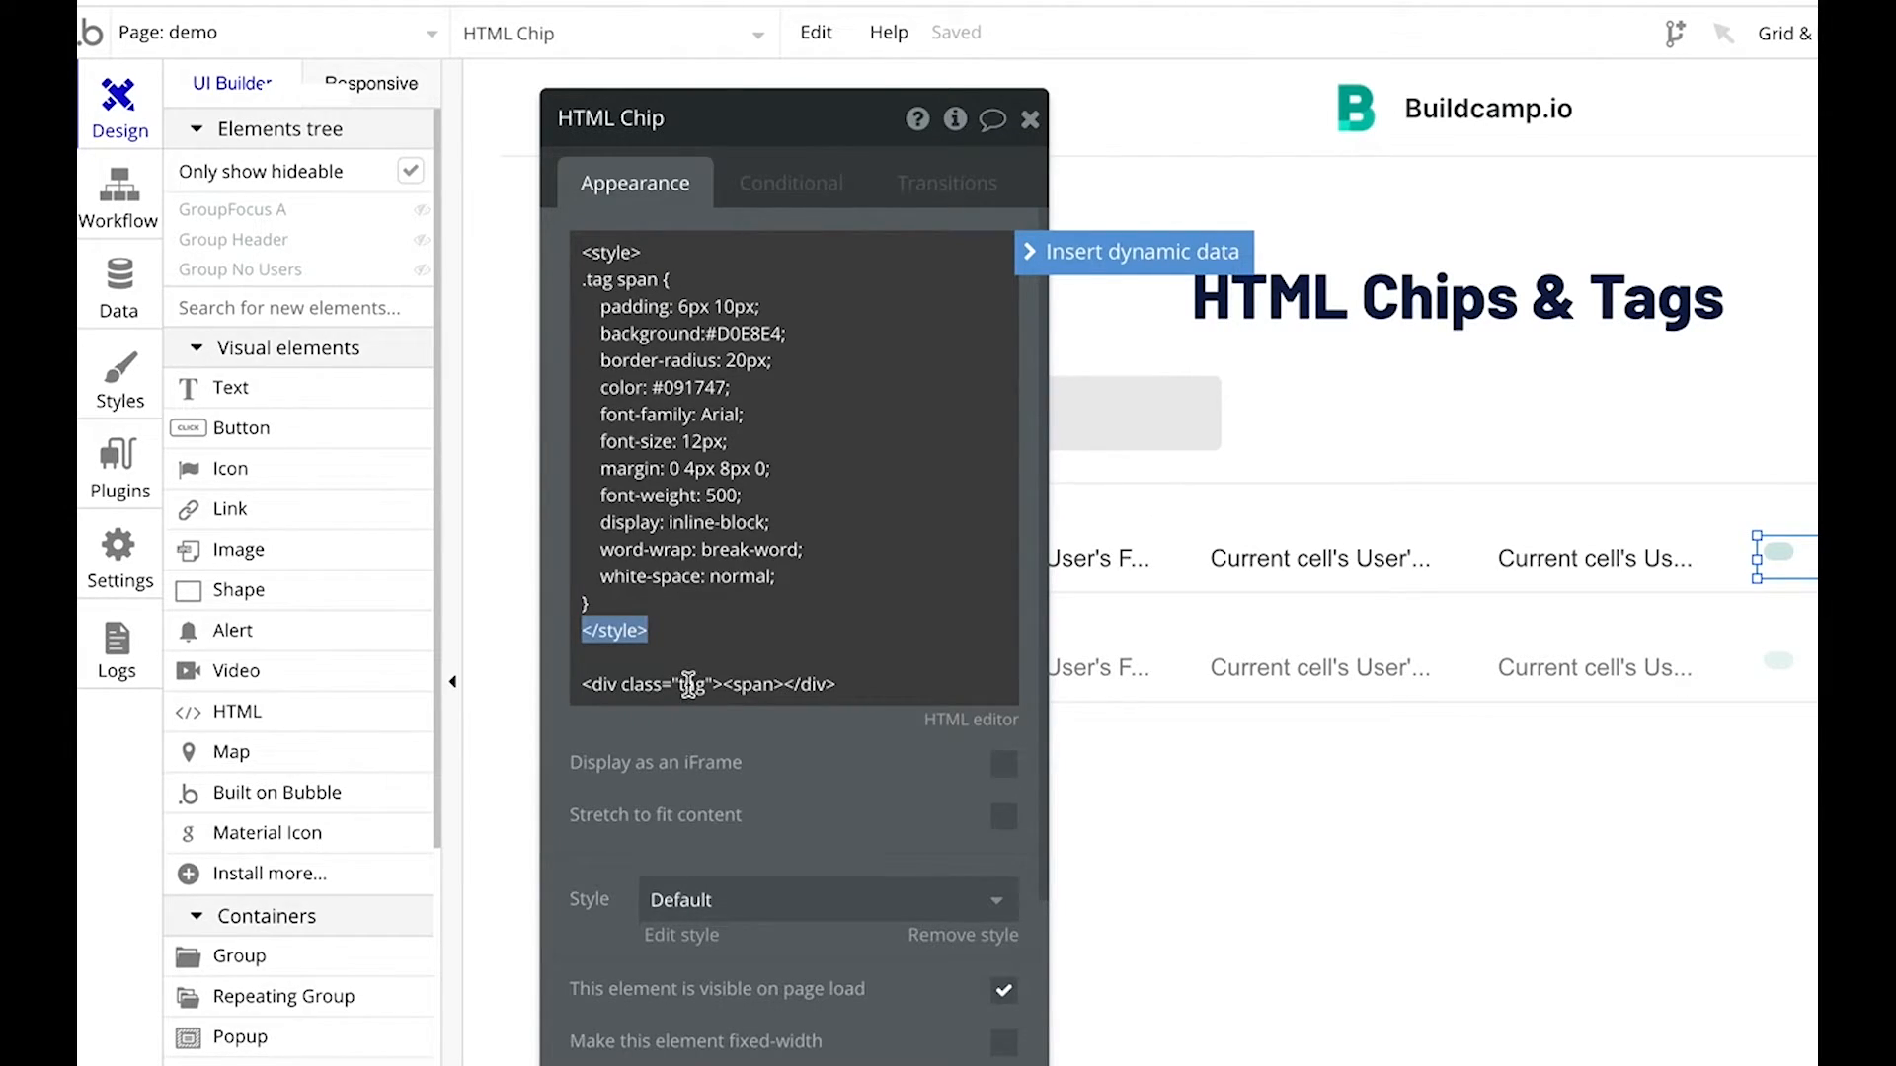
double_click(699, 683)
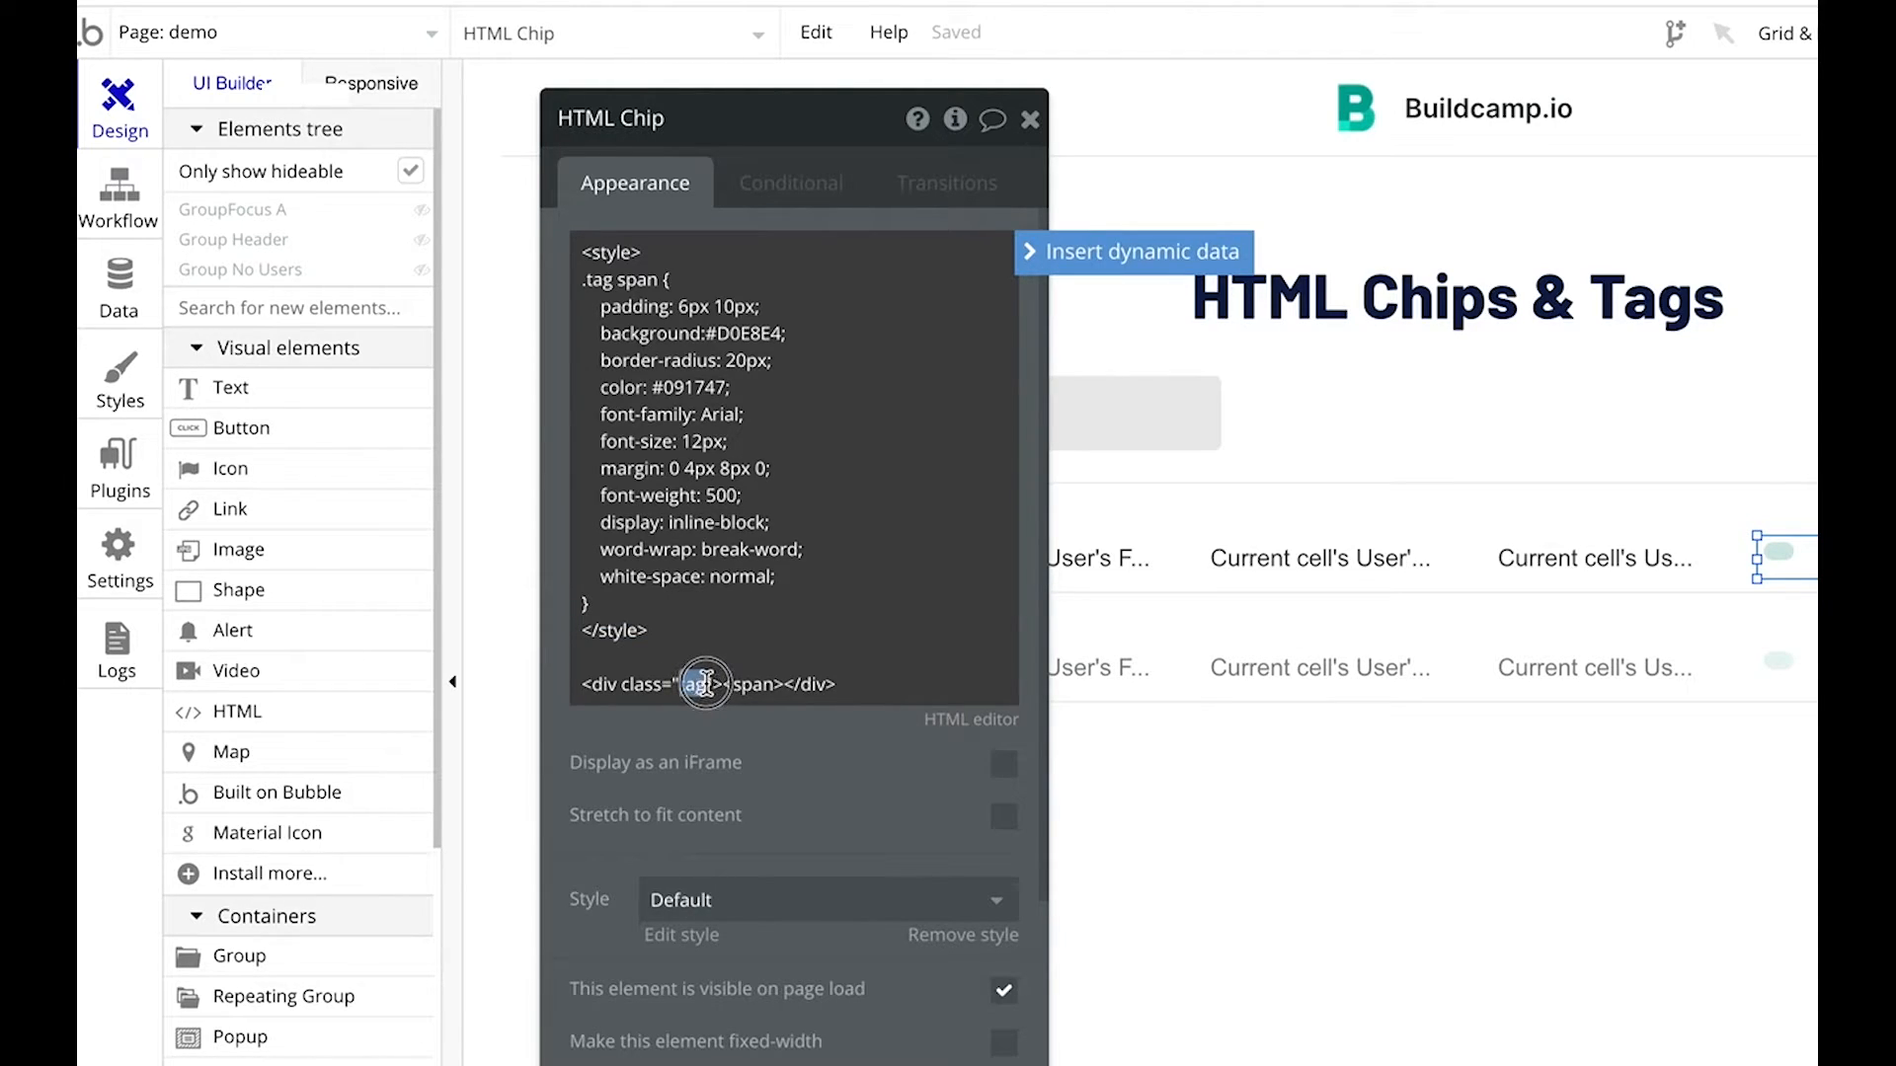
double_click(693, 683)
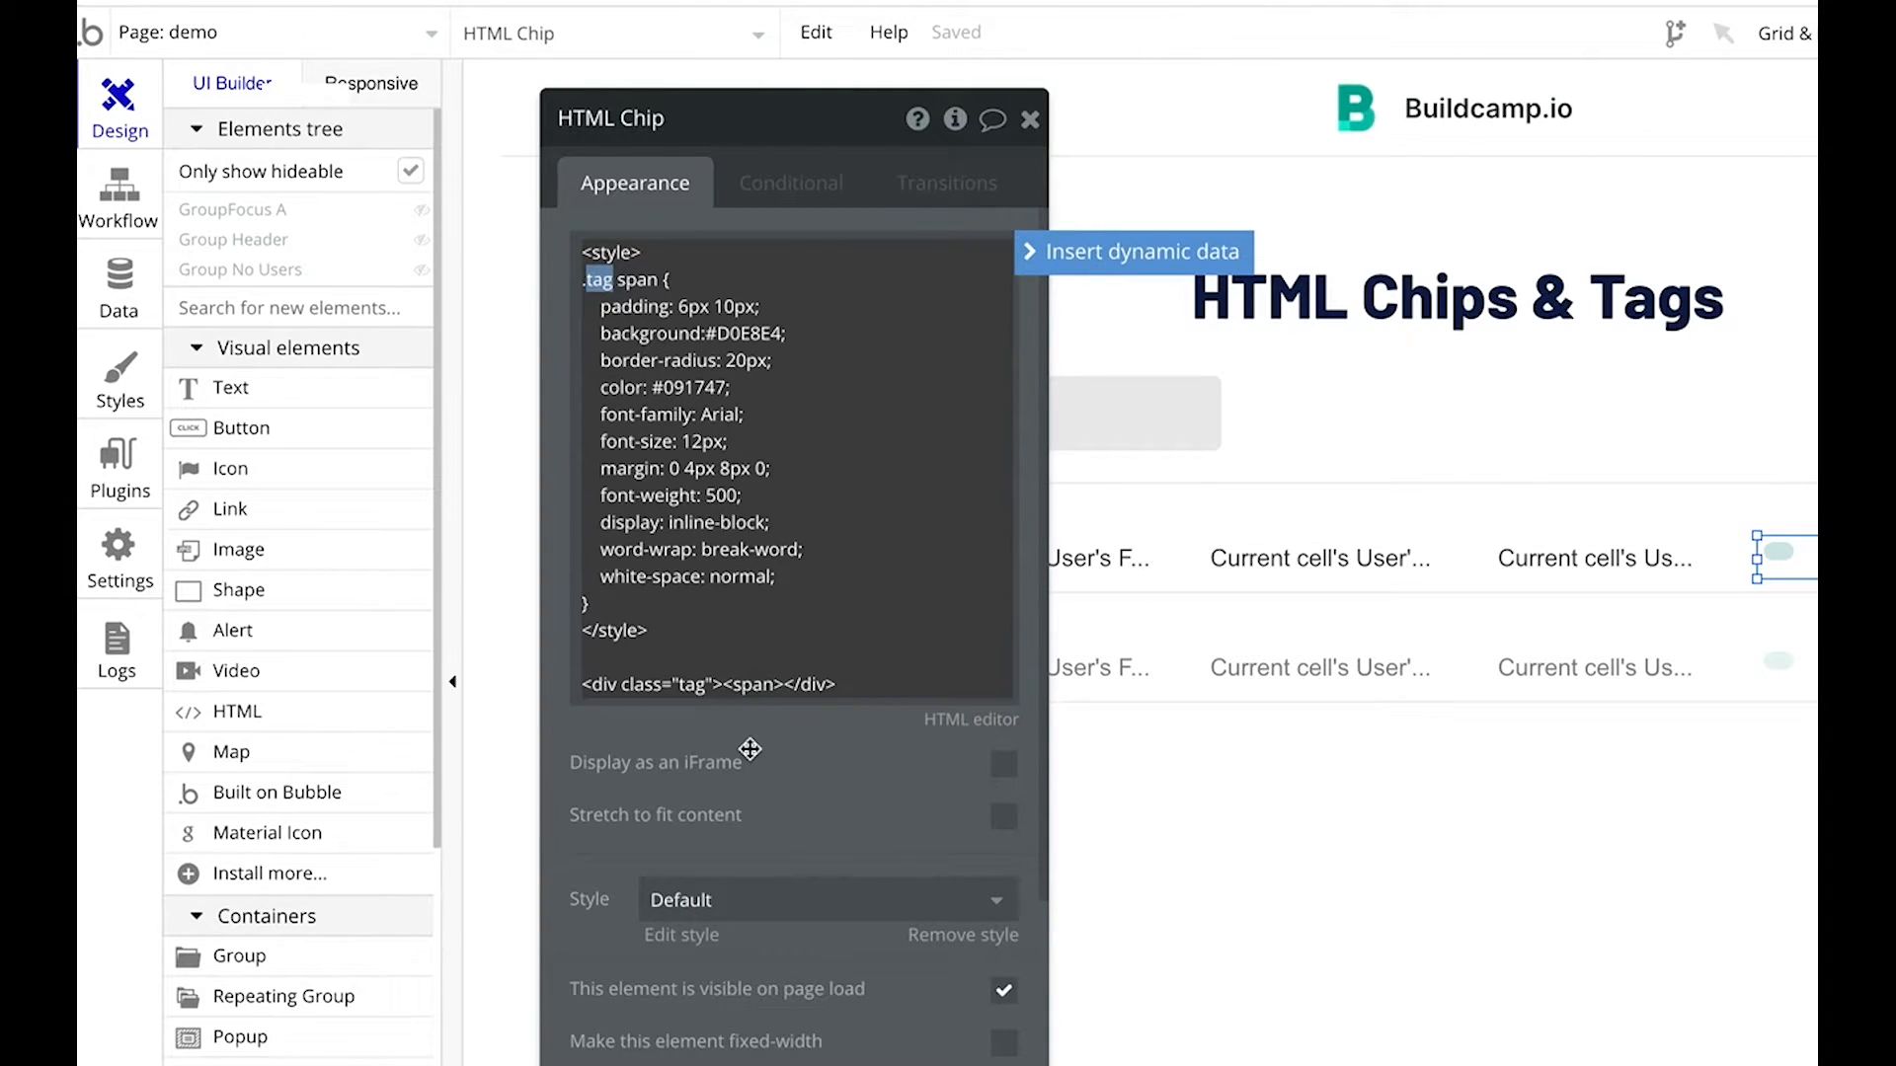
mouse_move(750, 750)
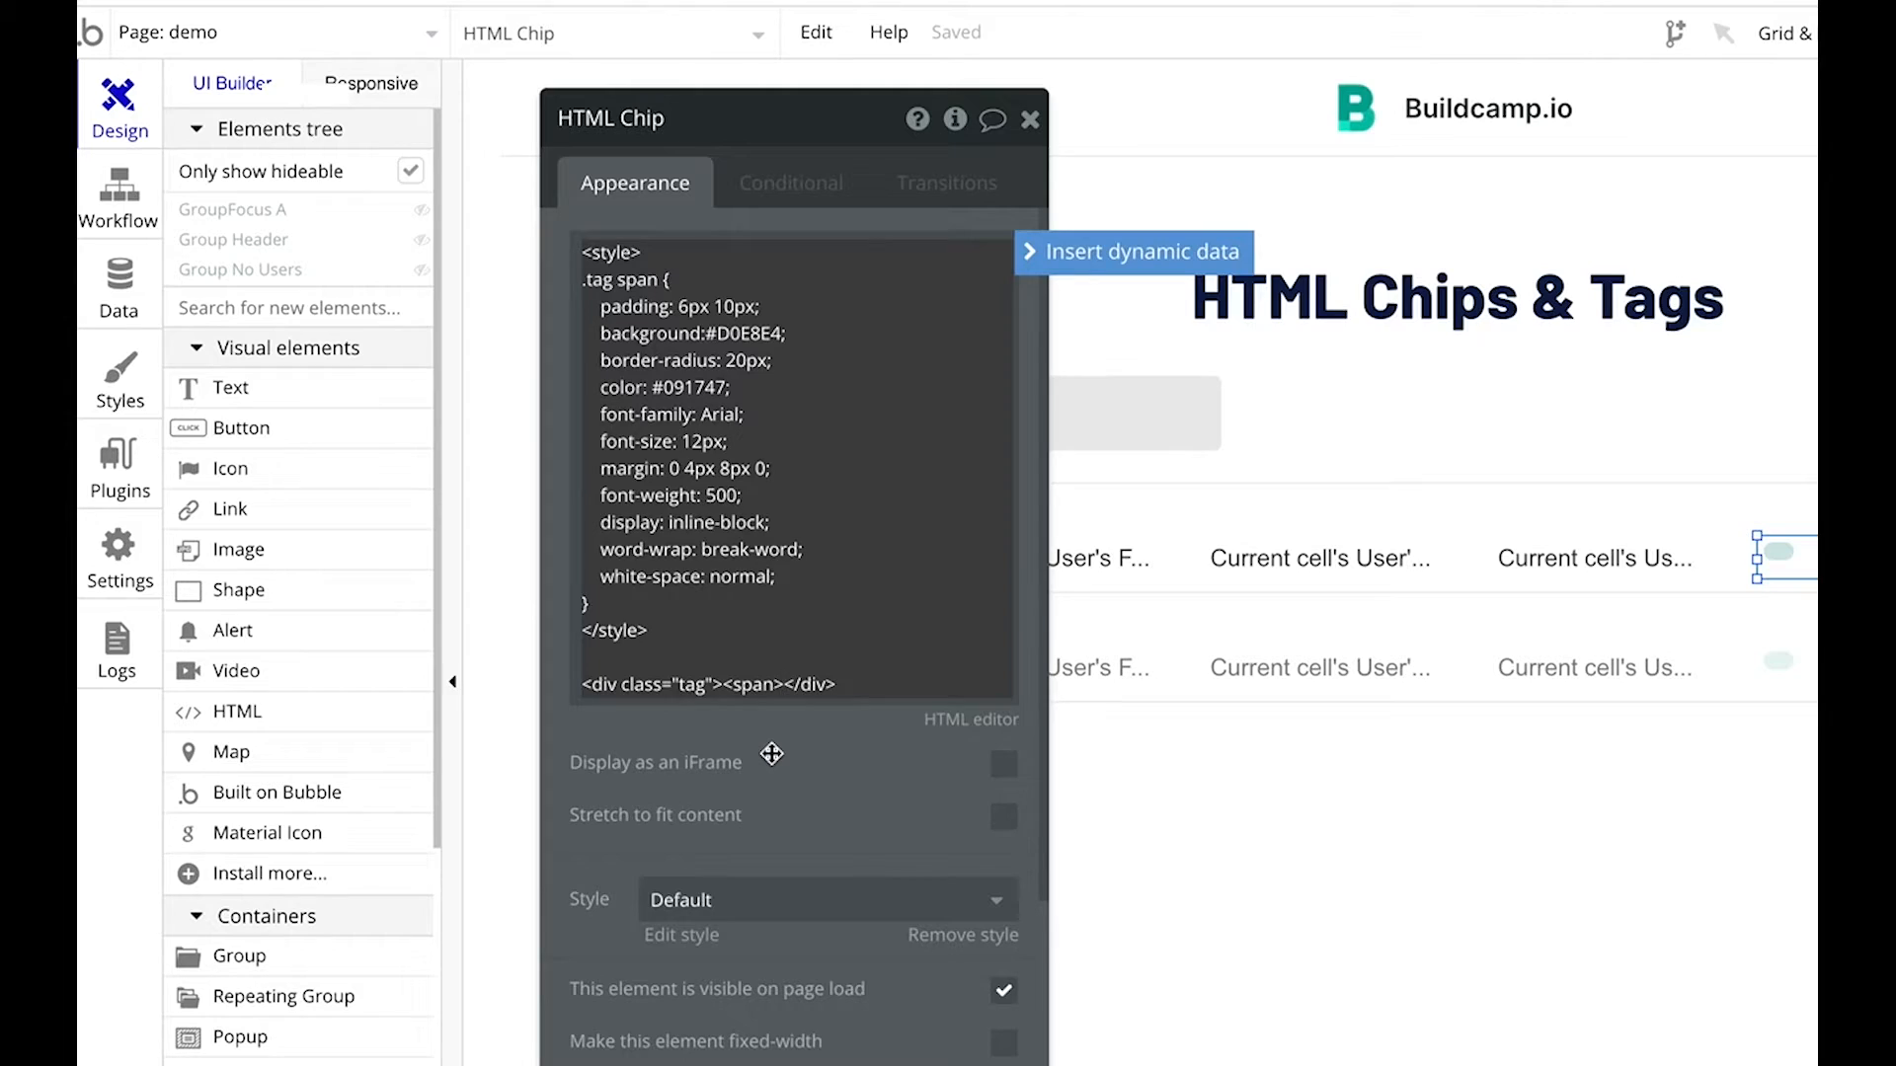
mouse_move(770, 755)
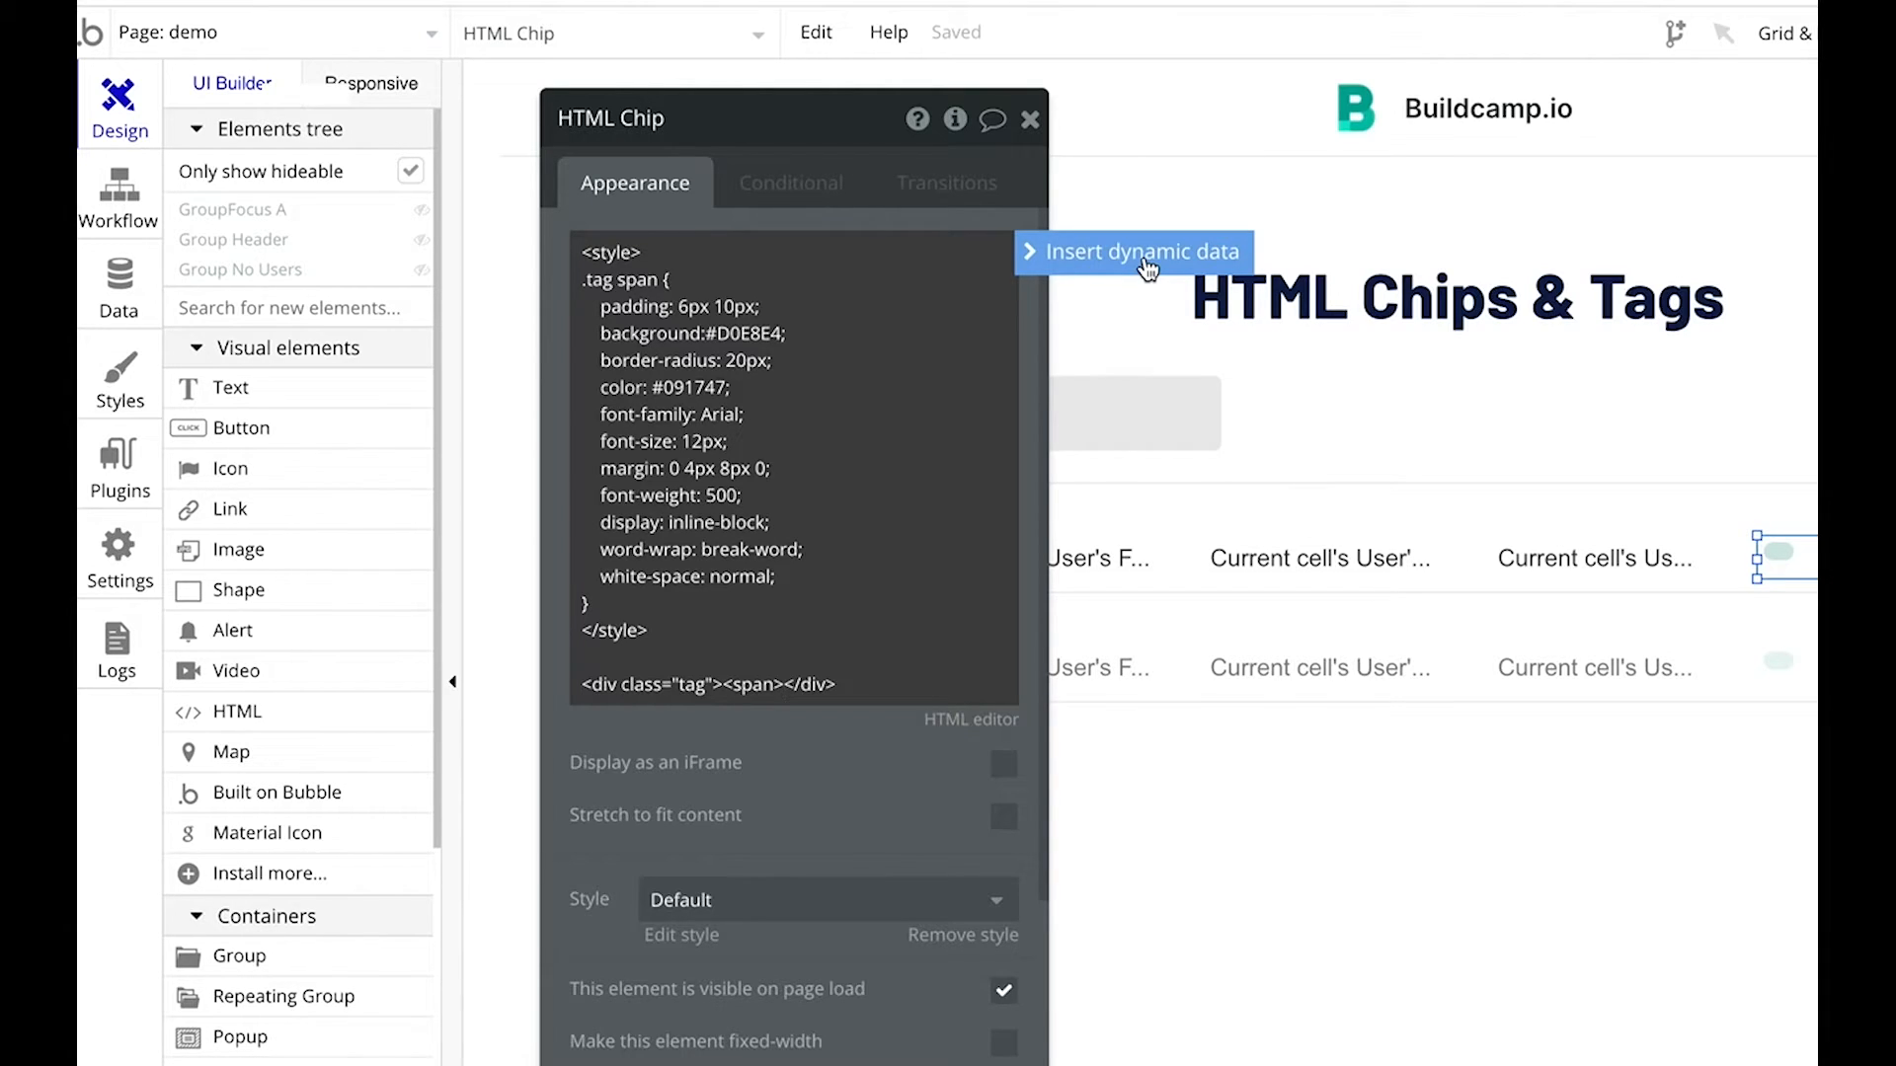
Insert Current cell's User's Skills inside the span, joined with </span><span>.
click(1141, 253)
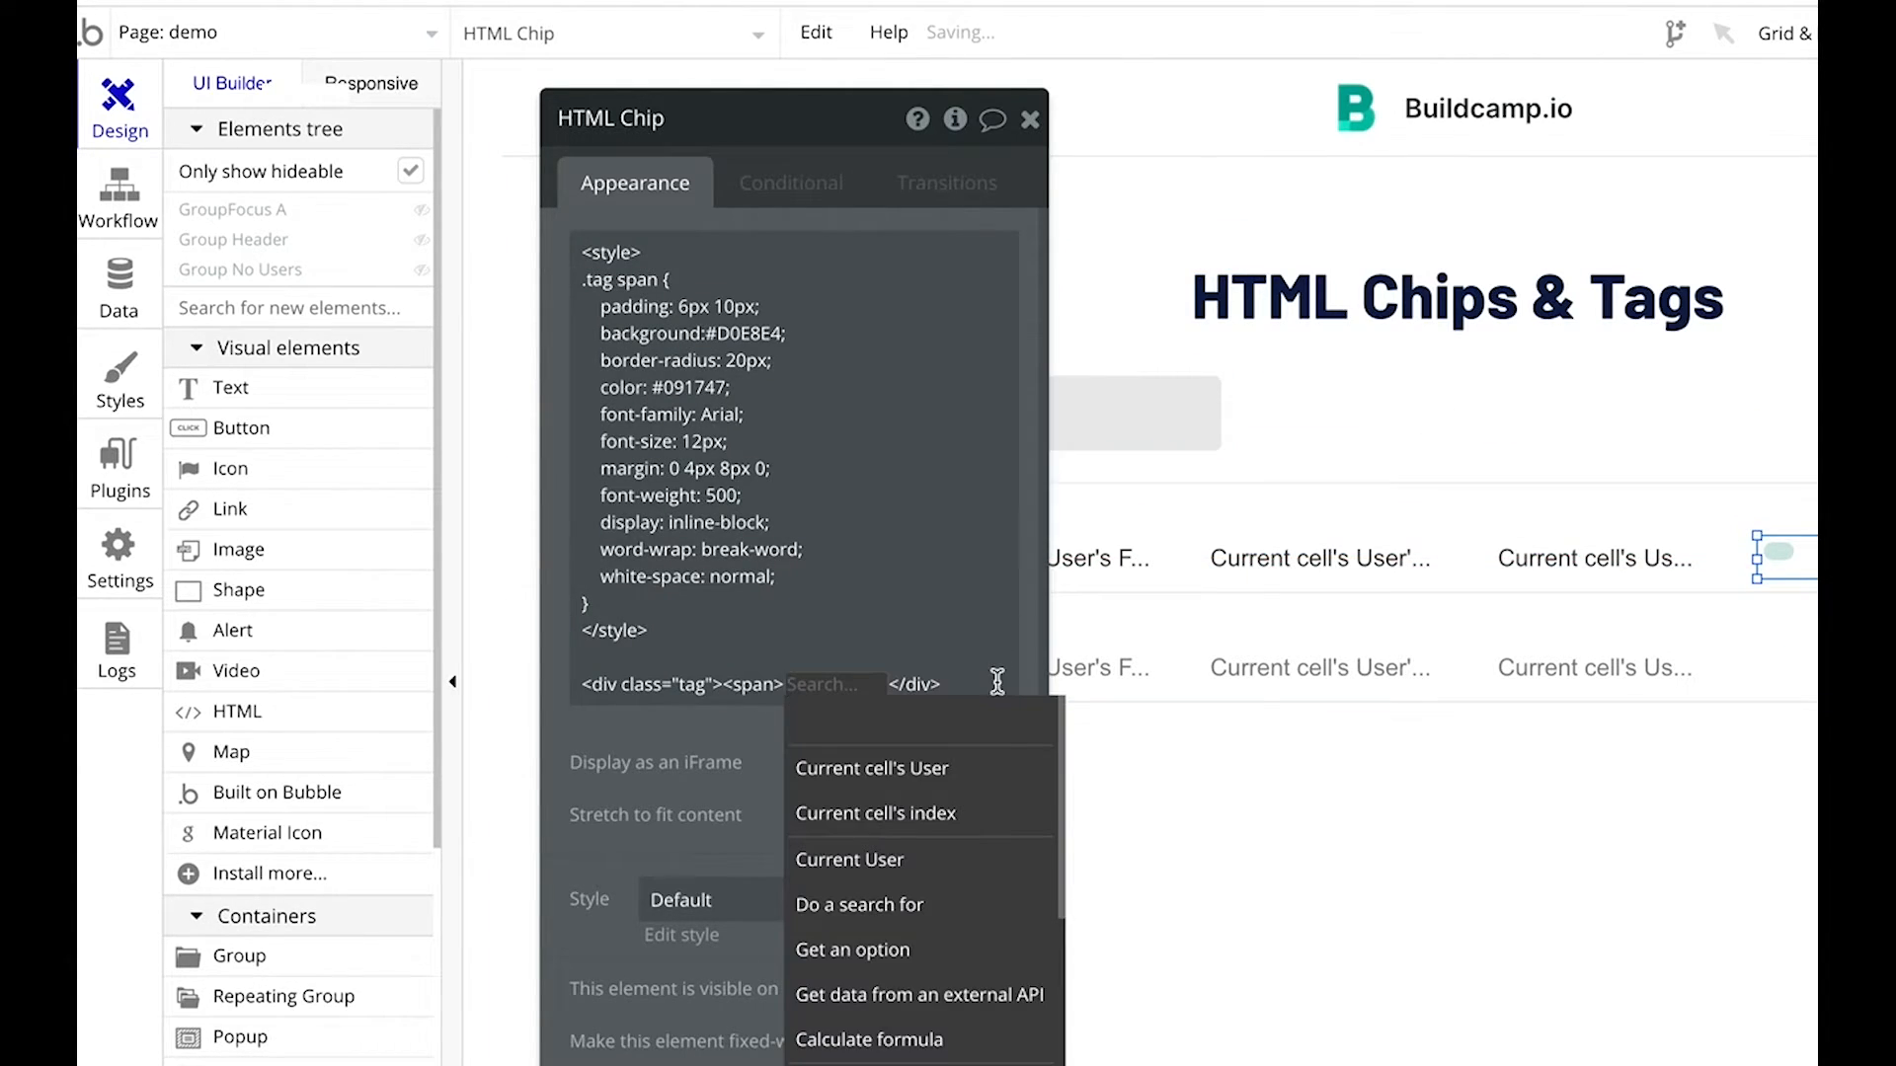
click(849, 768)
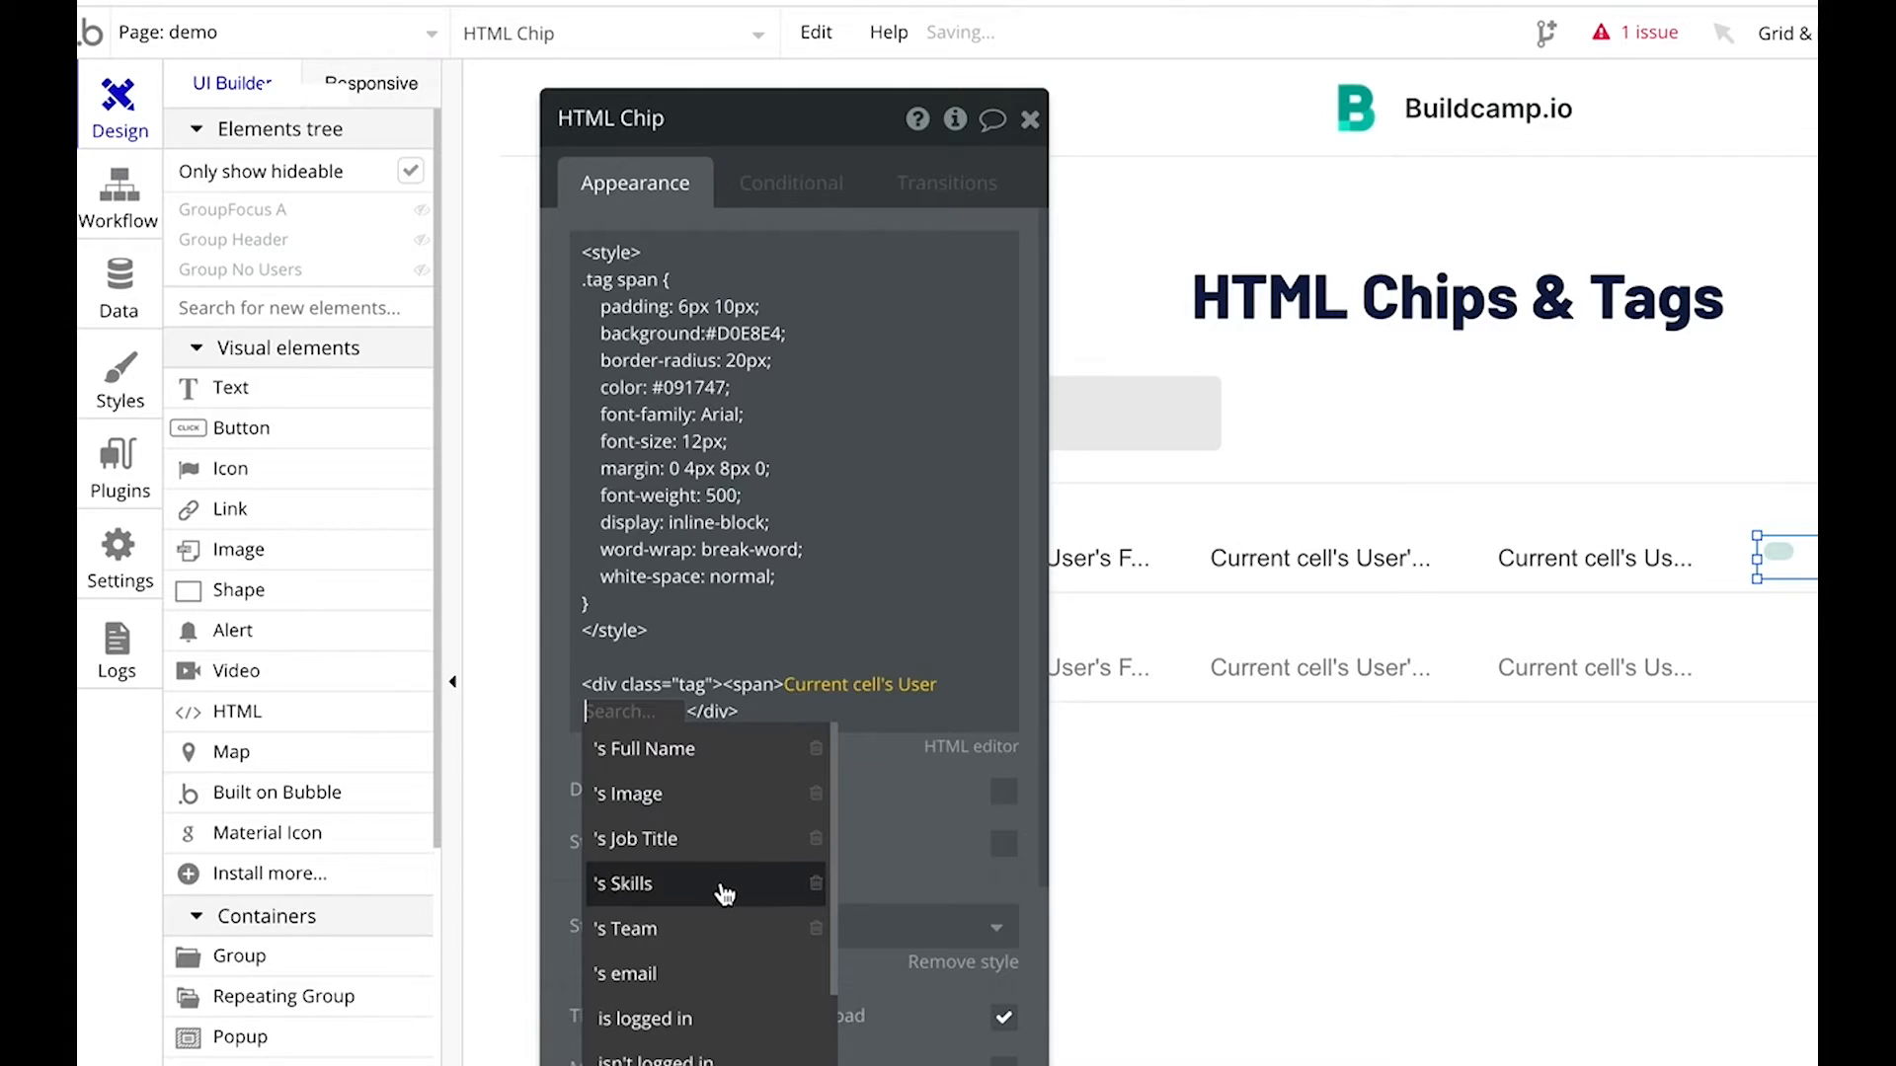
click(620, 882)
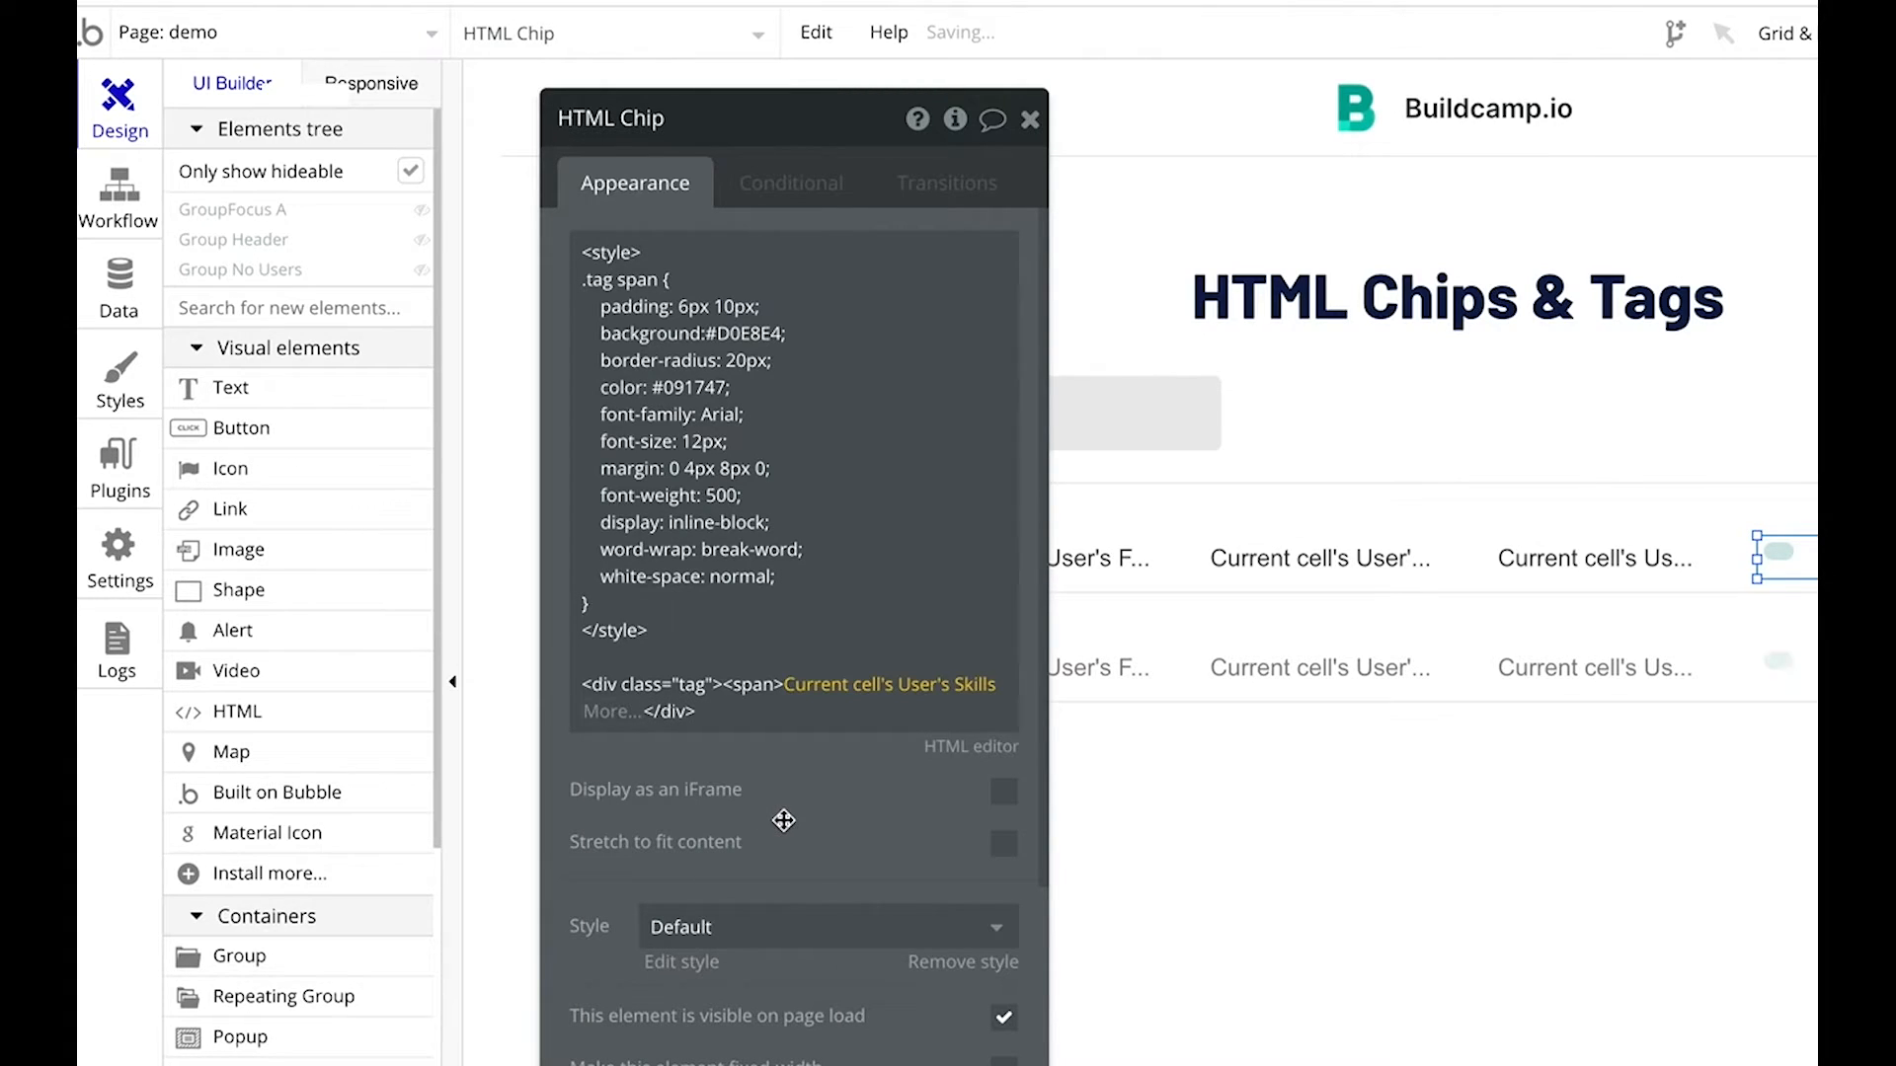
mouse_move(782, 819)
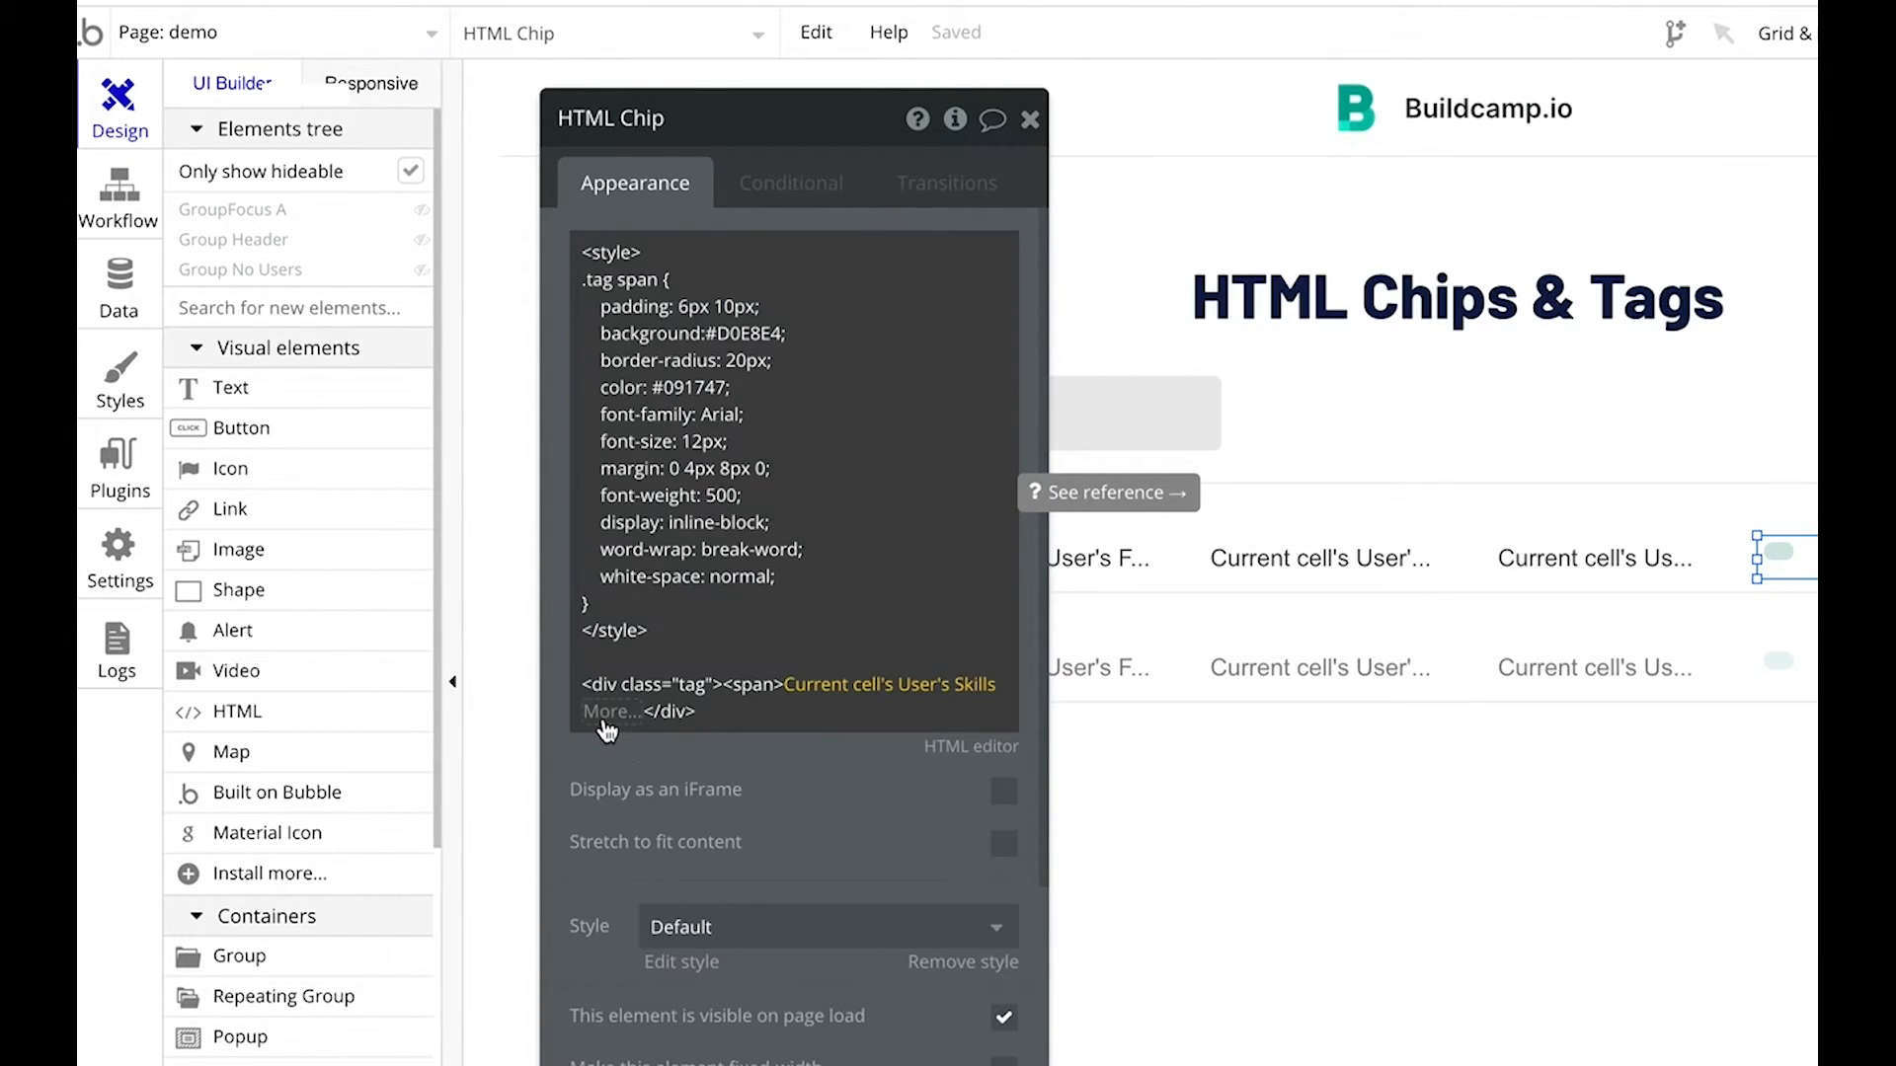
text(join with <)
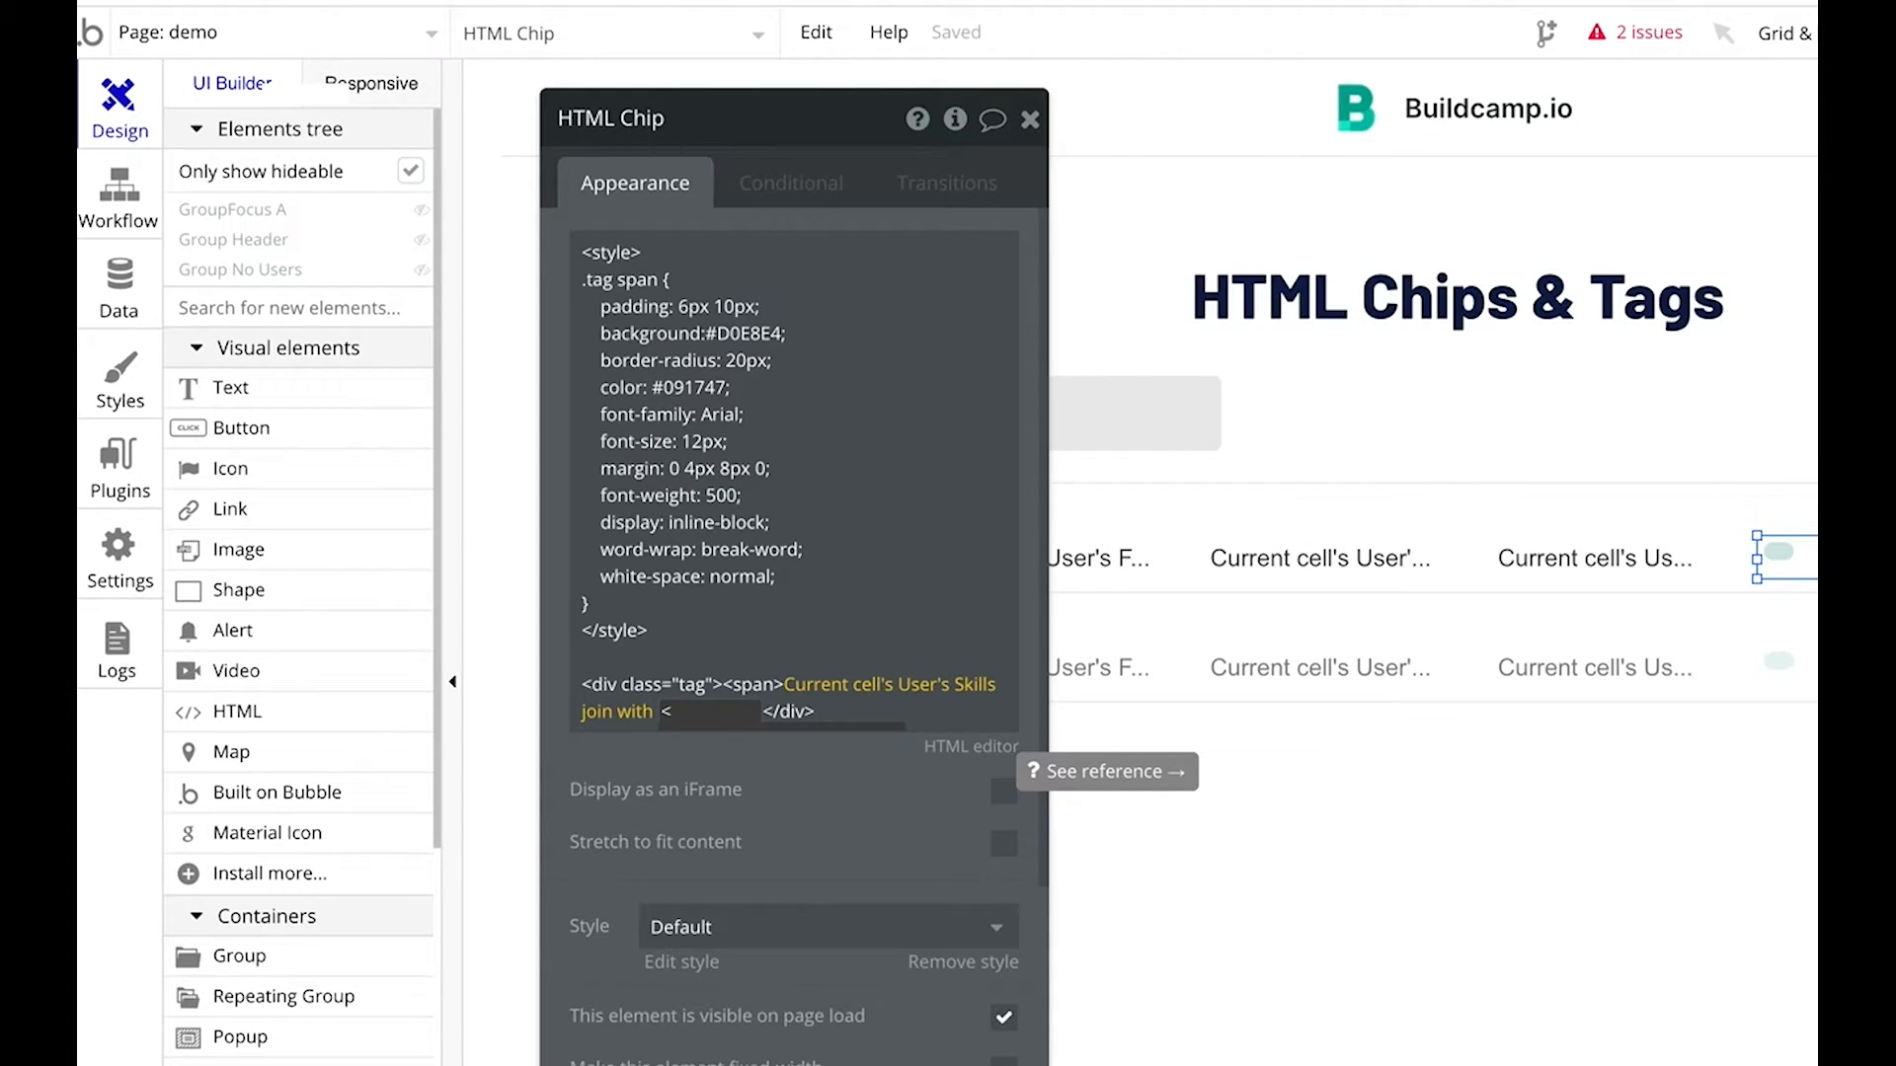
text(/s)
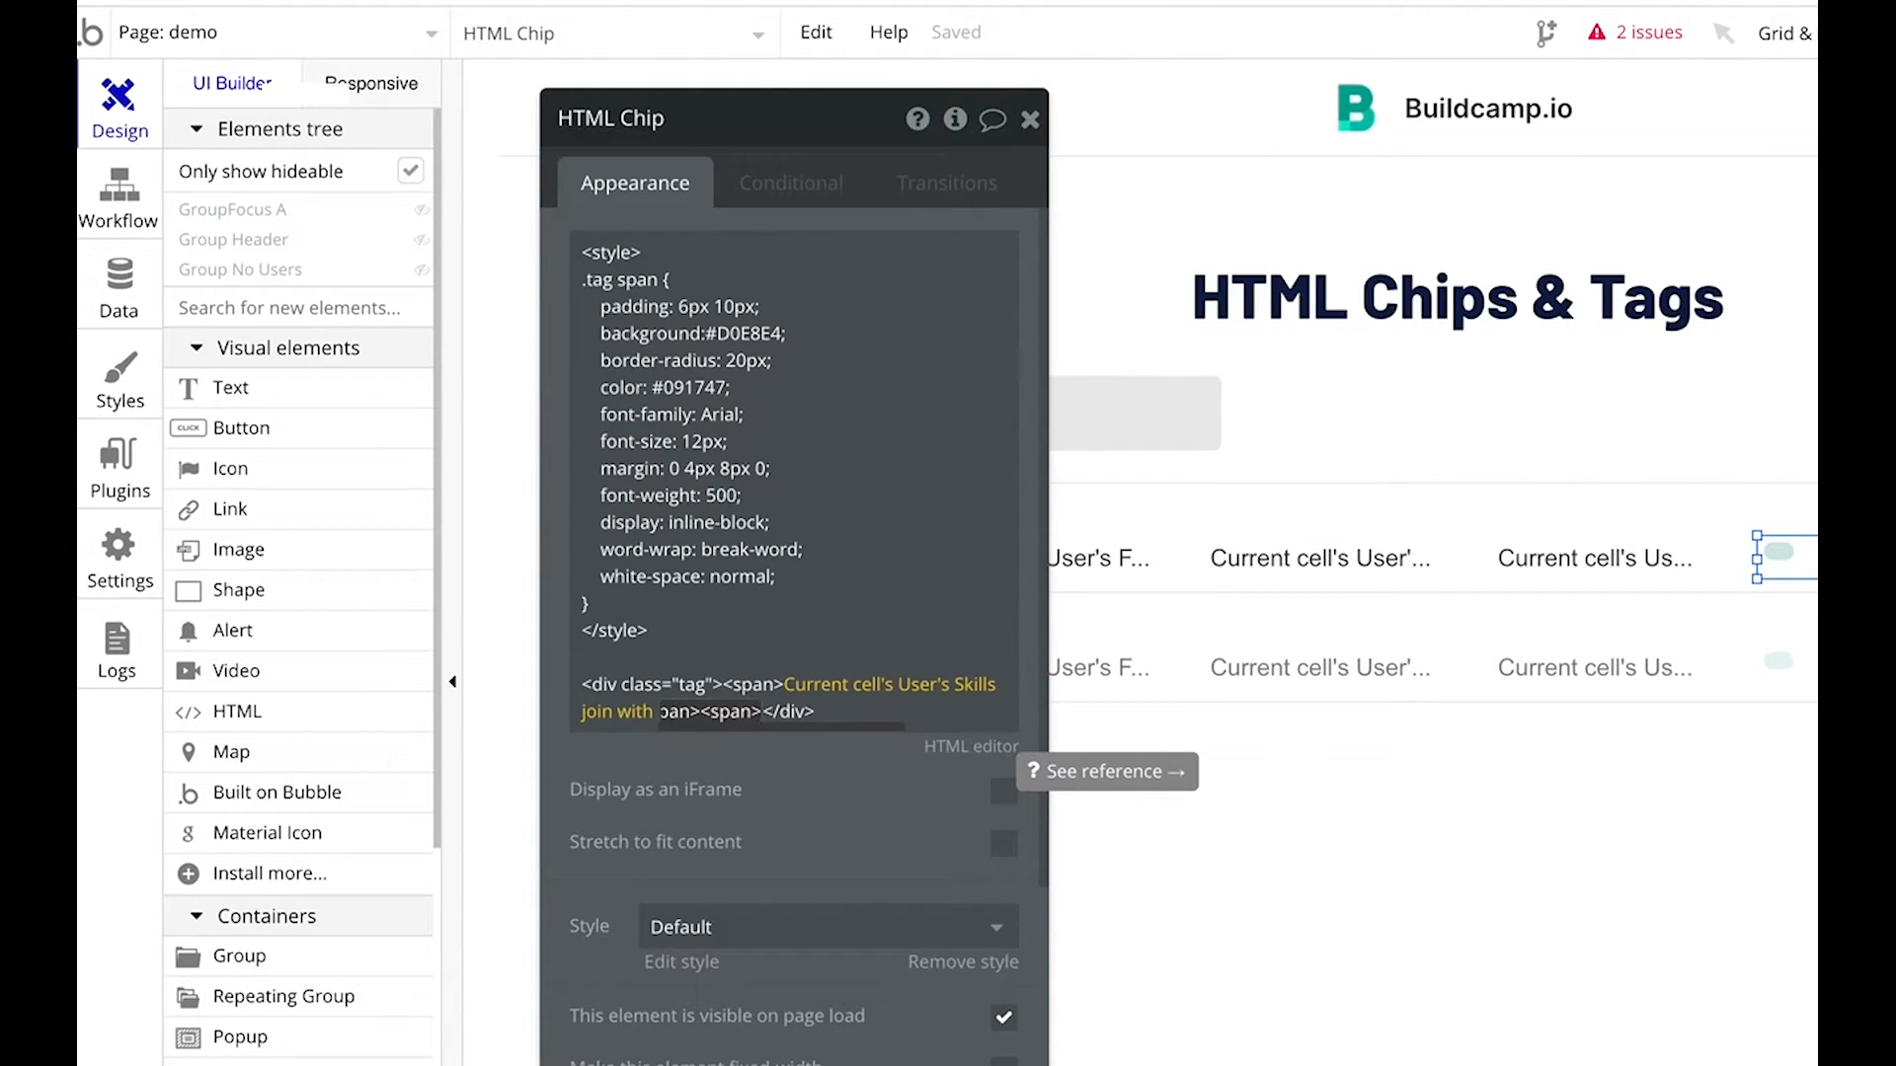
mouse_move(820, 814)
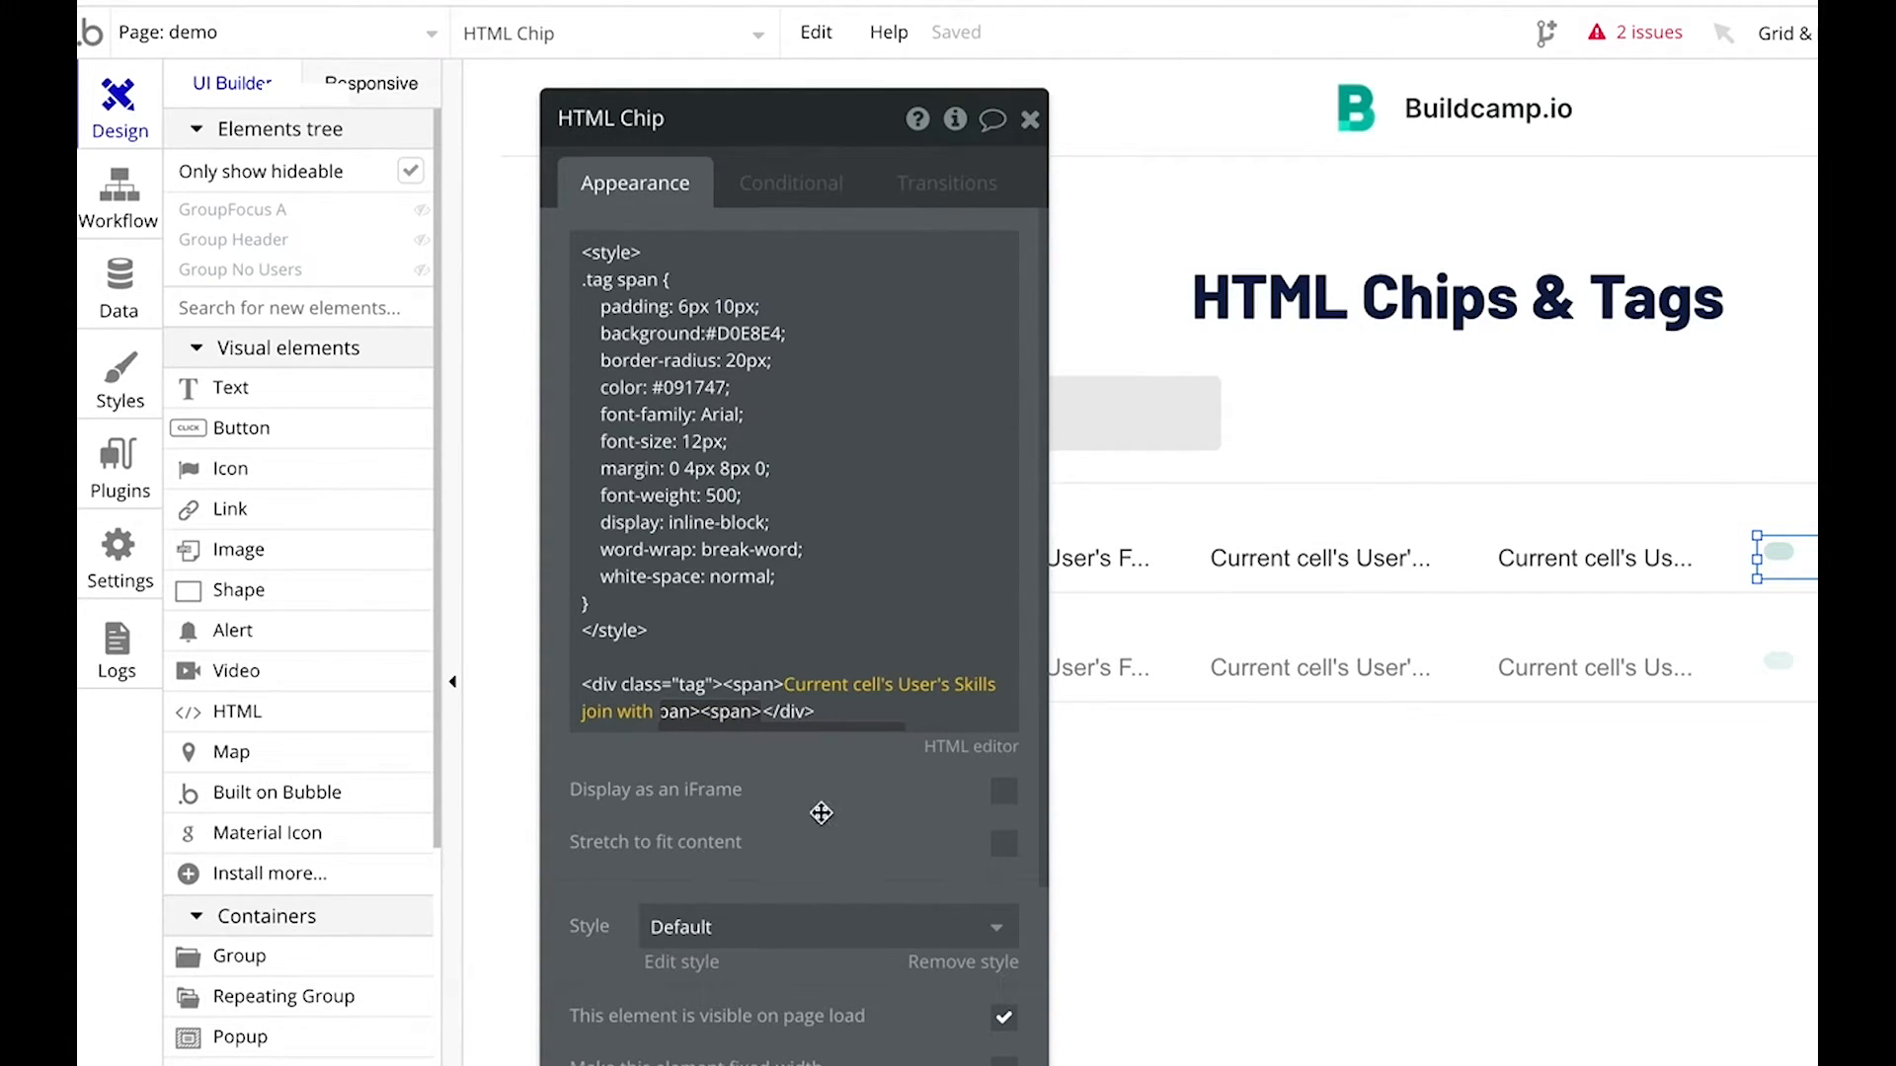
mouse_move(808, 794)
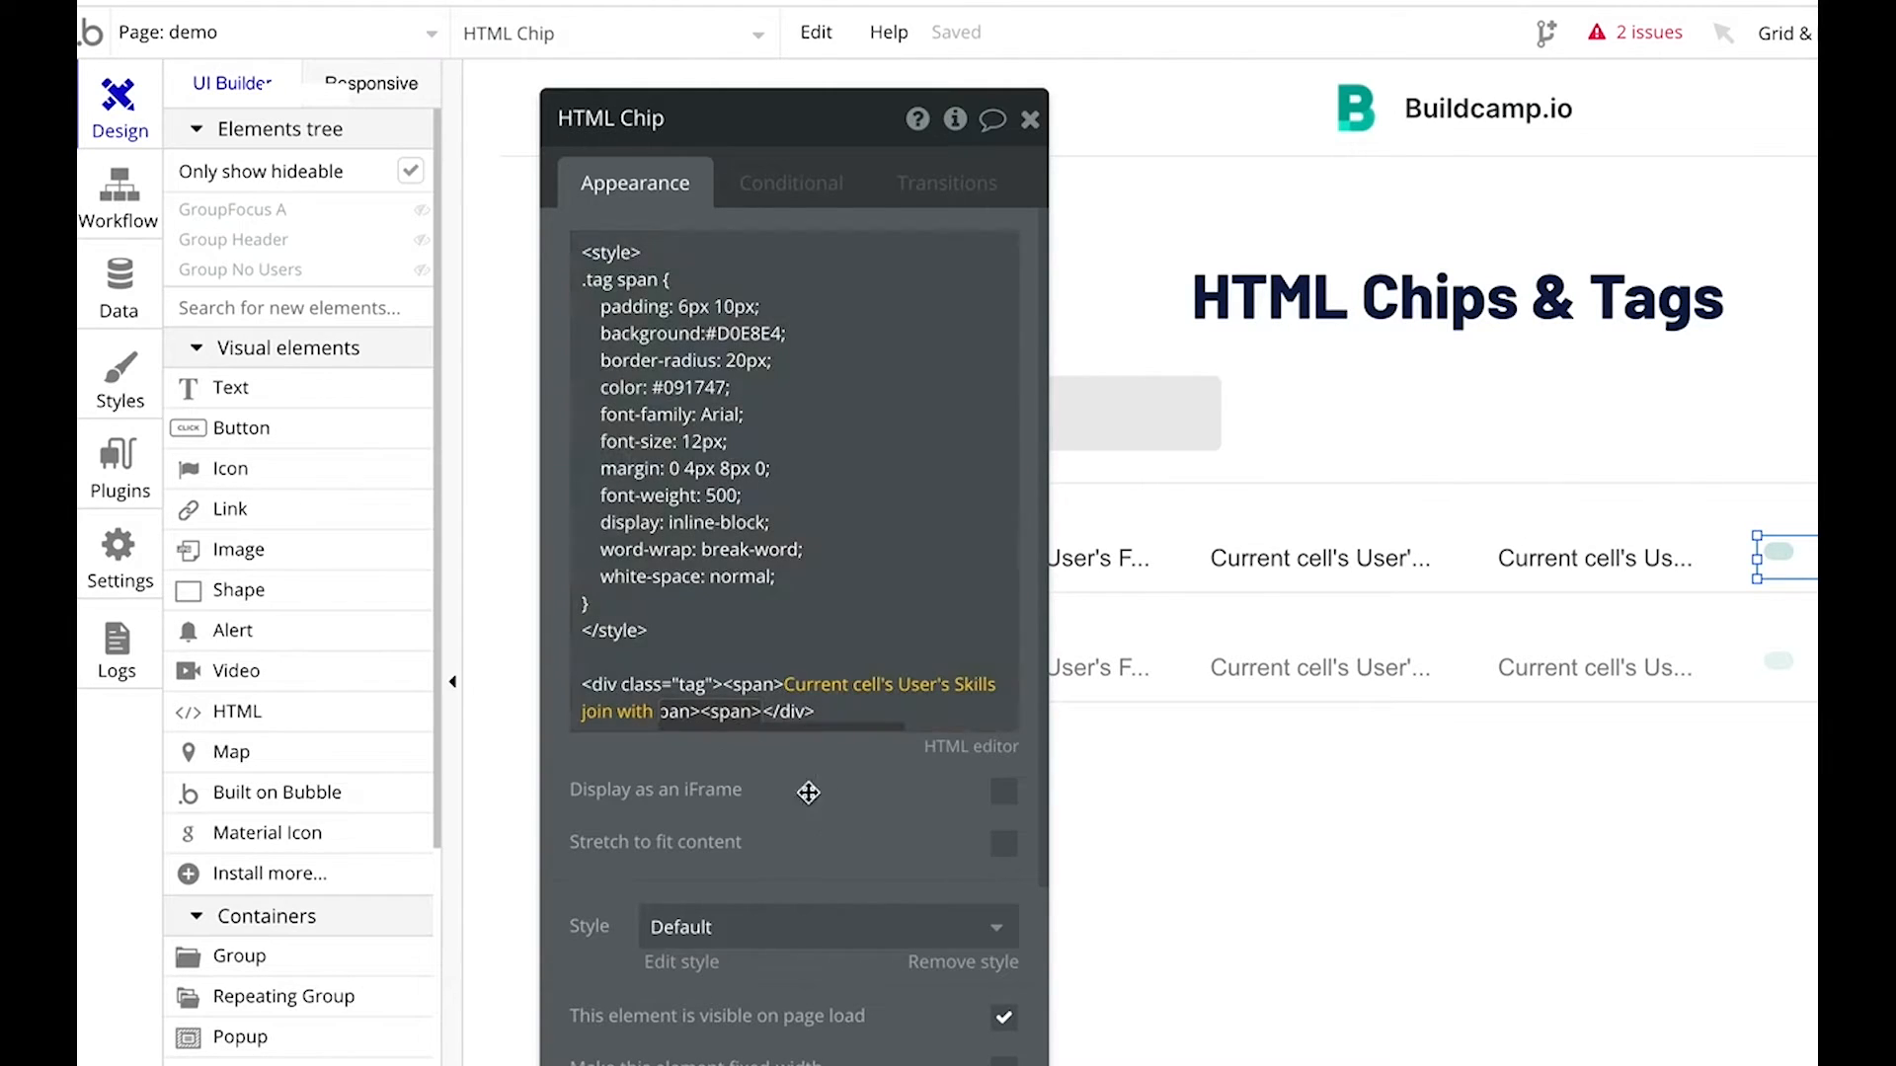
Extend the expression with More... so each joined skill shows as capitalized words.
text("More...")
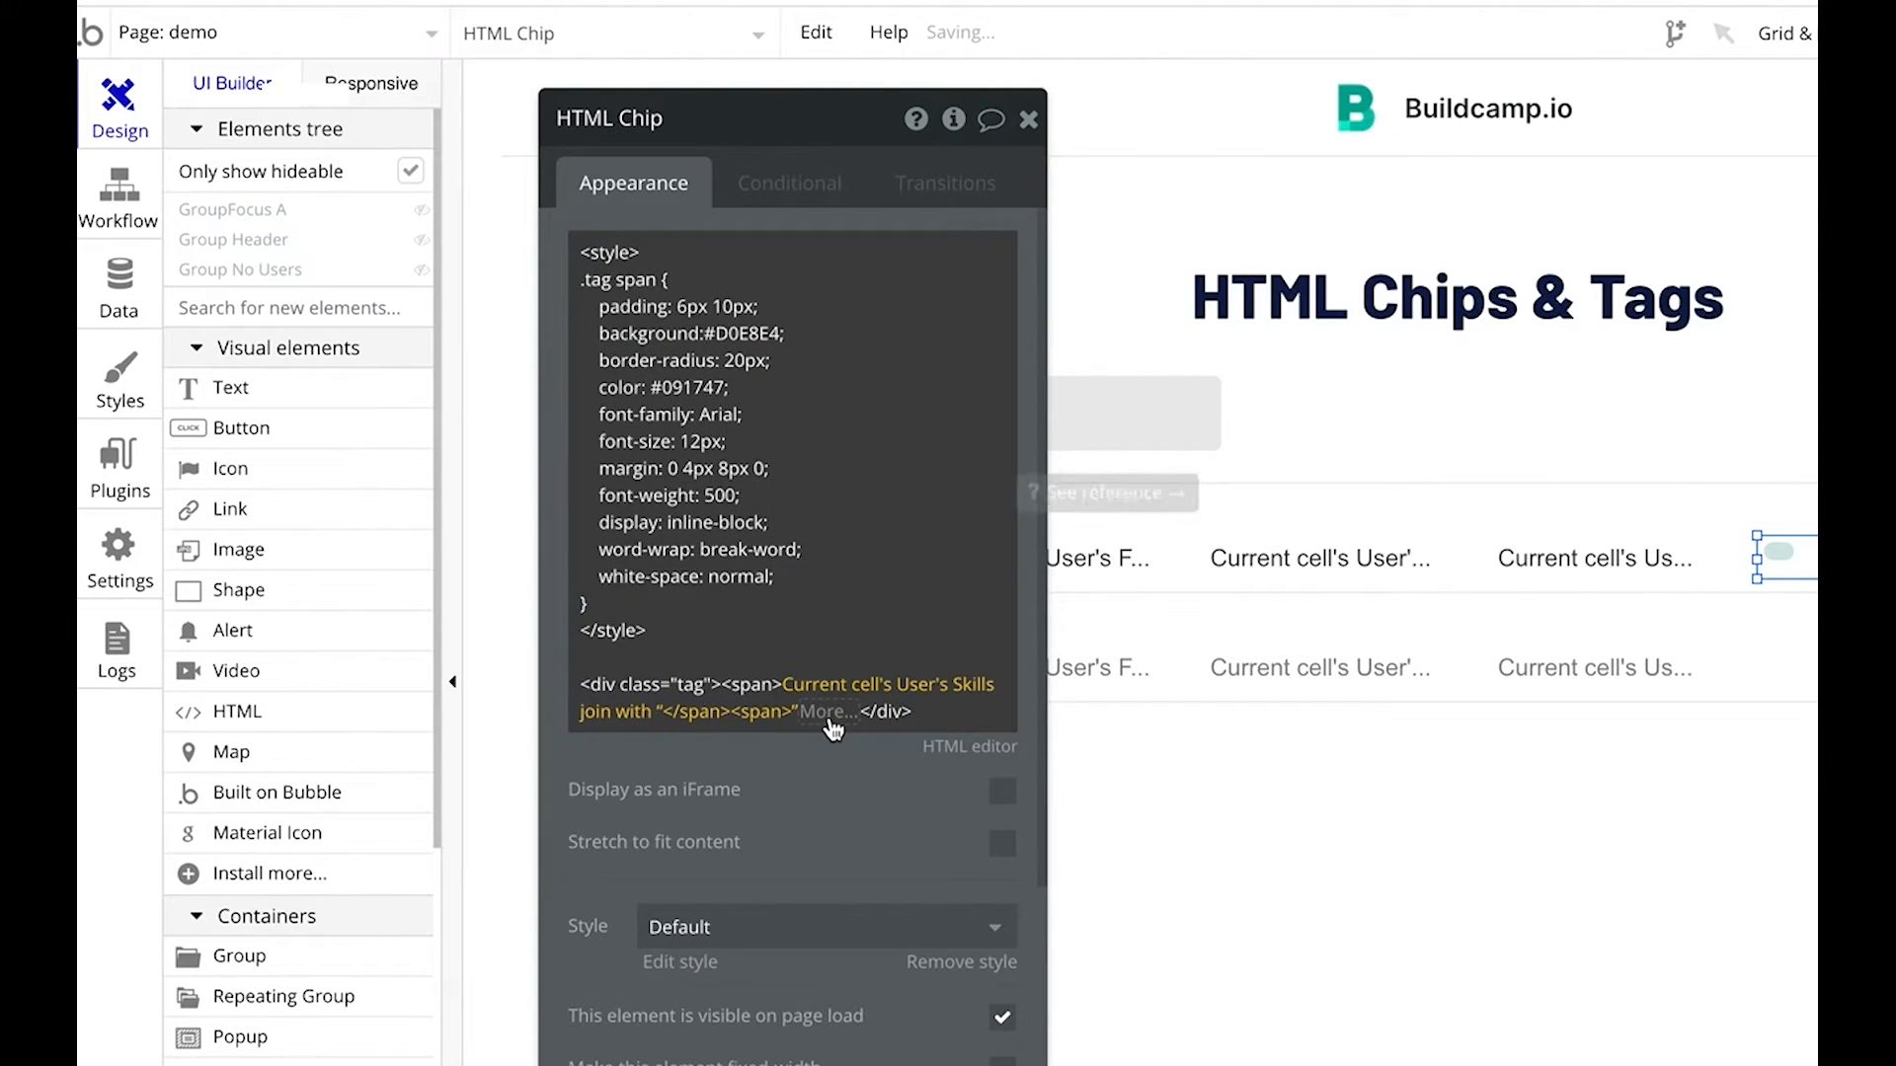
click(829, 710)
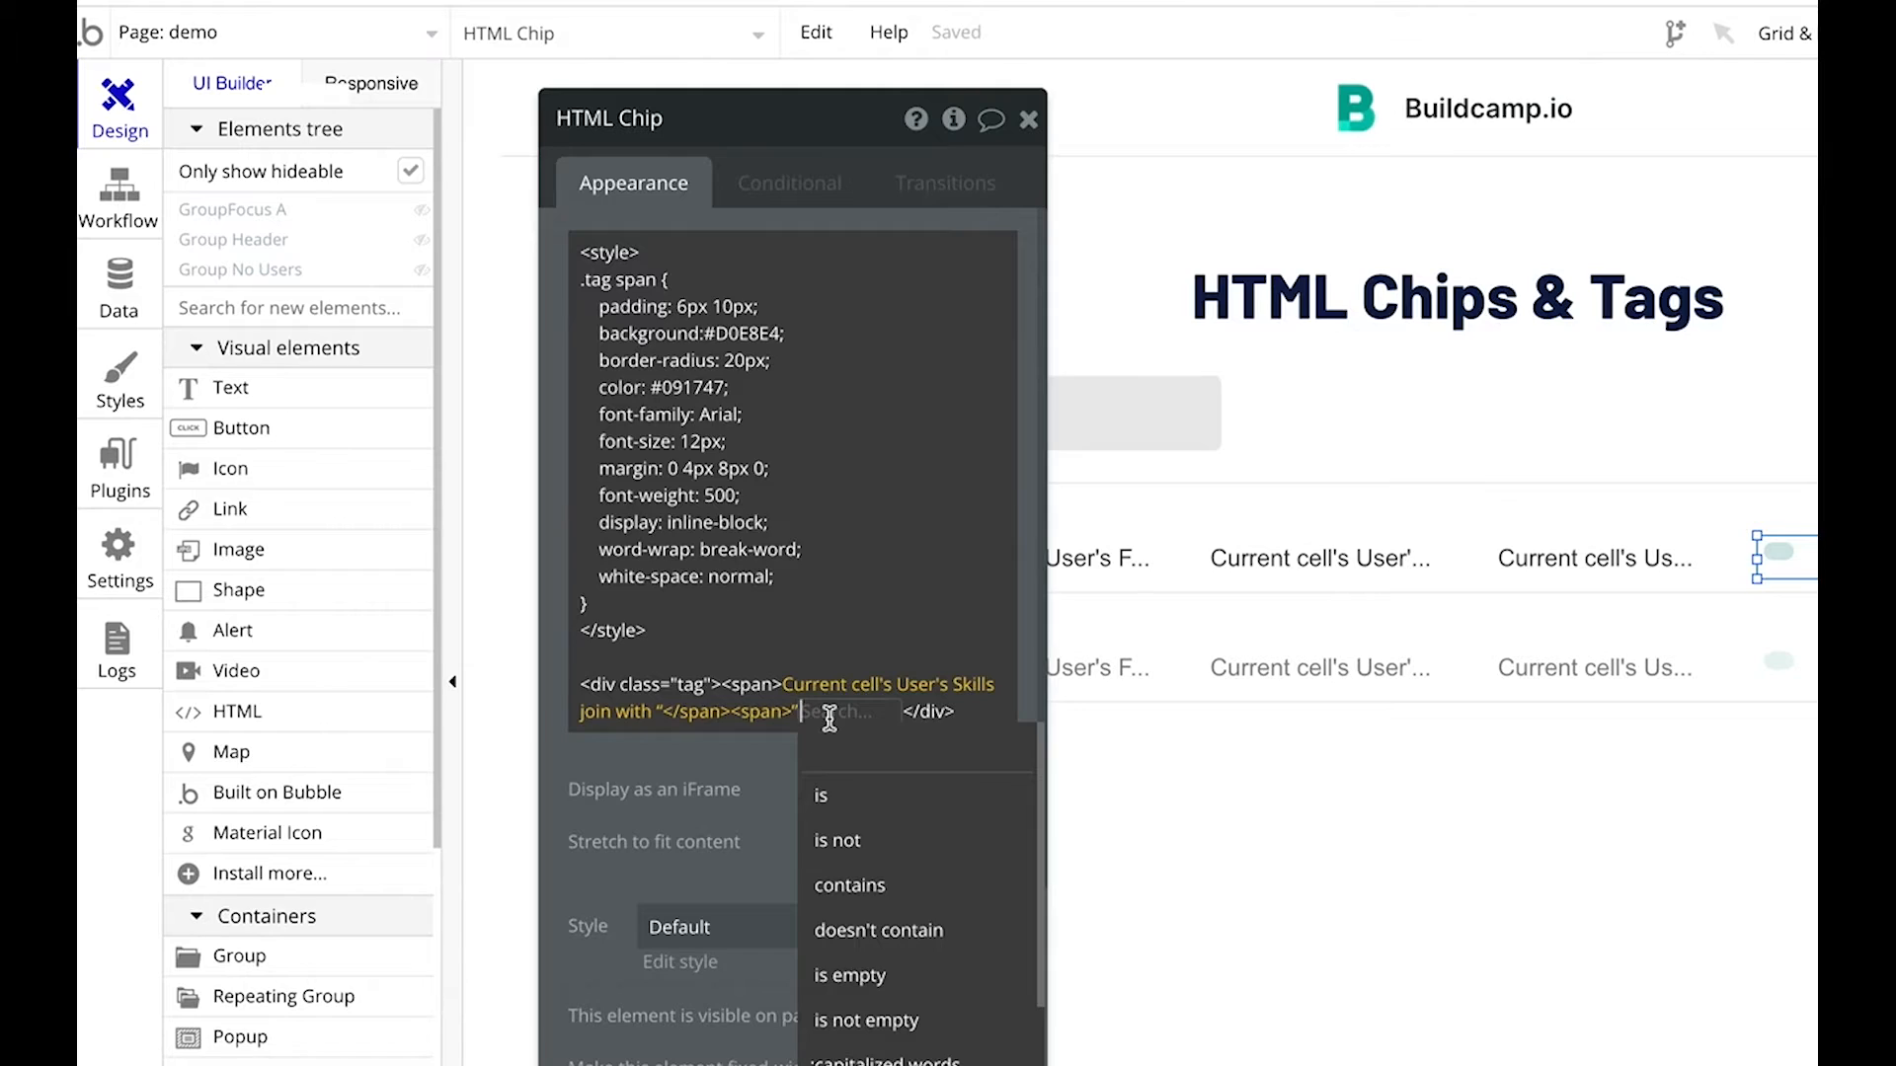
text(cap)
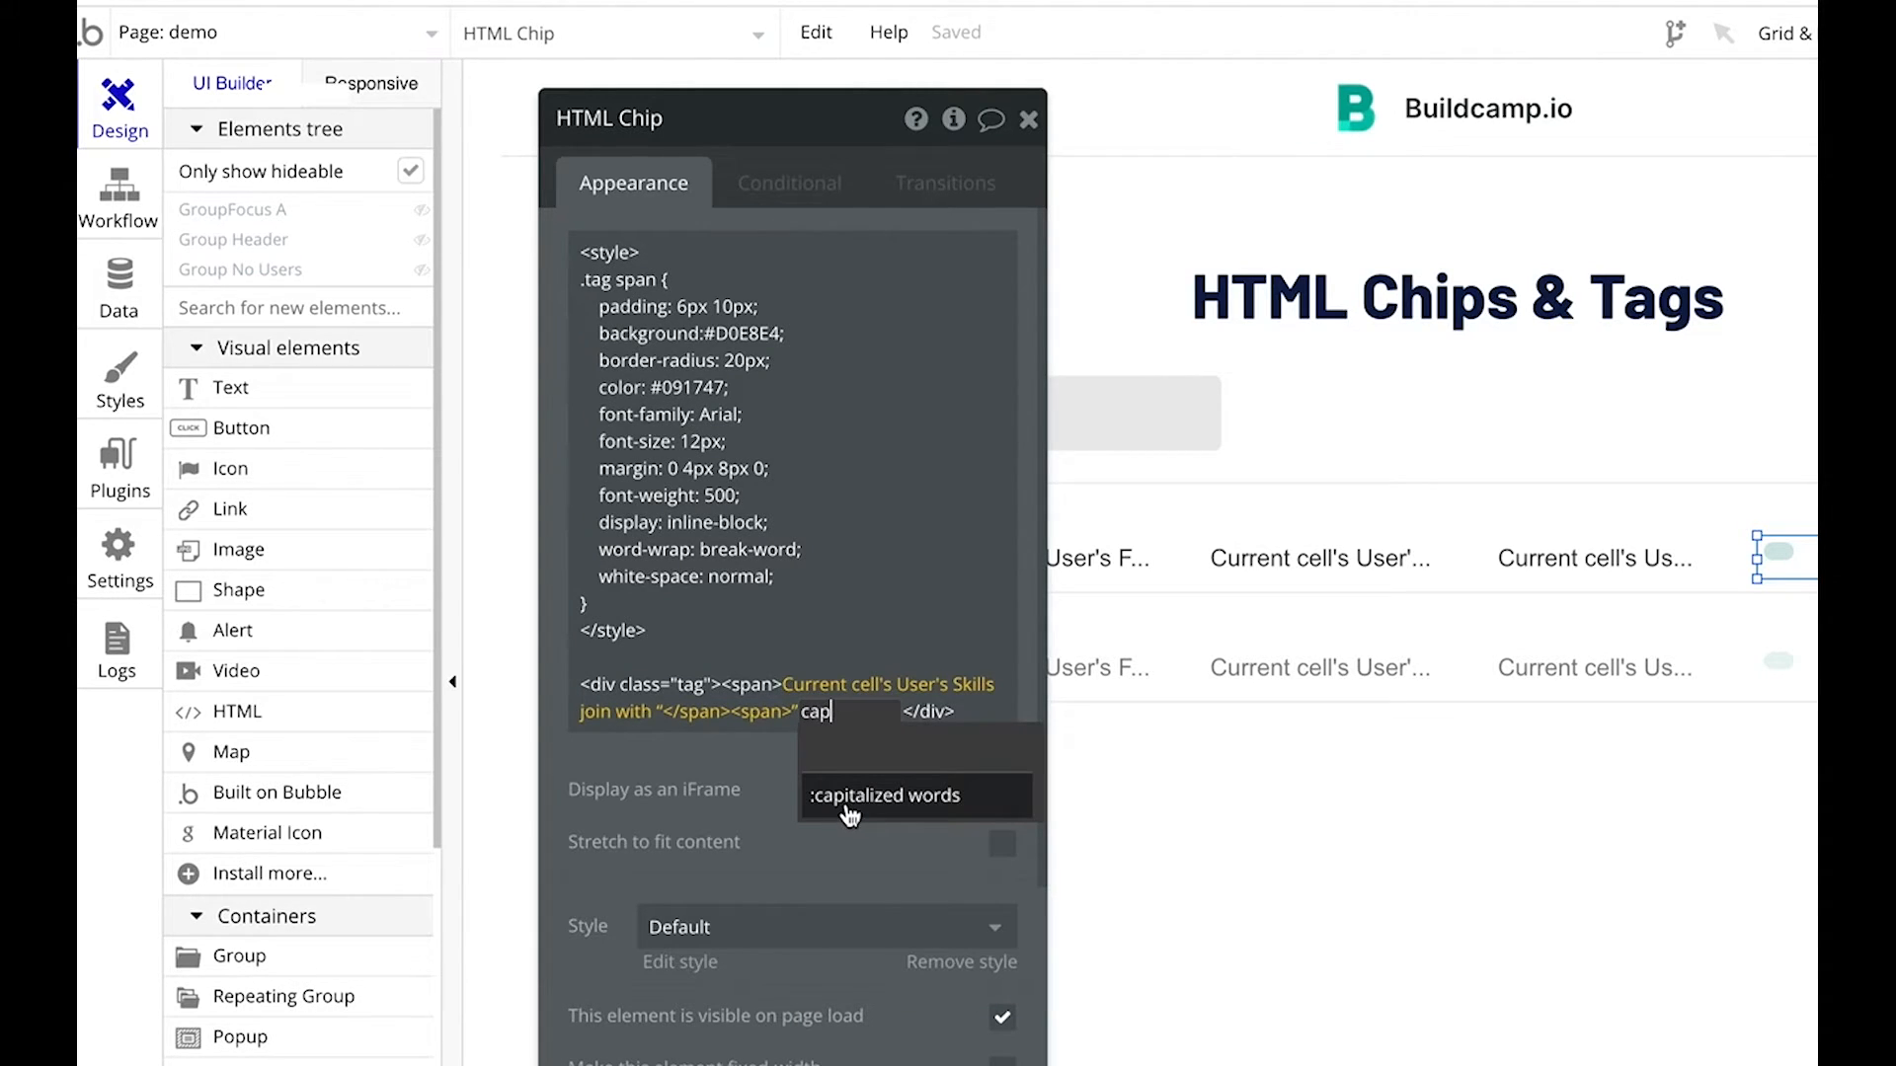
click(885, 796)
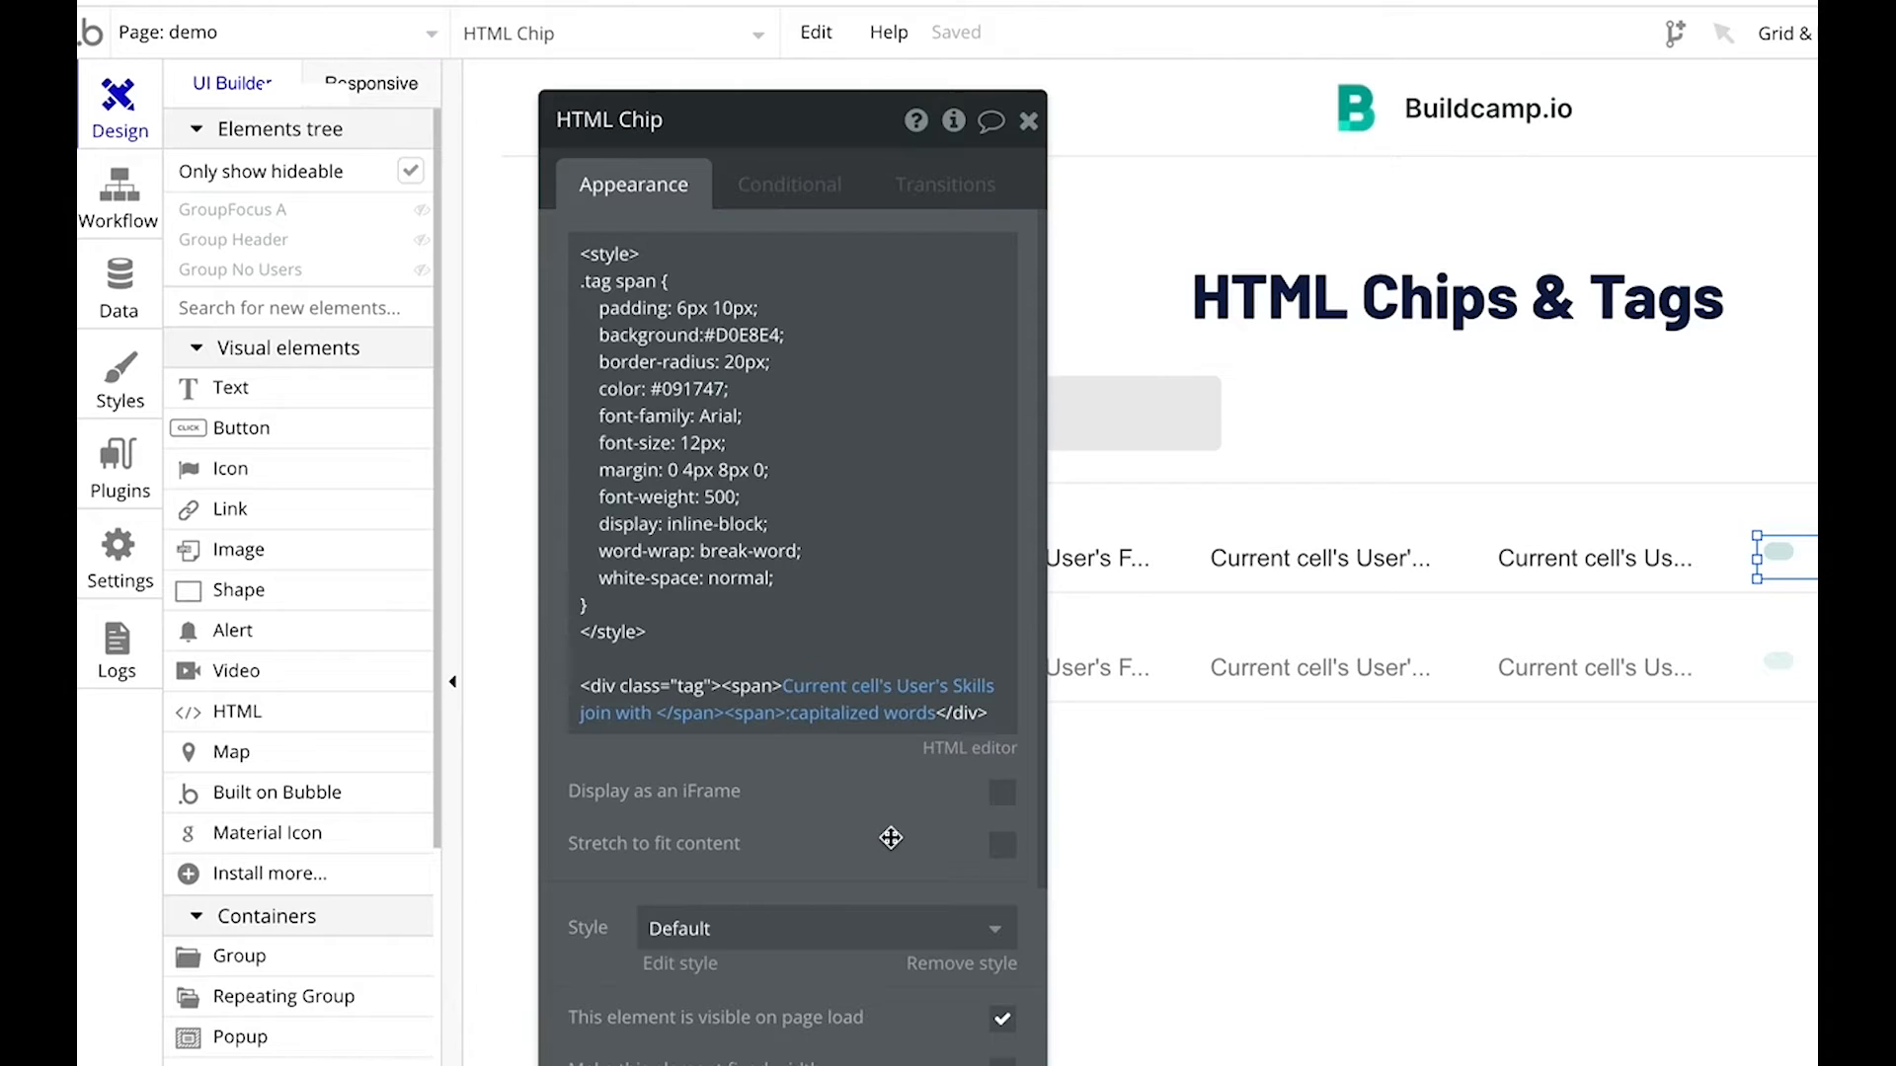
mouse_move(890, 837)
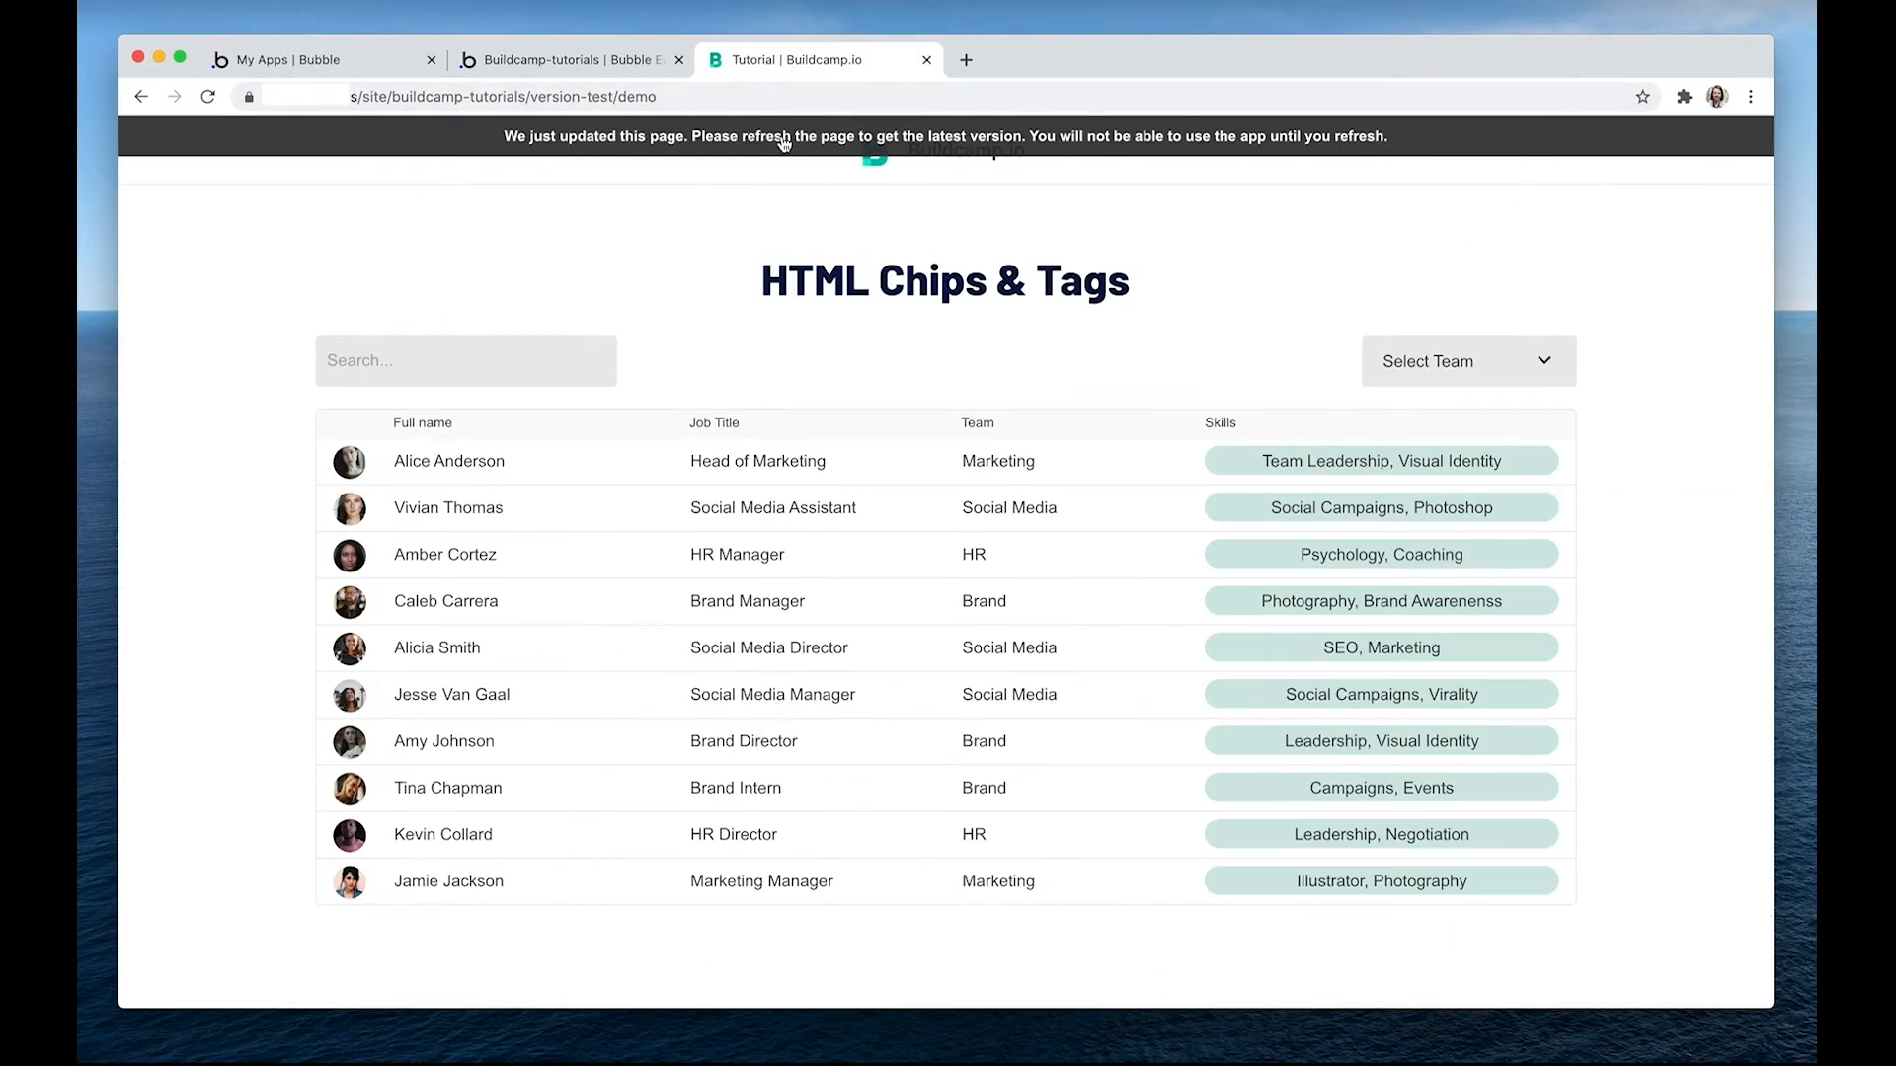
Reload the preview so every skill appears as its own rounded green chip.
click(207, 95)
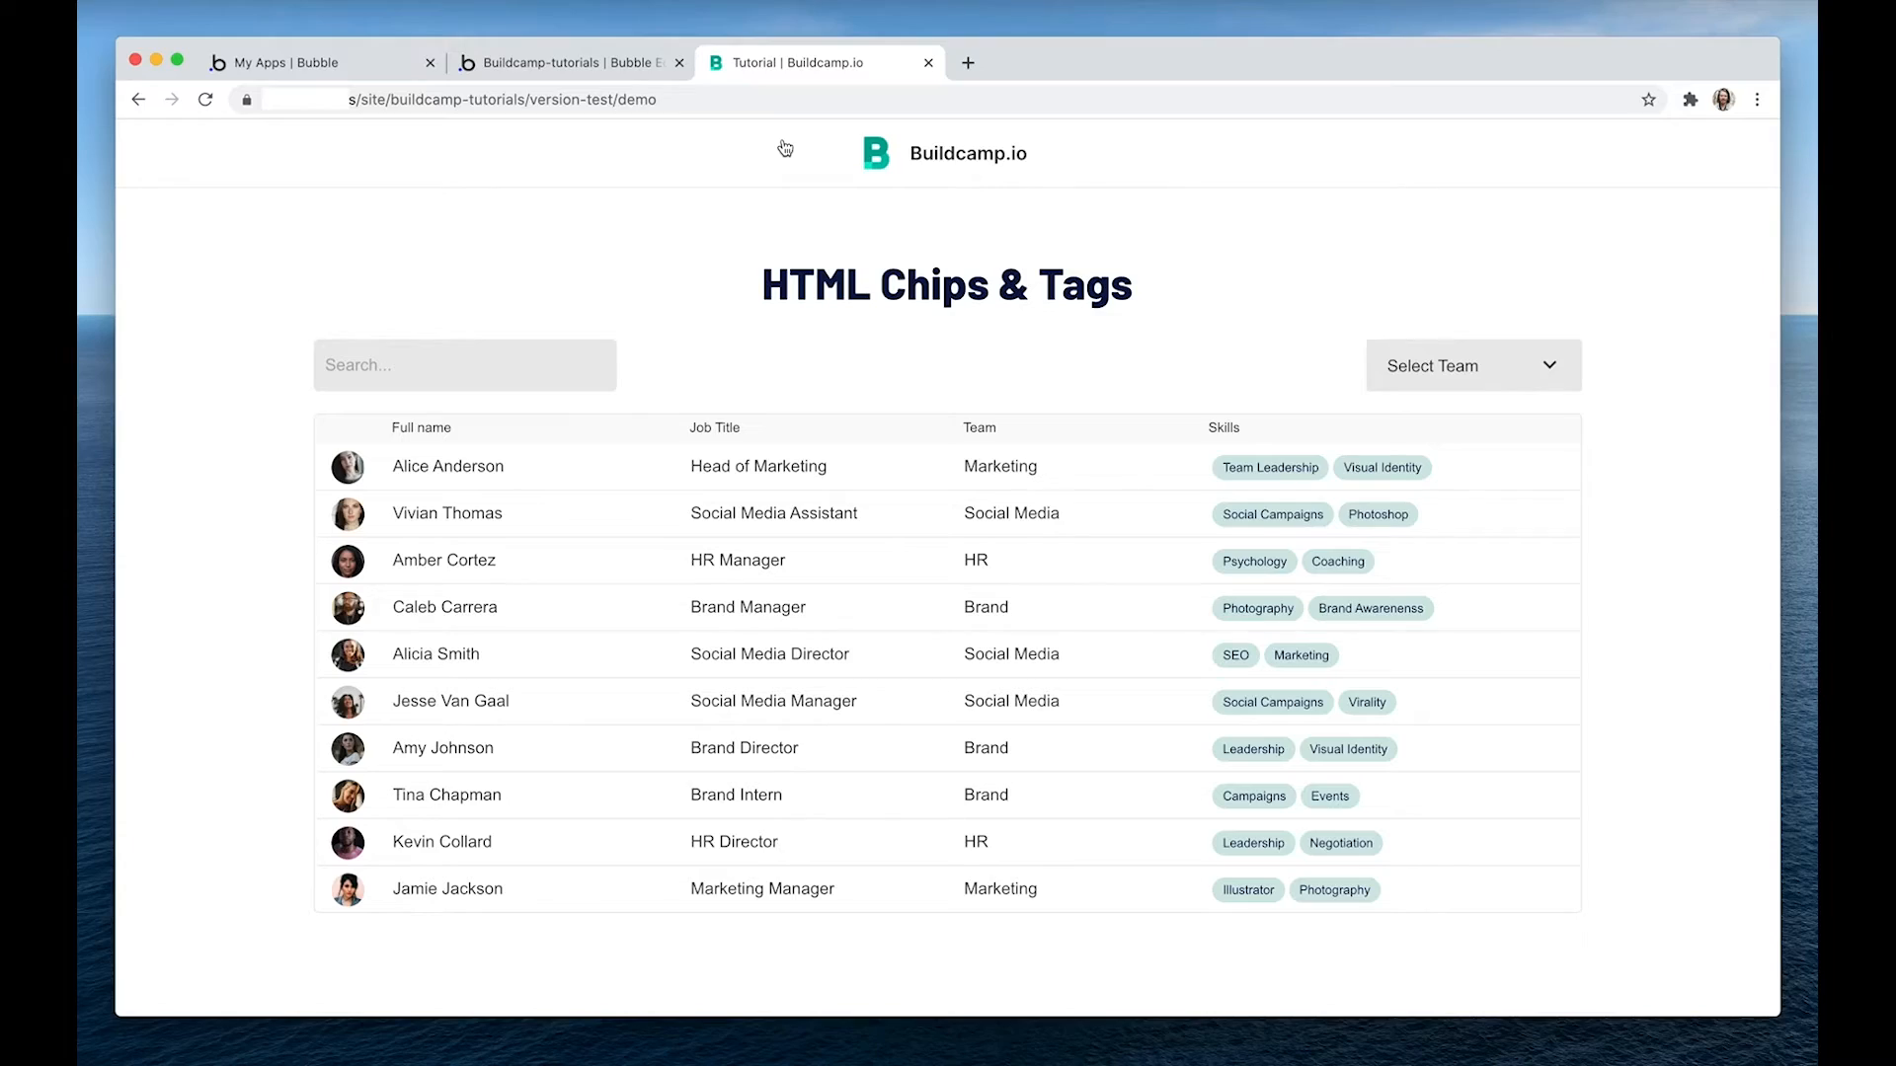
mouse_move(782, 146)
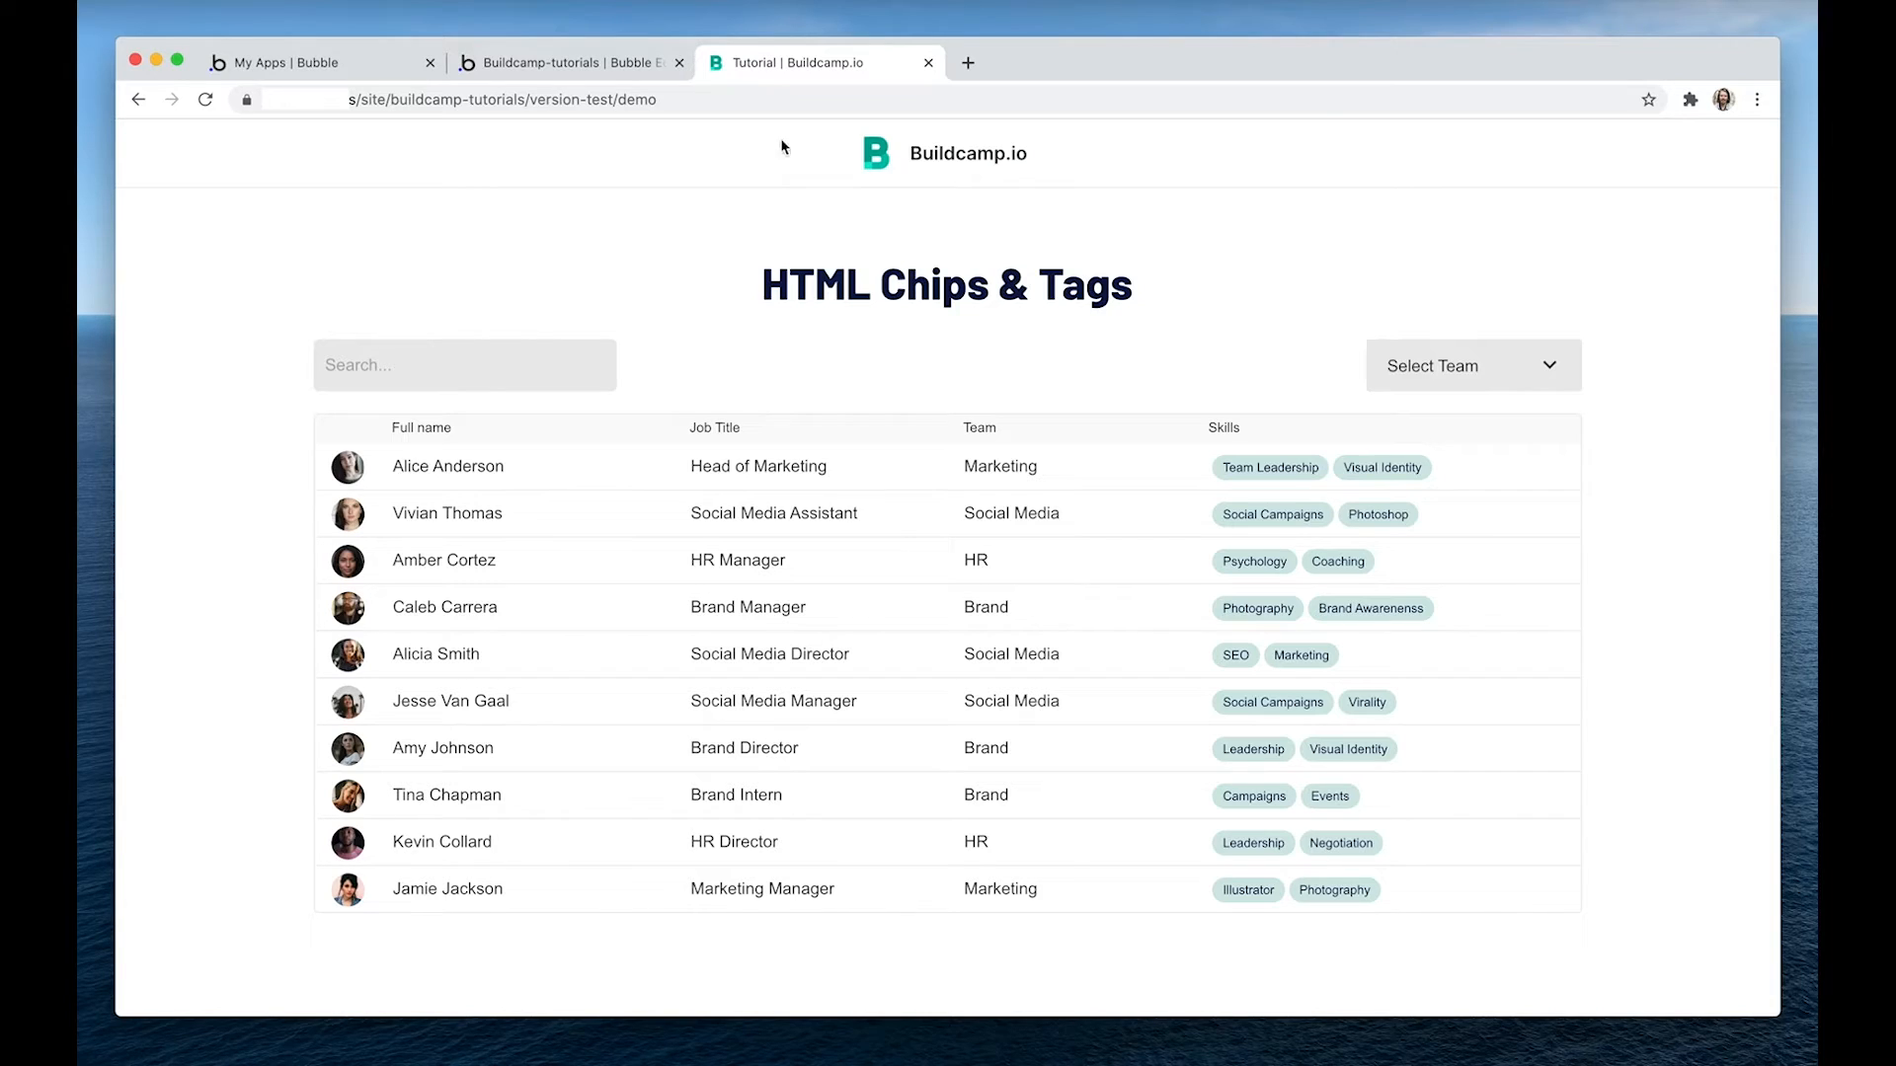
Compare the editor and live preview while adjusting the chip's font weight to 600.
click(557, 62)
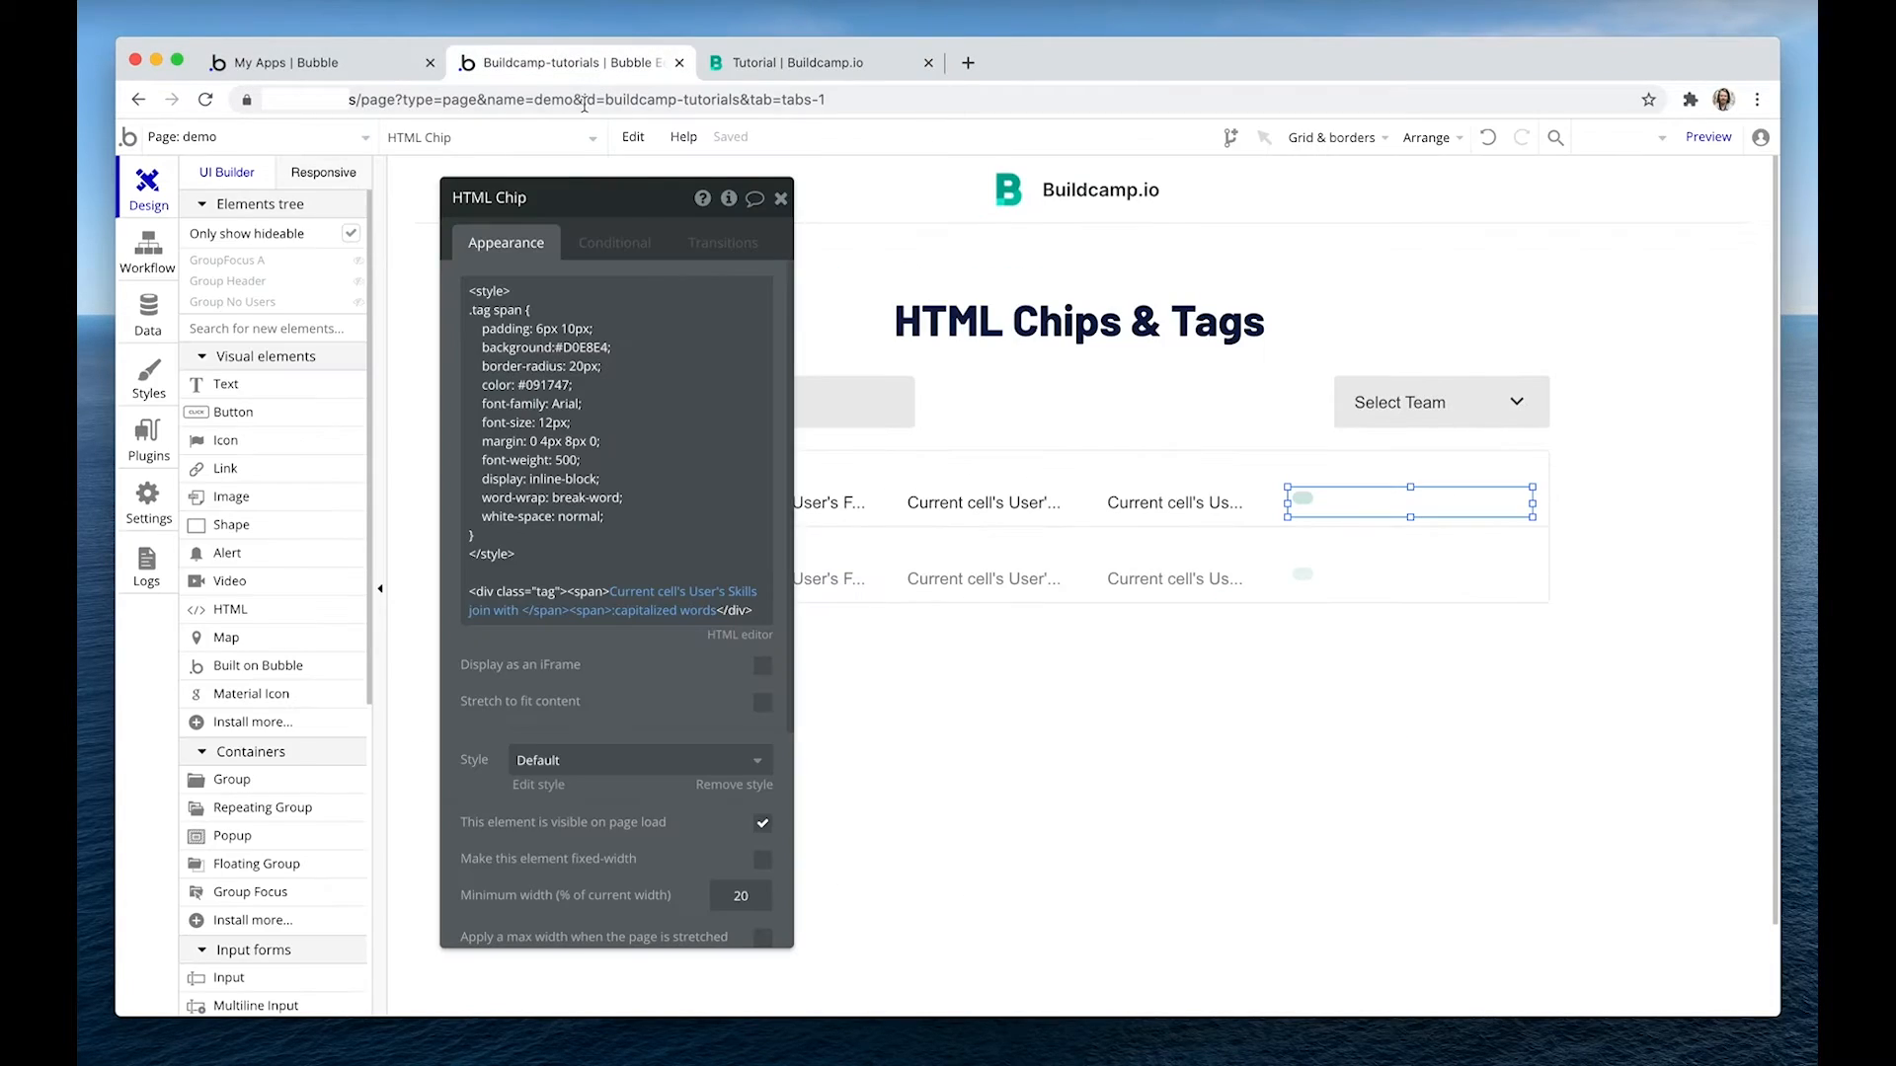
mouse_move(519, 332)
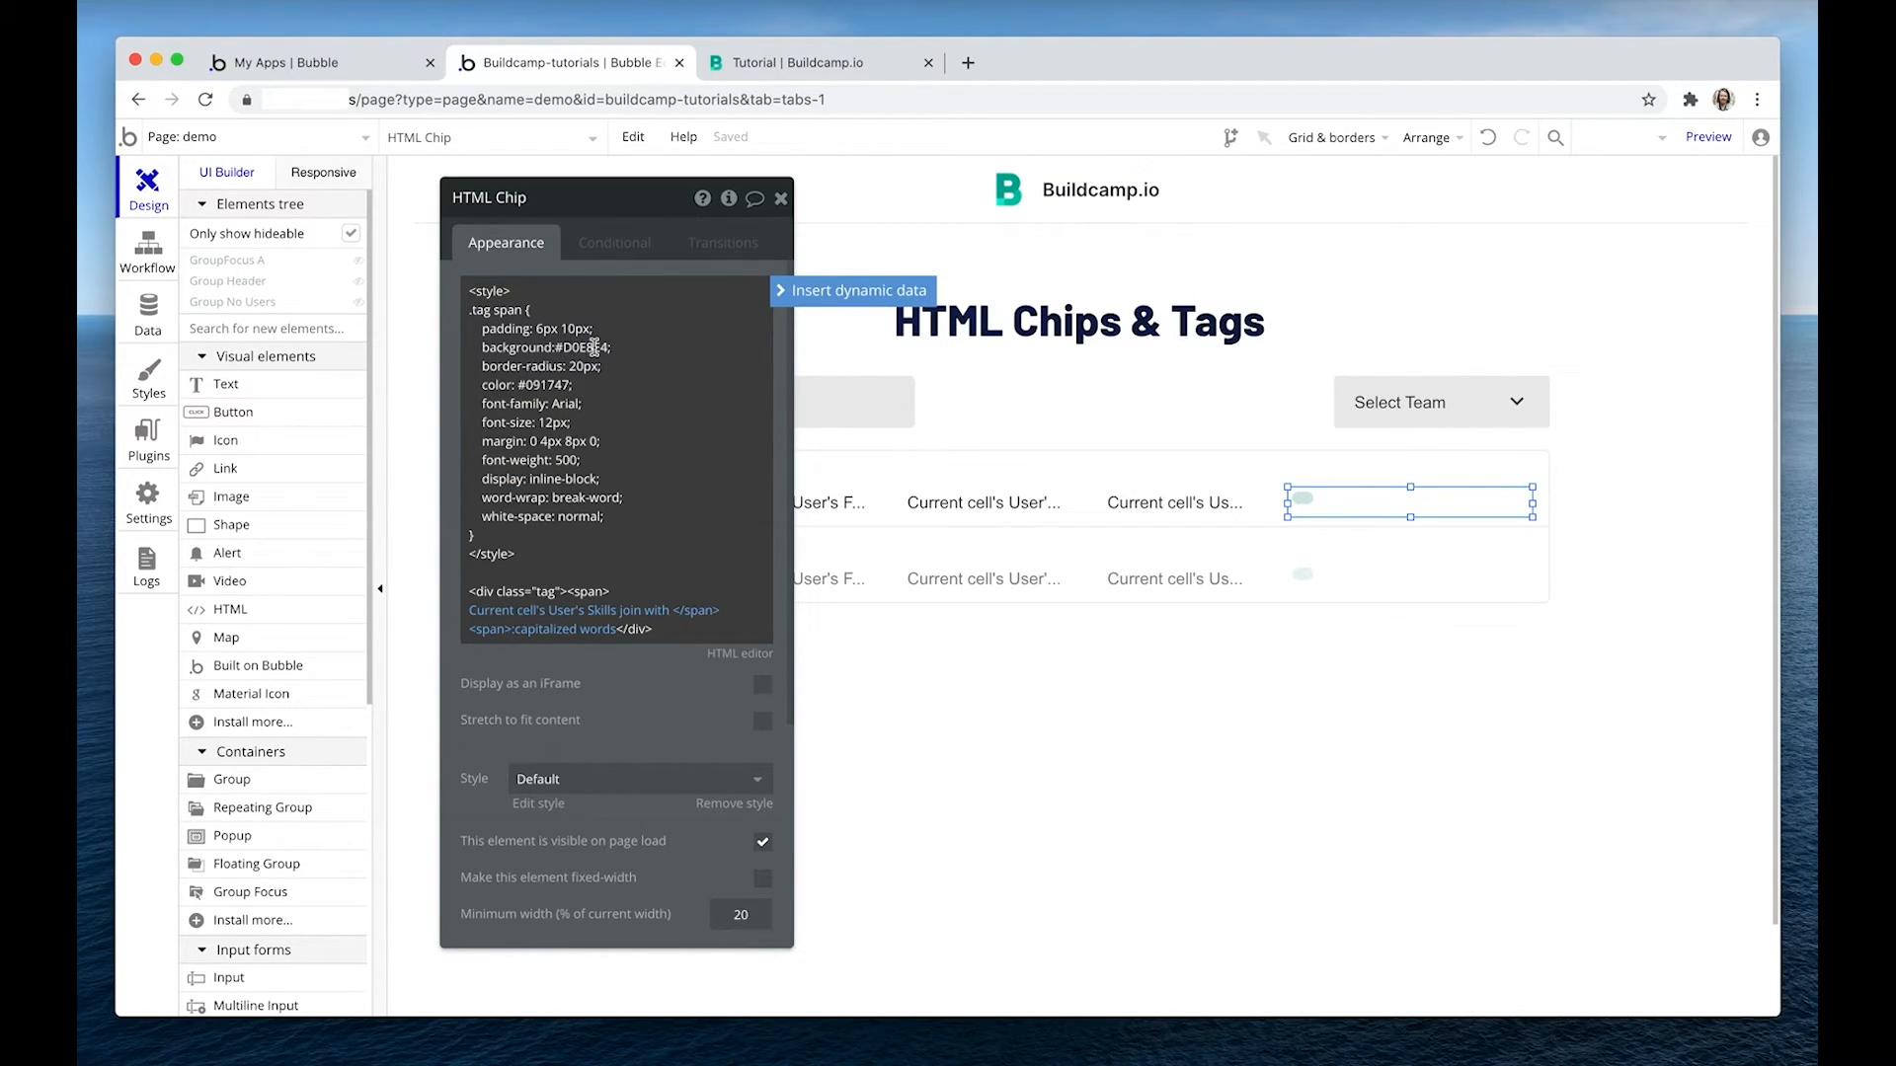
click(802, 61)
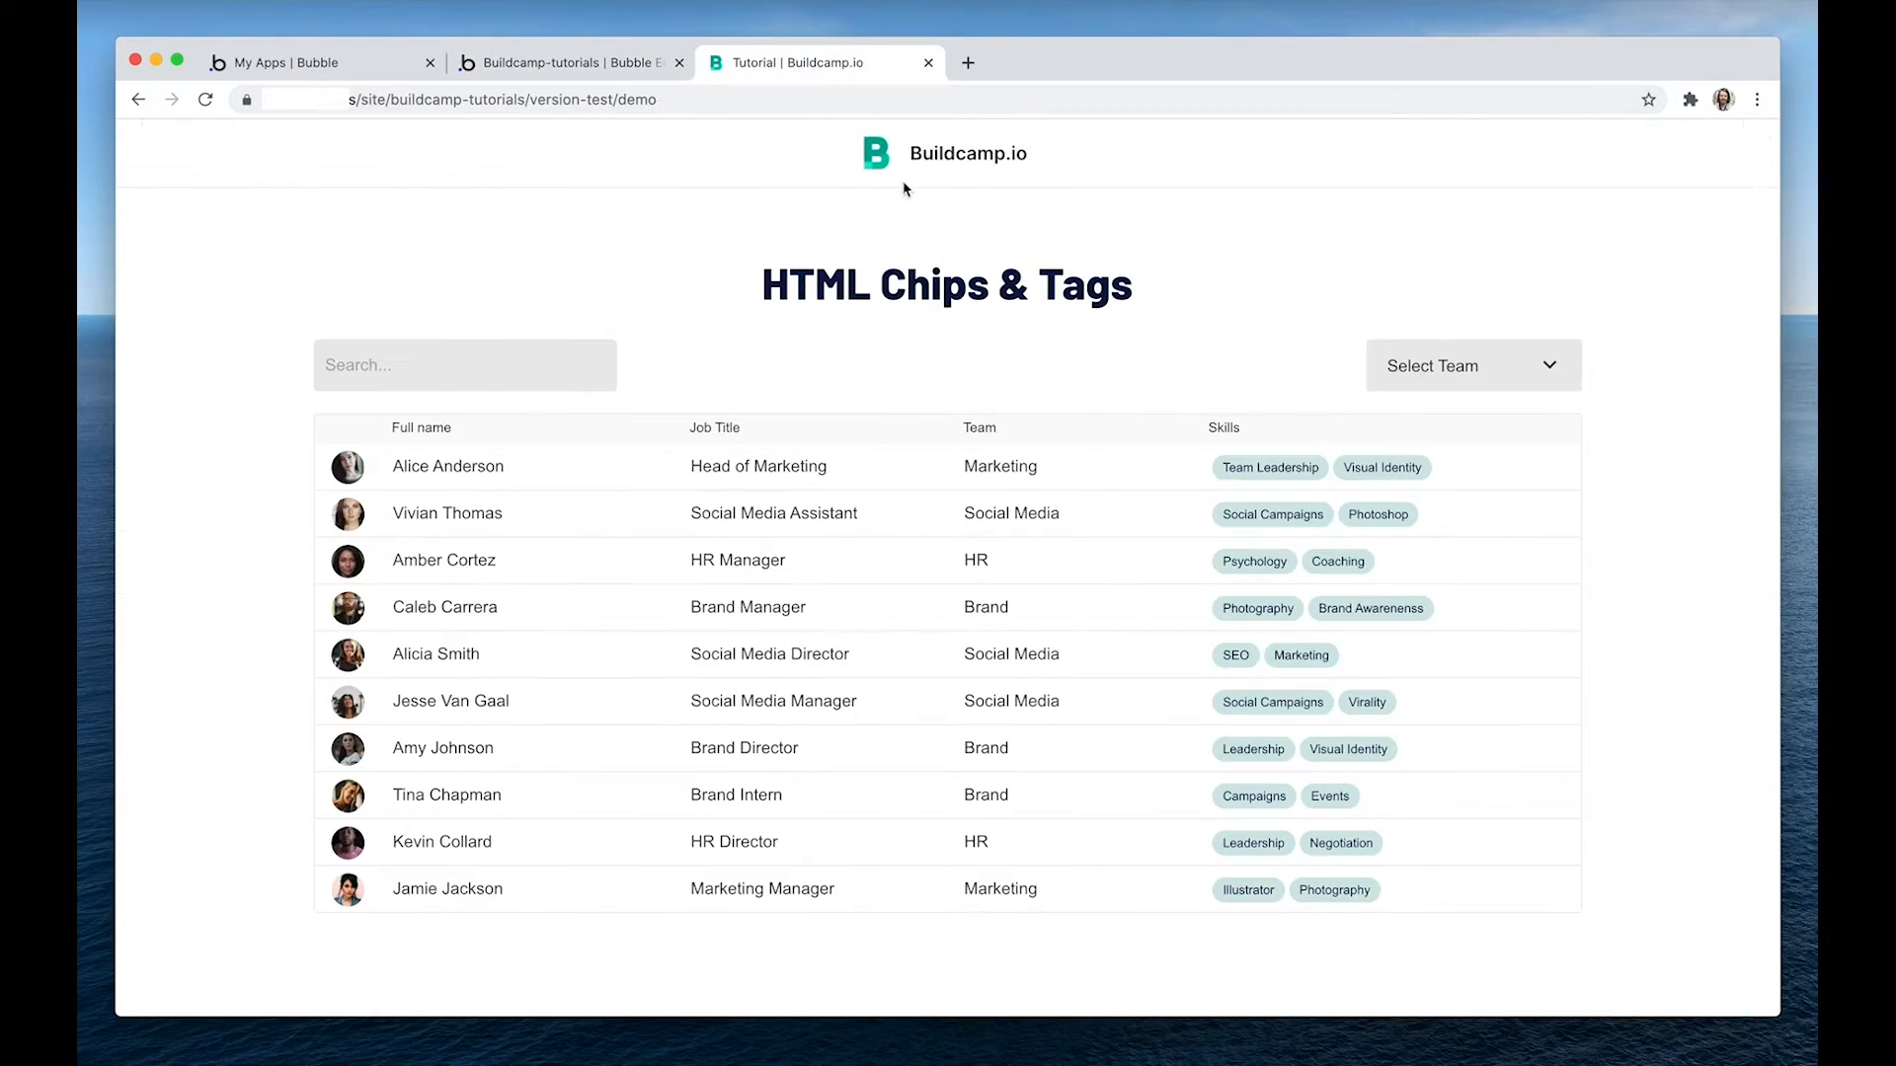
mouse_move(1307, 490)
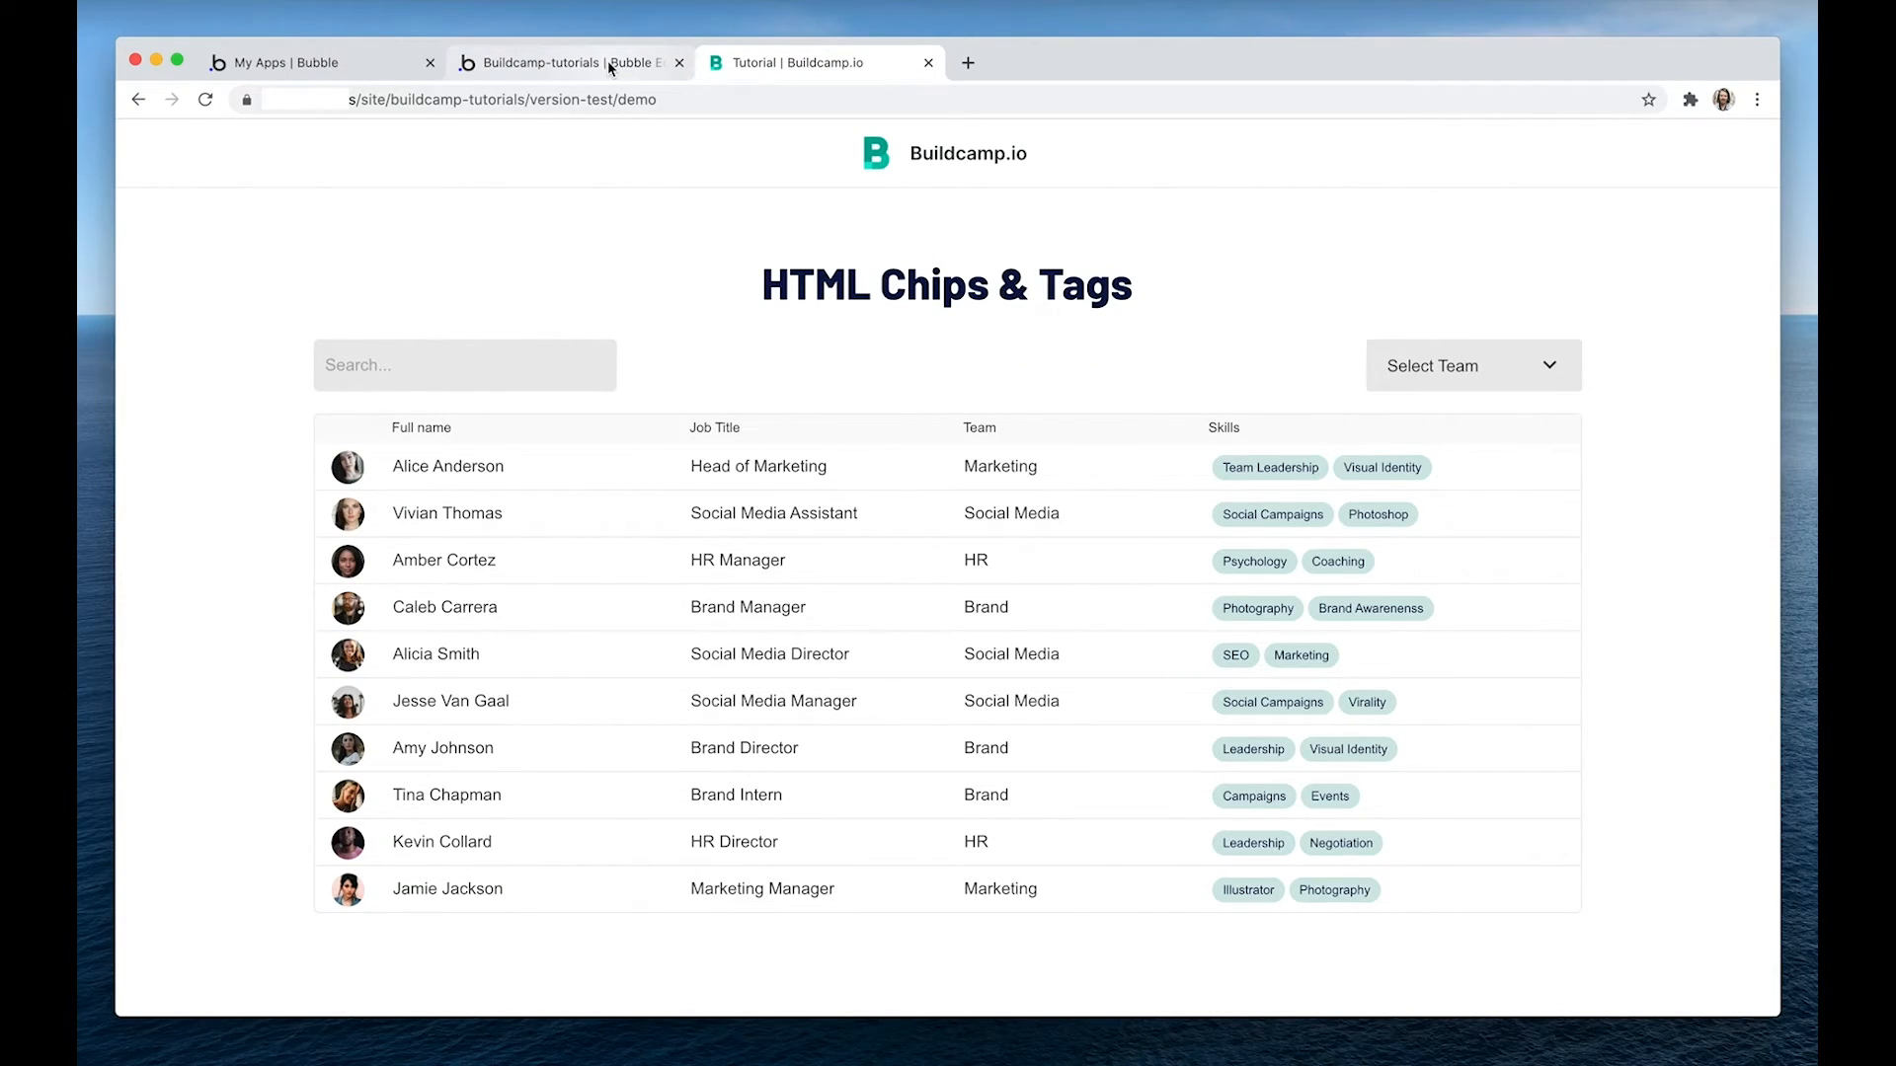
mouse_move(608, 68)
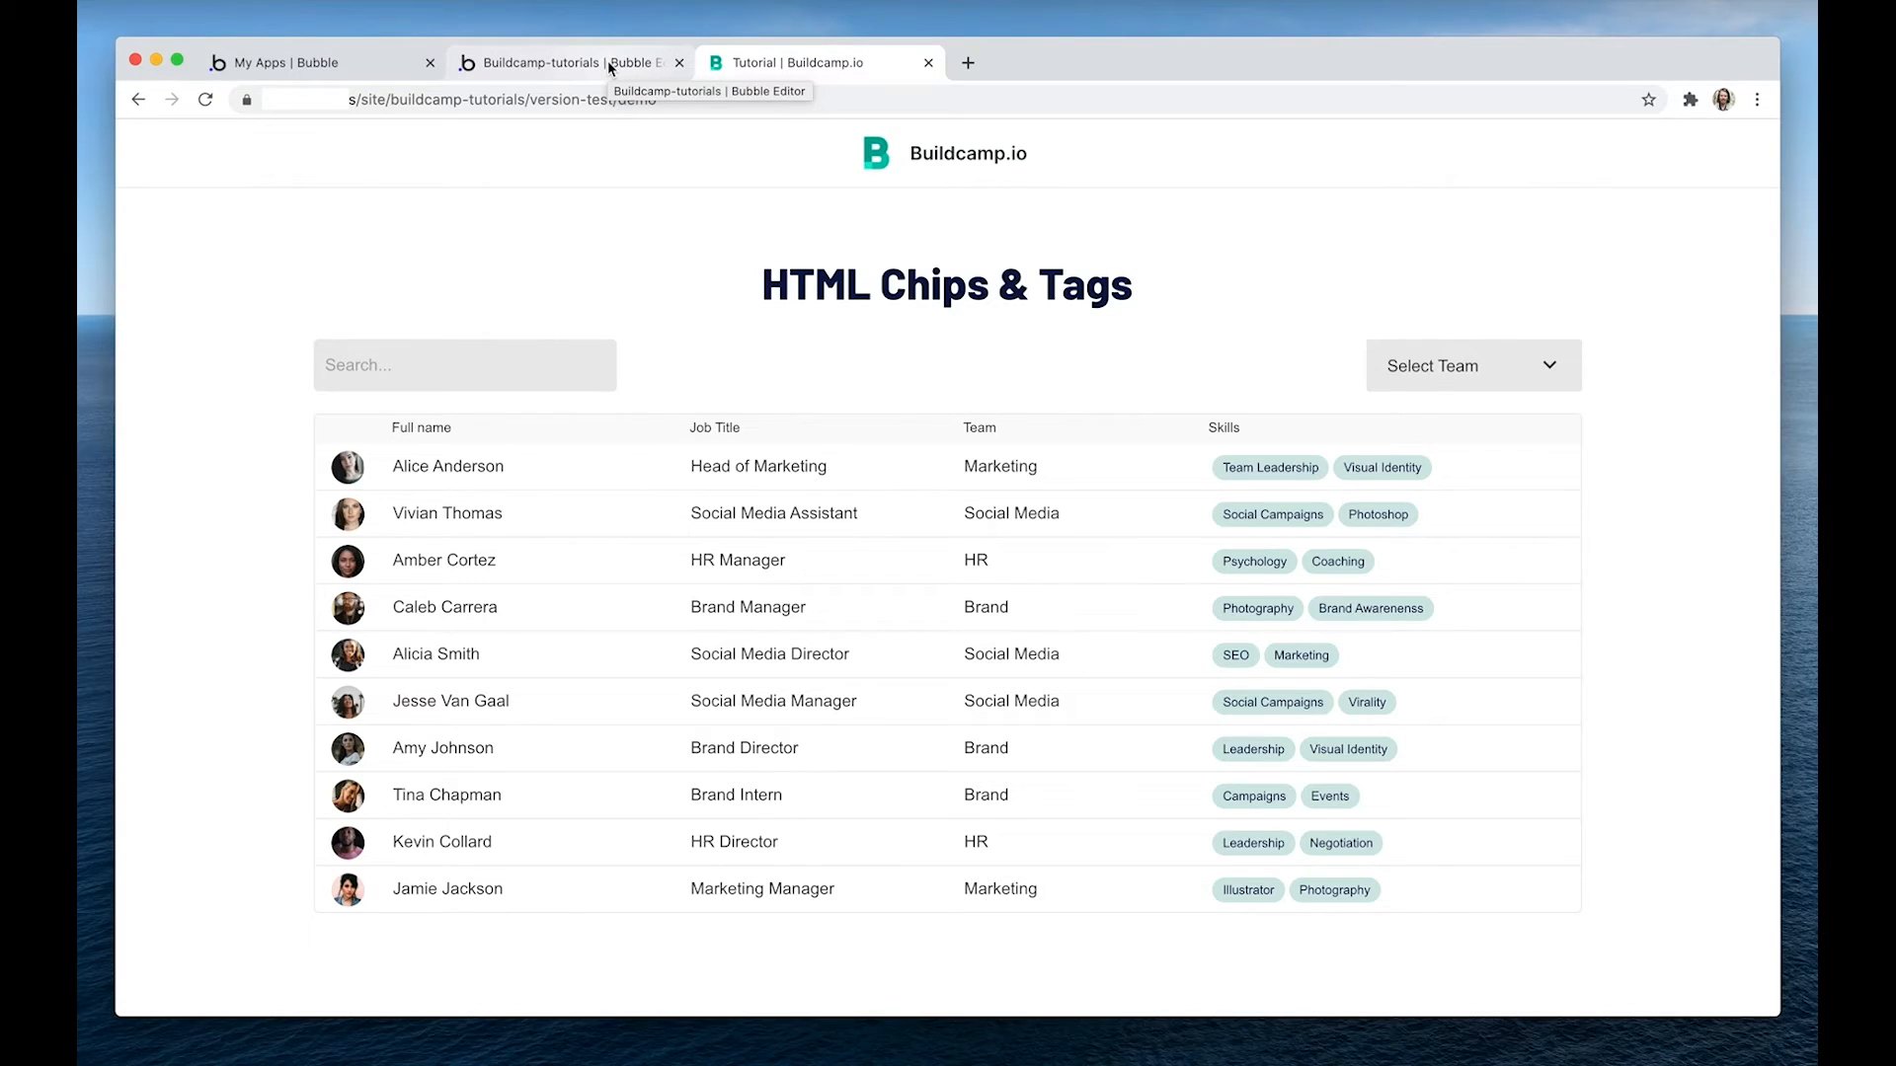
click(557, 61)
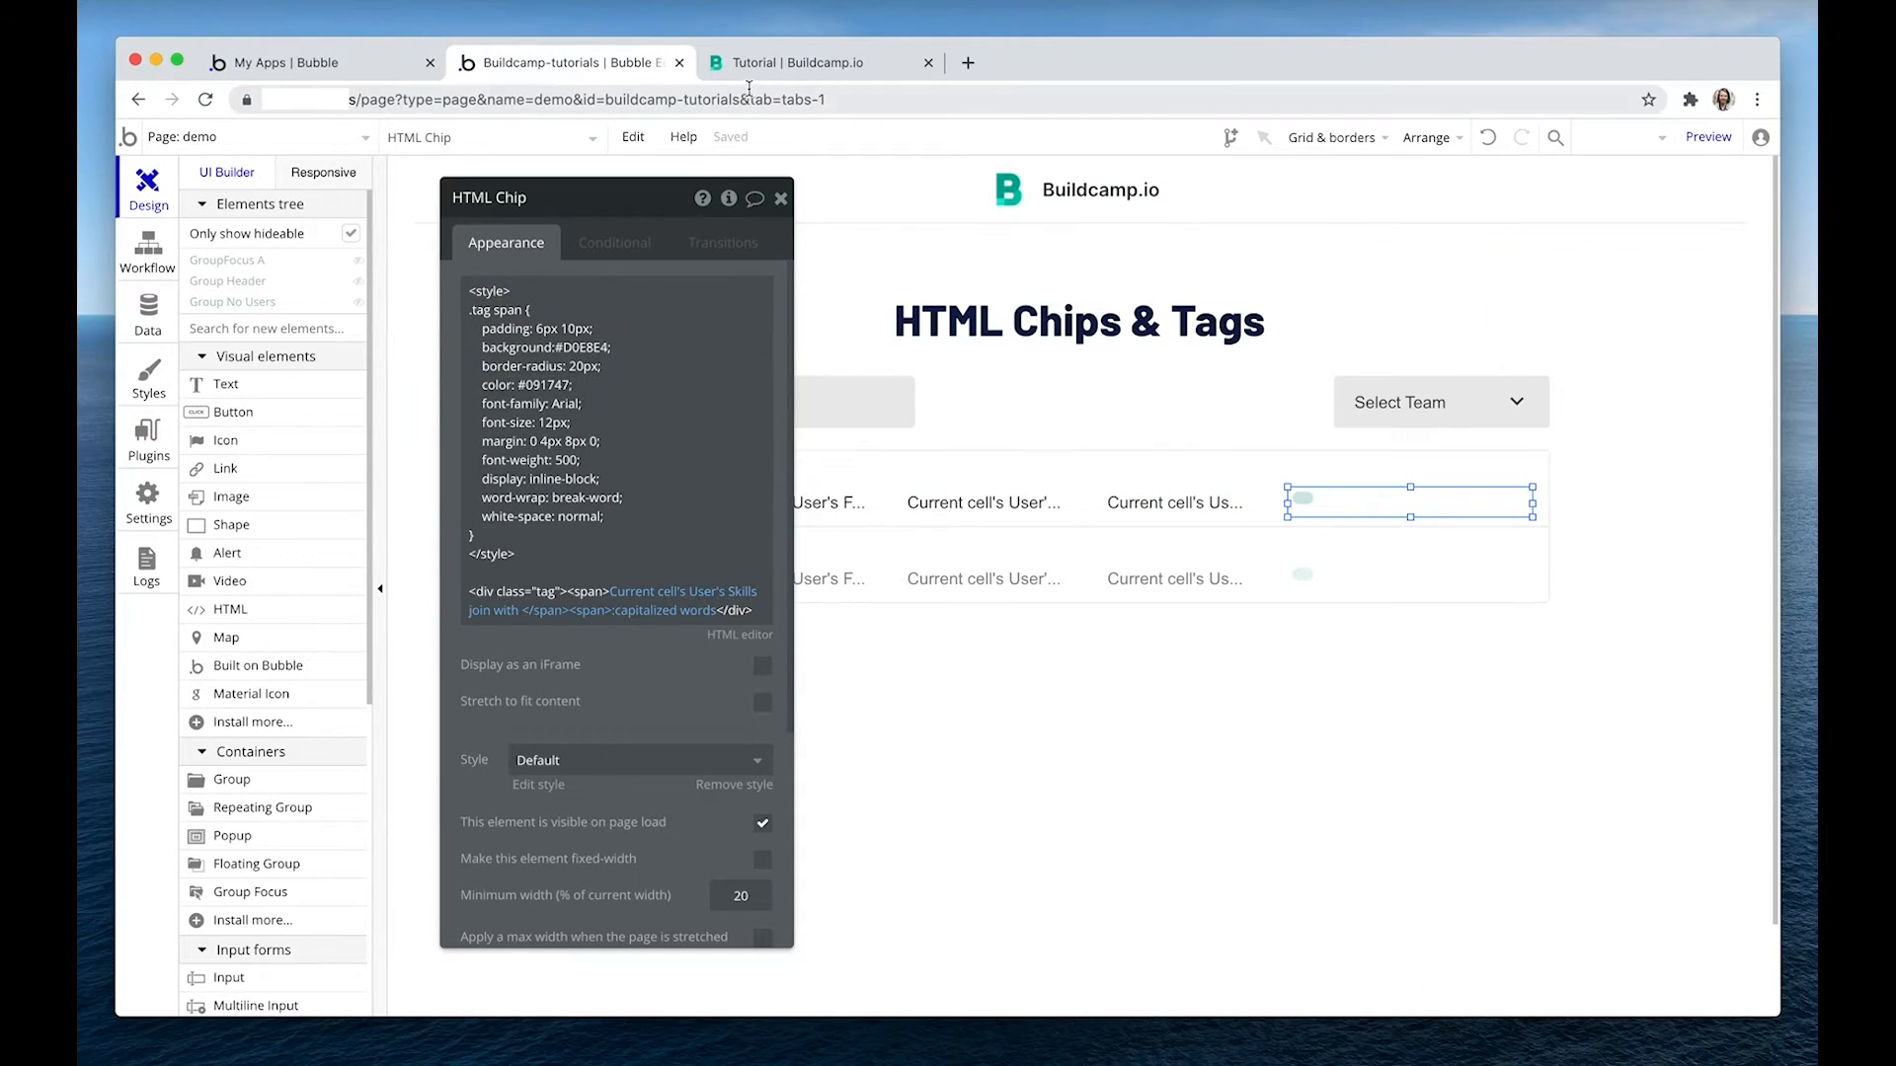
click(802, 61)
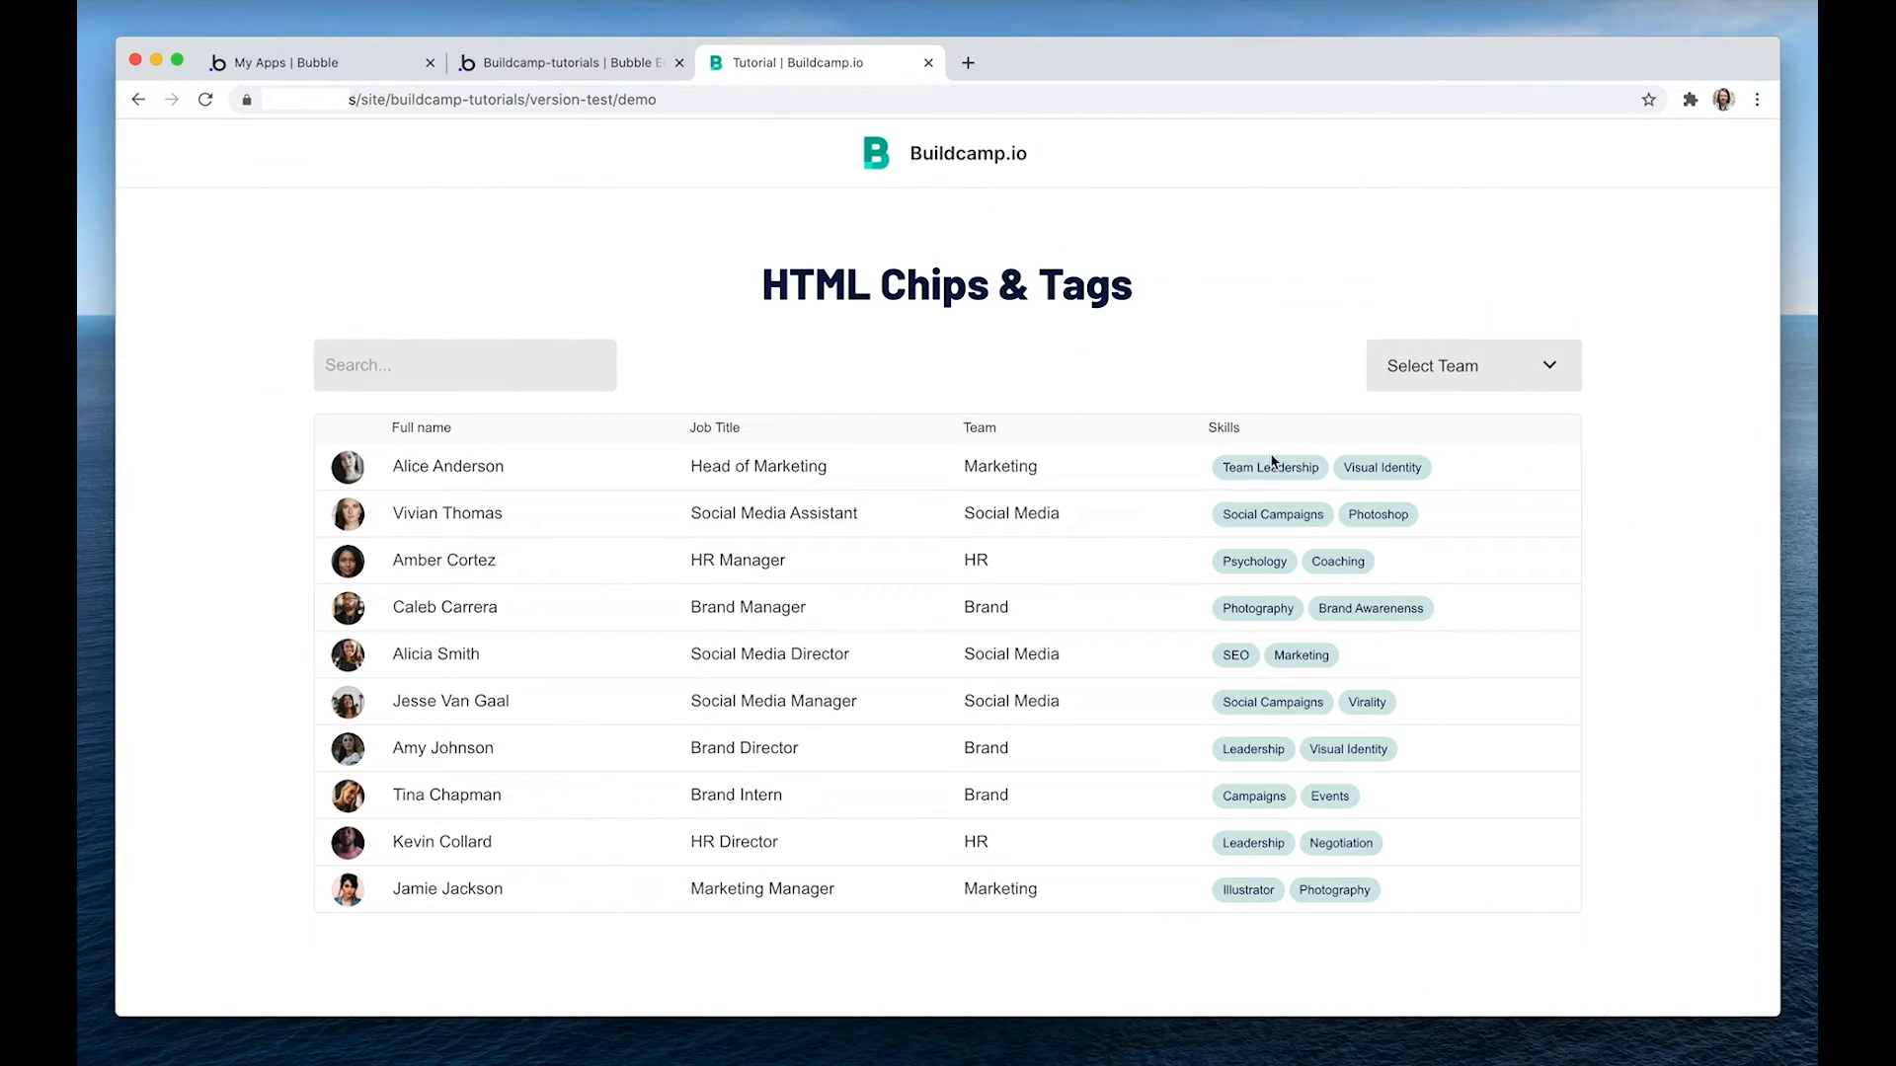
click(543, 61)
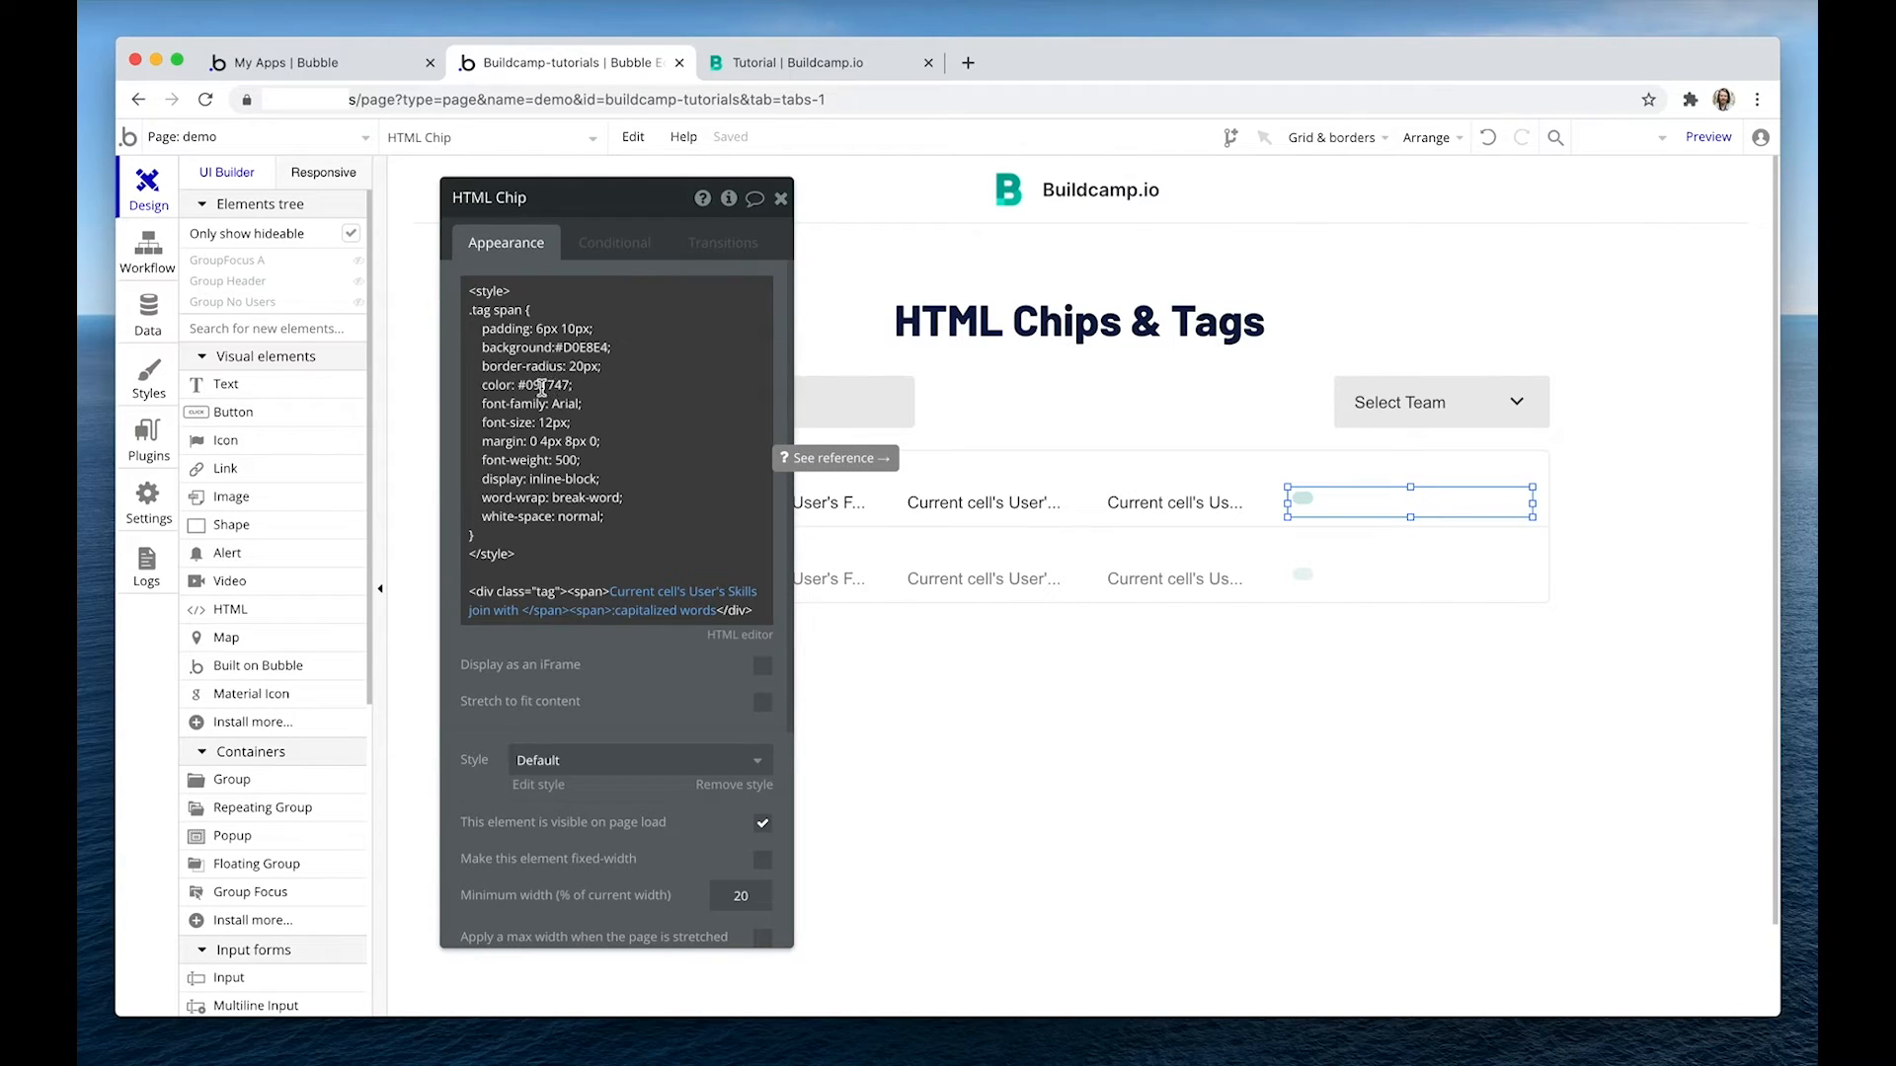
click(811, 62)
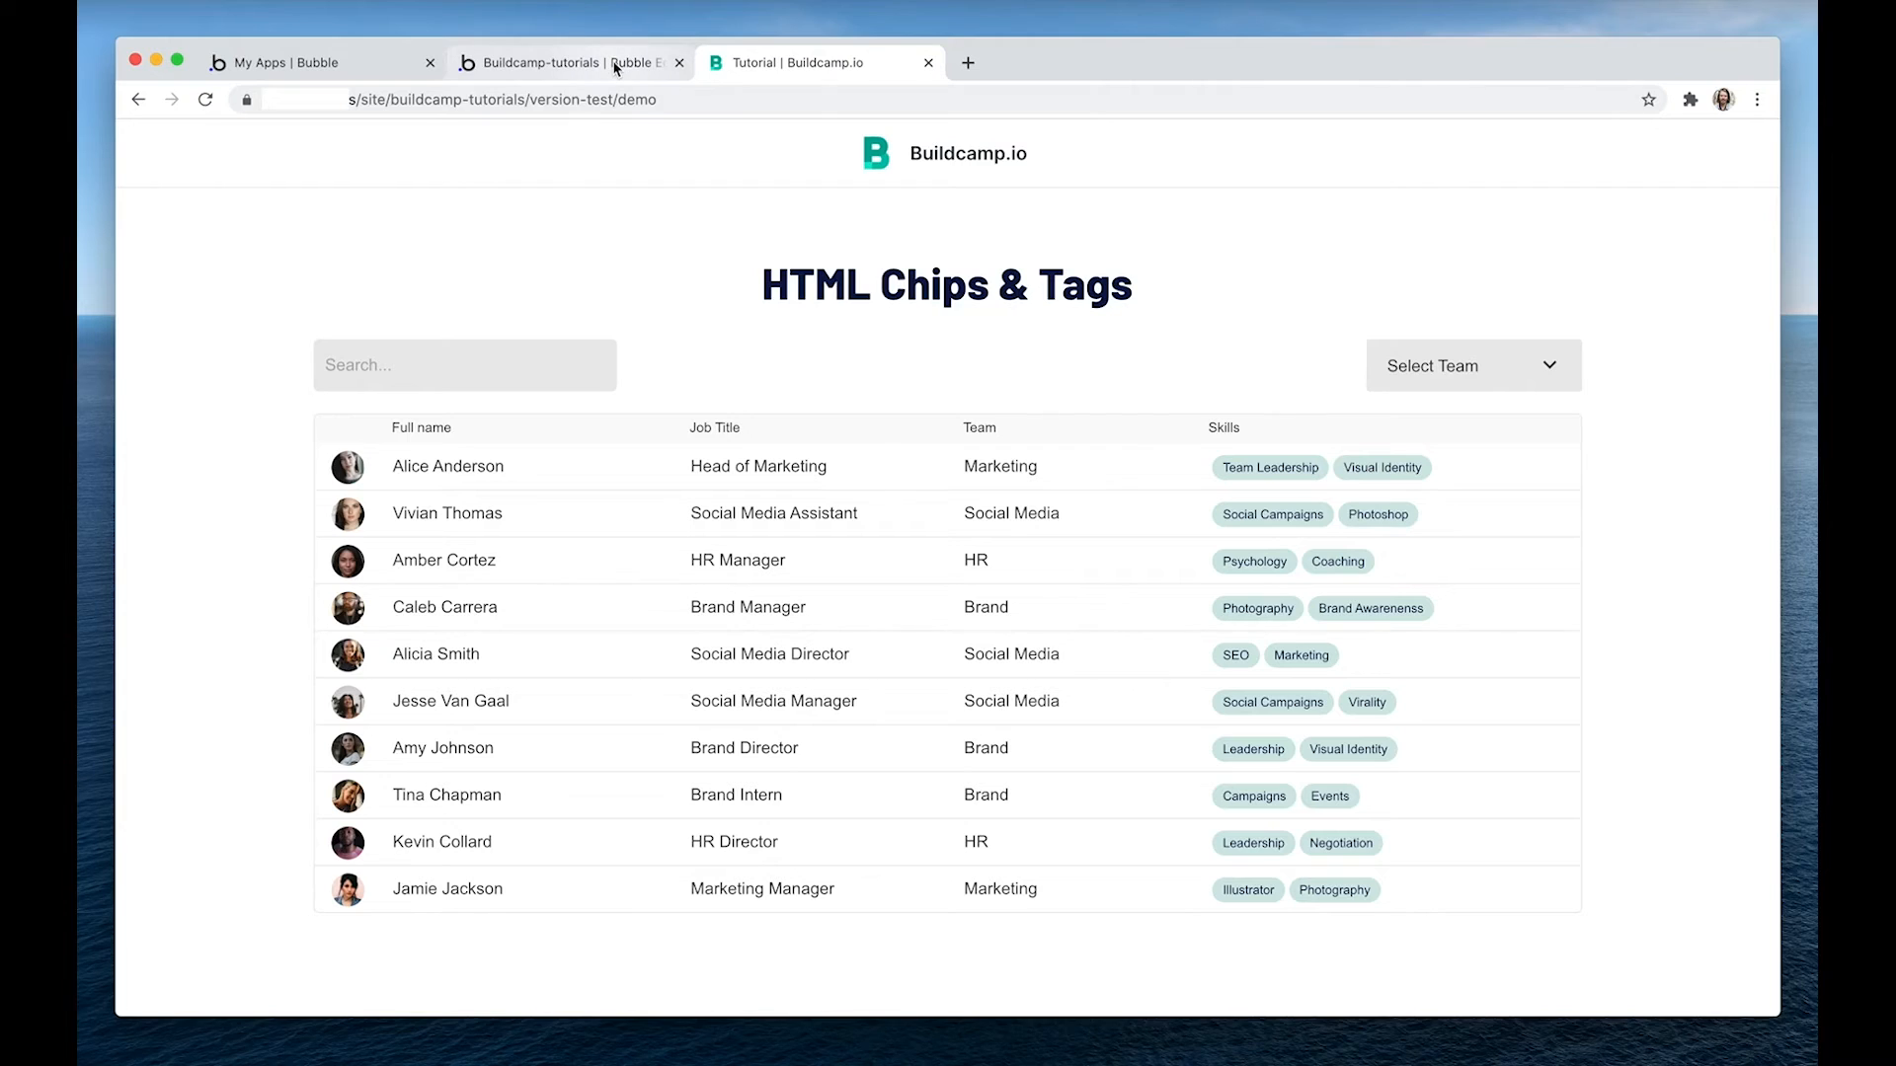
click(567, 61)
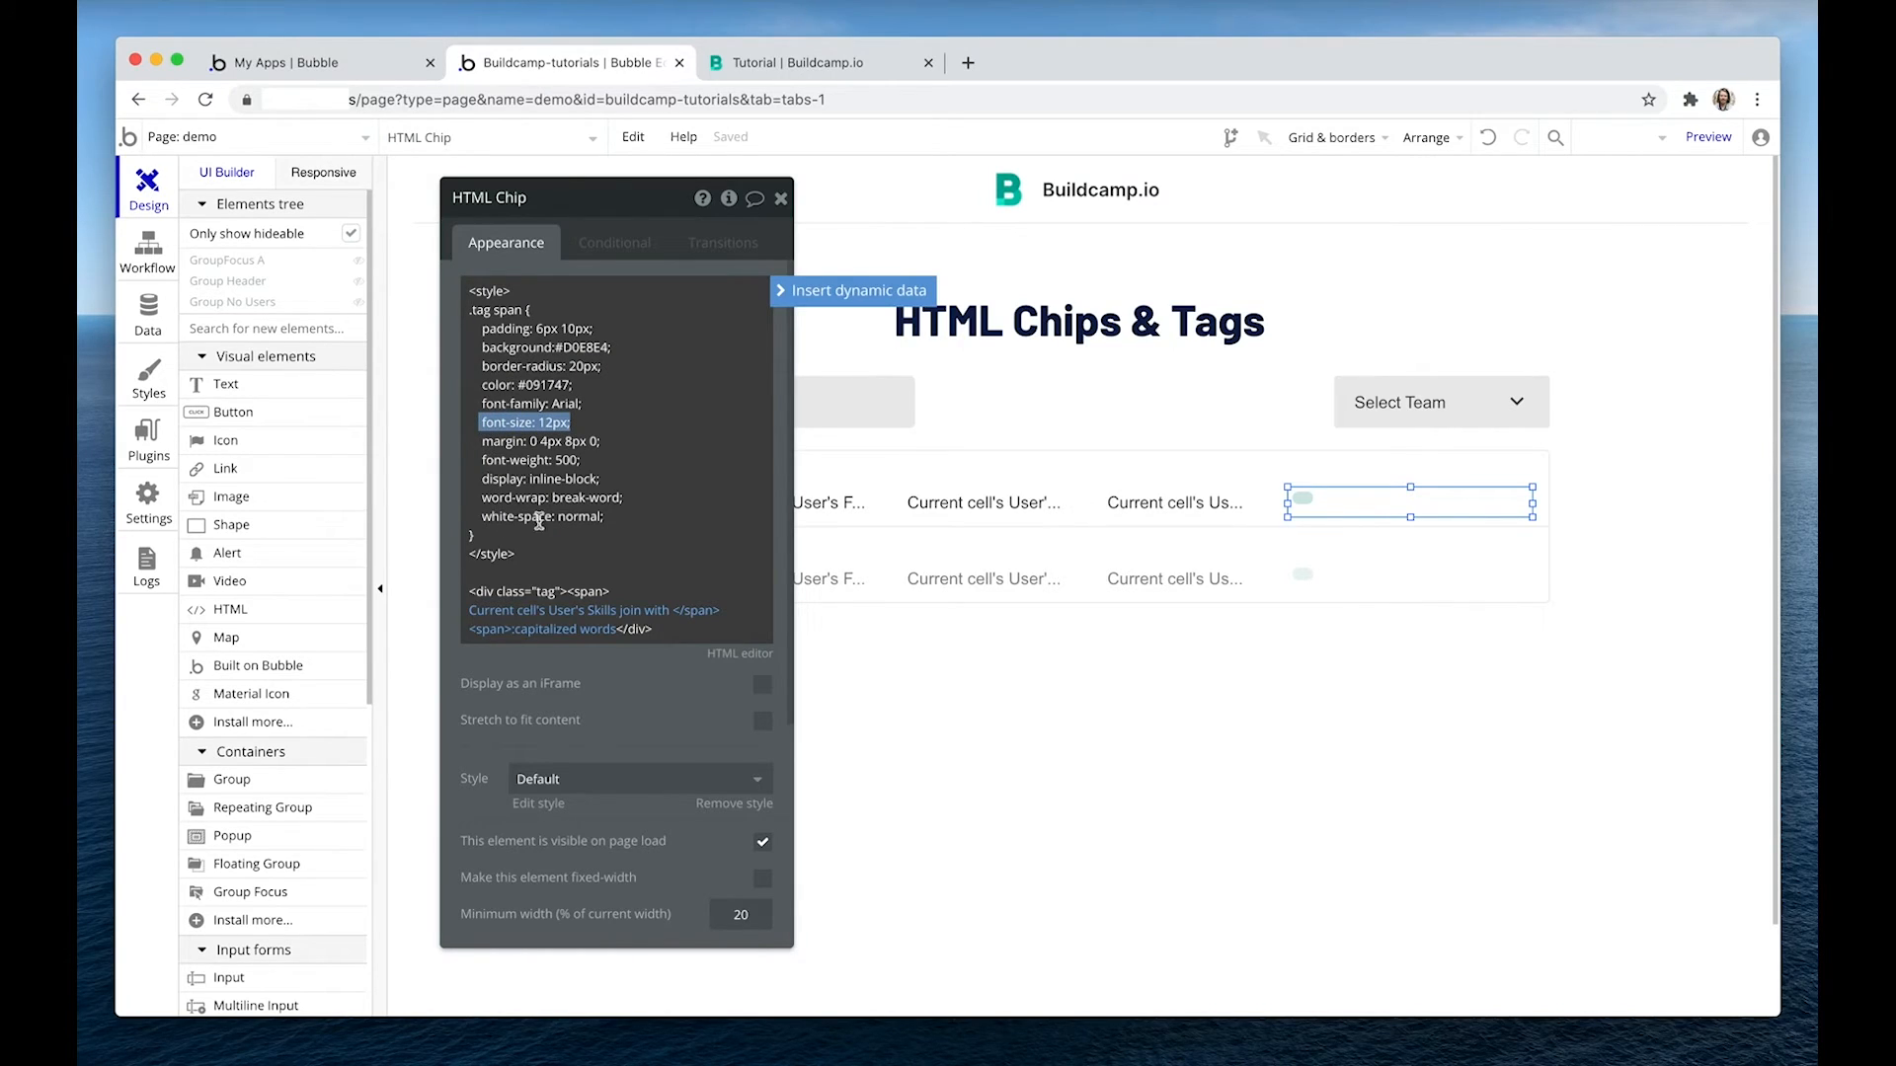
Set the chip font-size to 13px and check the heavier chips in the preview.
click(565, 454)
text(6)
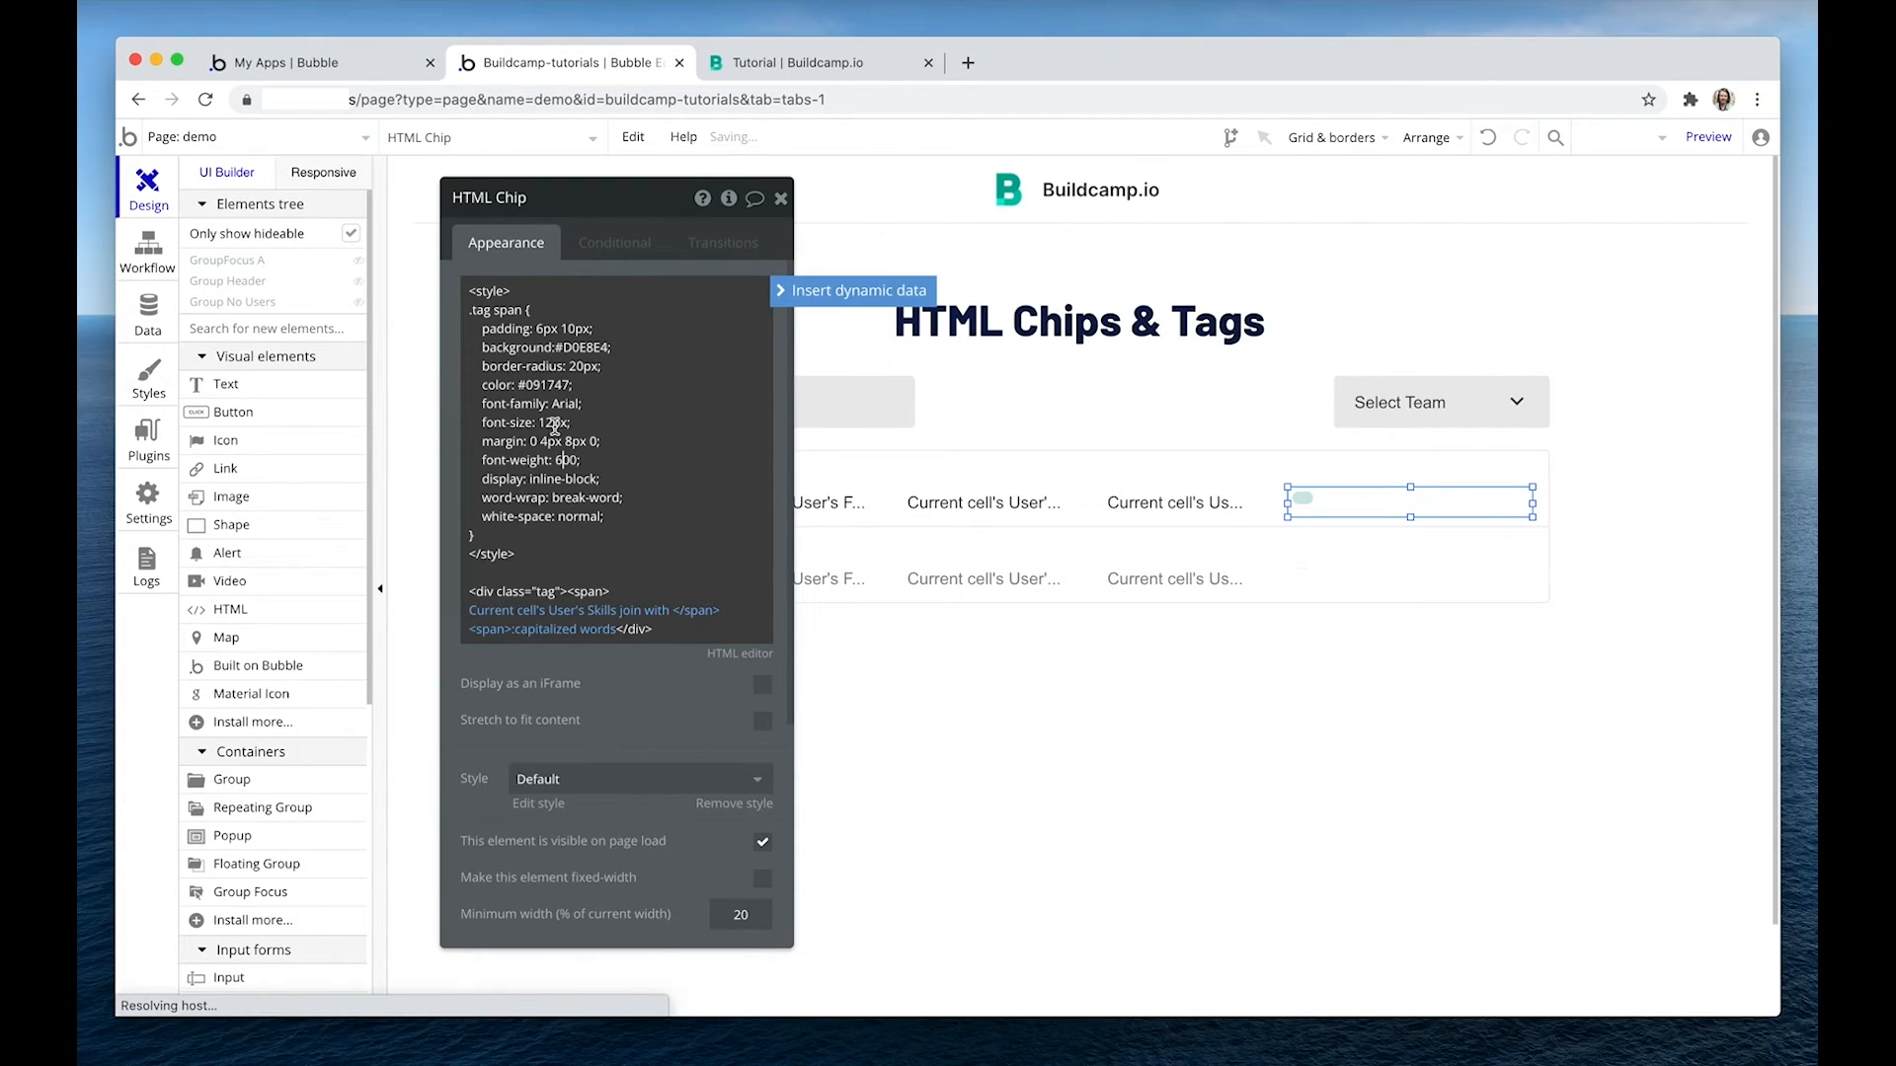
text(13px)
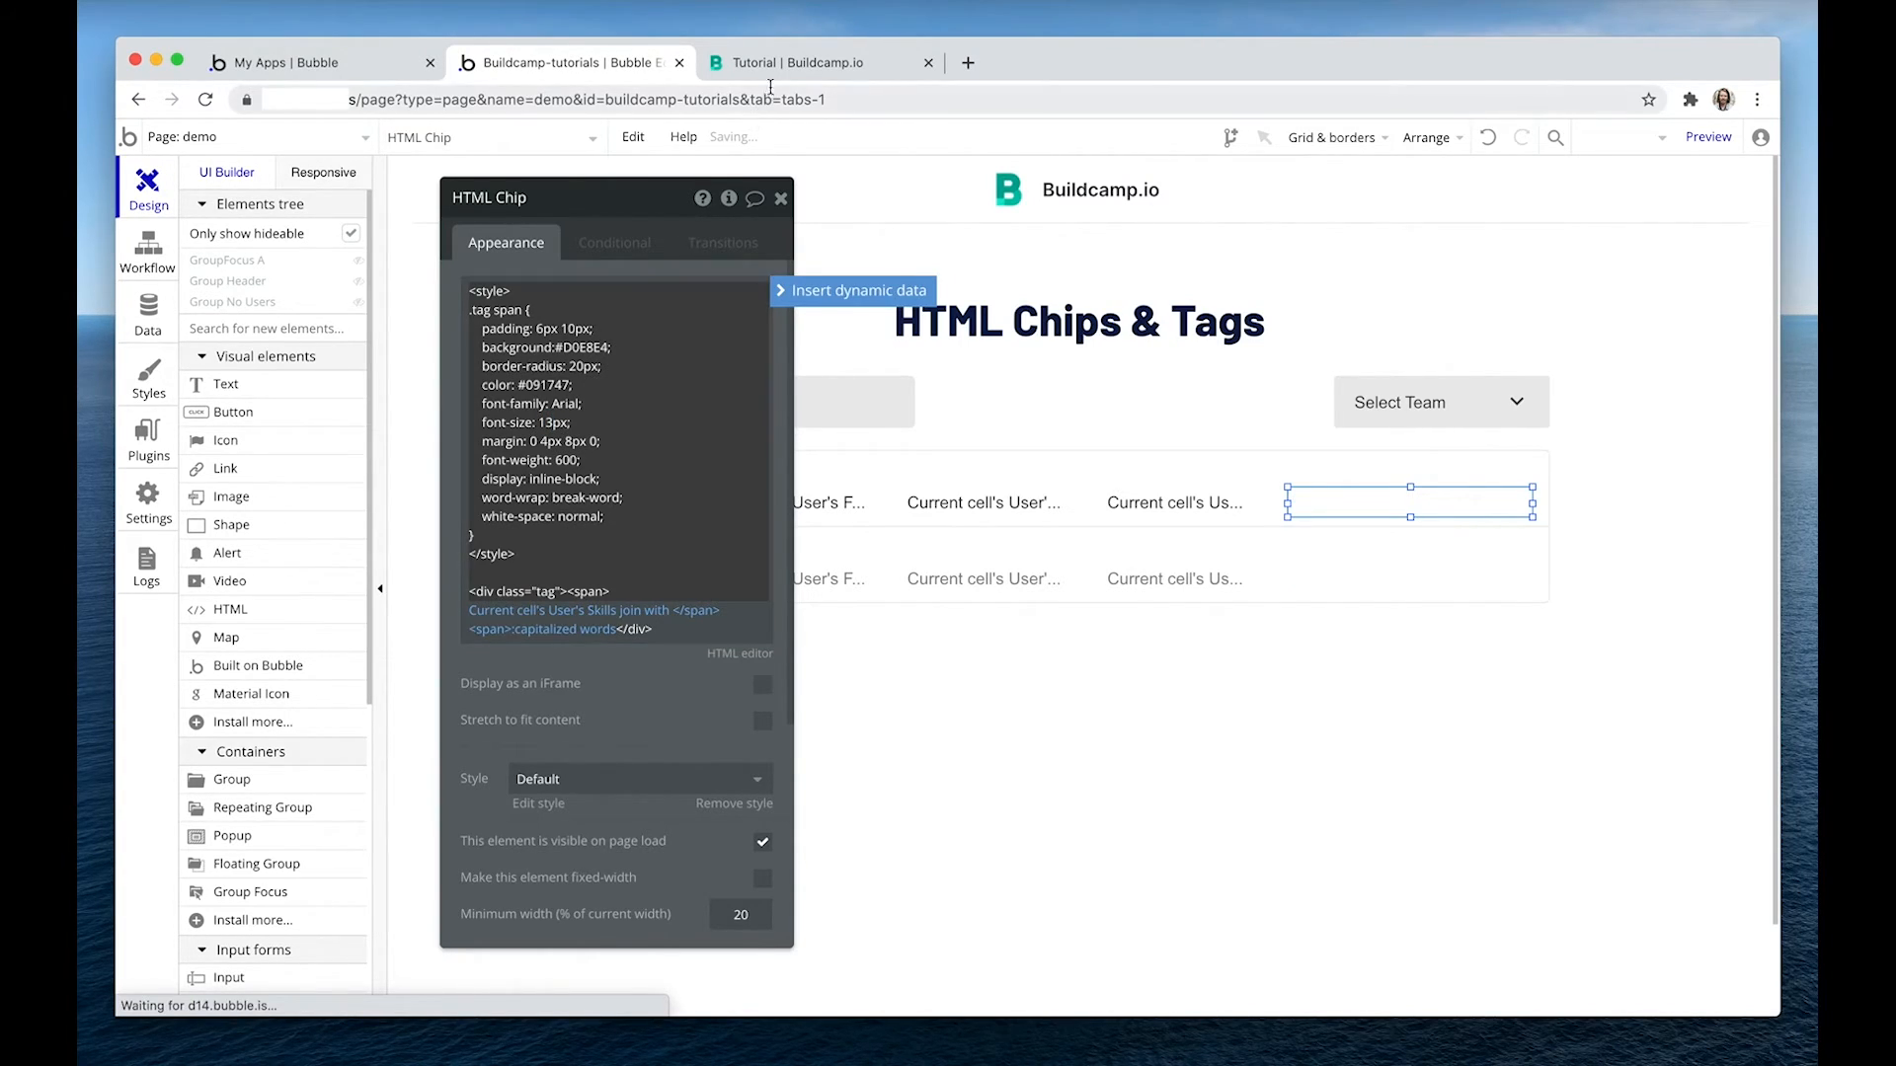
click(794, 61)
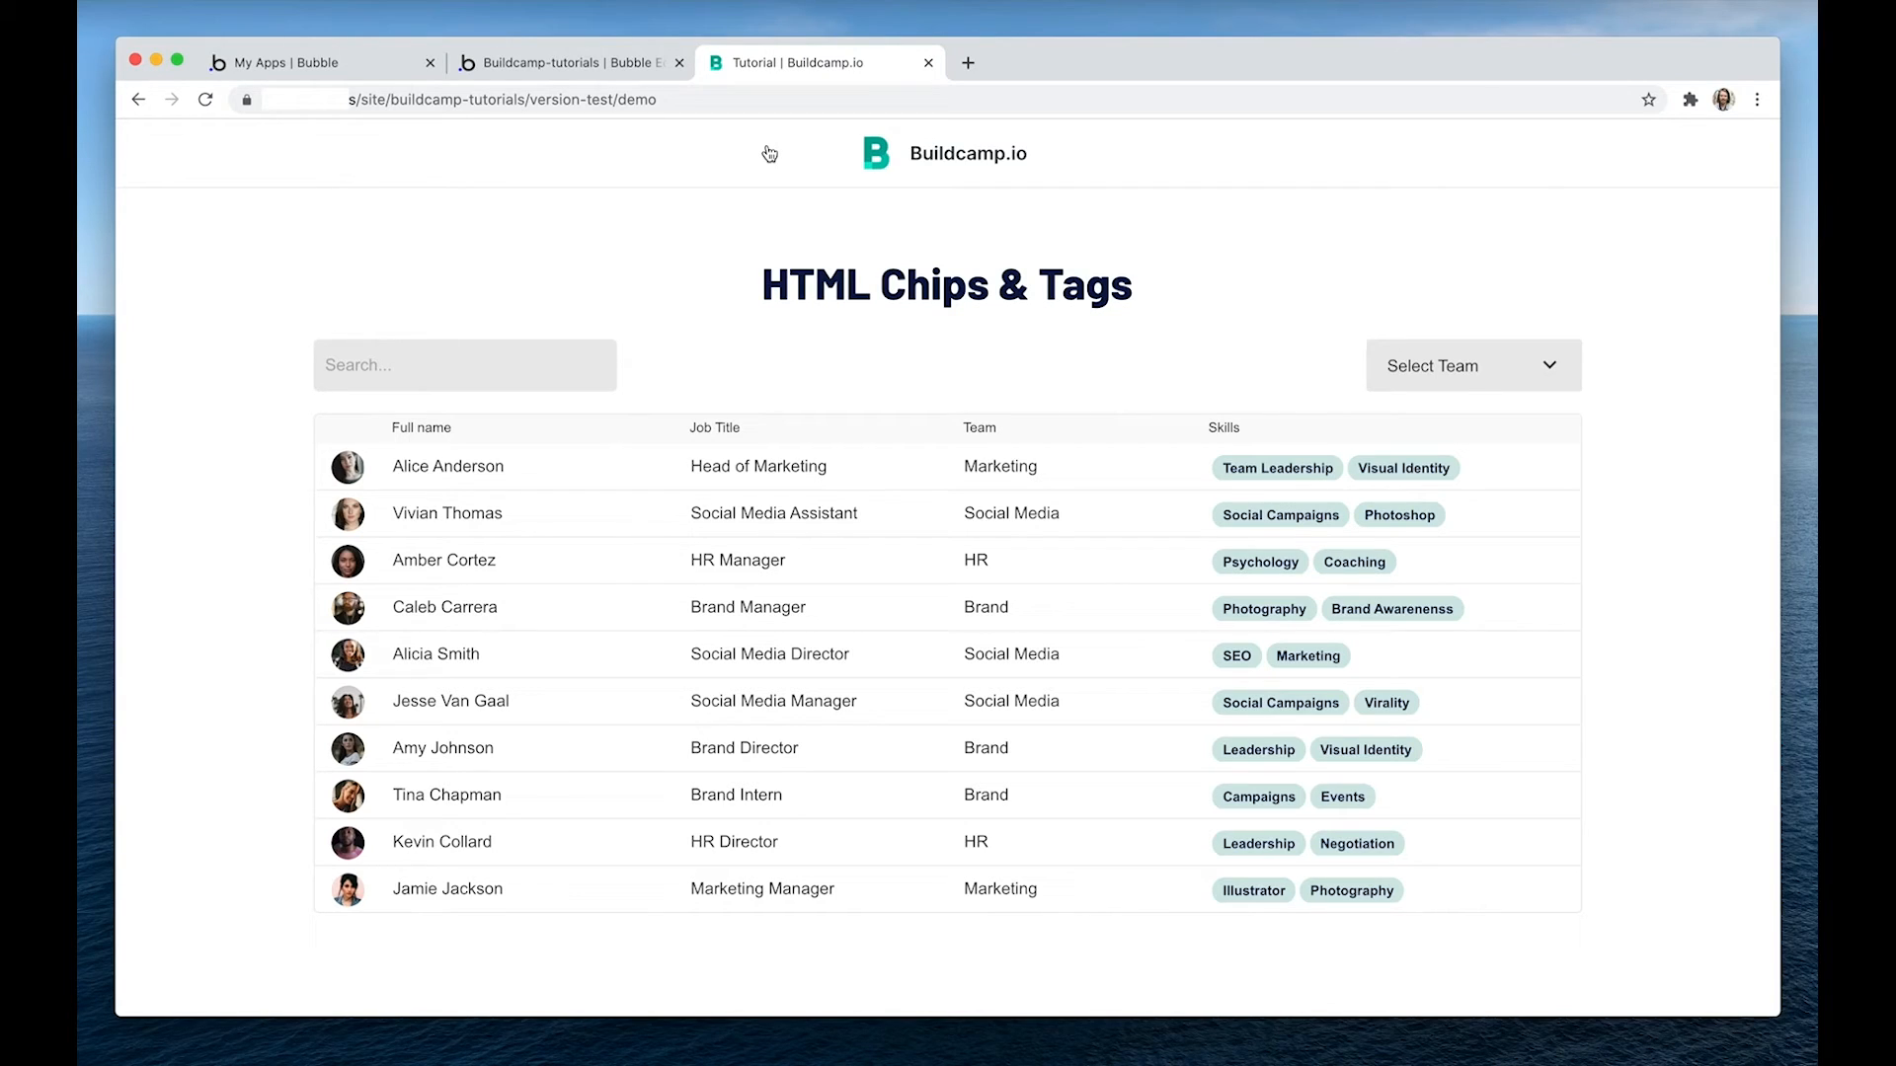
click(557, 61)
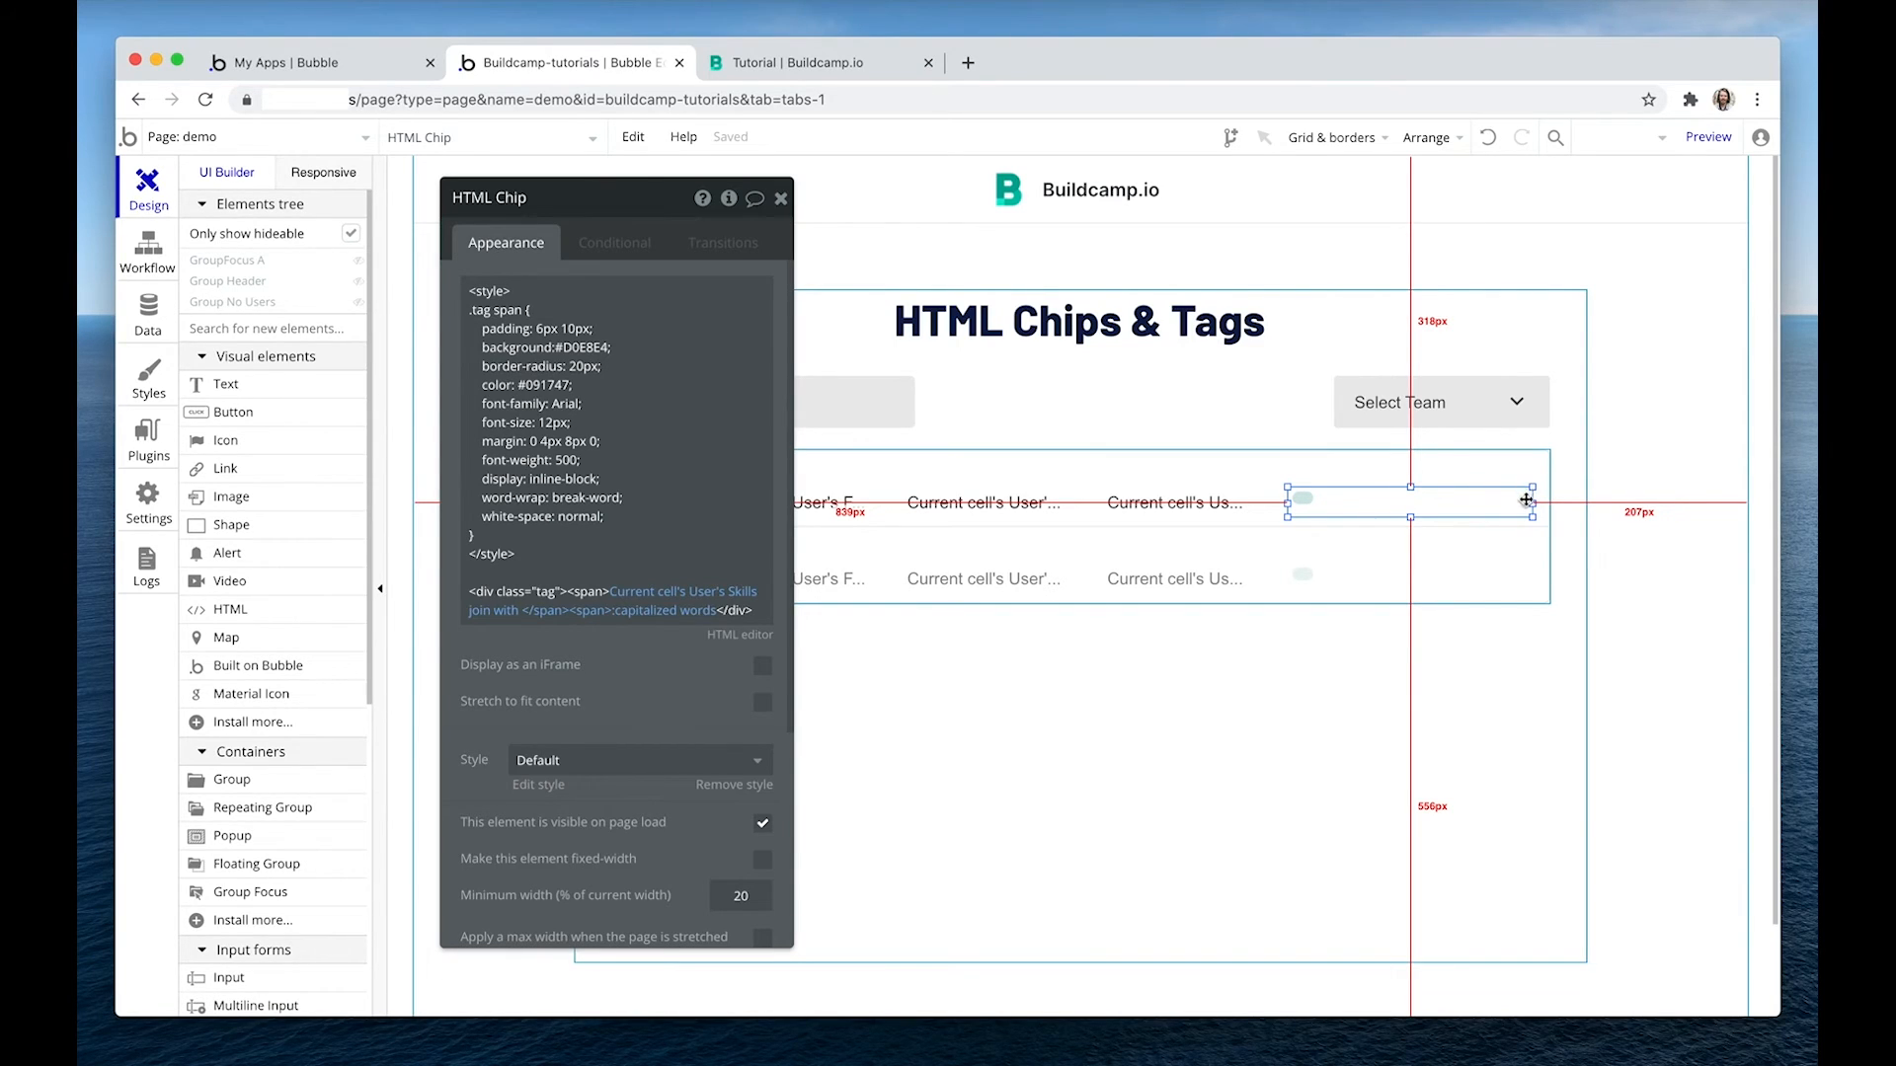
mouse_move(1240, 405)
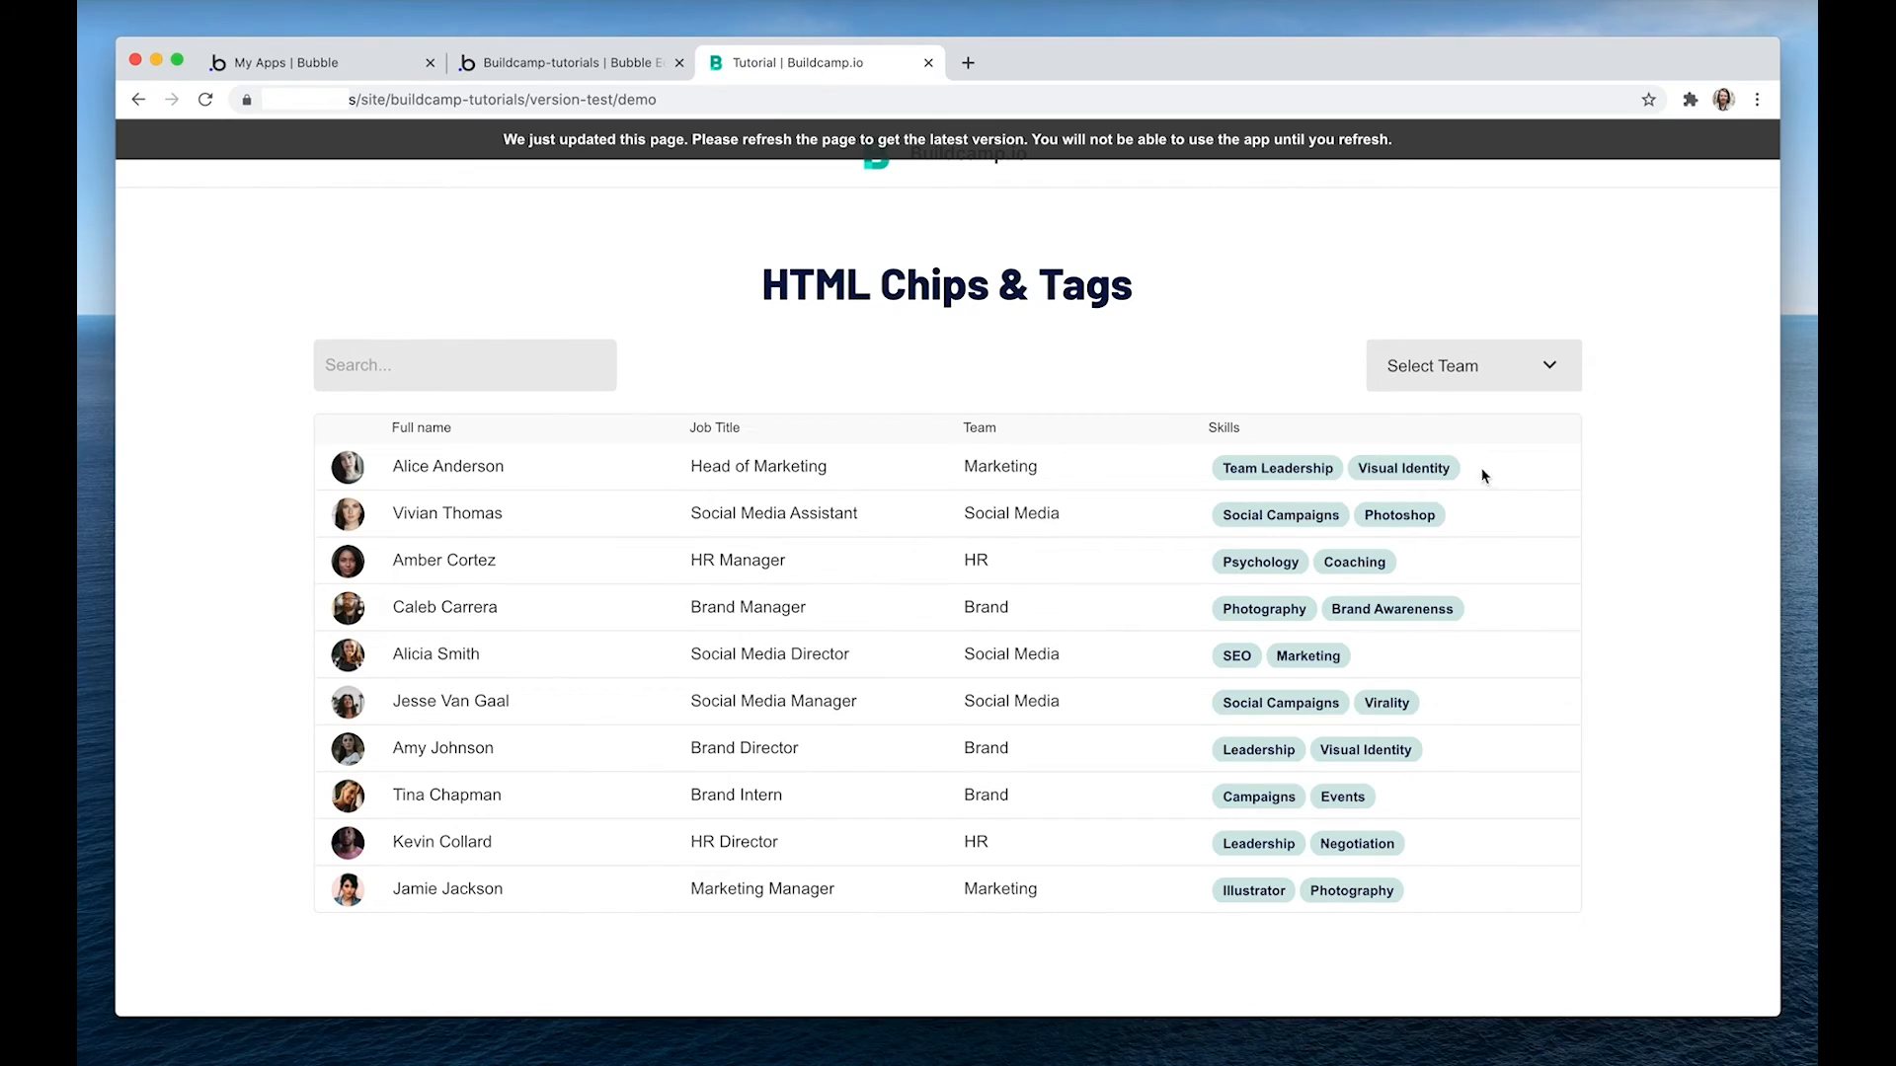
mouse_move(1429, 462)
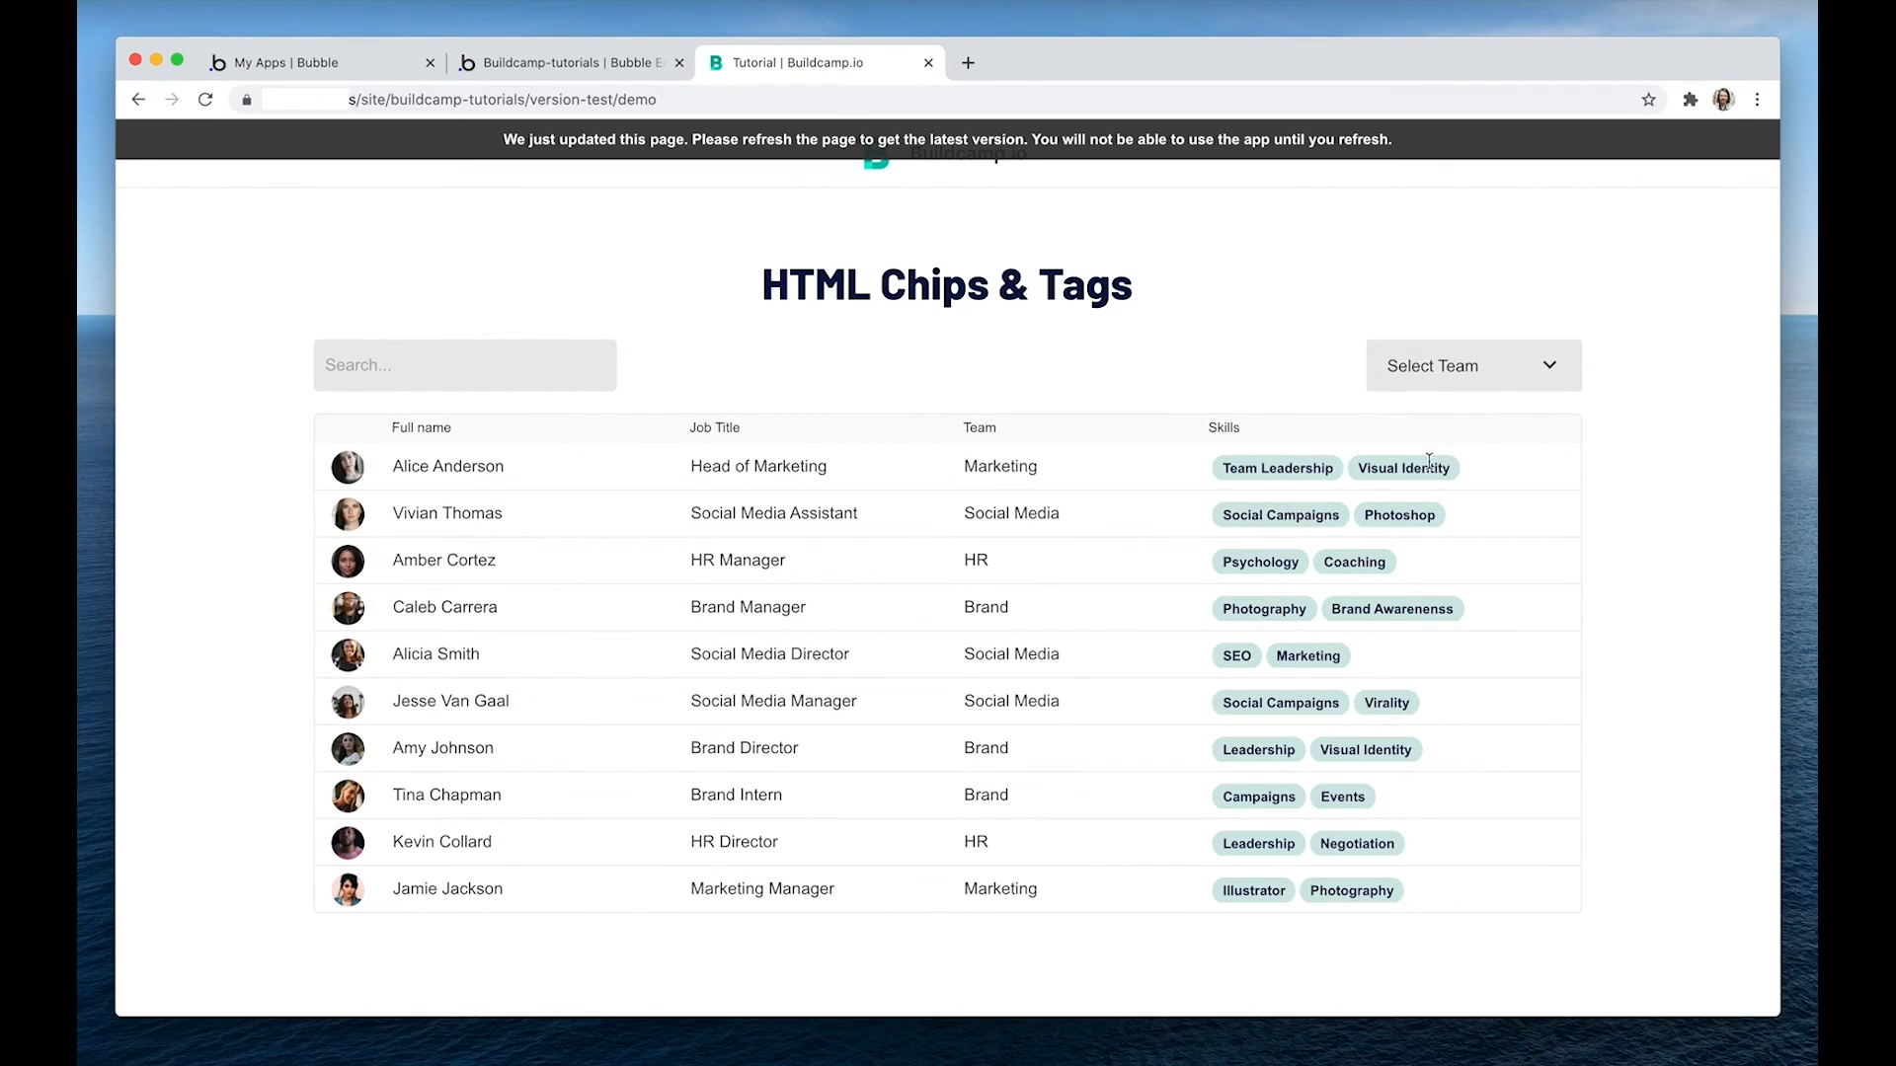
mouse_move(1461, 466)
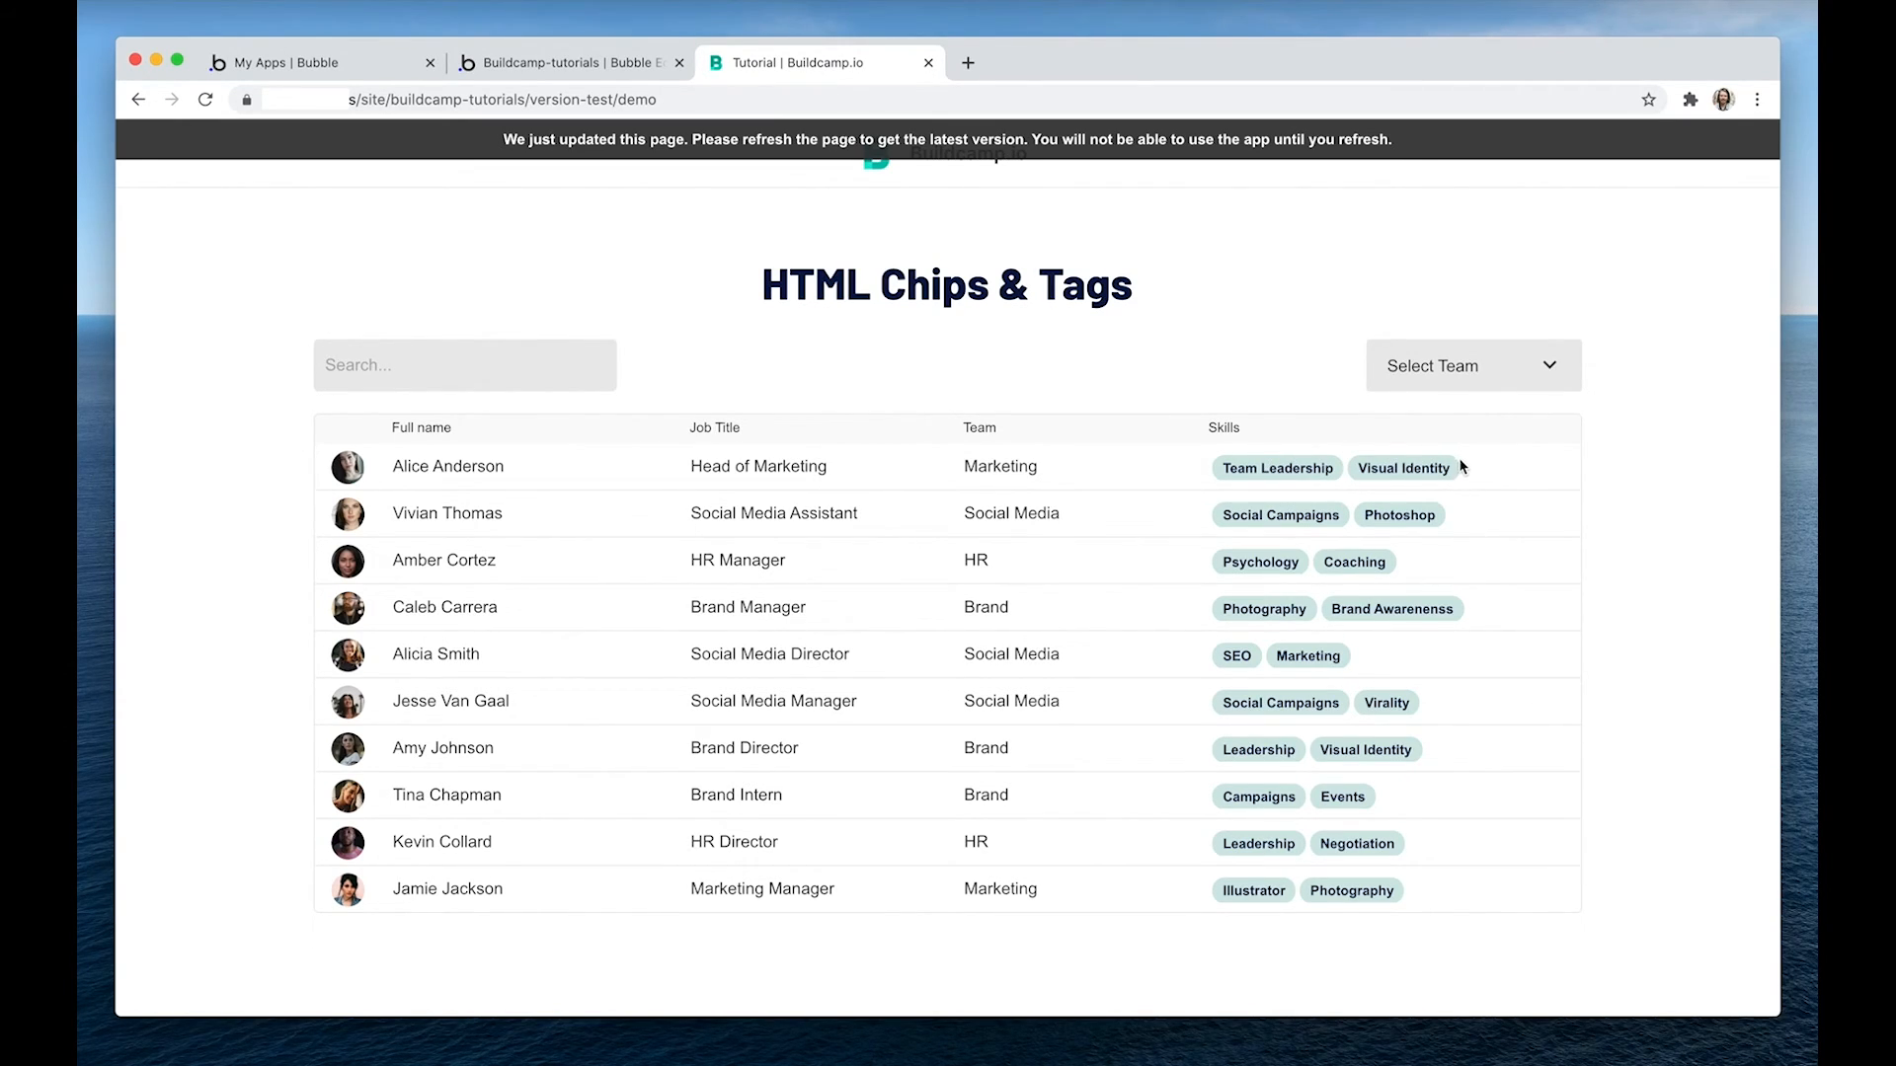
mouse_move(1503, 478)
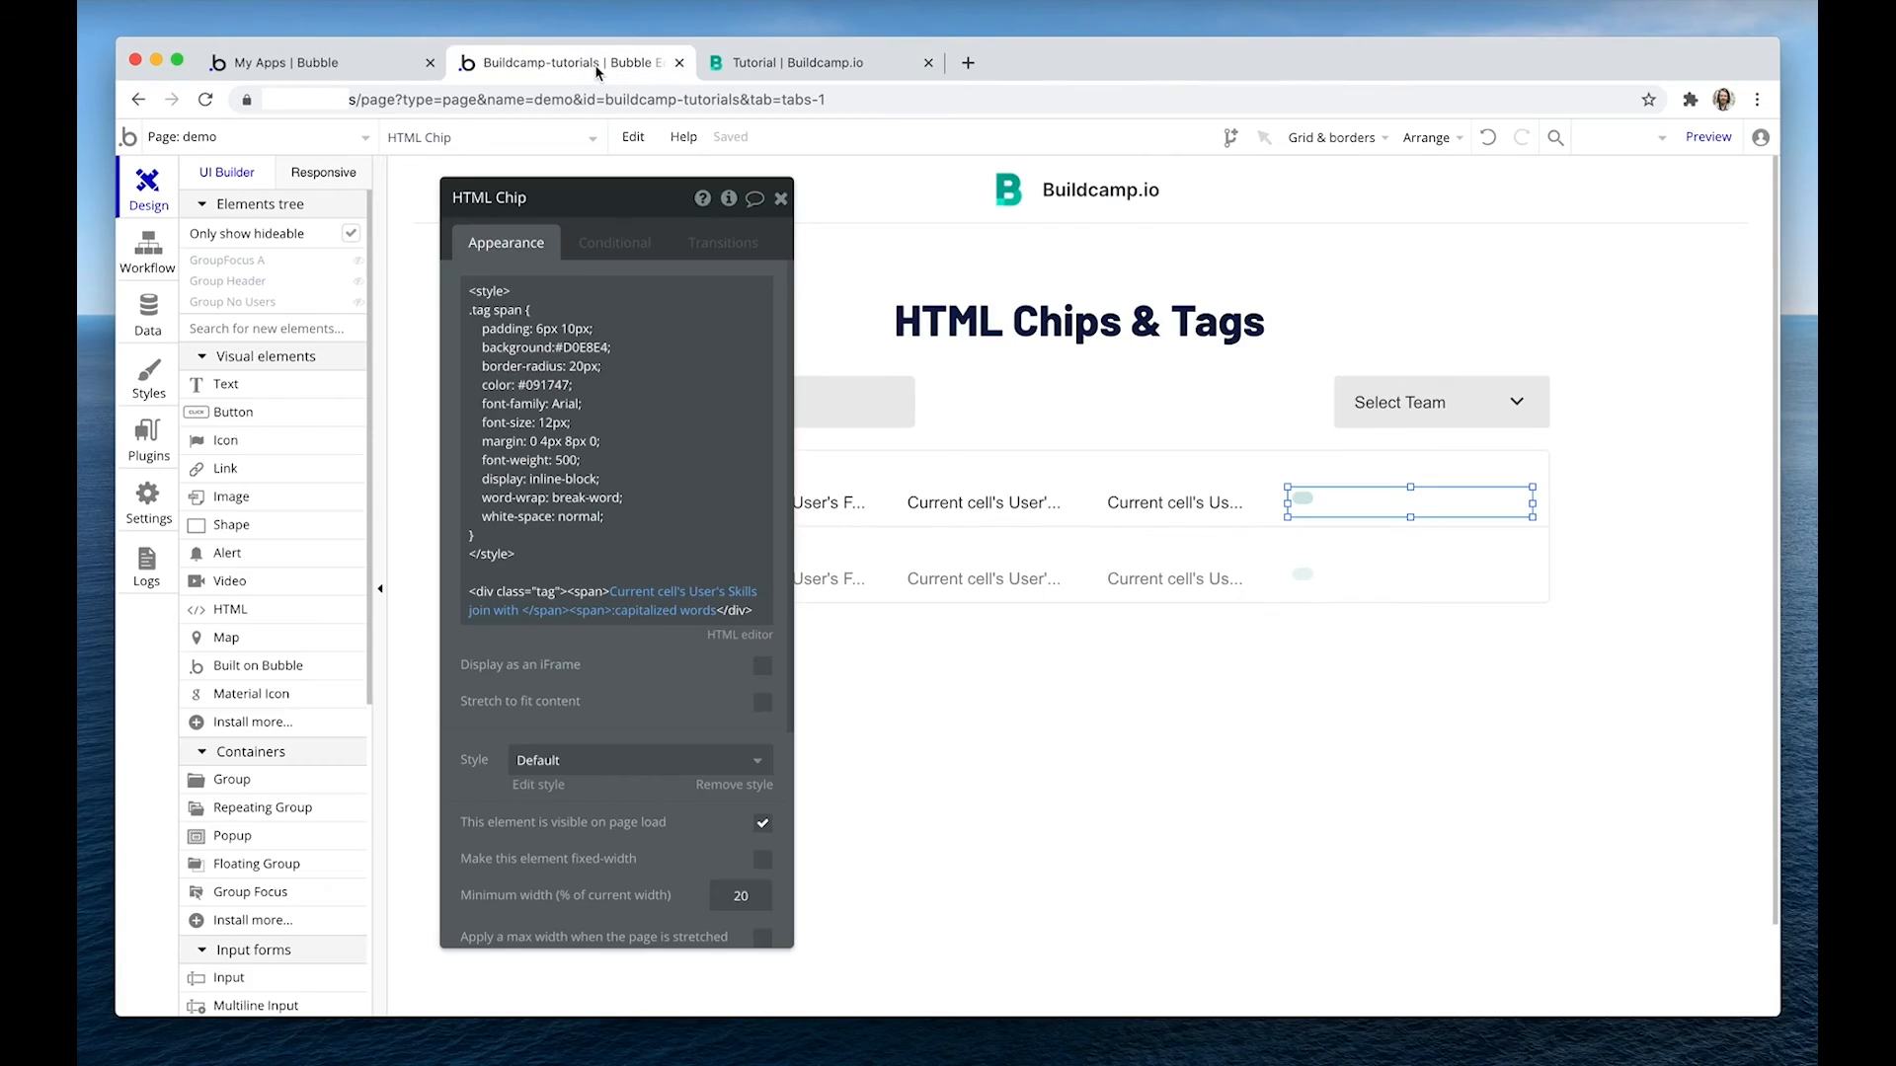
mouse_move(776, 312)
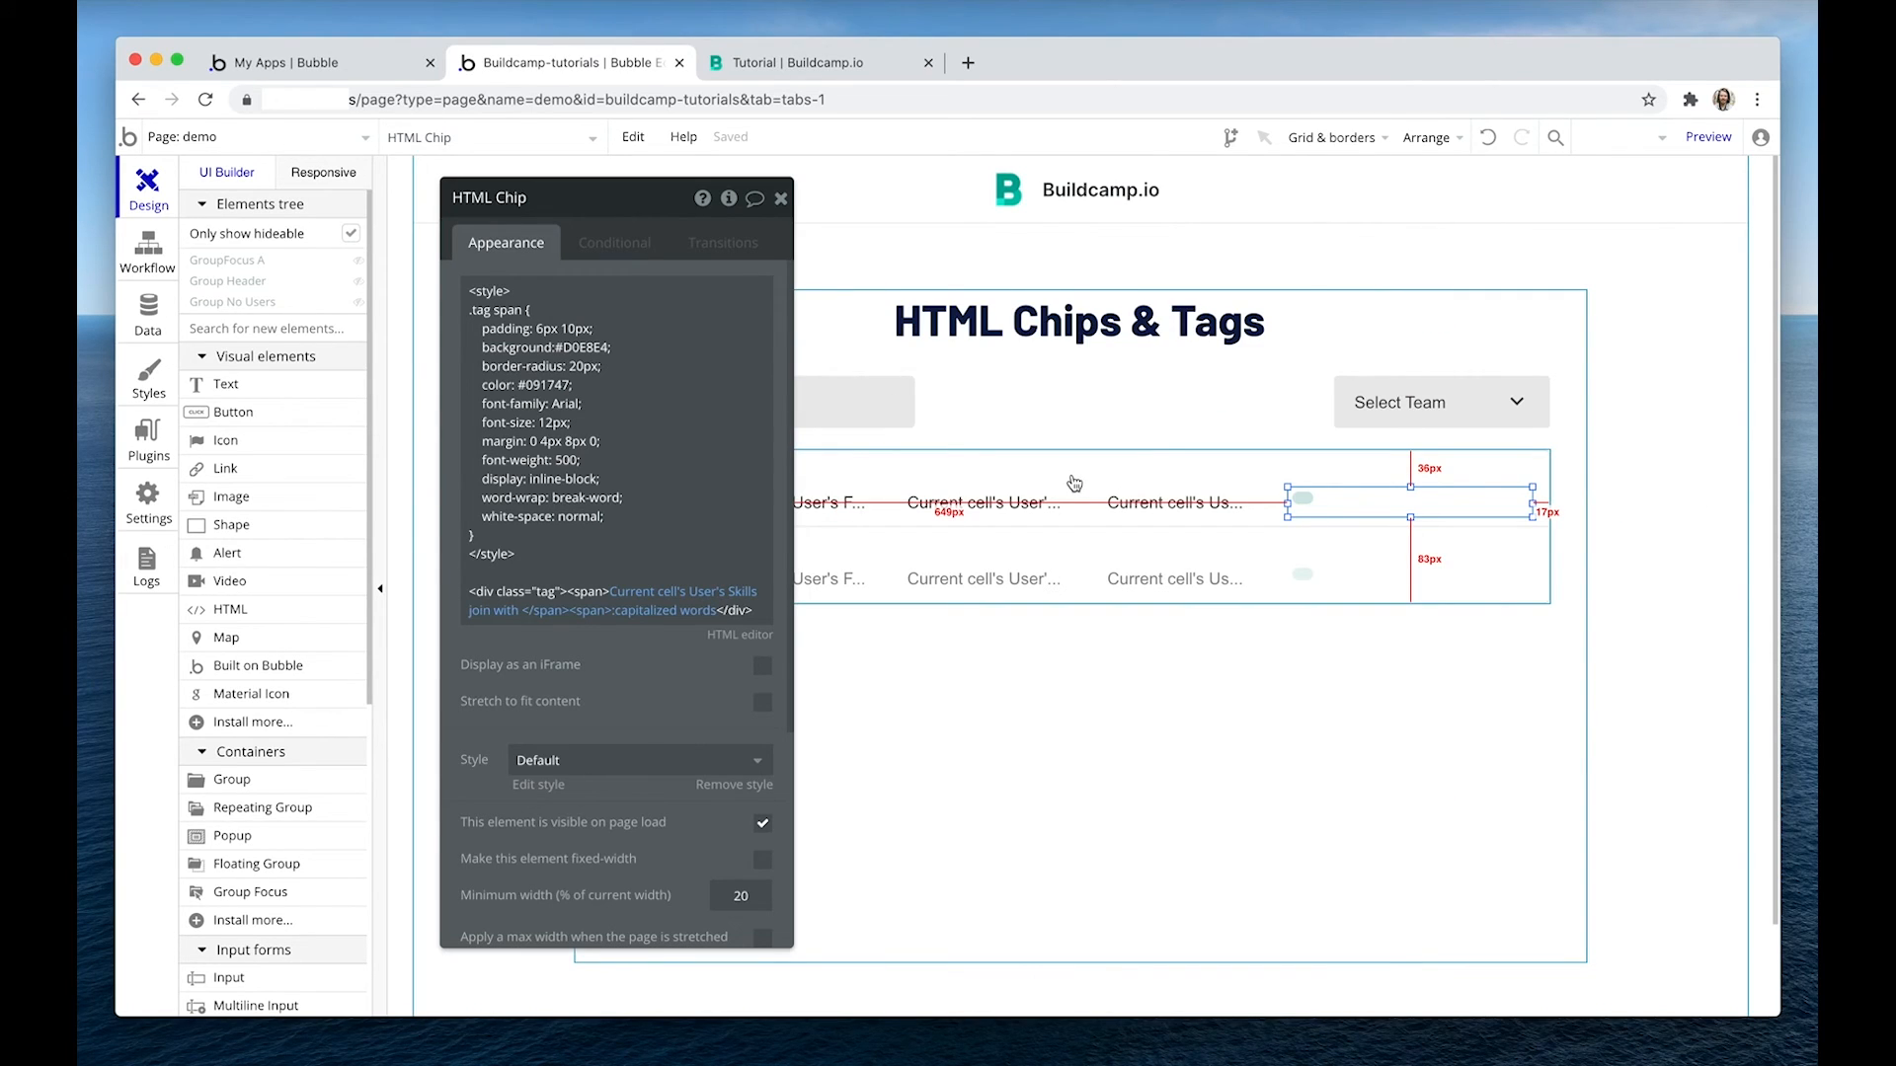
mouse_move(1019, 446)
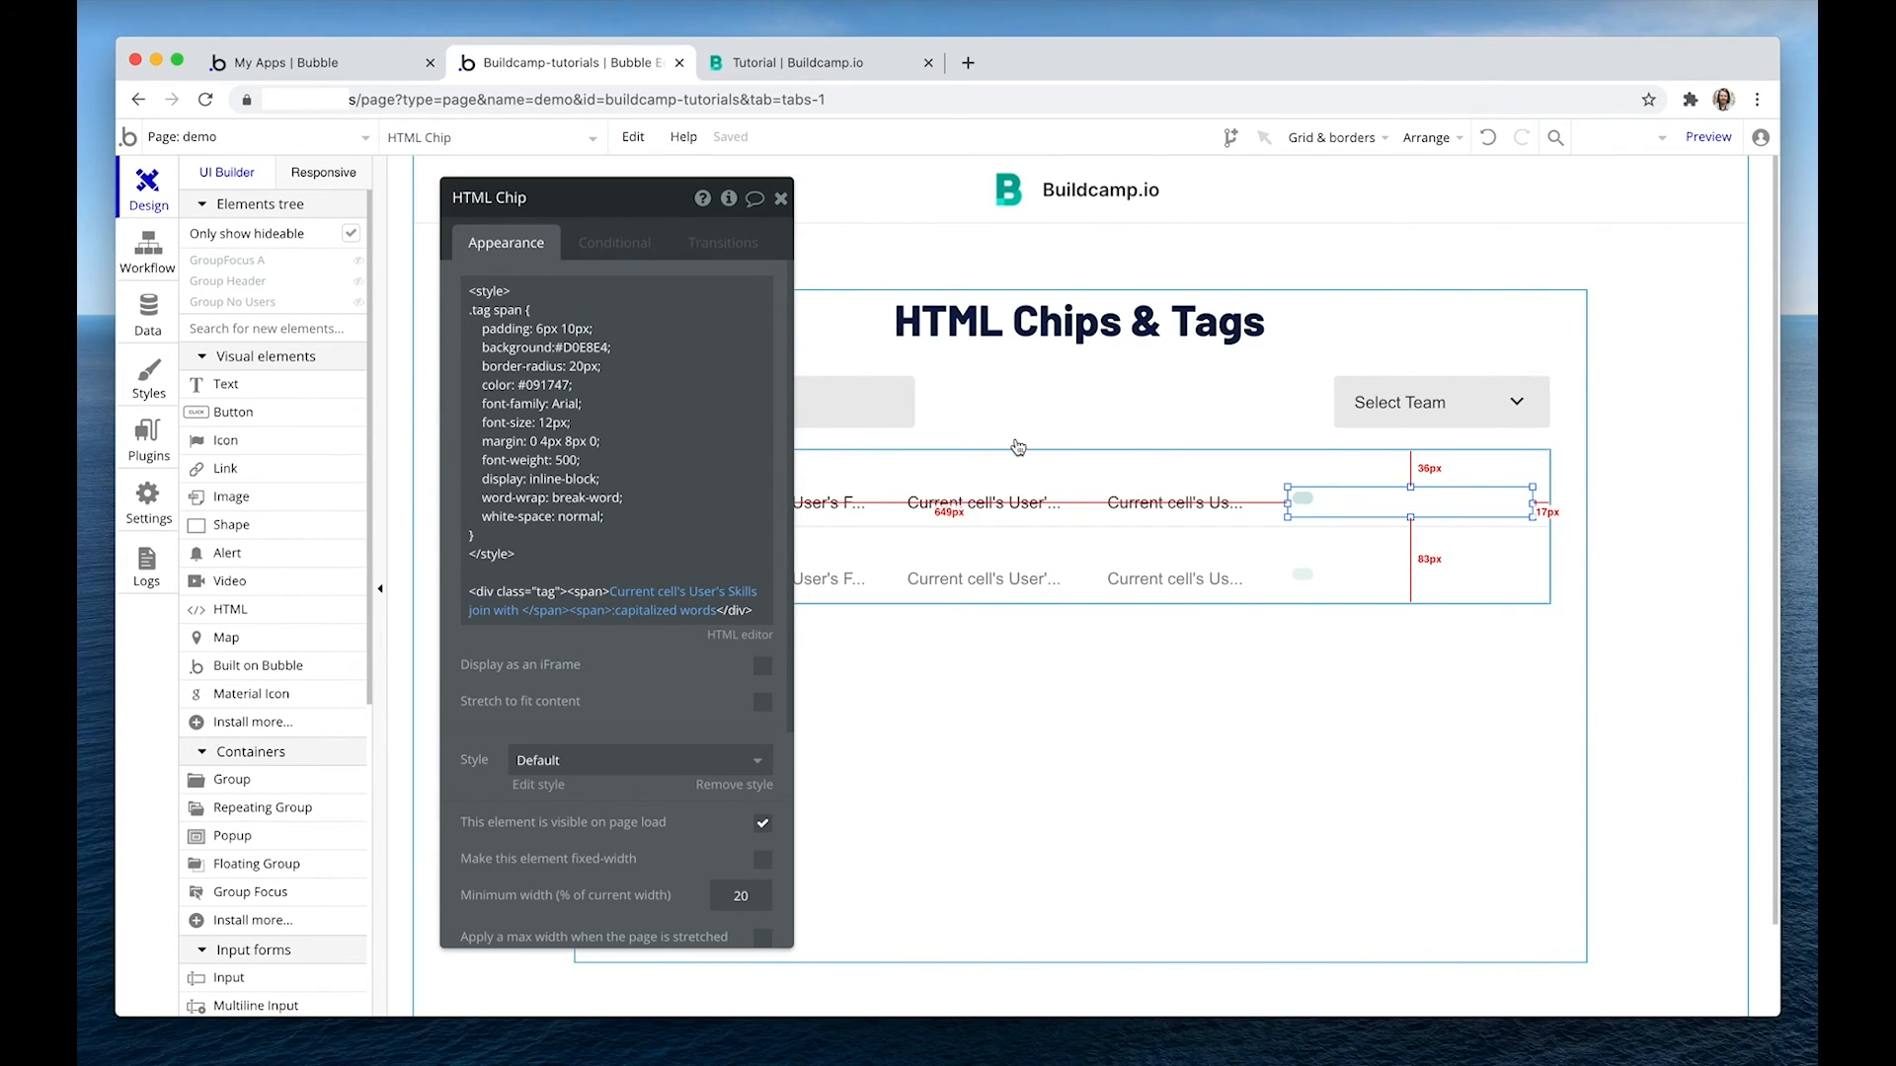
Refresh the preview so the chips show again at 12px, weight 500.
click(801, 61)
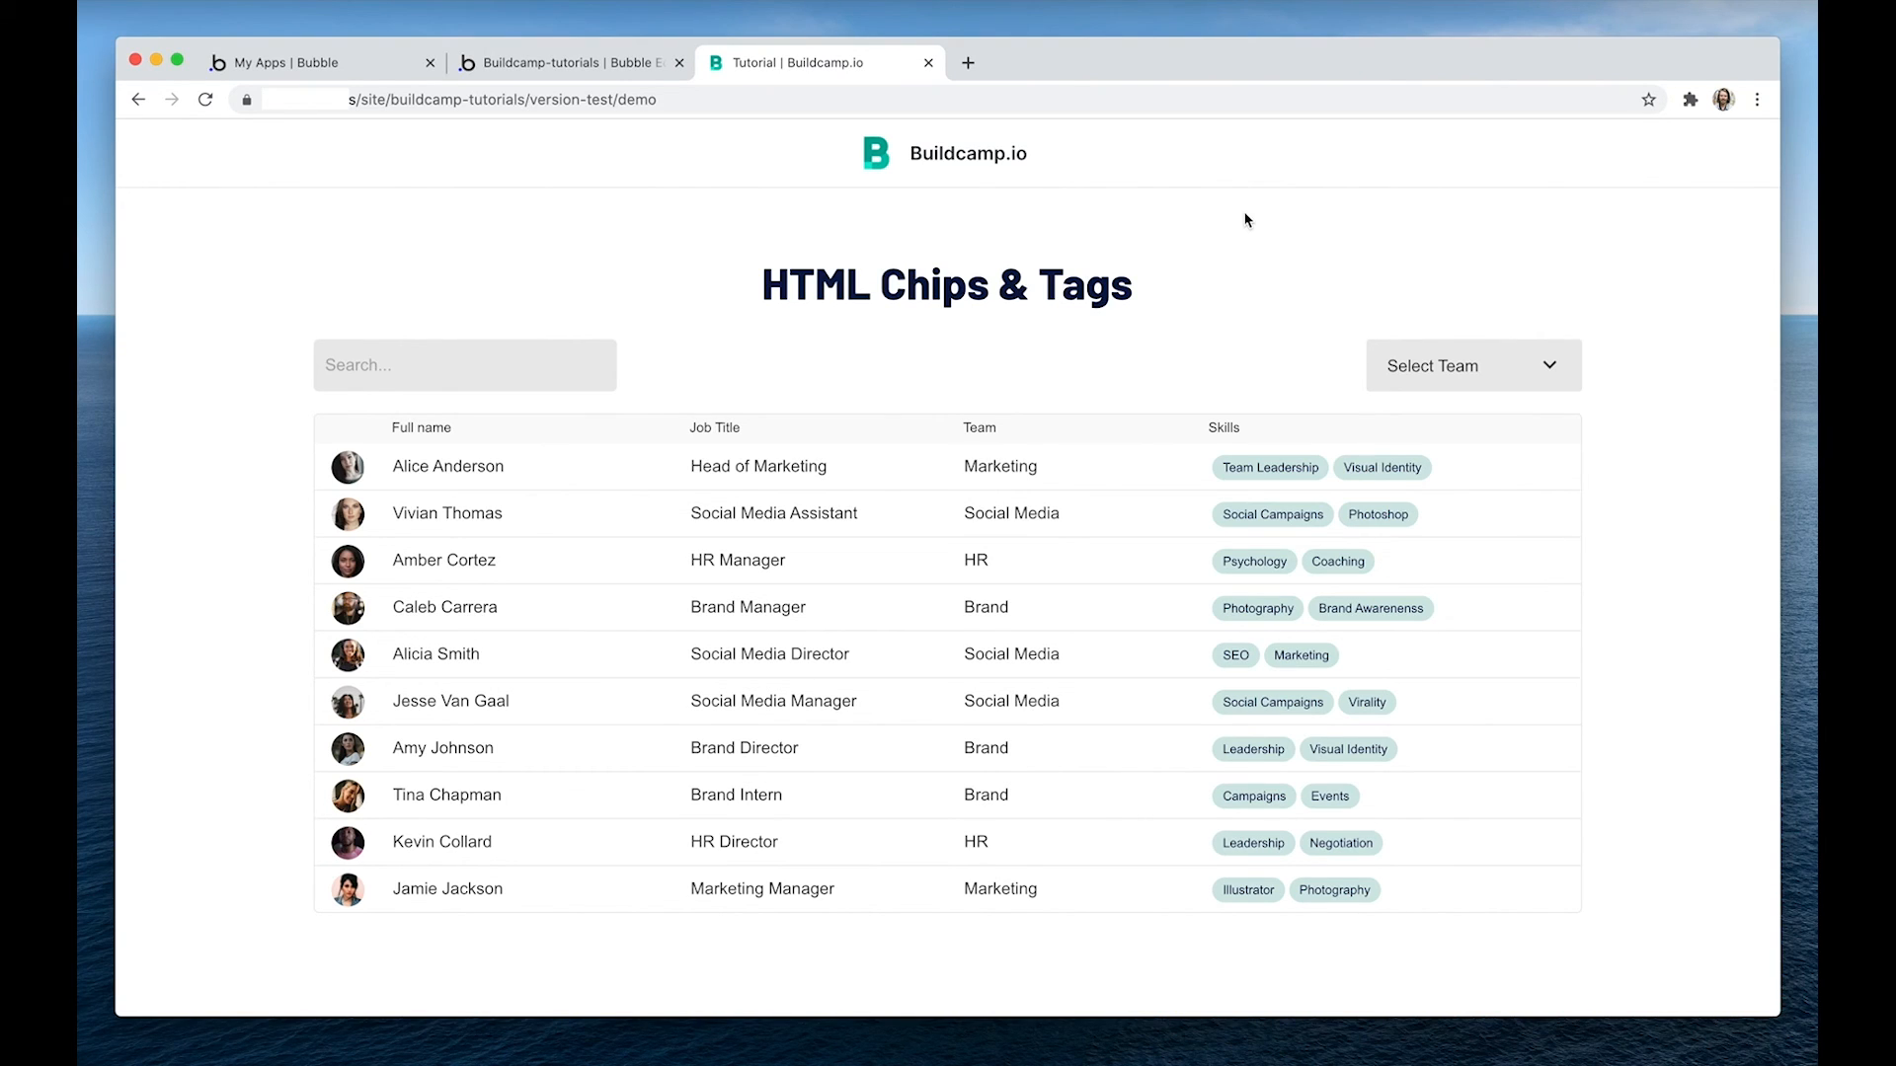
mouse_move(620, 79)
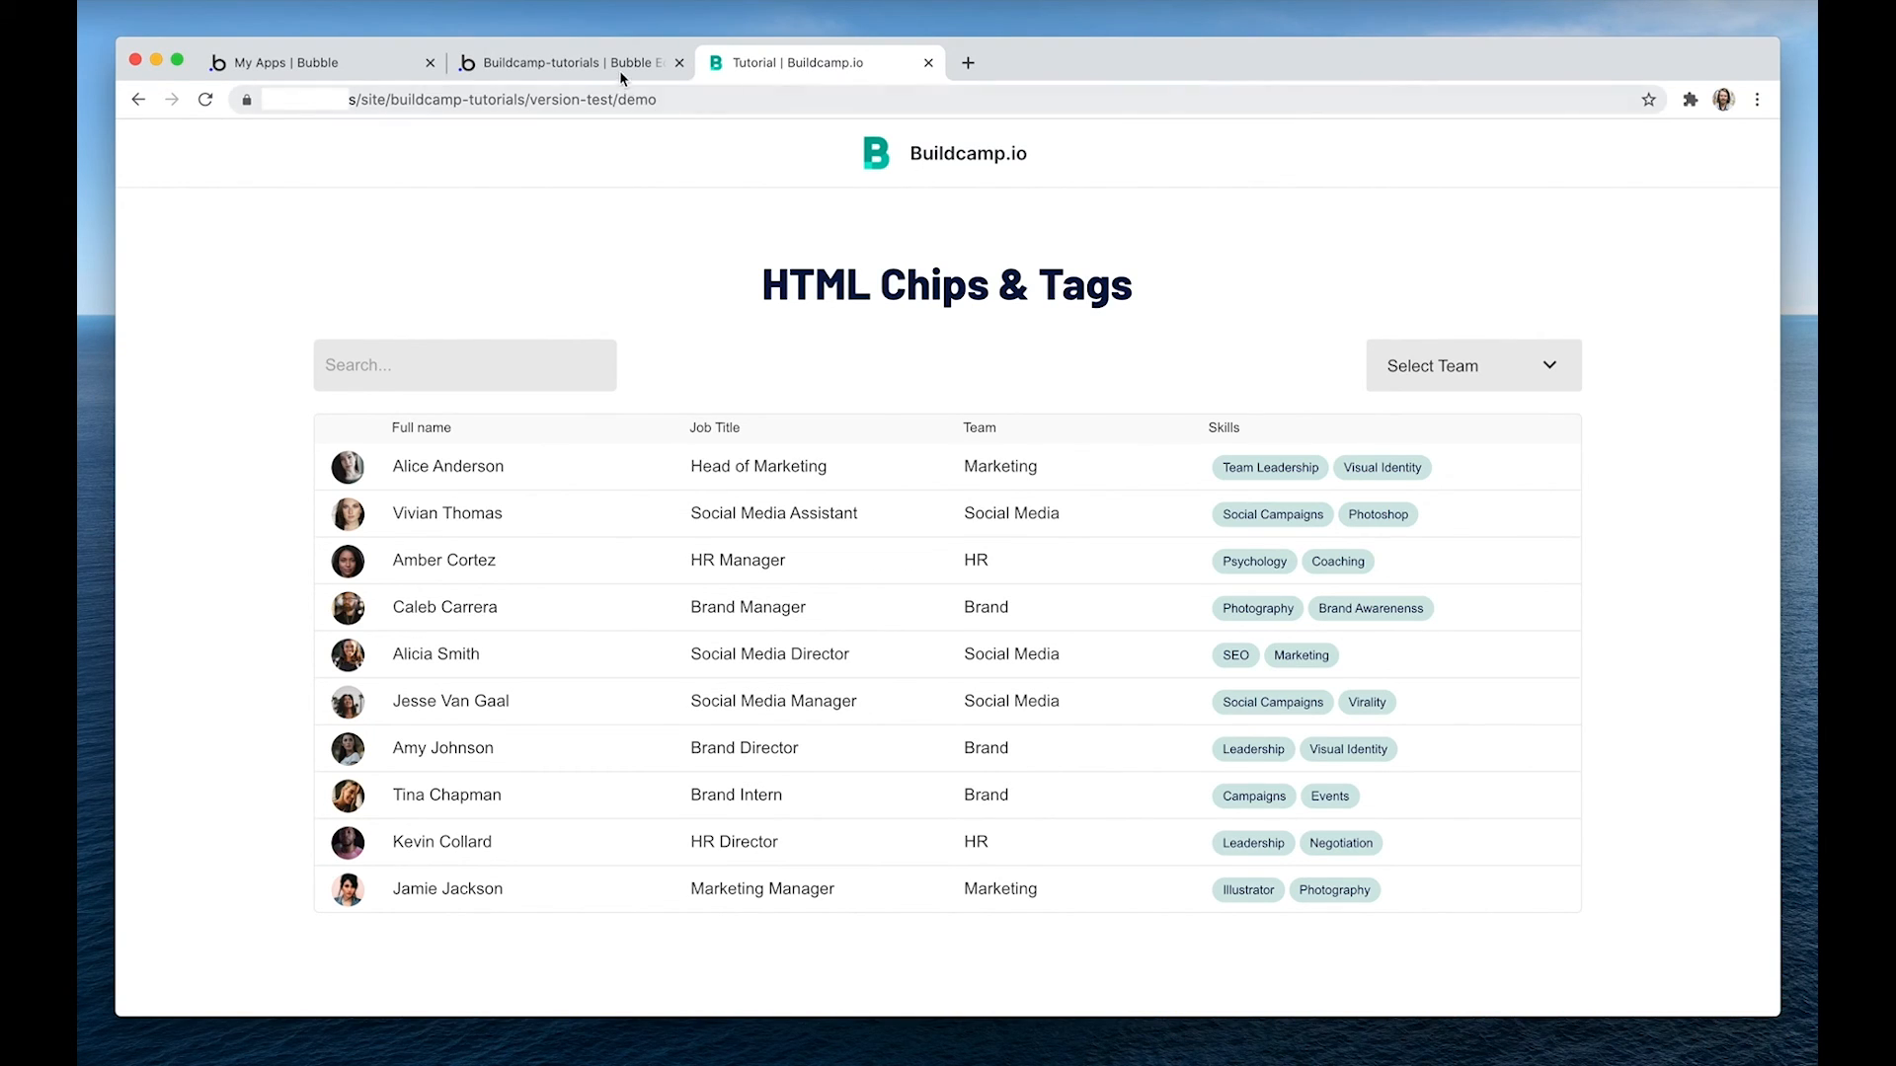
Return to the editor and open the HTML Chip code in the full-size HTML editor.
click(563, 61)
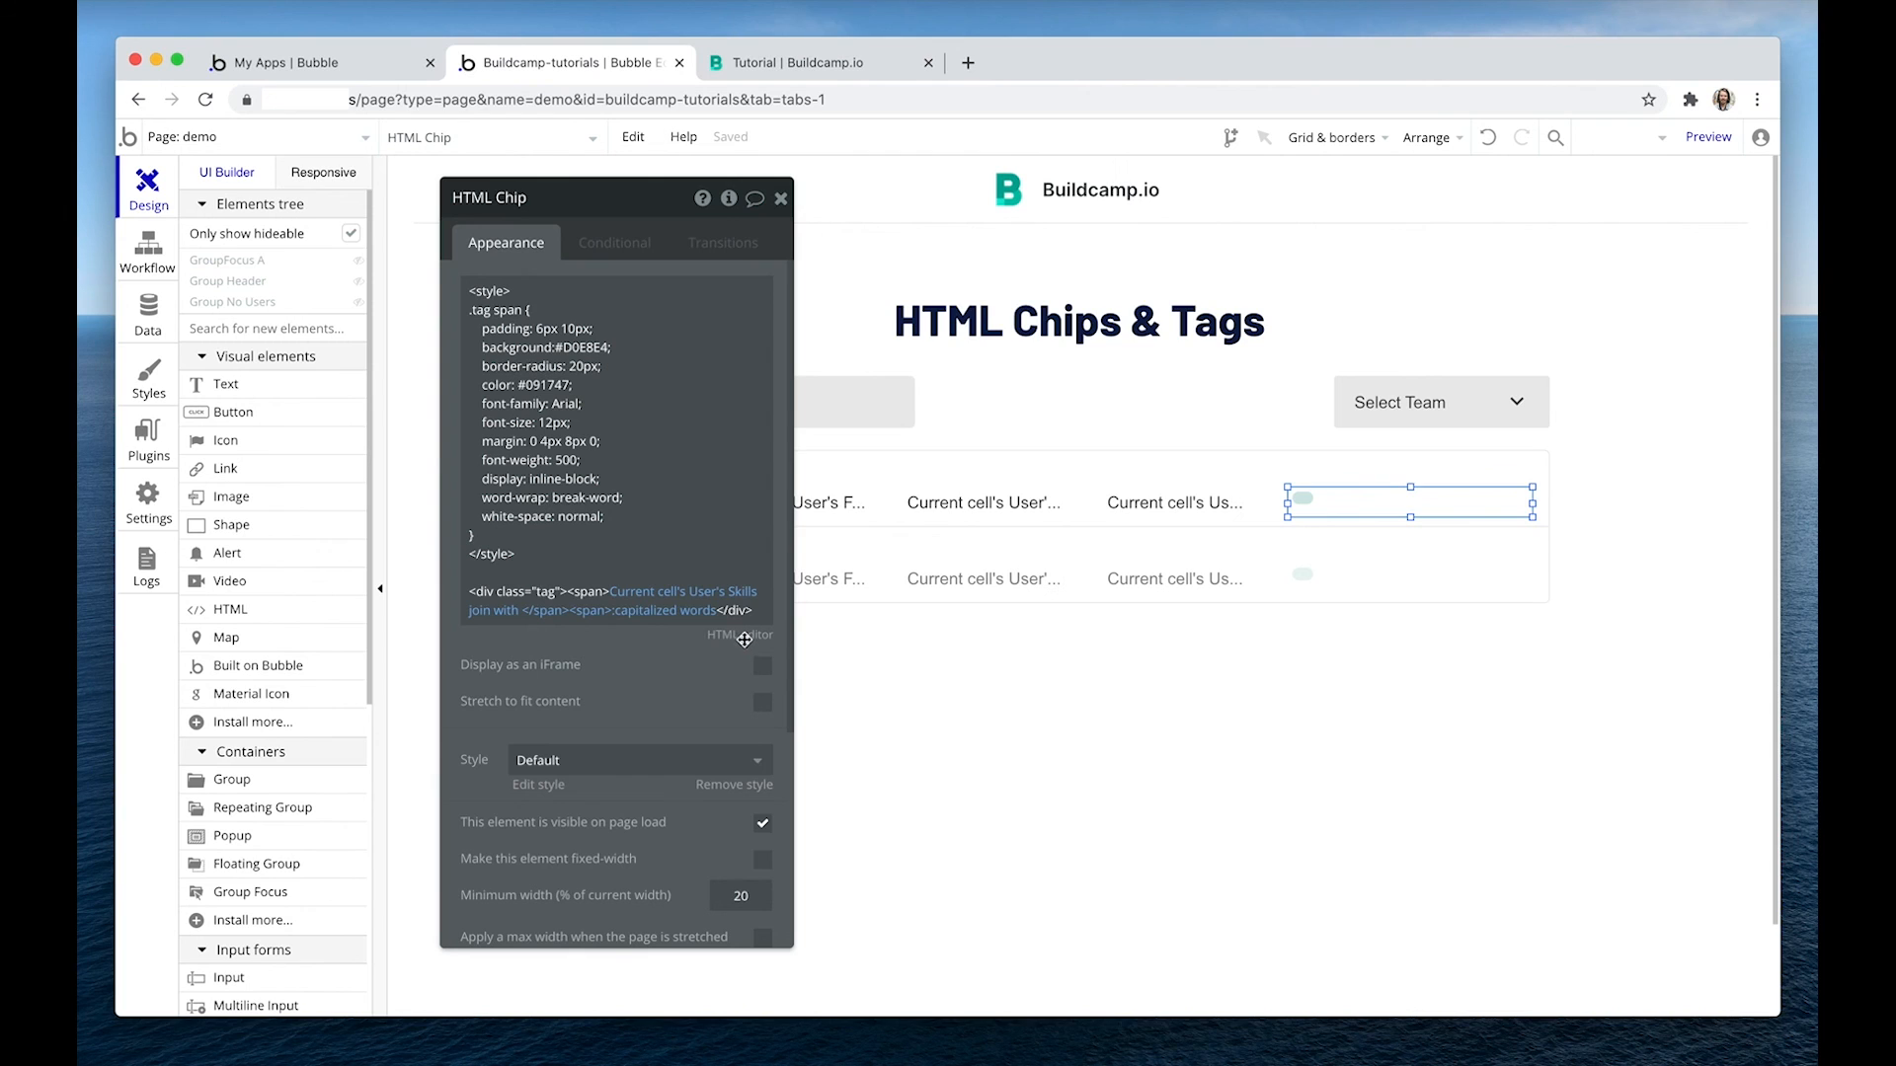
click(739, 636)
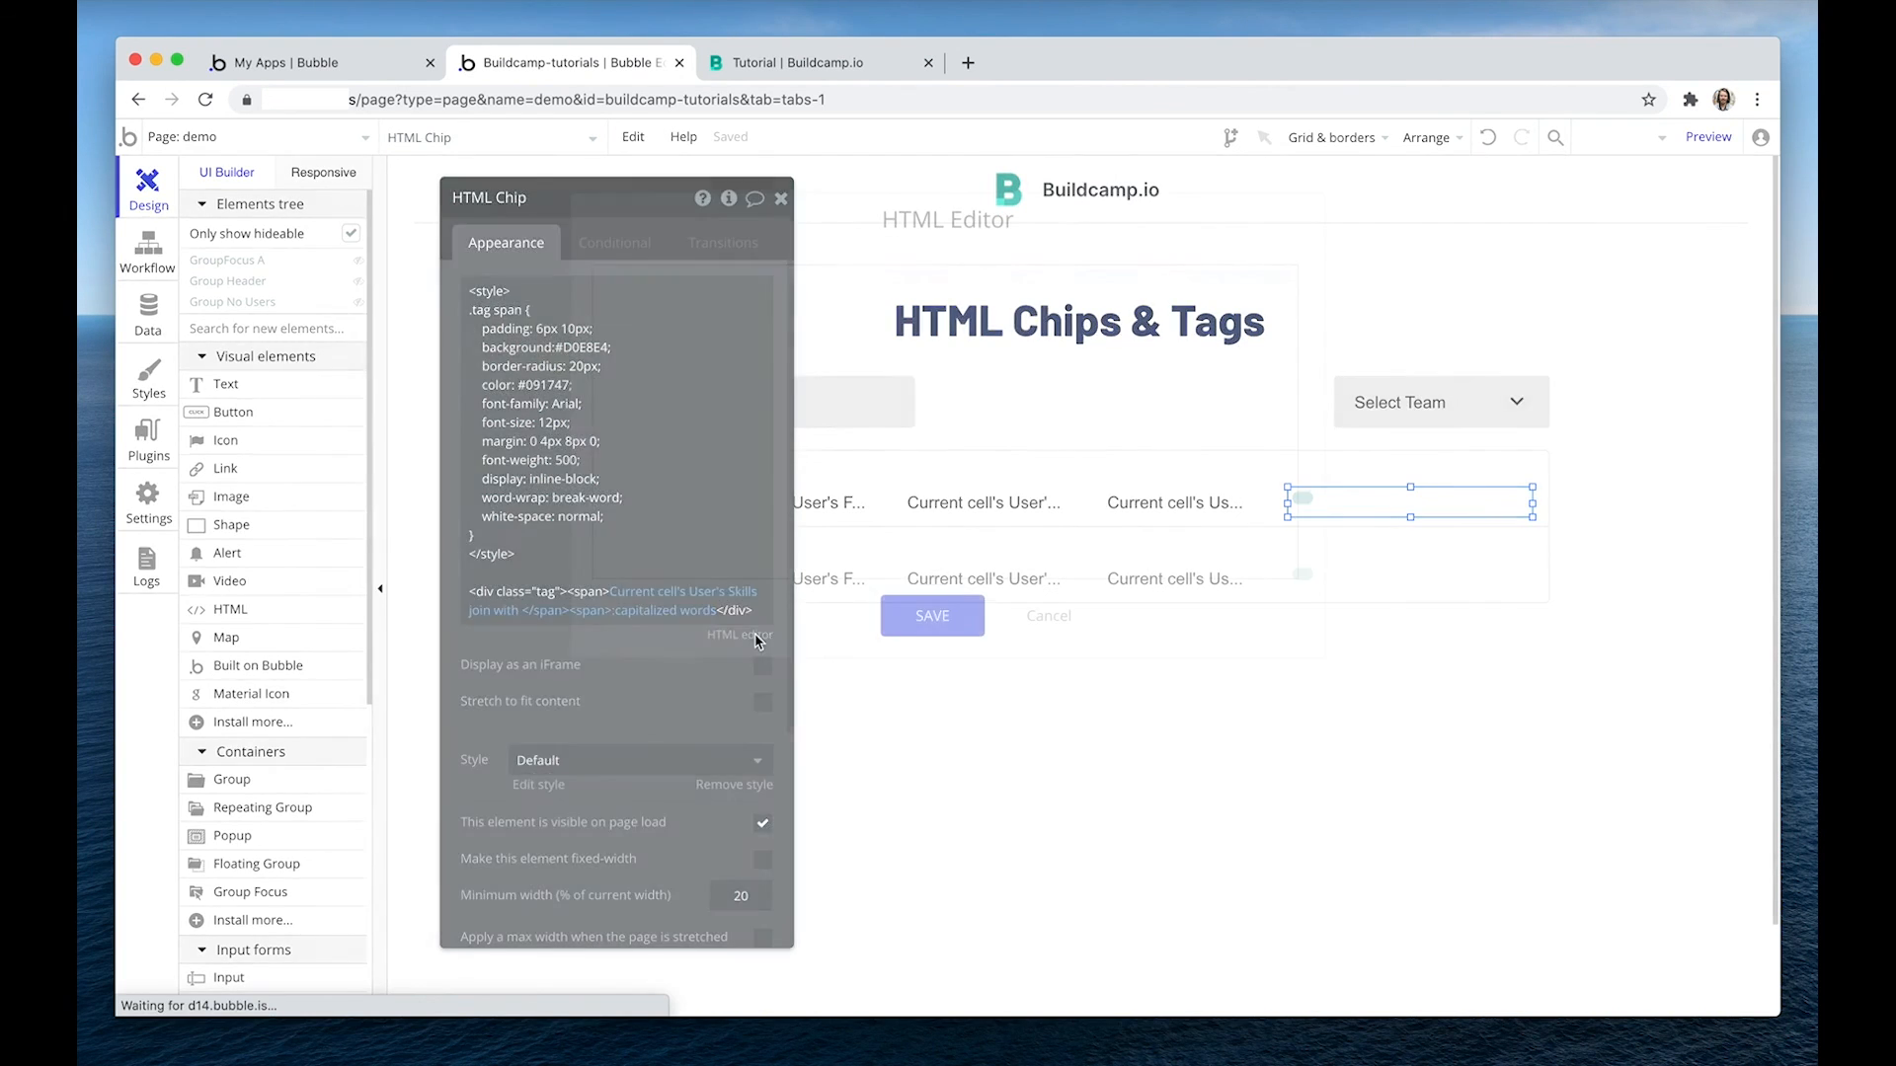